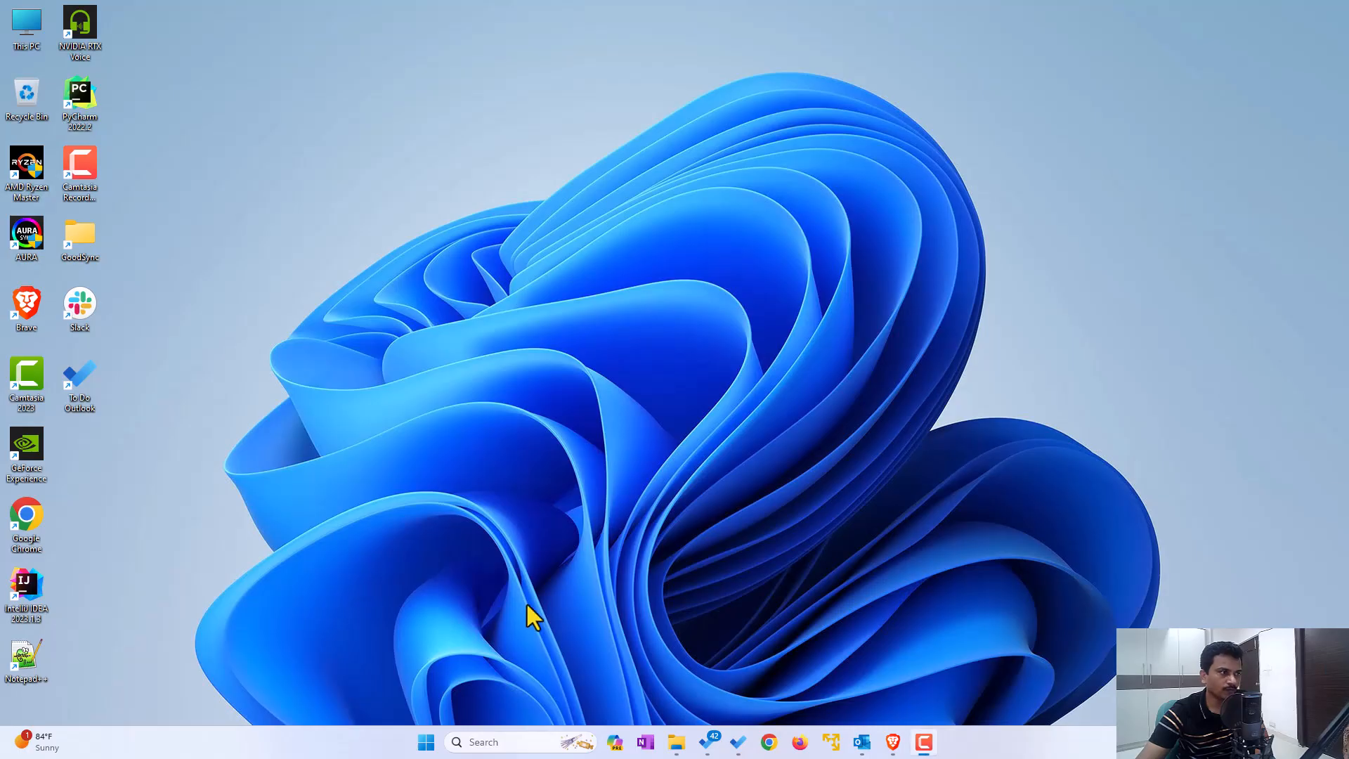
mouse_move(645, 742)
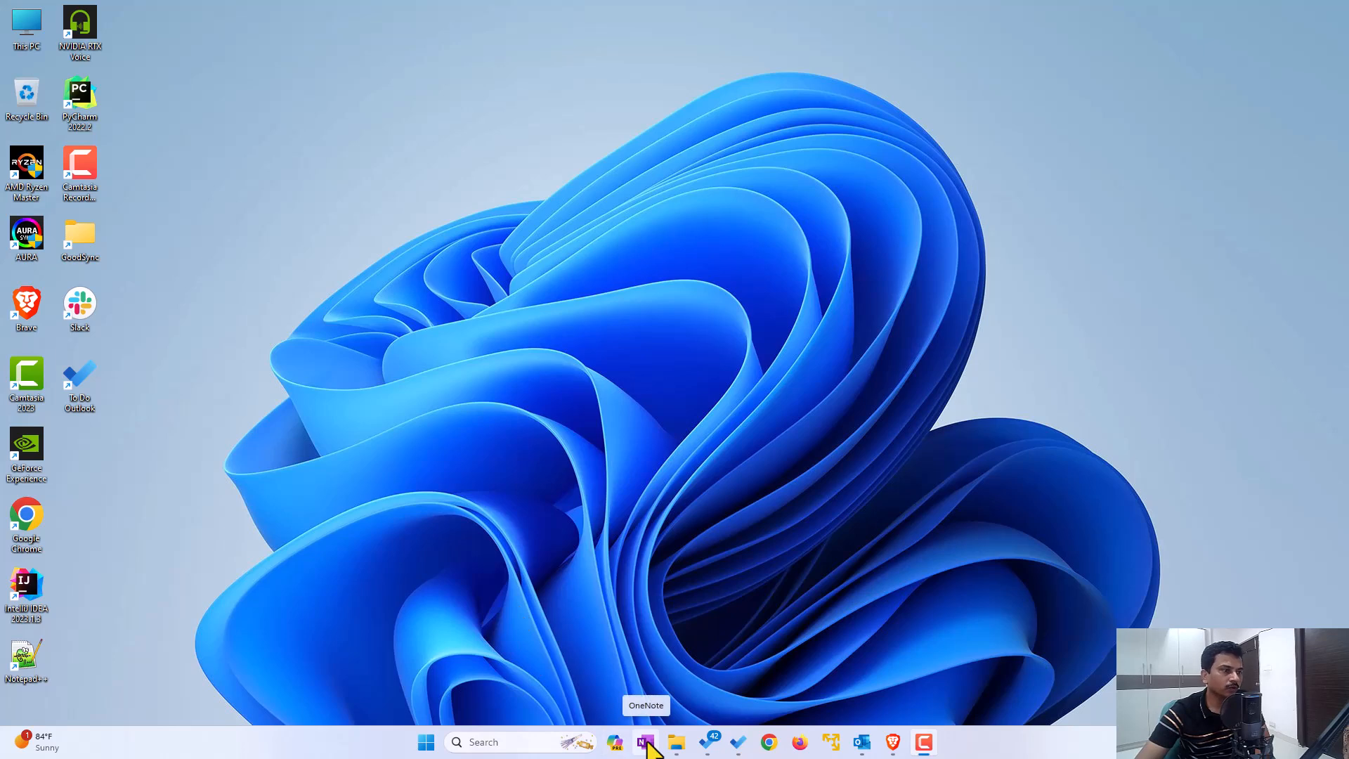
Launch OneNote from the taskbar; it reports no notebooks are open yet
click(646, 742)
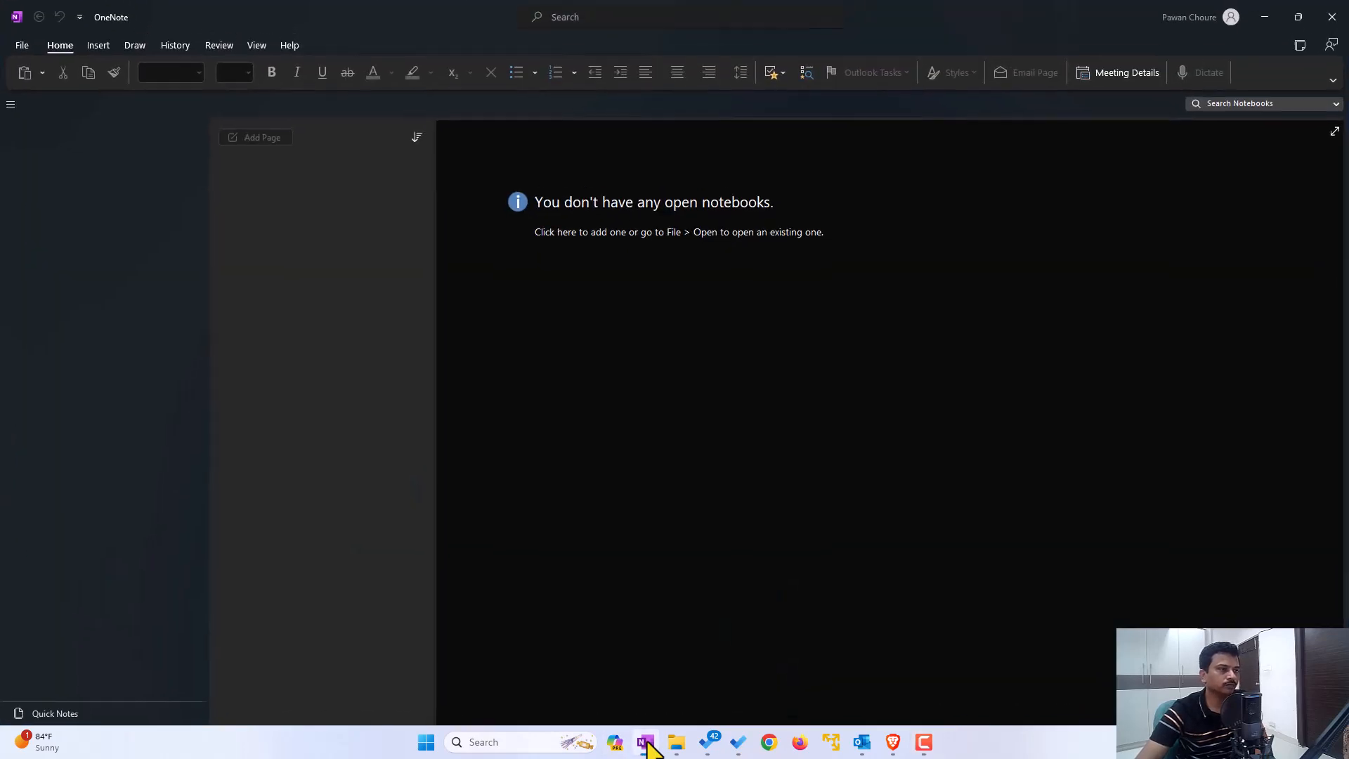
Create a new OneDrive notebook named PARA and decline sharing it for now
click(21, 45)
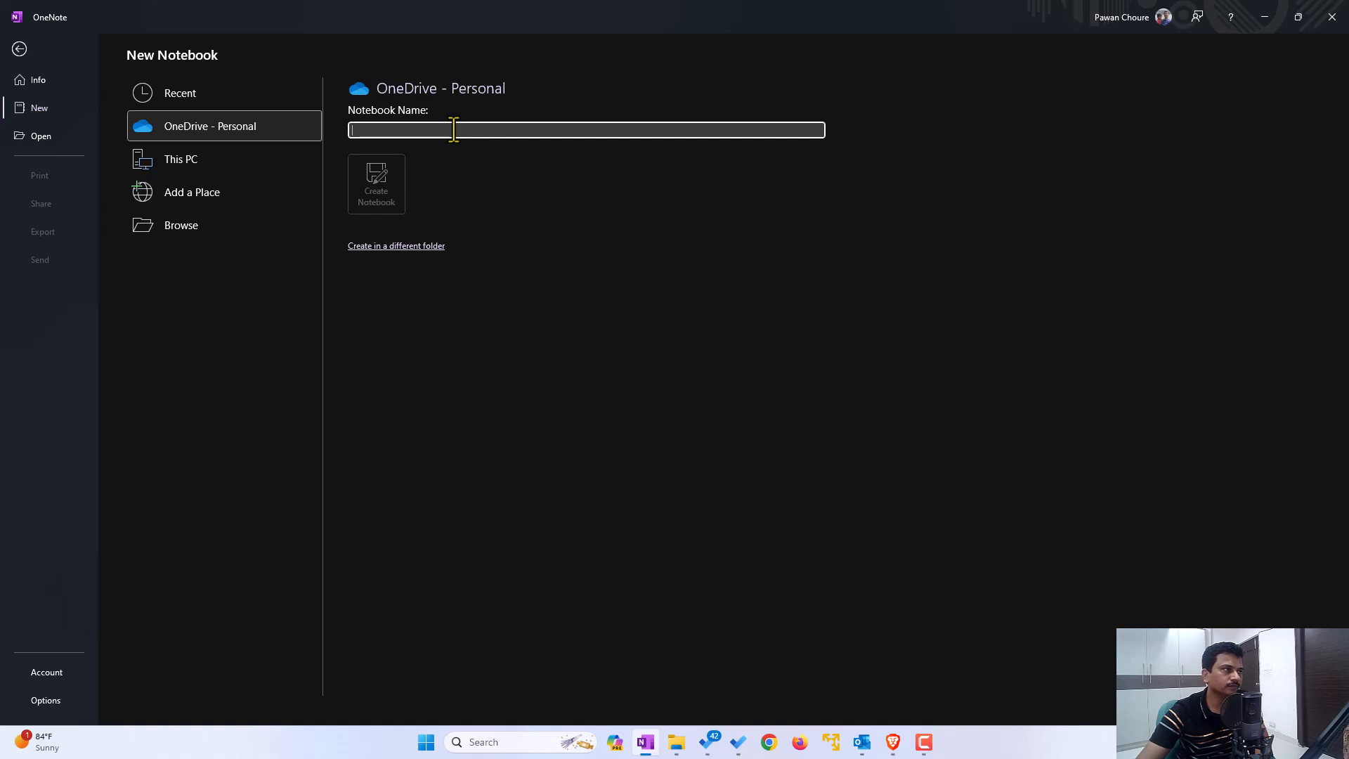
text(PARA)
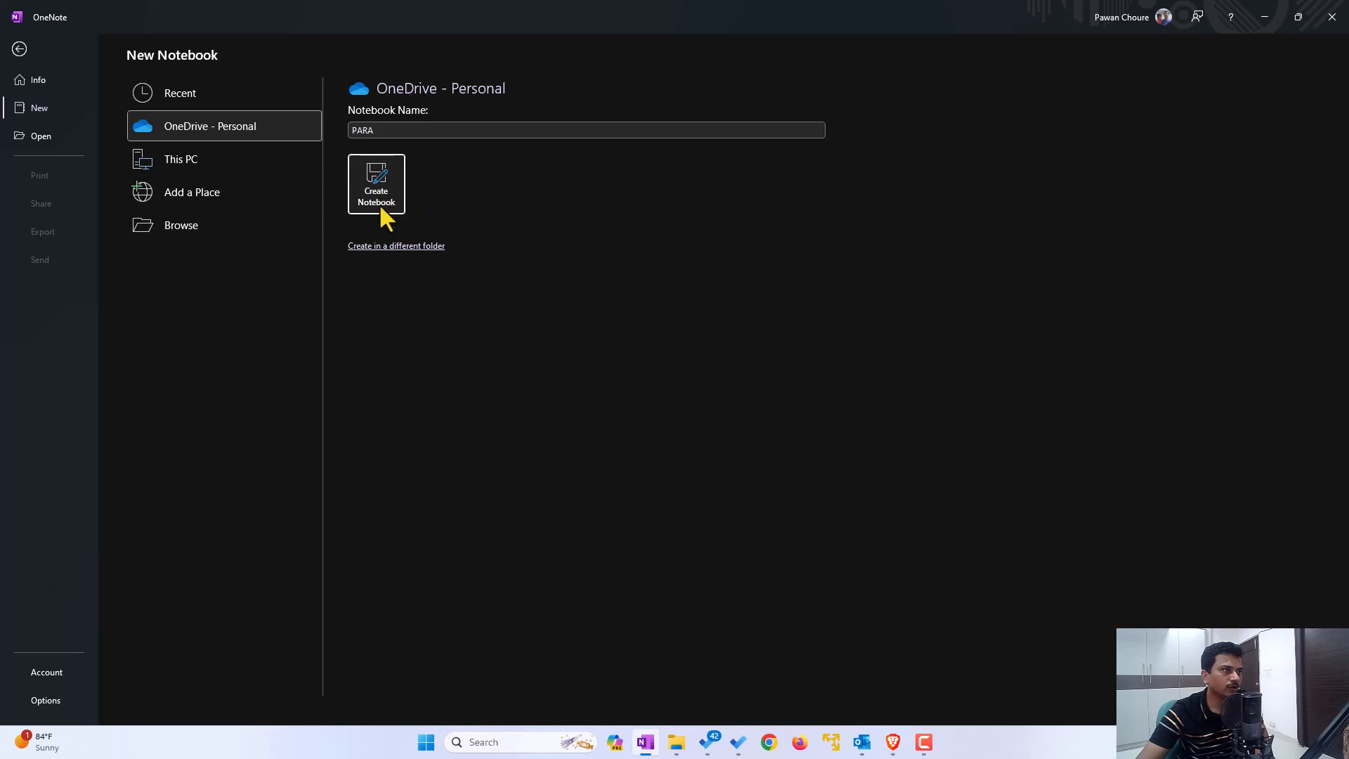
mouse_move(385, 258)
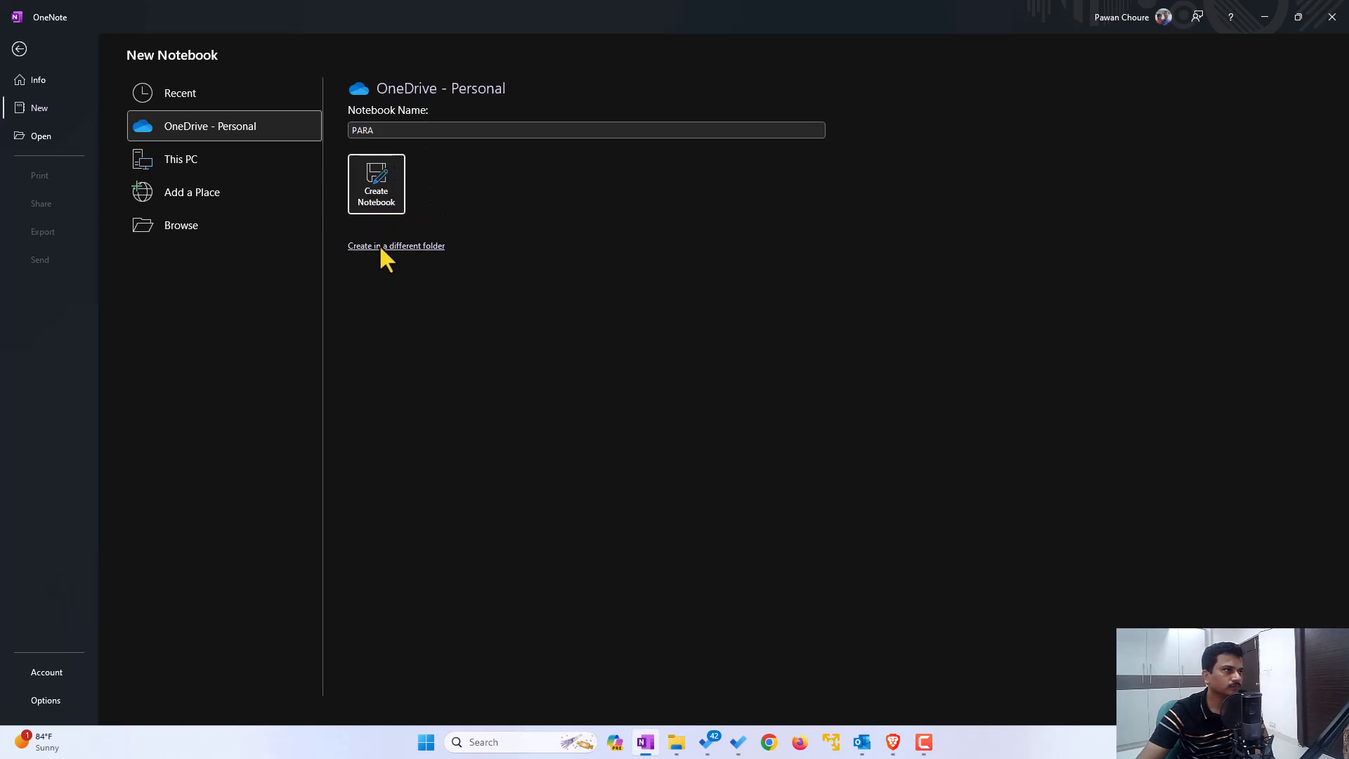
click(377, 183)
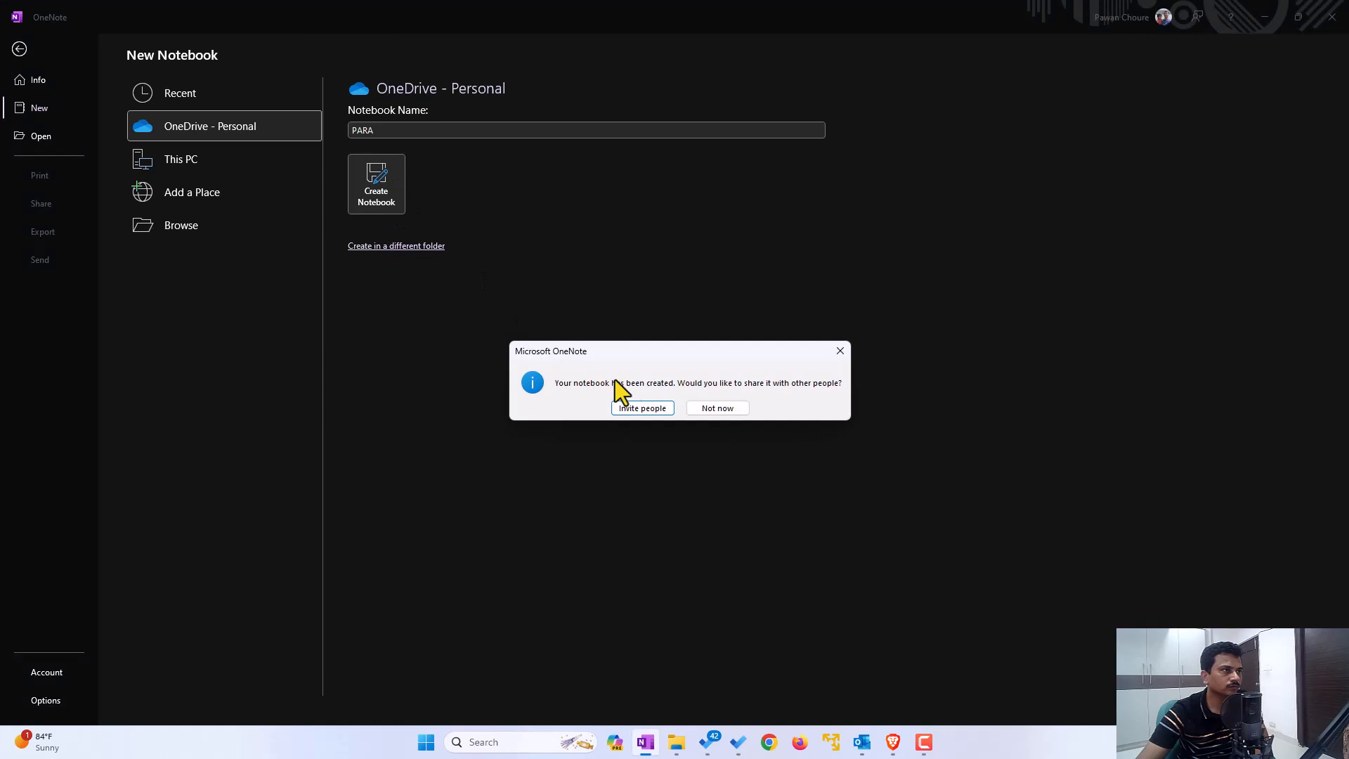
mouse_move(790, 403)
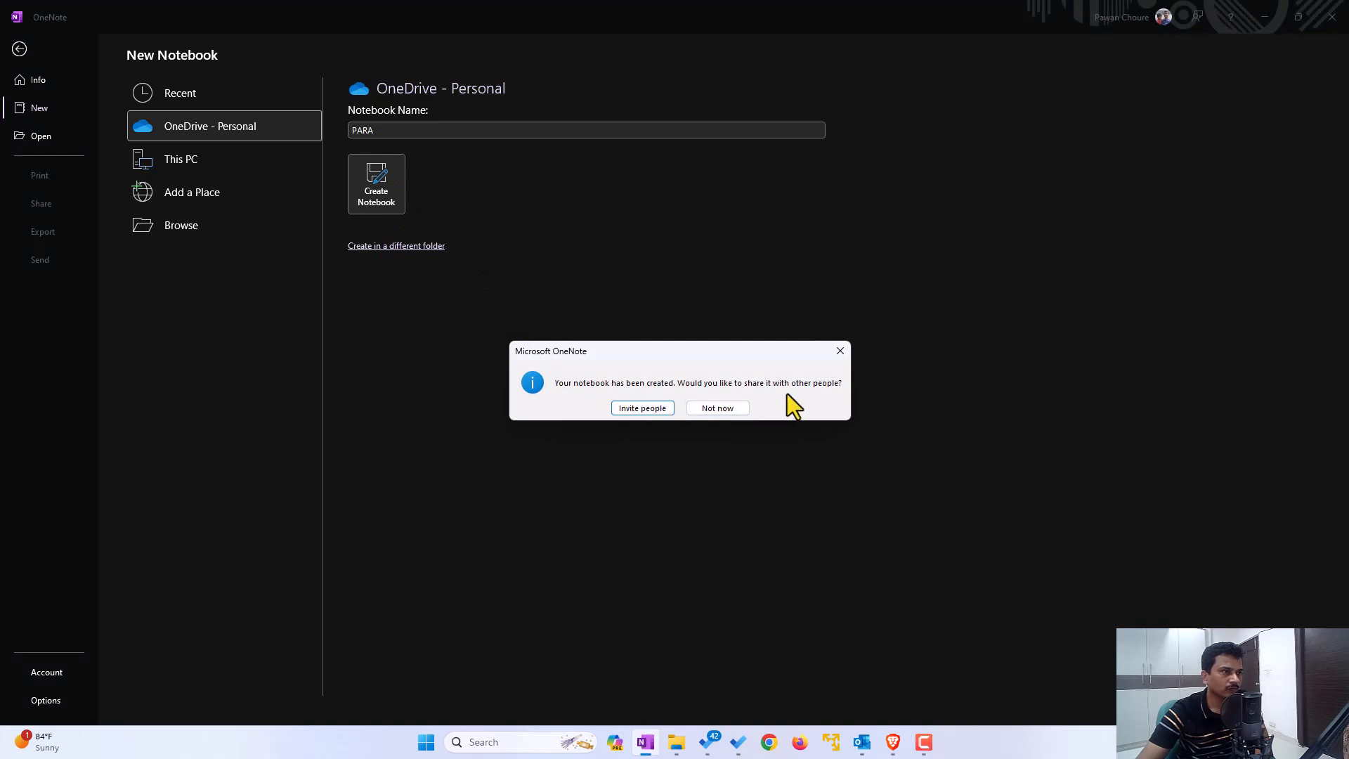
click(717, 407)
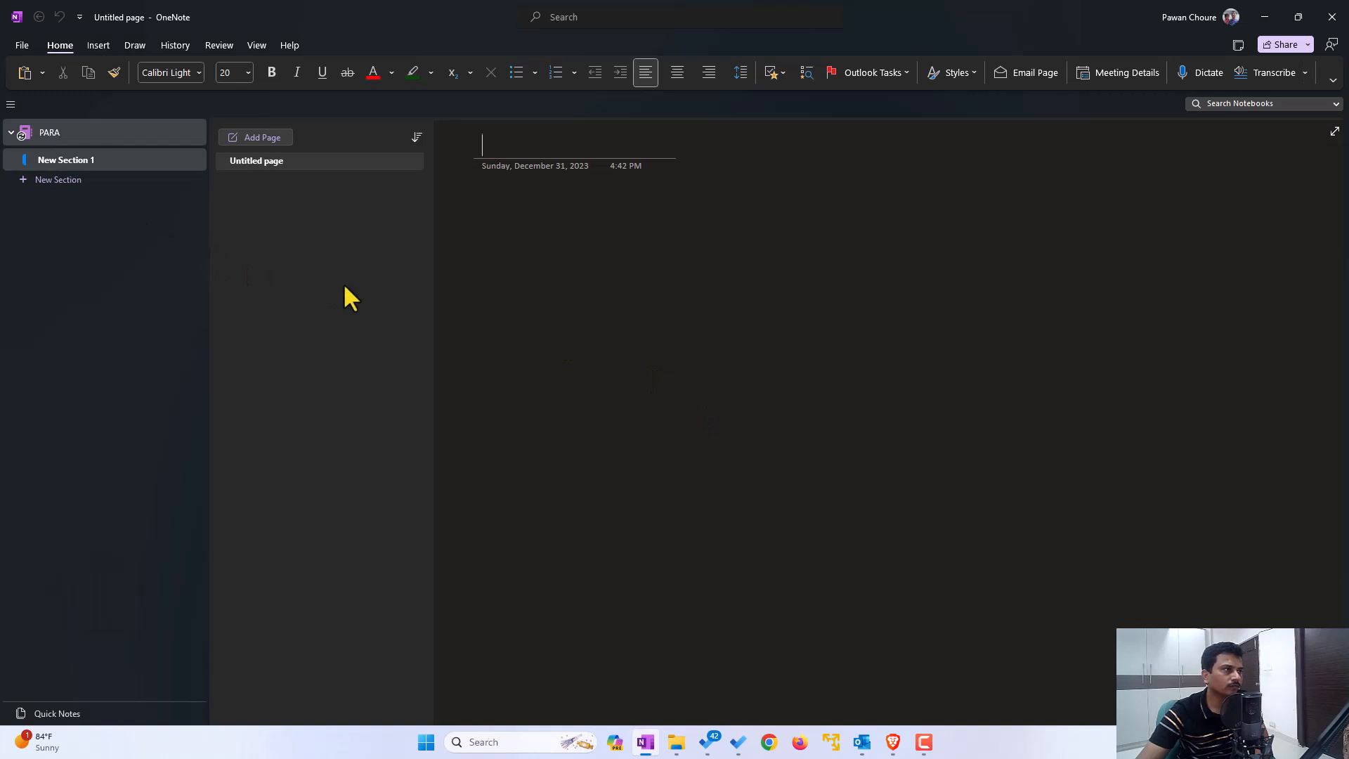
mouse_move(86, 171)
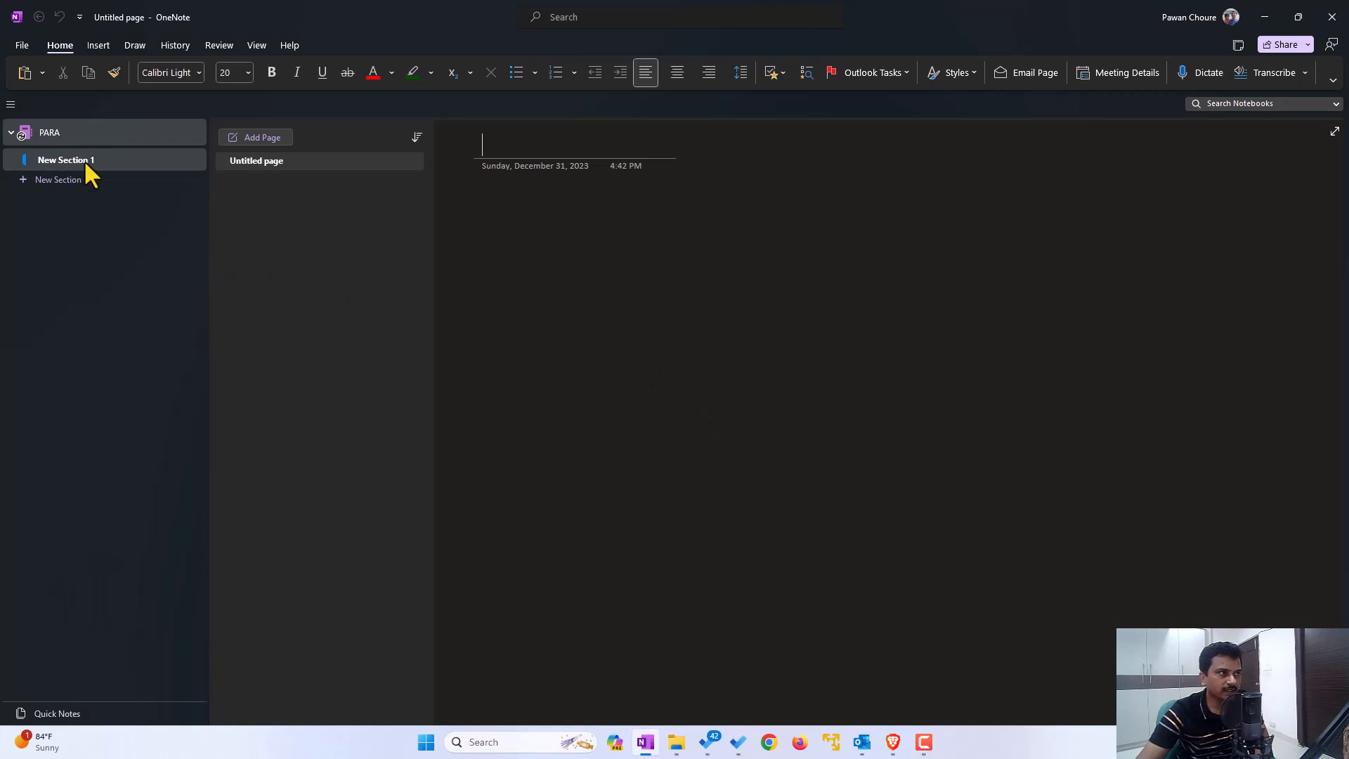
Rename the notebook's first section to Inbox
right_click(66, 160)
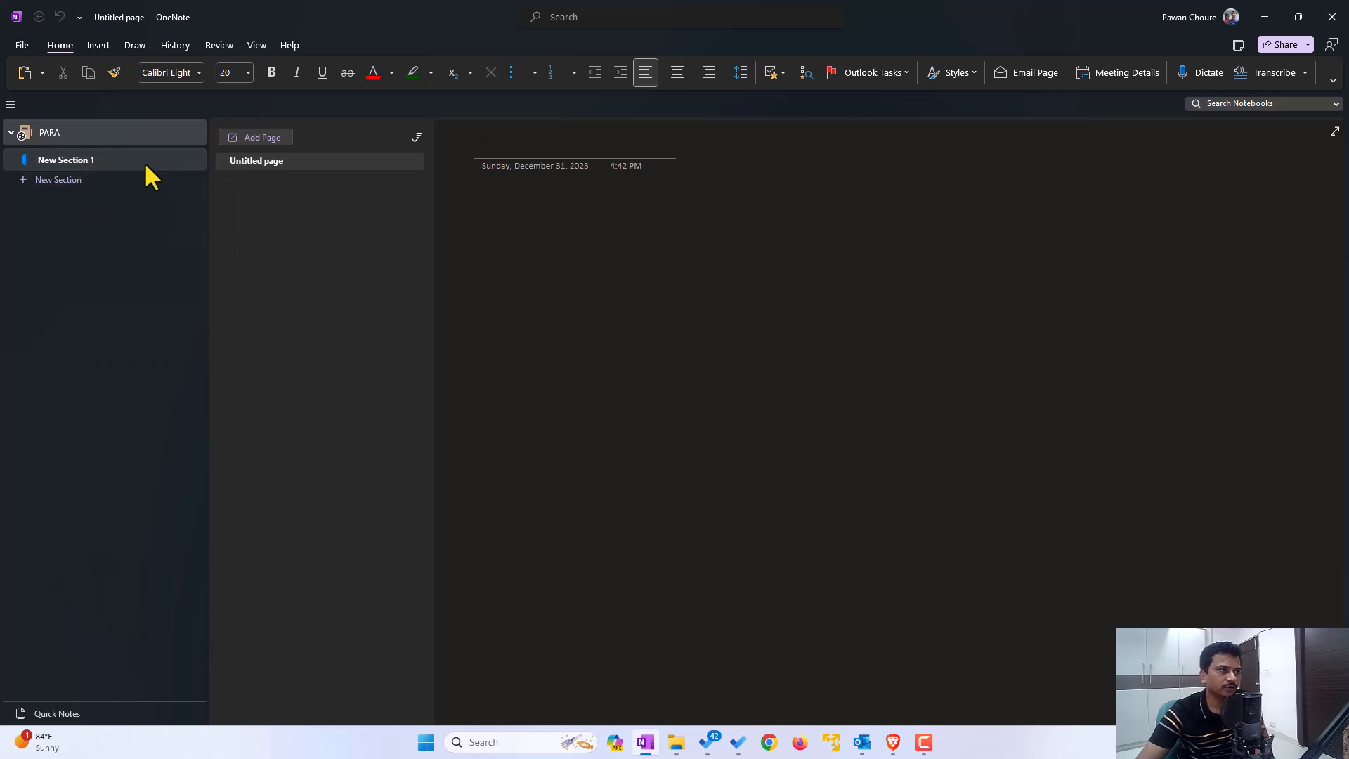
right_click(66, 158)
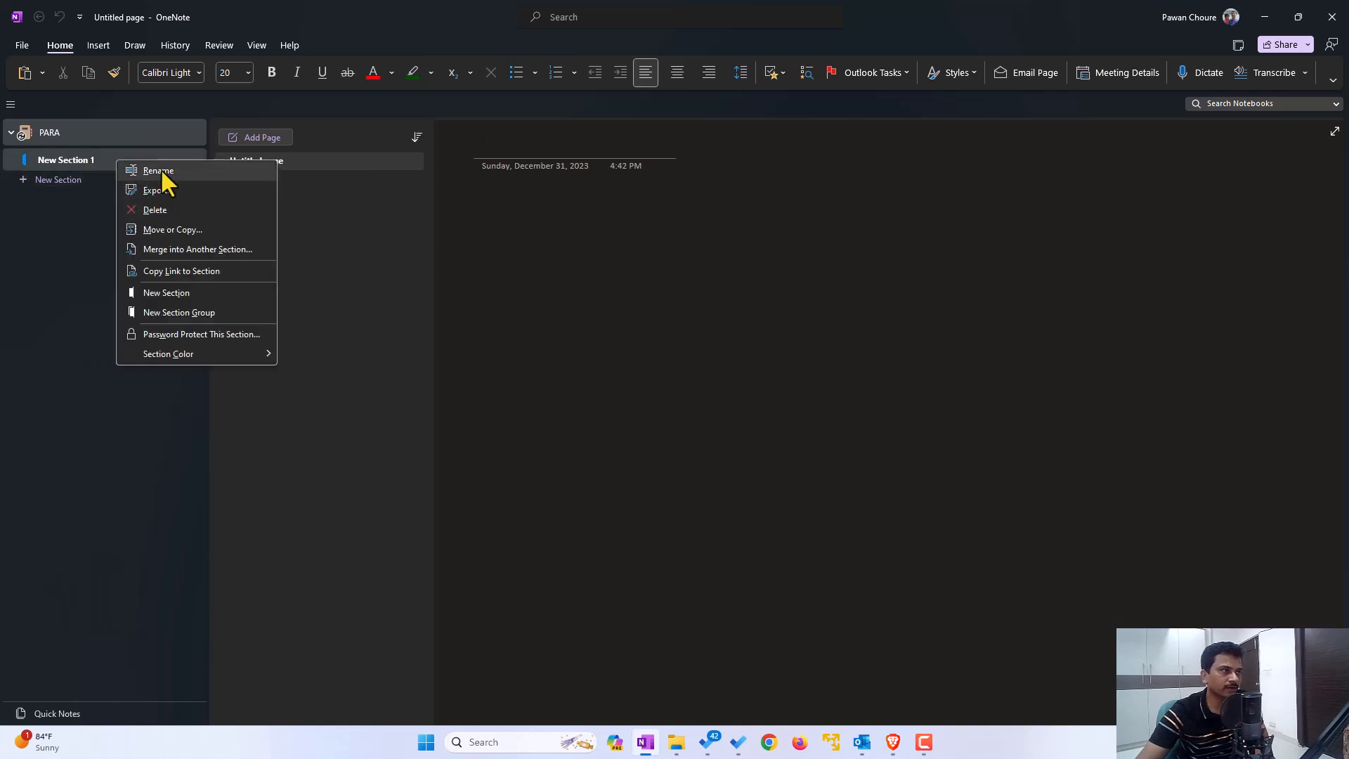
click(159, 170)
text(Inbox)
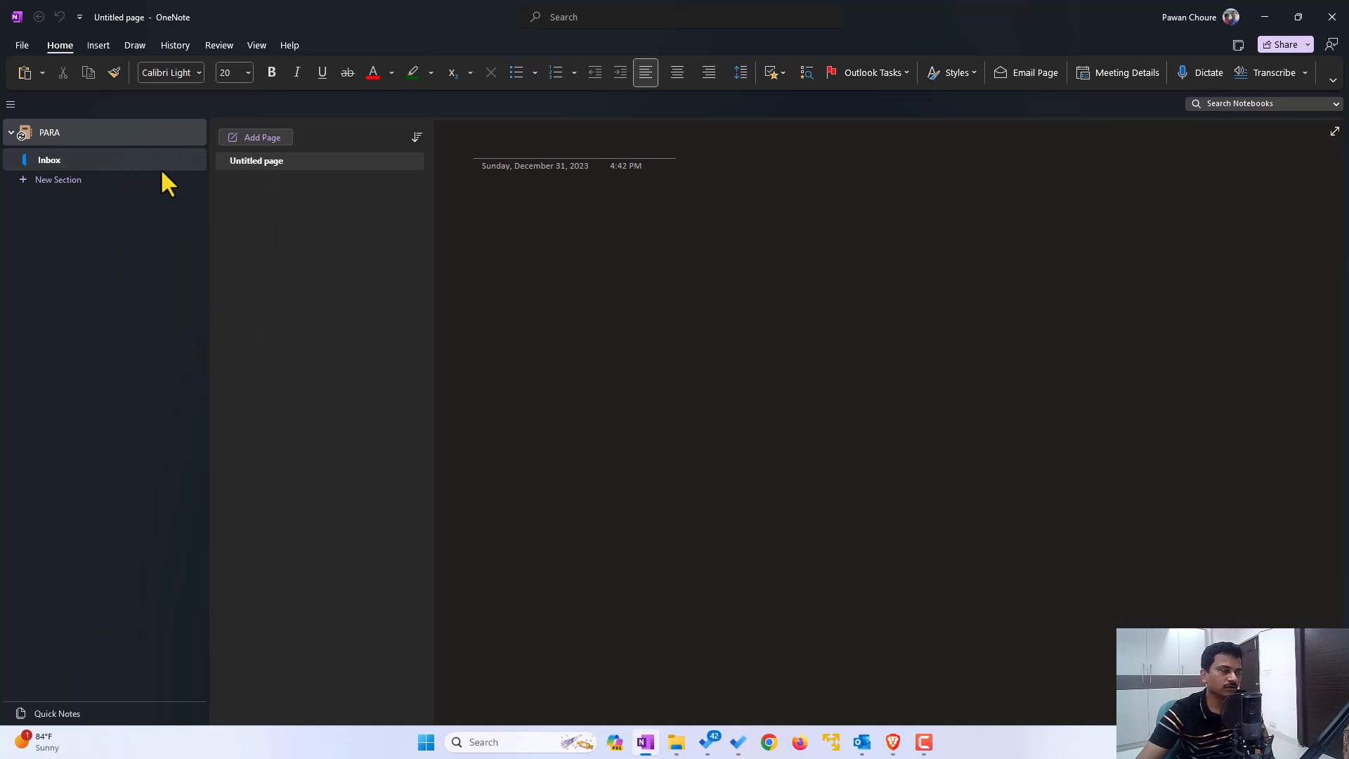
Add further default-named sections to the PARA notebook
click(57, 178)
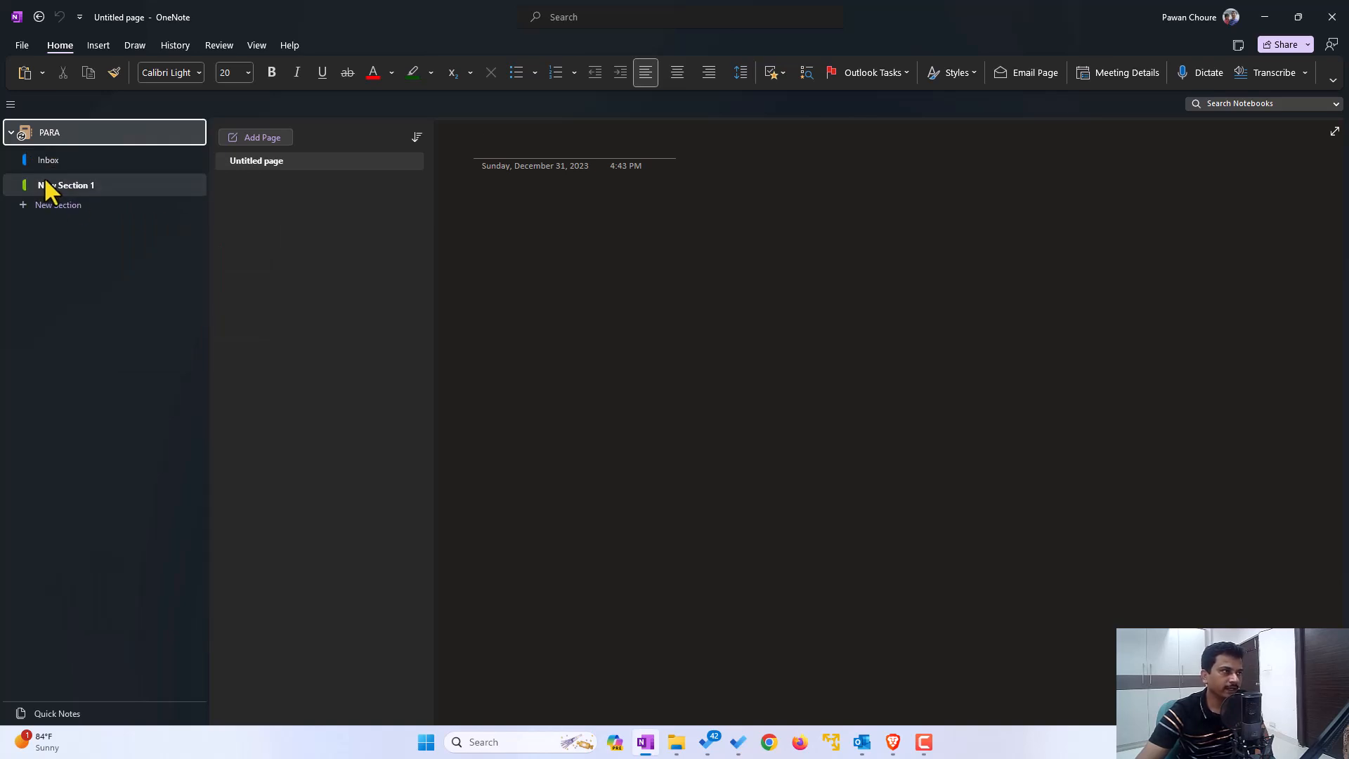
right_click(69, 185)
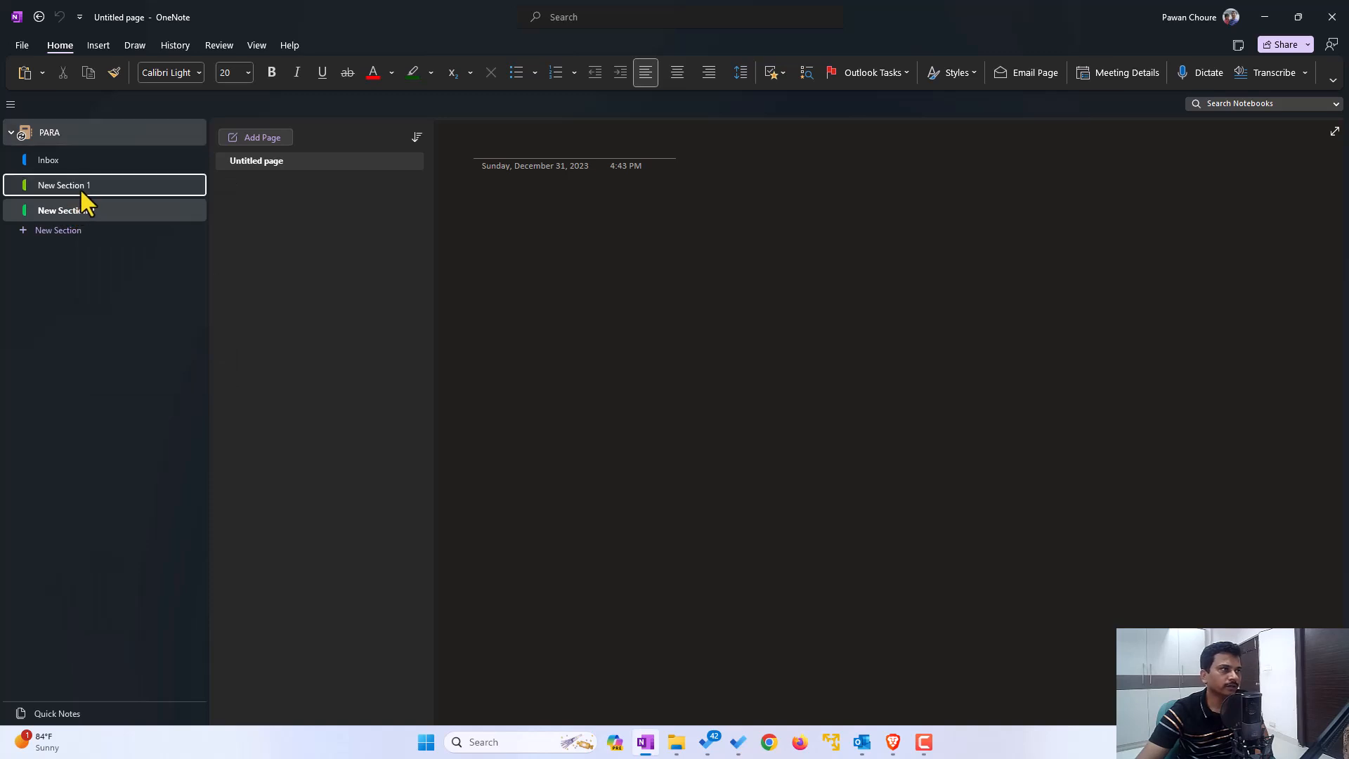
click(58, 229)
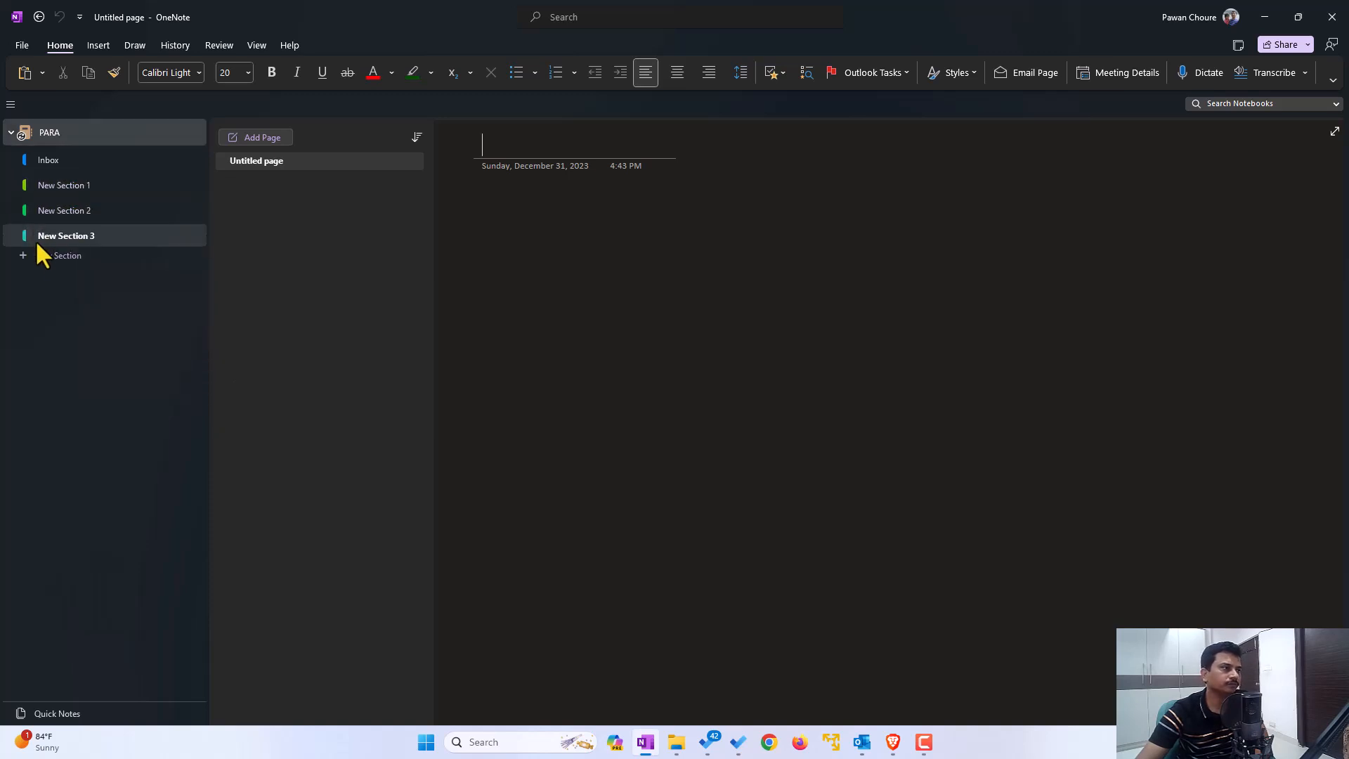
Rename the new sections to 1 Projects, 2 Areas and 3 Resources
right_click(65, 185)
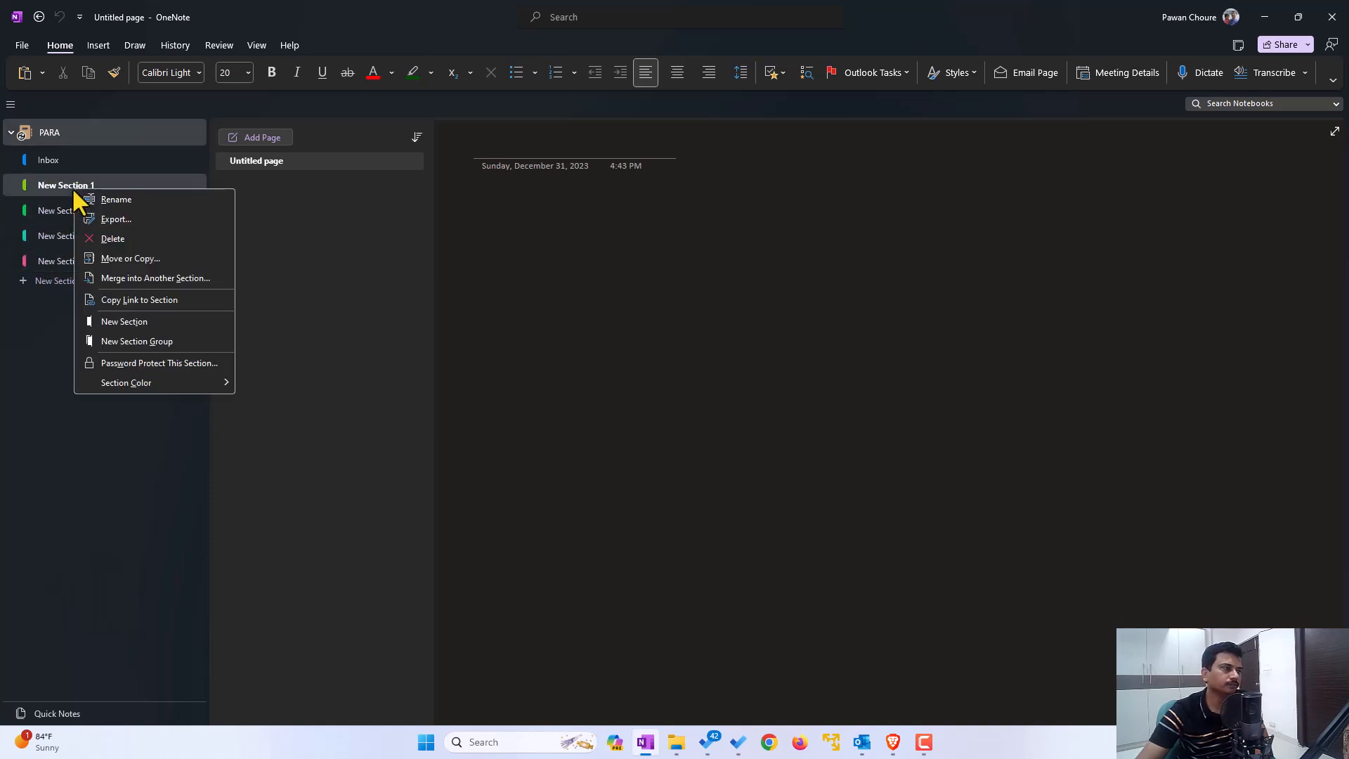
click(116, 198)
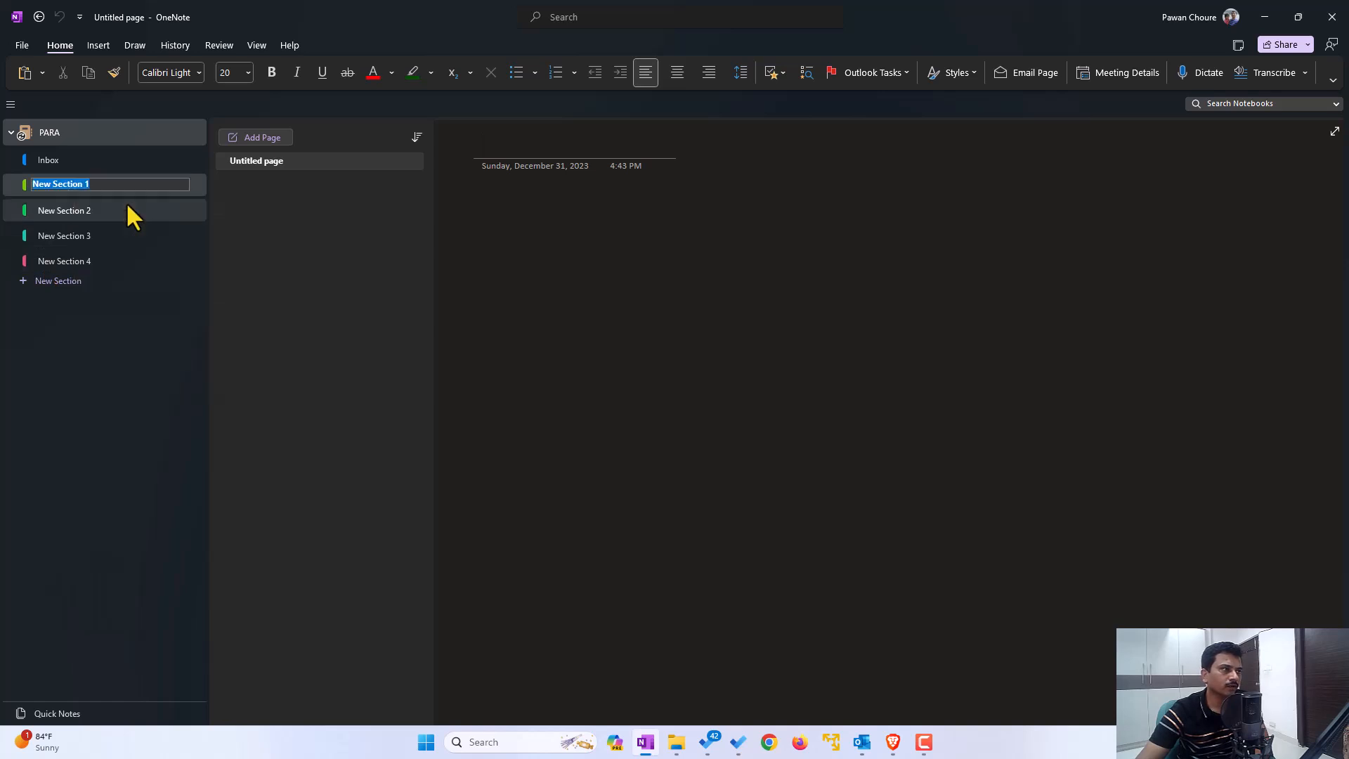
text(1 Projects)
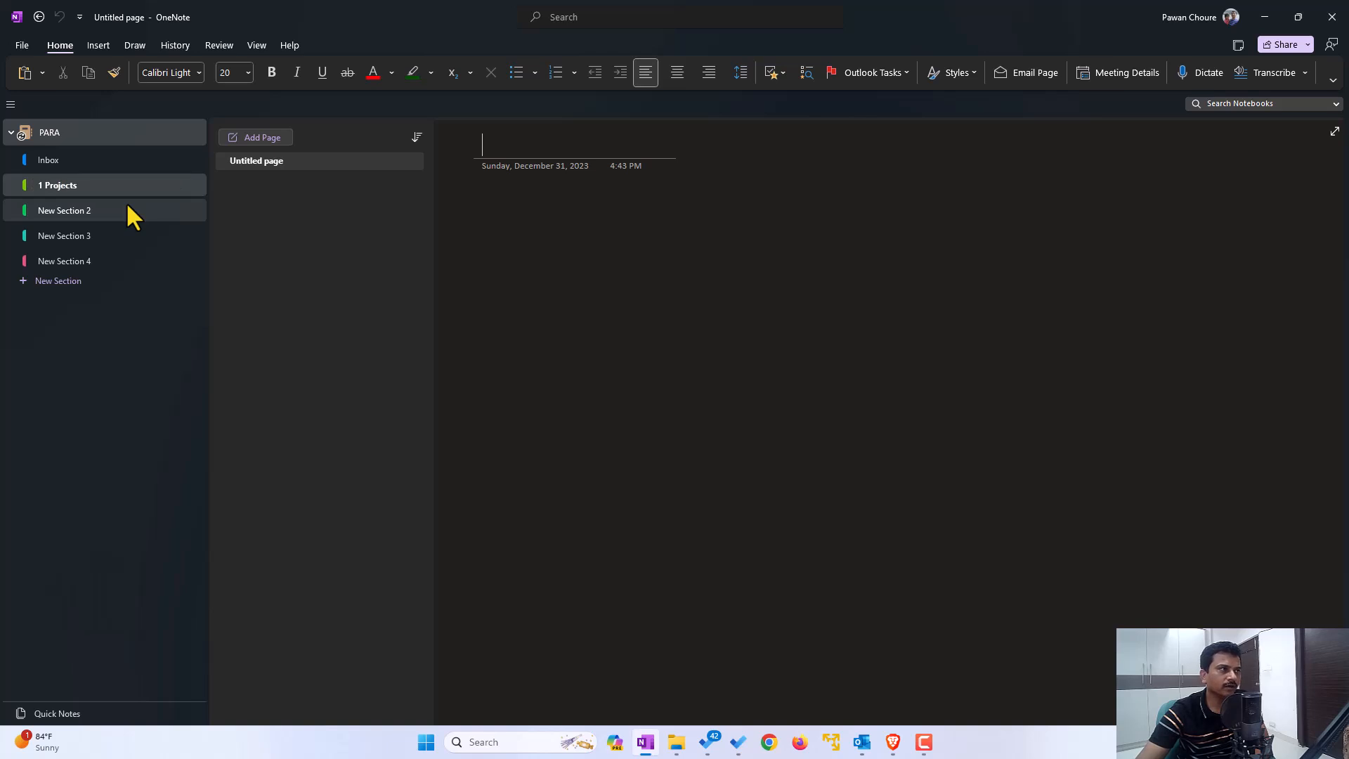
right_click(63, 209)
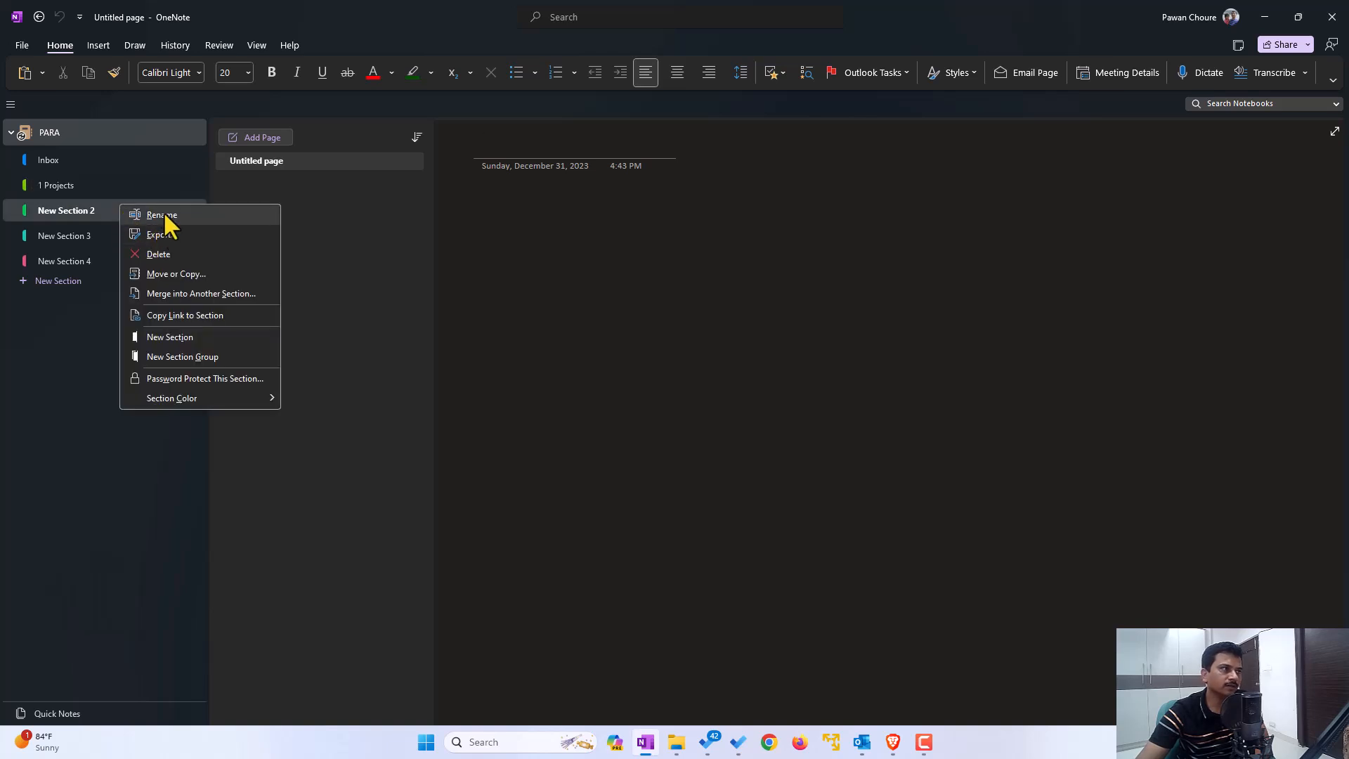
click(161, 213)
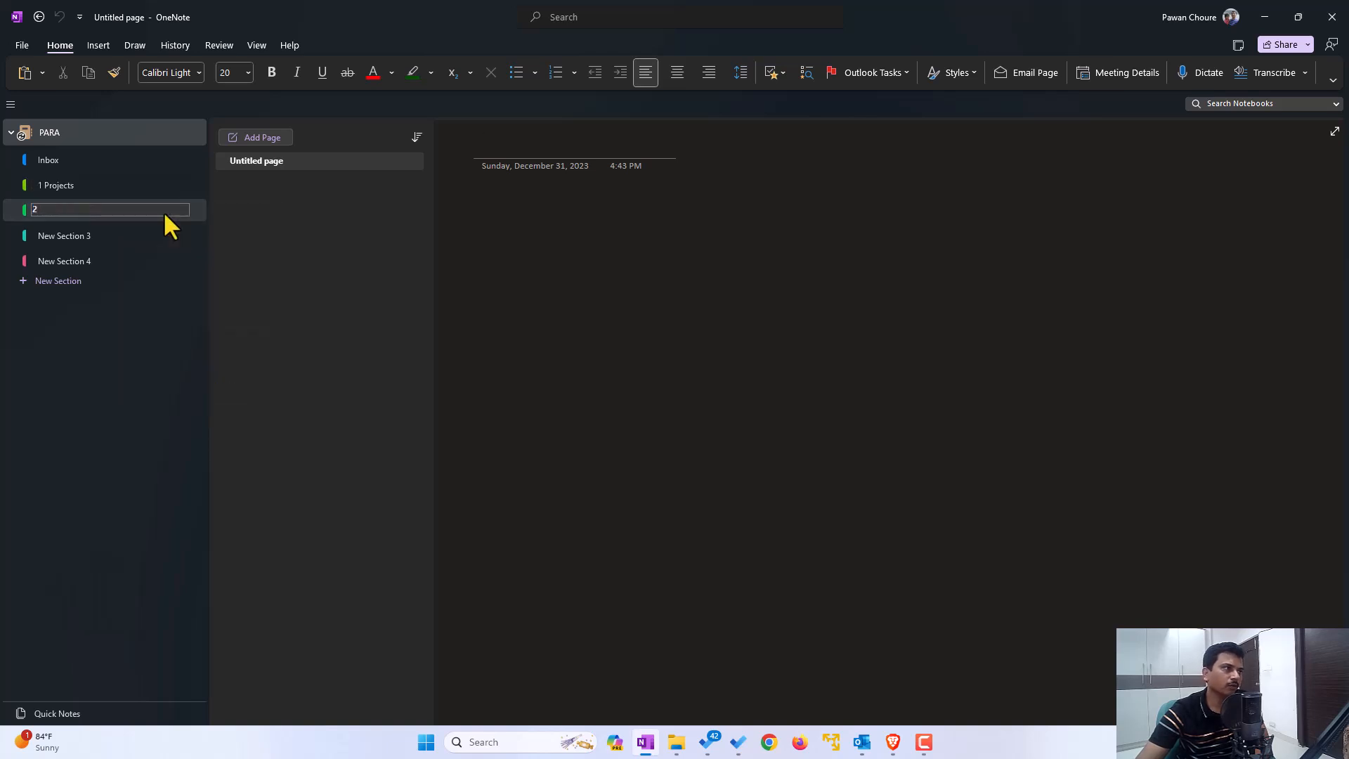
text(Areas)
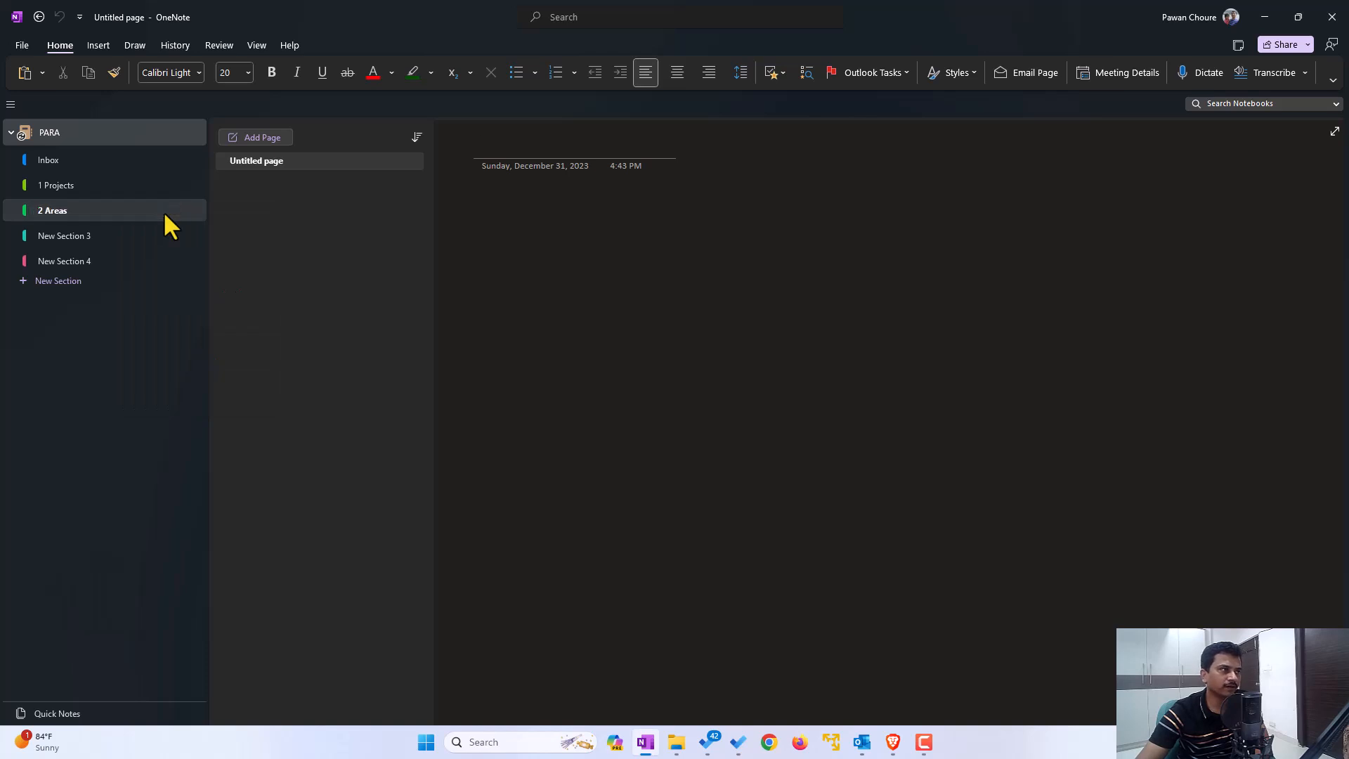
right_click(64, 235)
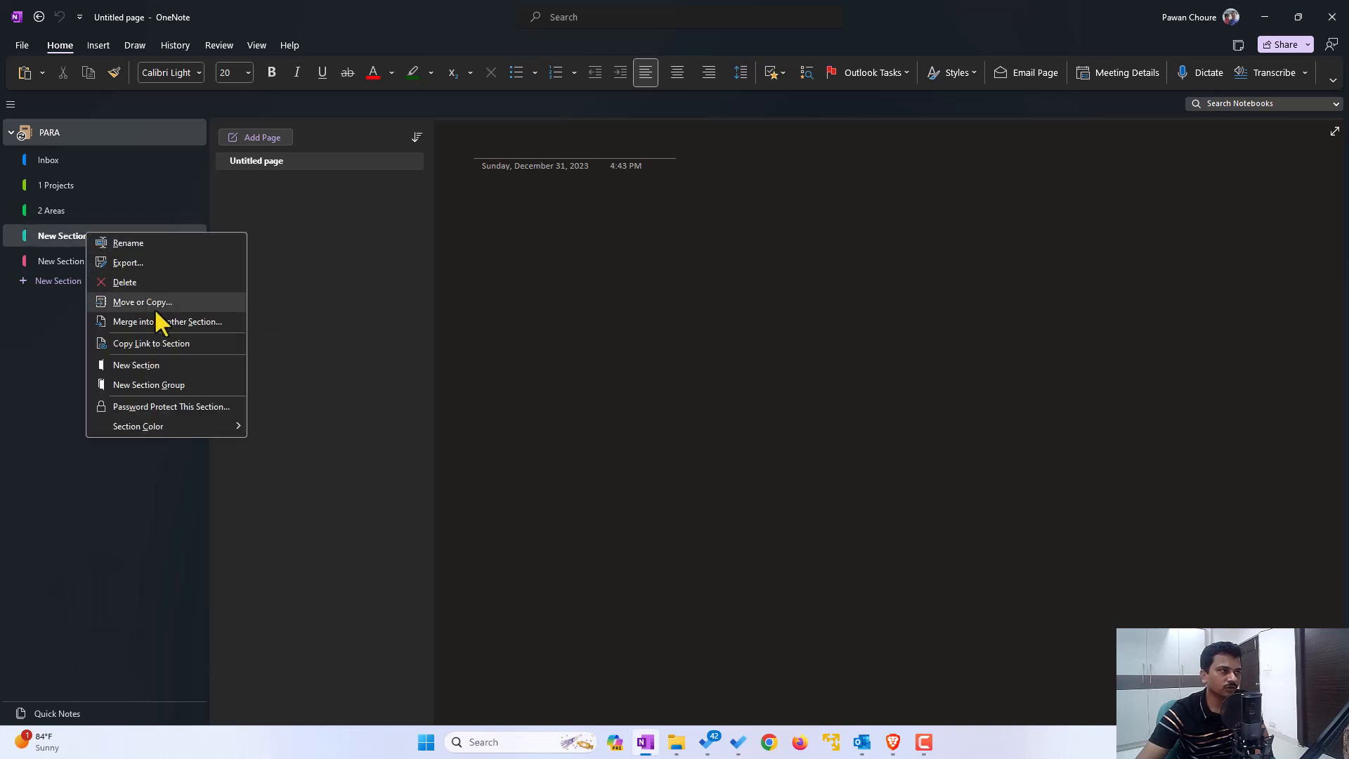
click(128, 243)
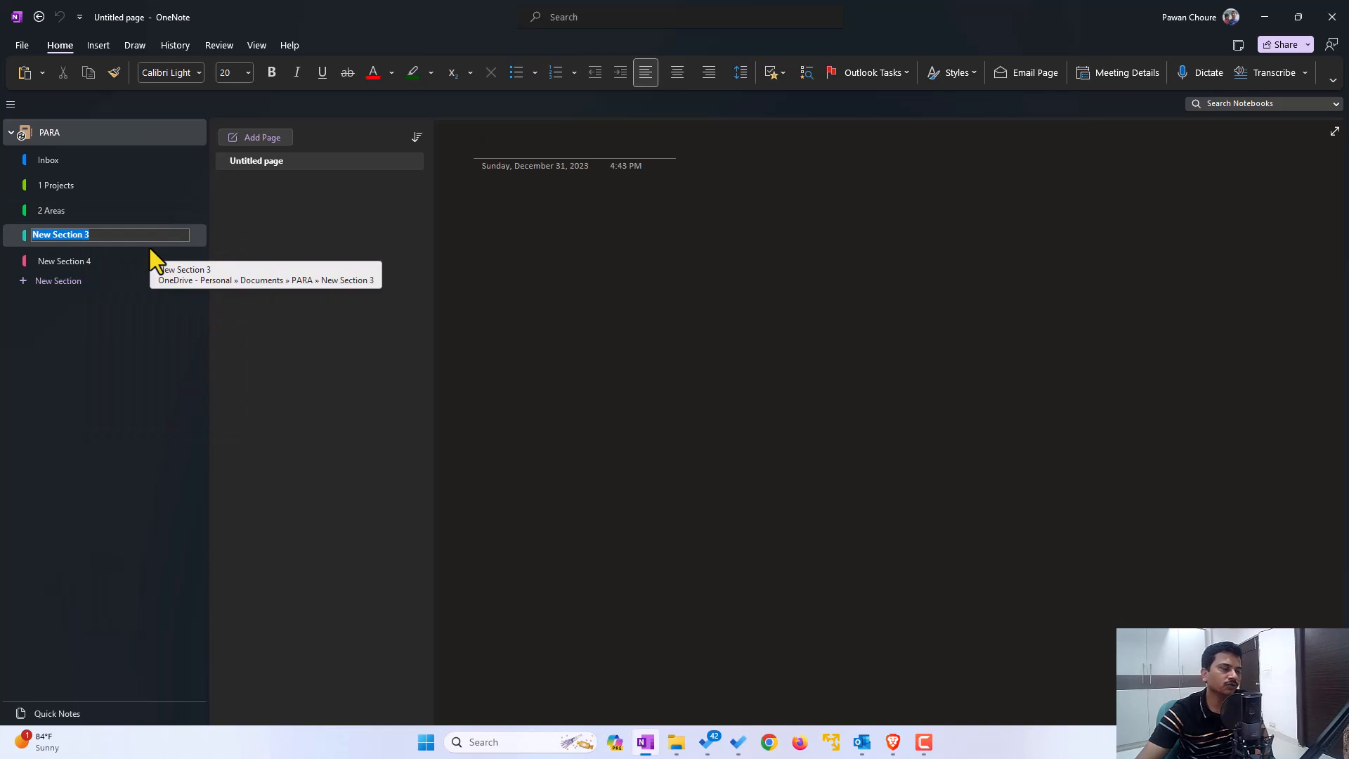
text(3)
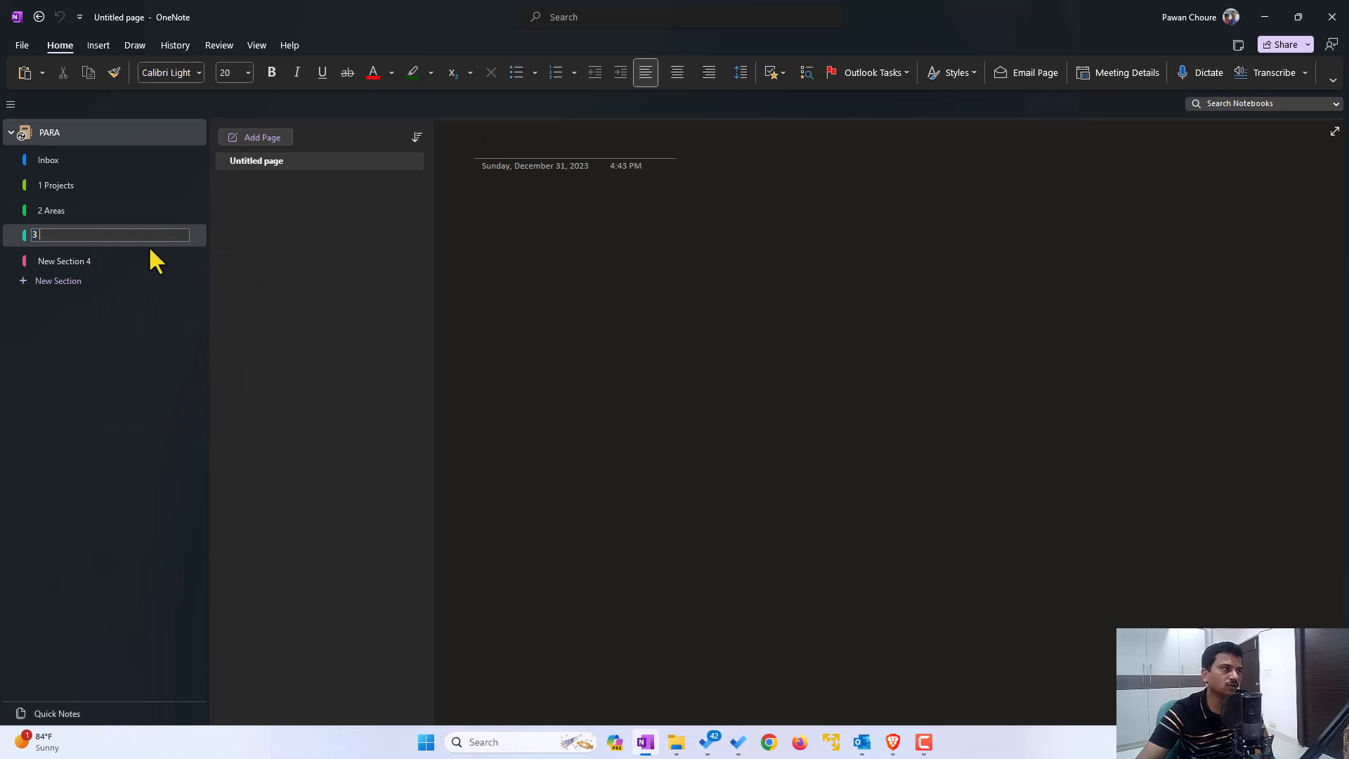
text(Resources)
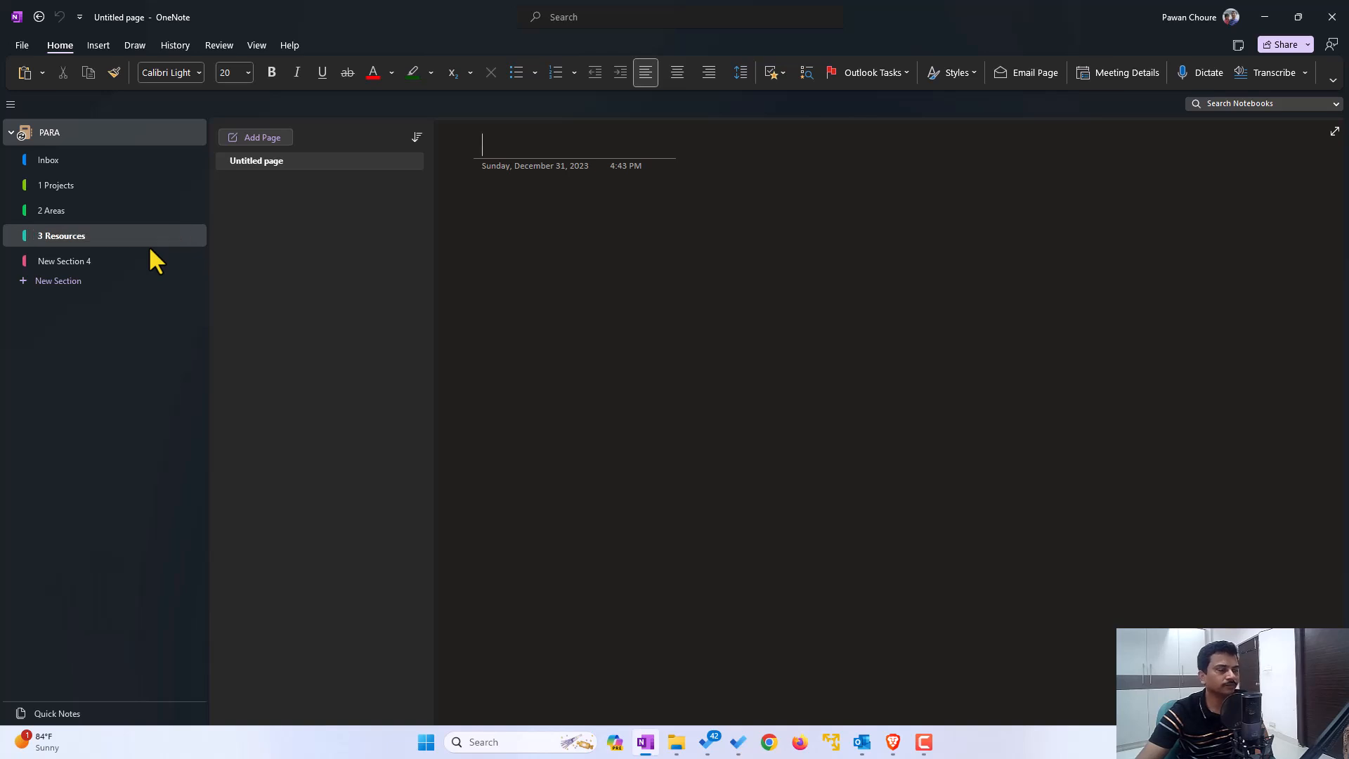
Add a further section named 4 Archives after 3 Resources
right_click(66, 261)
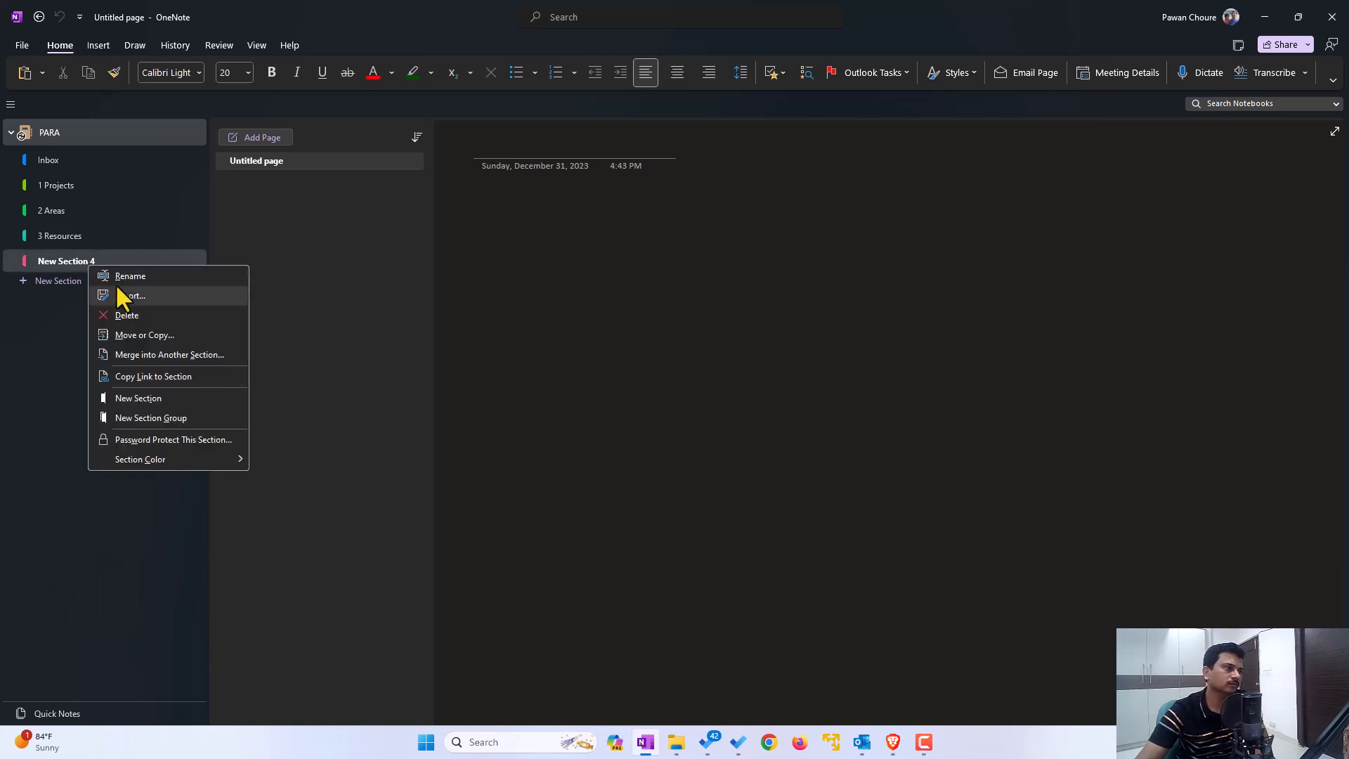
click(129, 275)
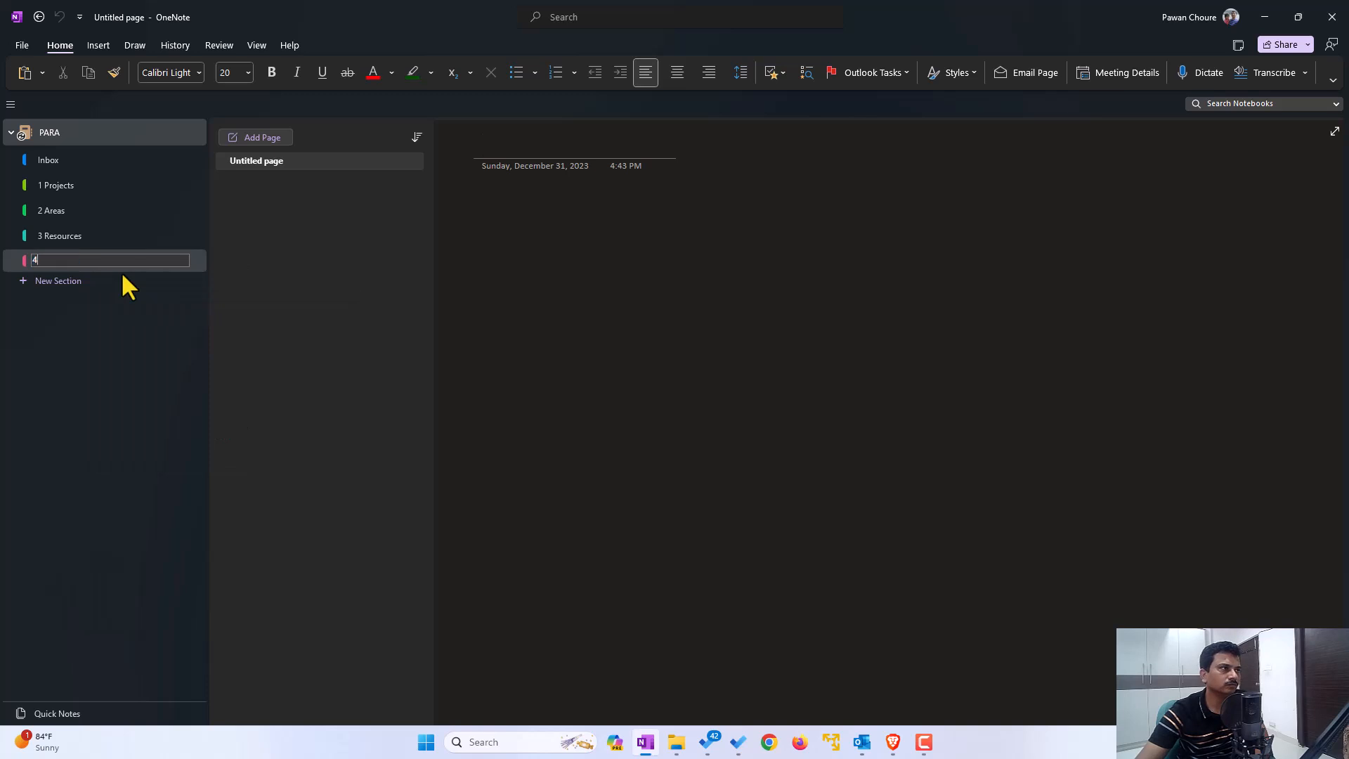
text(Archives)
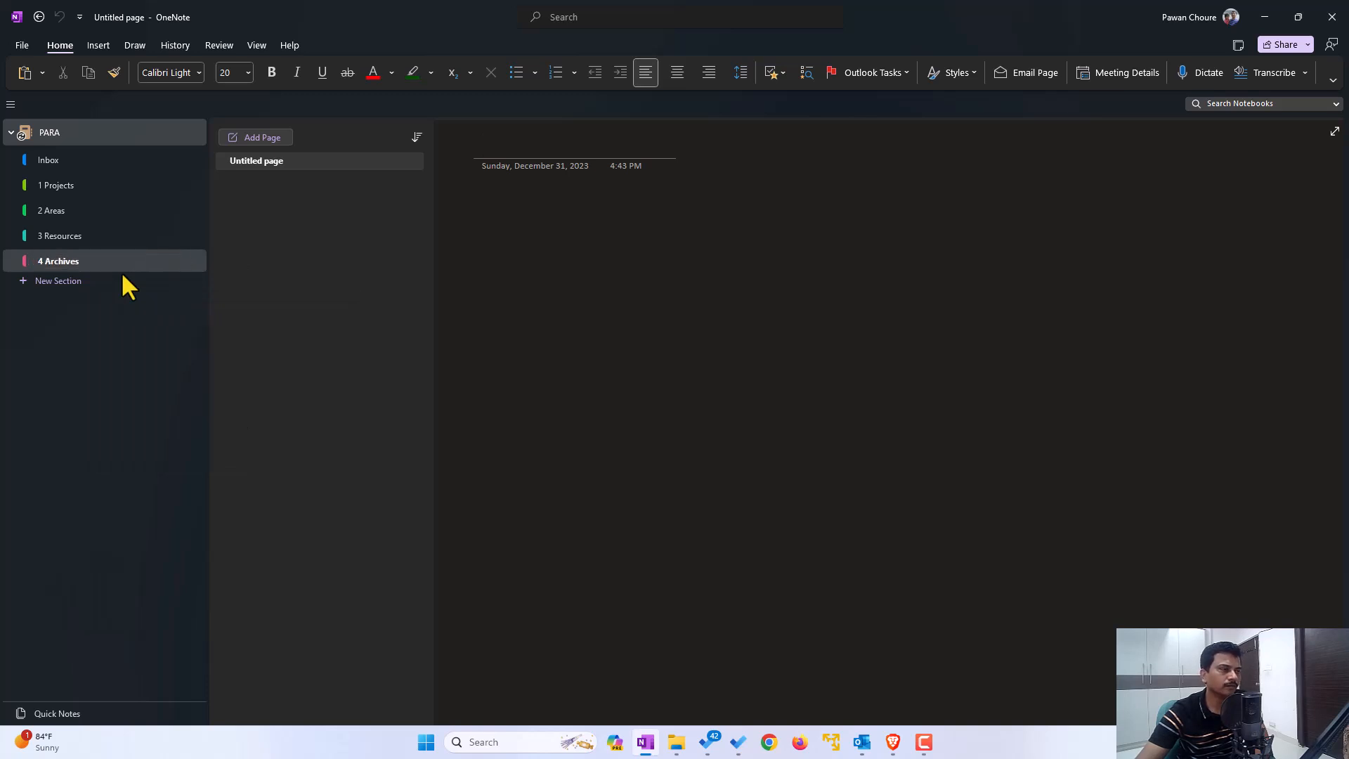
Recolour the sections: 1 Projects red, 2 Areas magenta and 4 Archives yellow
right_click(52, 209)
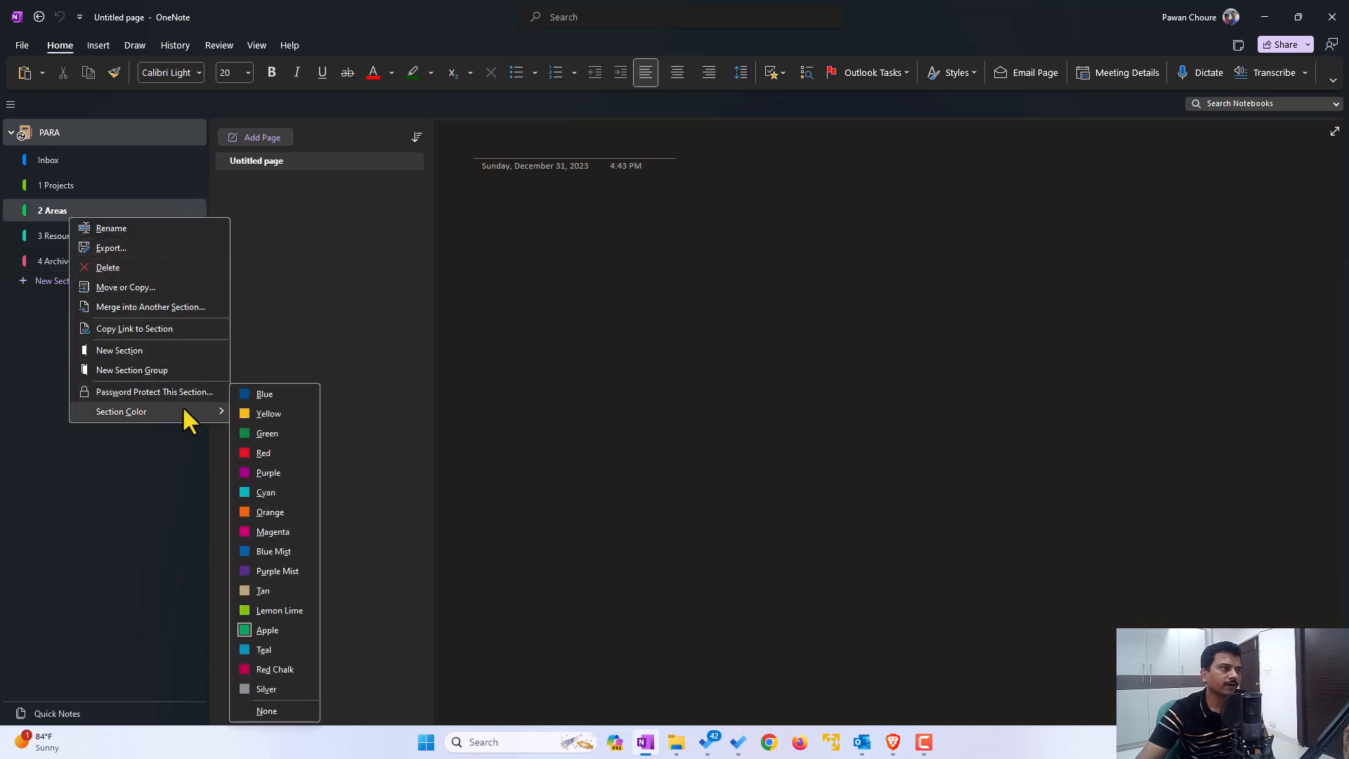
mouse_move(276, 453)
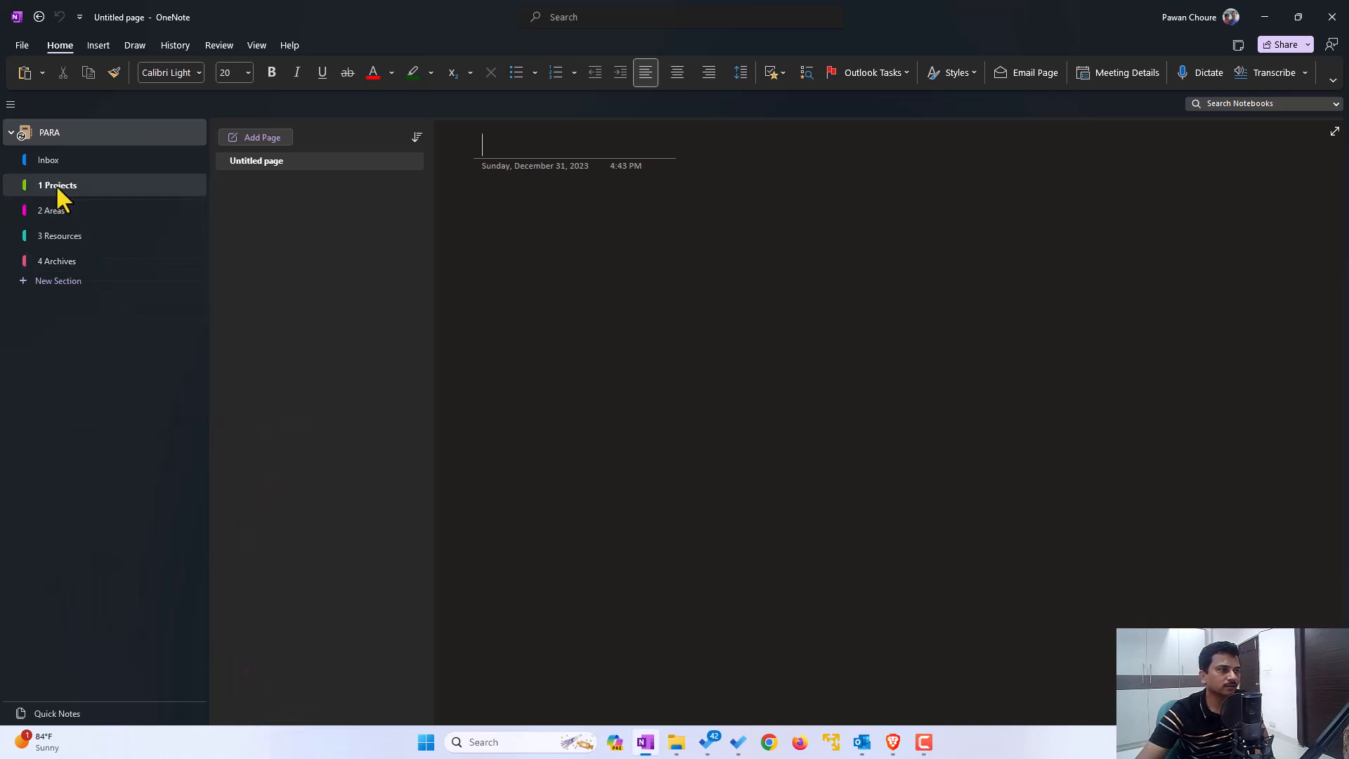
right_click(56, 186)
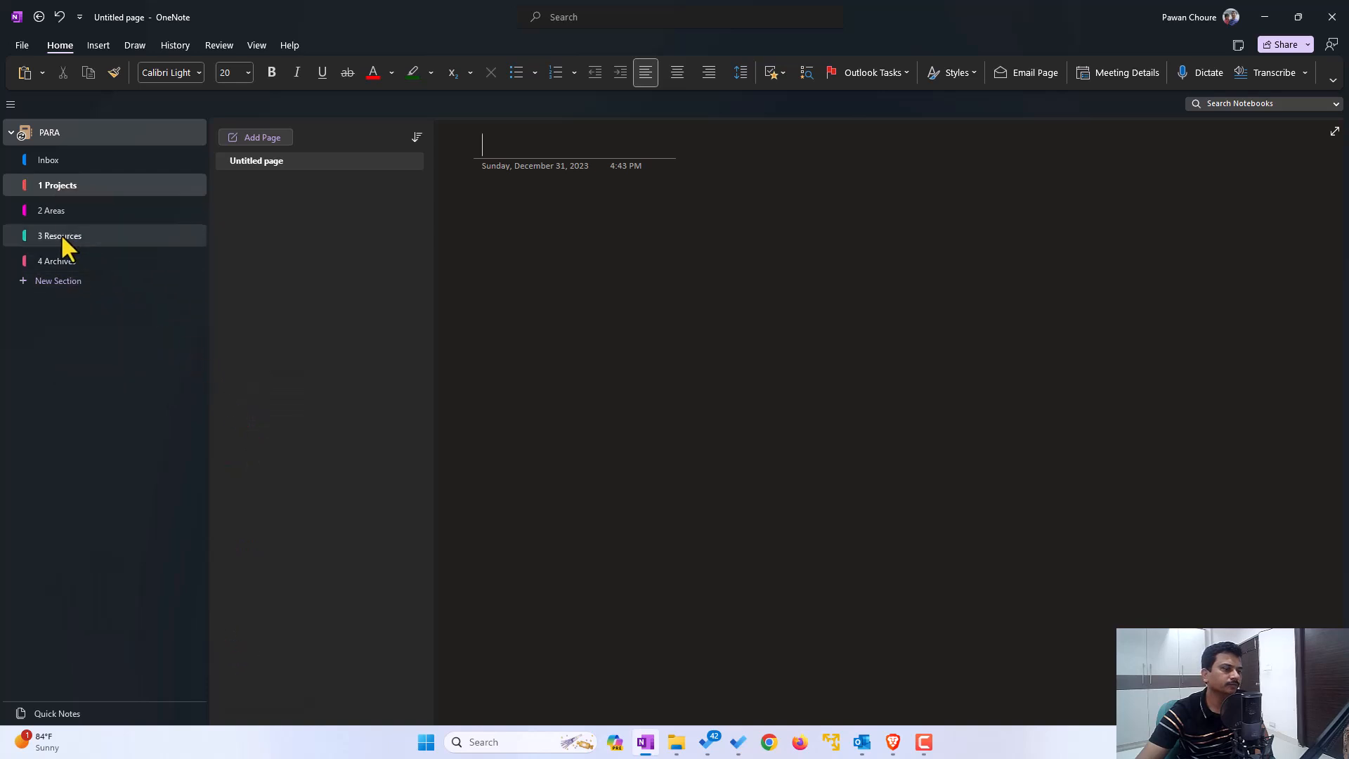
click(57, 261)
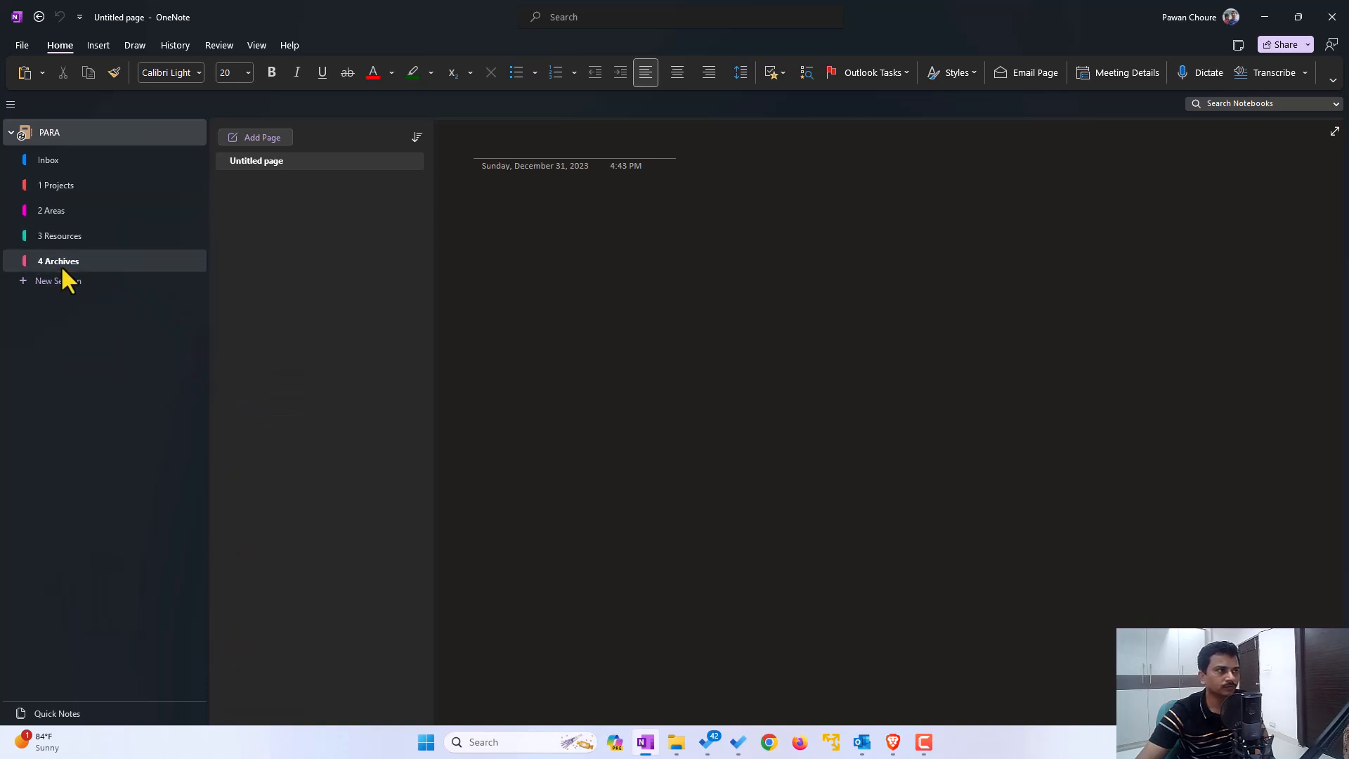
right_click(58, 262)
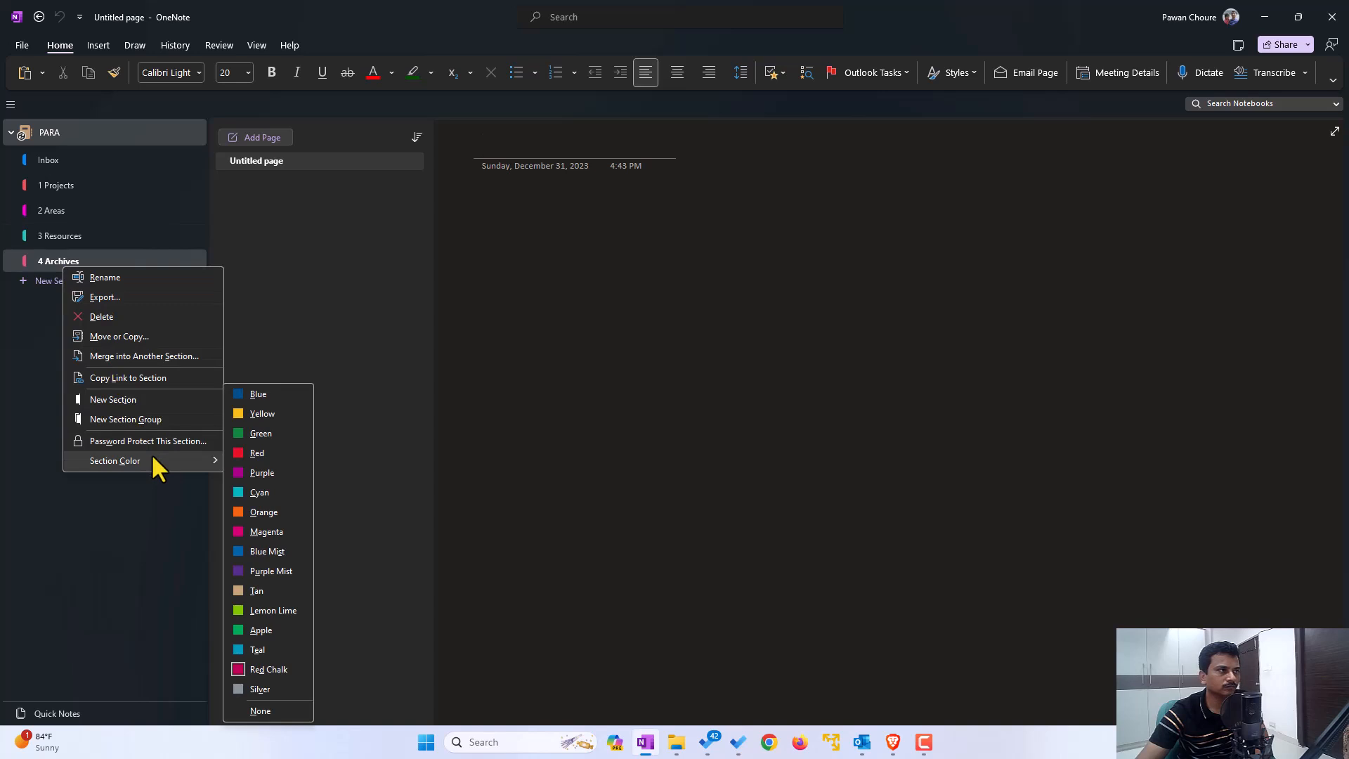
mouse_move(261, 413)
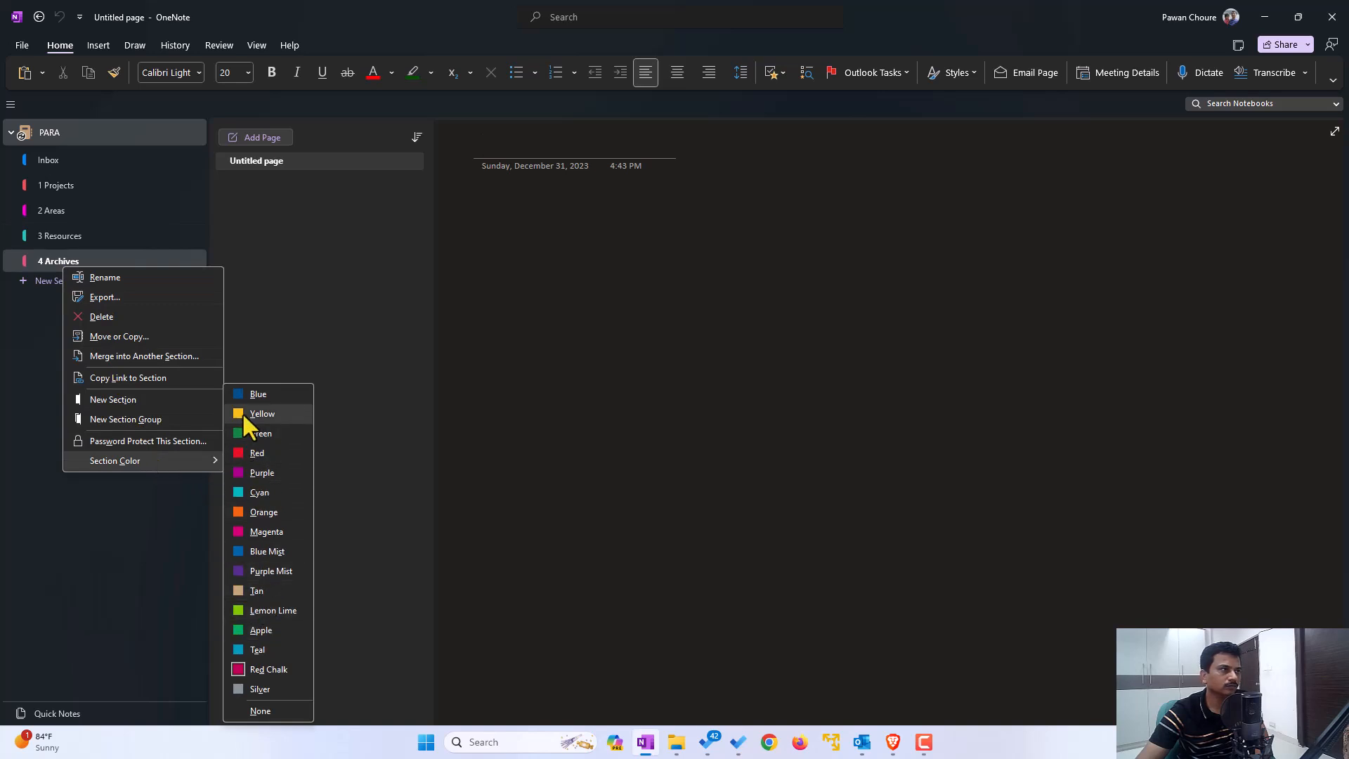
click(262, 413)
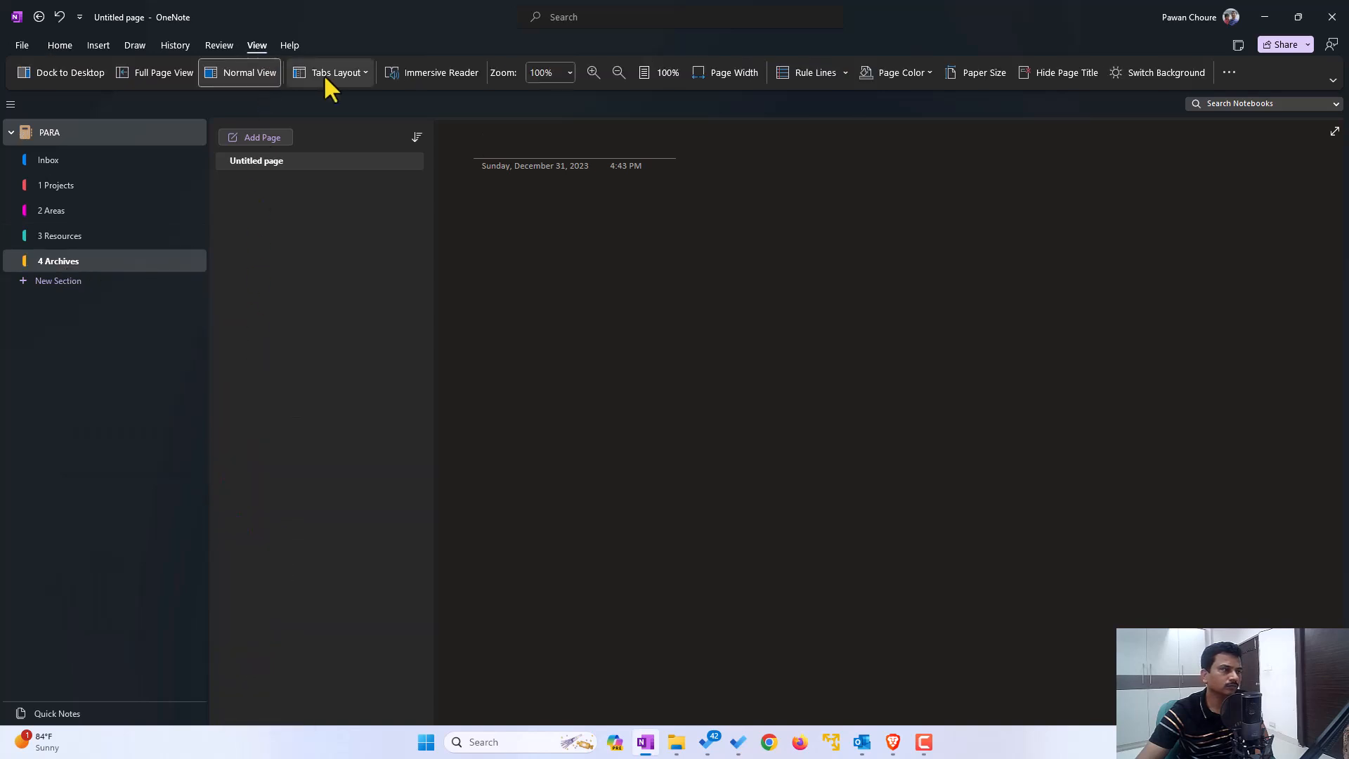
Switch the View ribbon's Tabs Layout to Horizontal Tabs
click(335, 72)
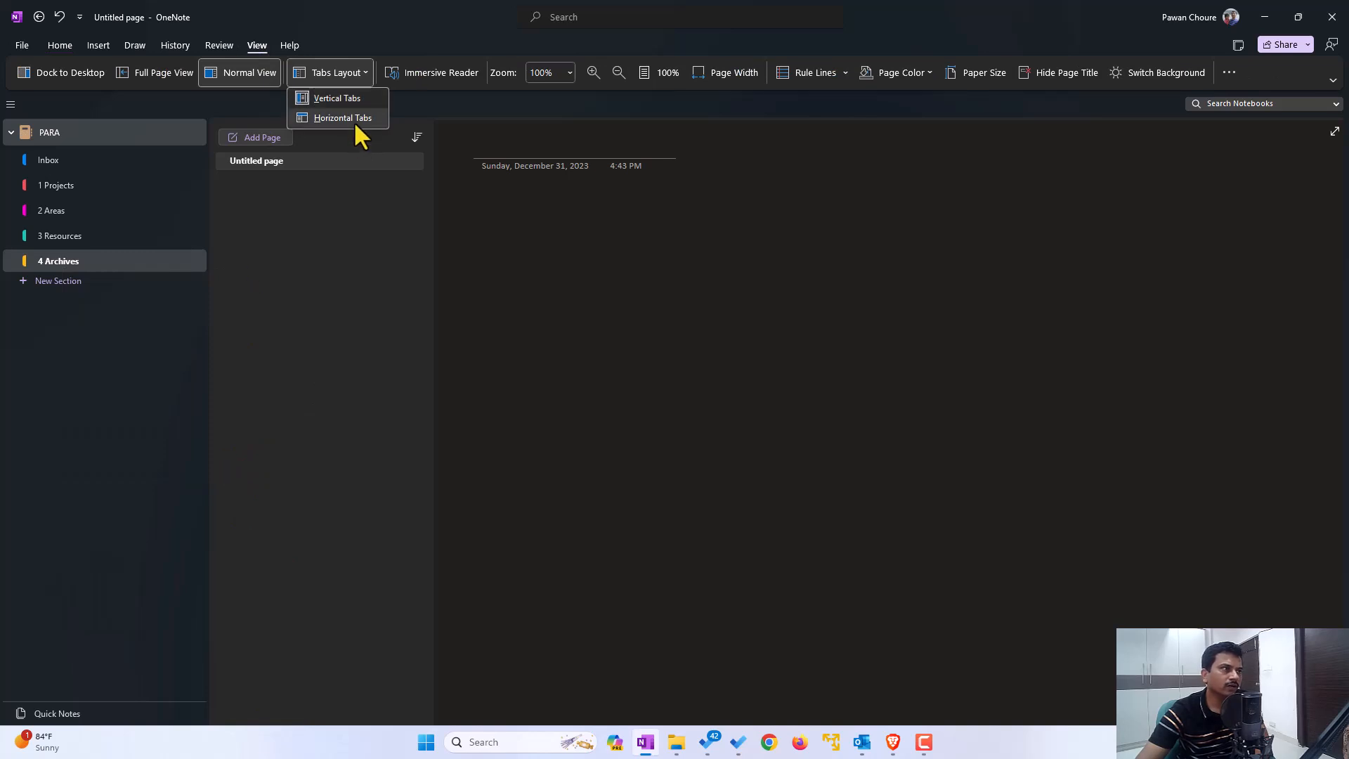
click(342, 118)
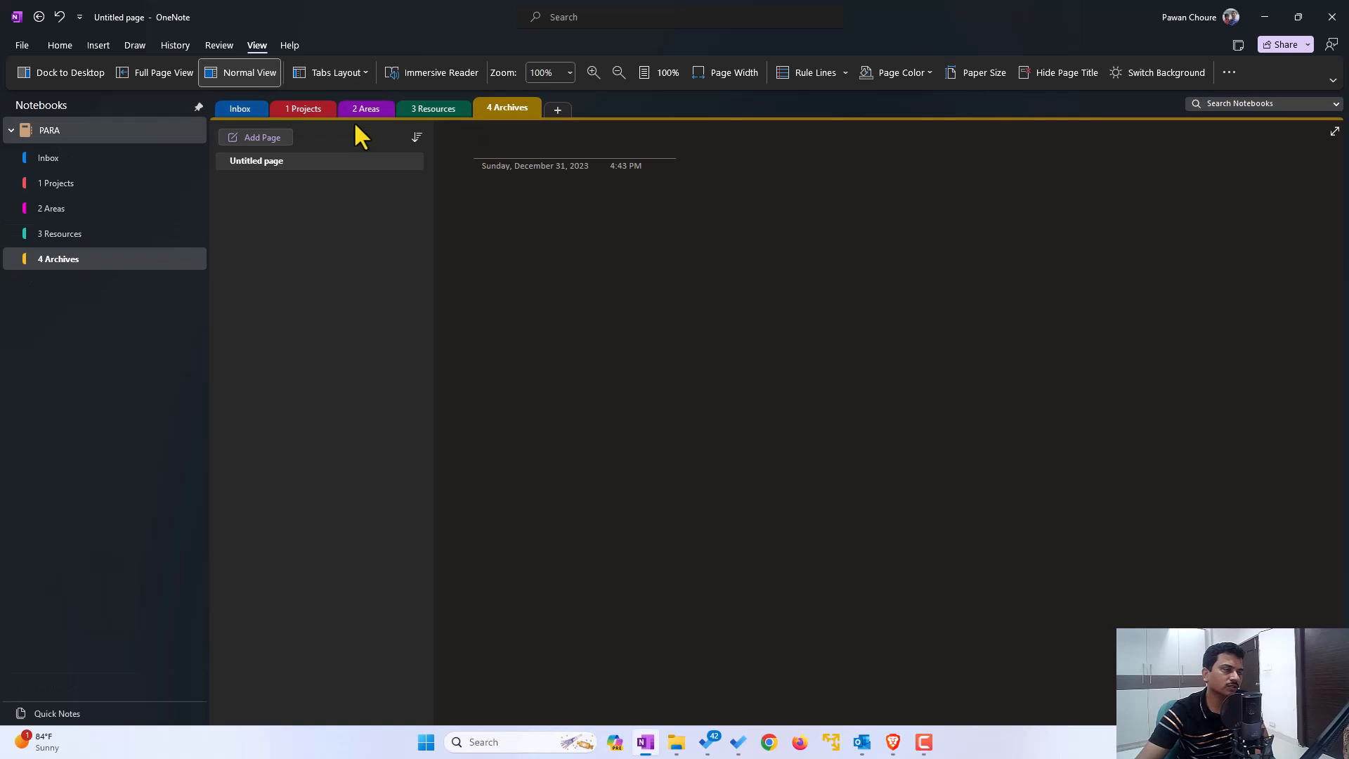
mouse_move(22, 52)
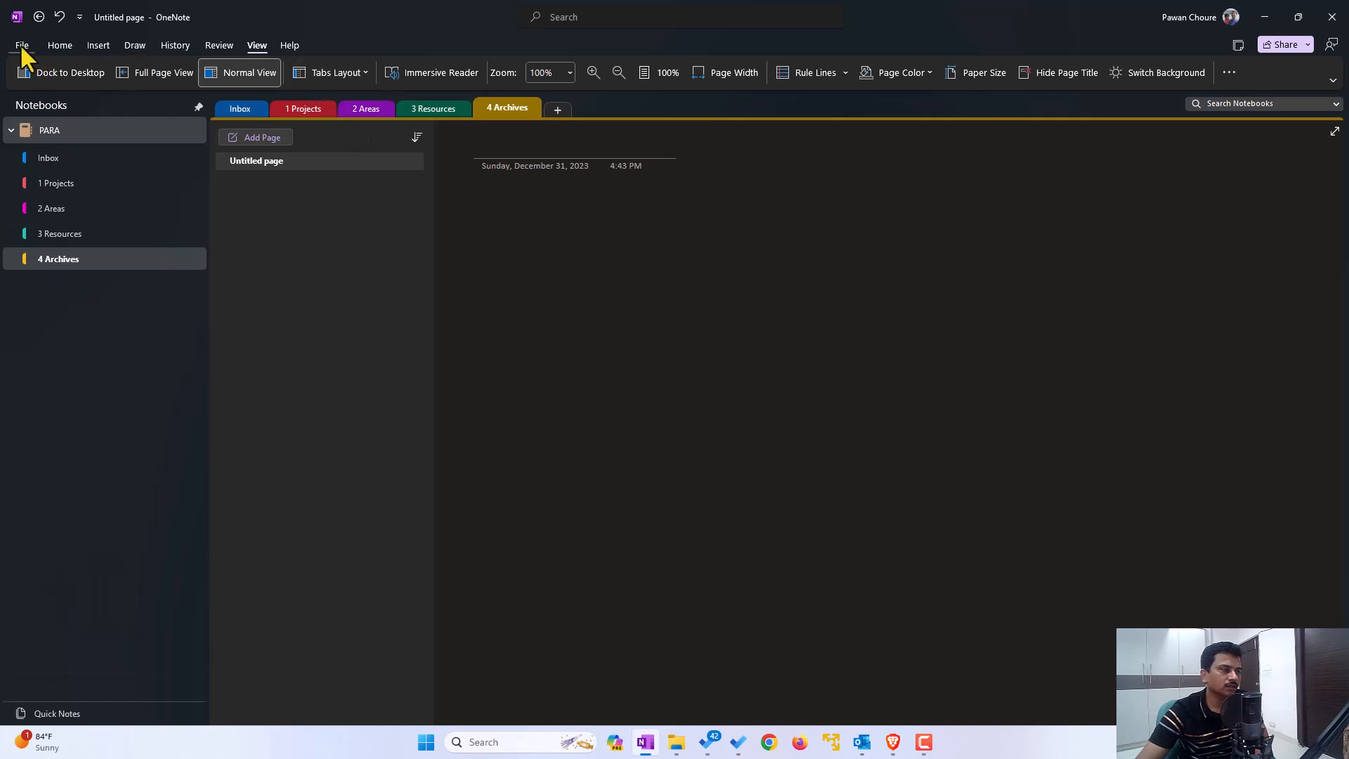
click(21, 45)
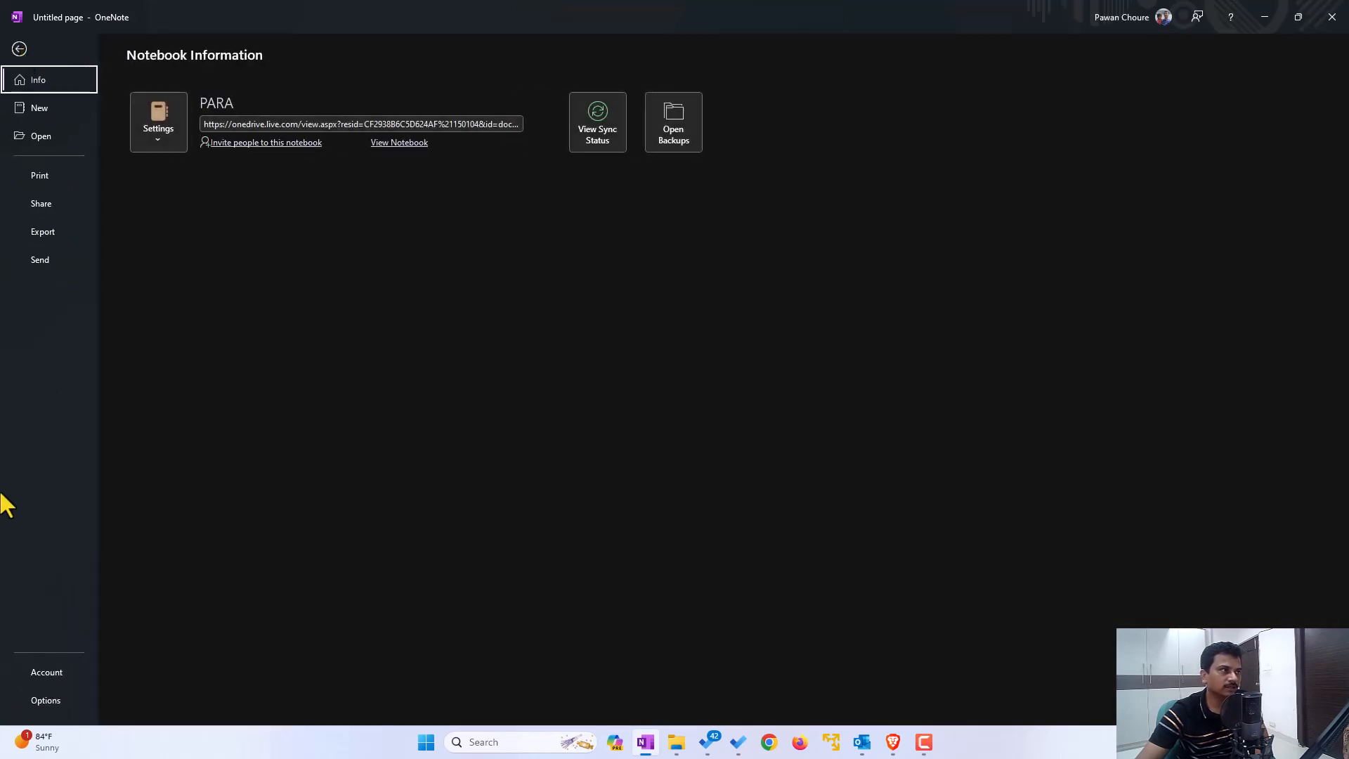
click(45, 700)
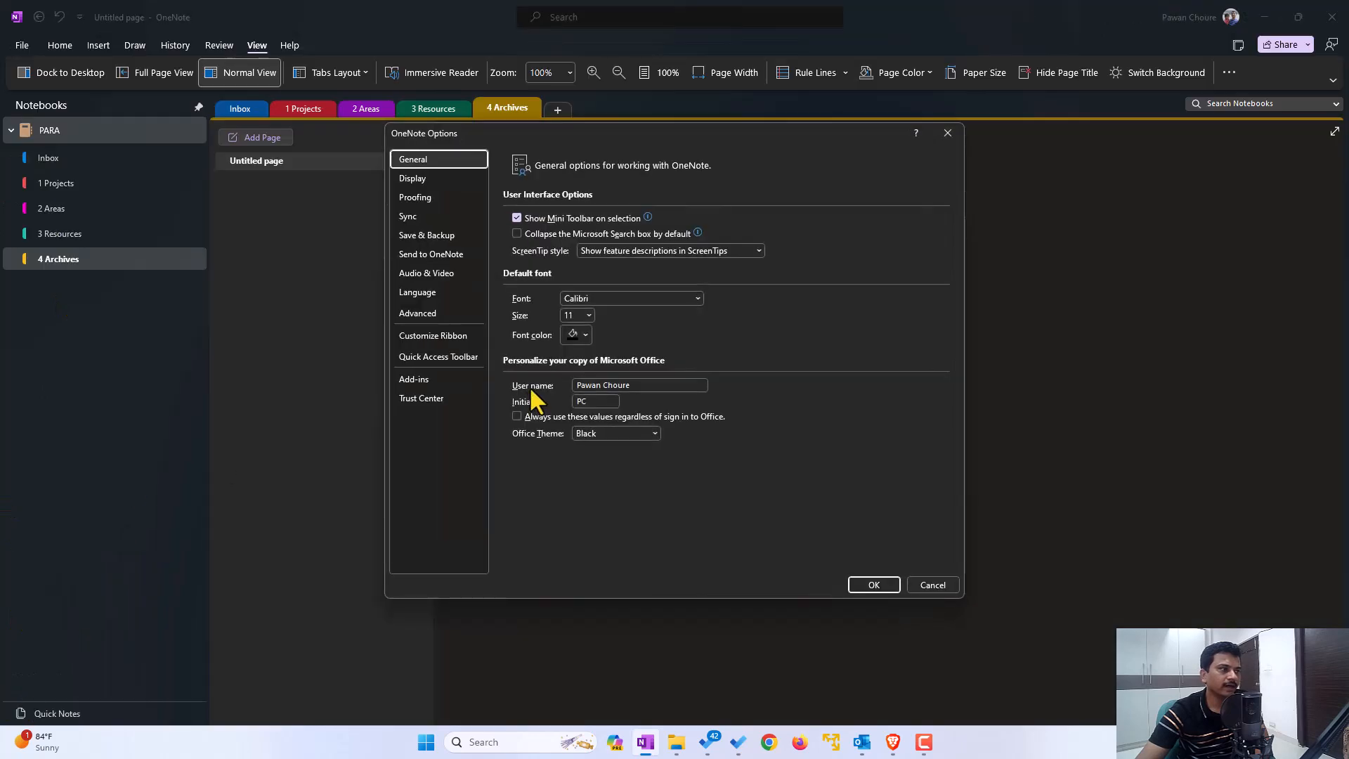
click(413, 178)
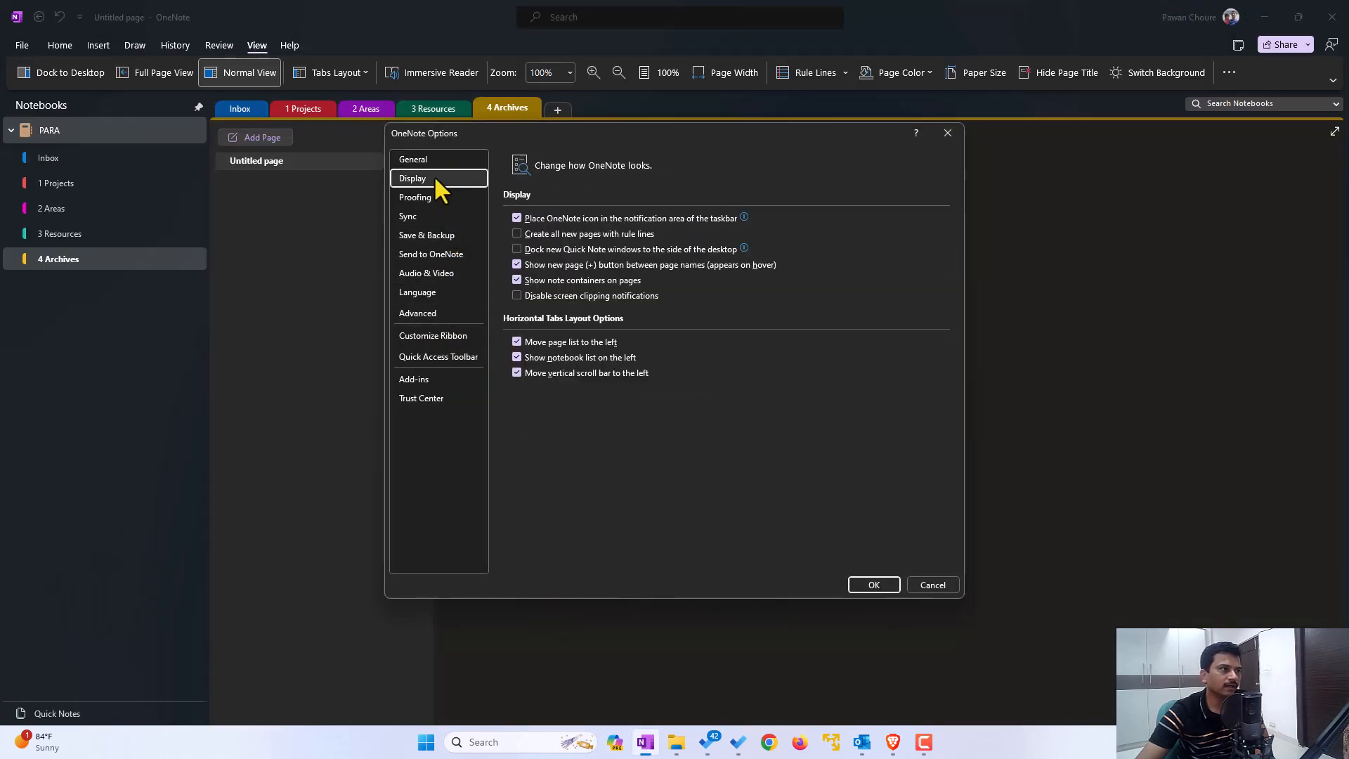
mouse_move(558, 366)
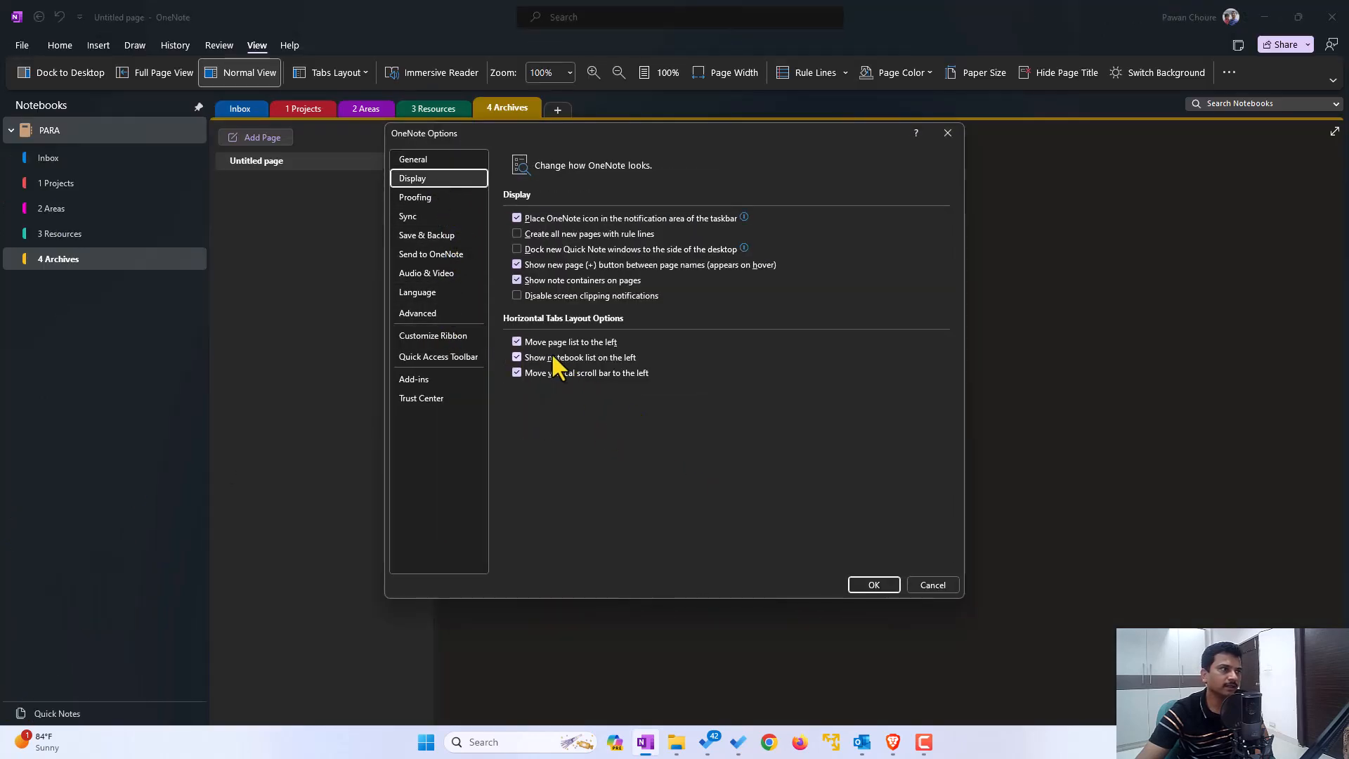
mouse_move(932, 584)
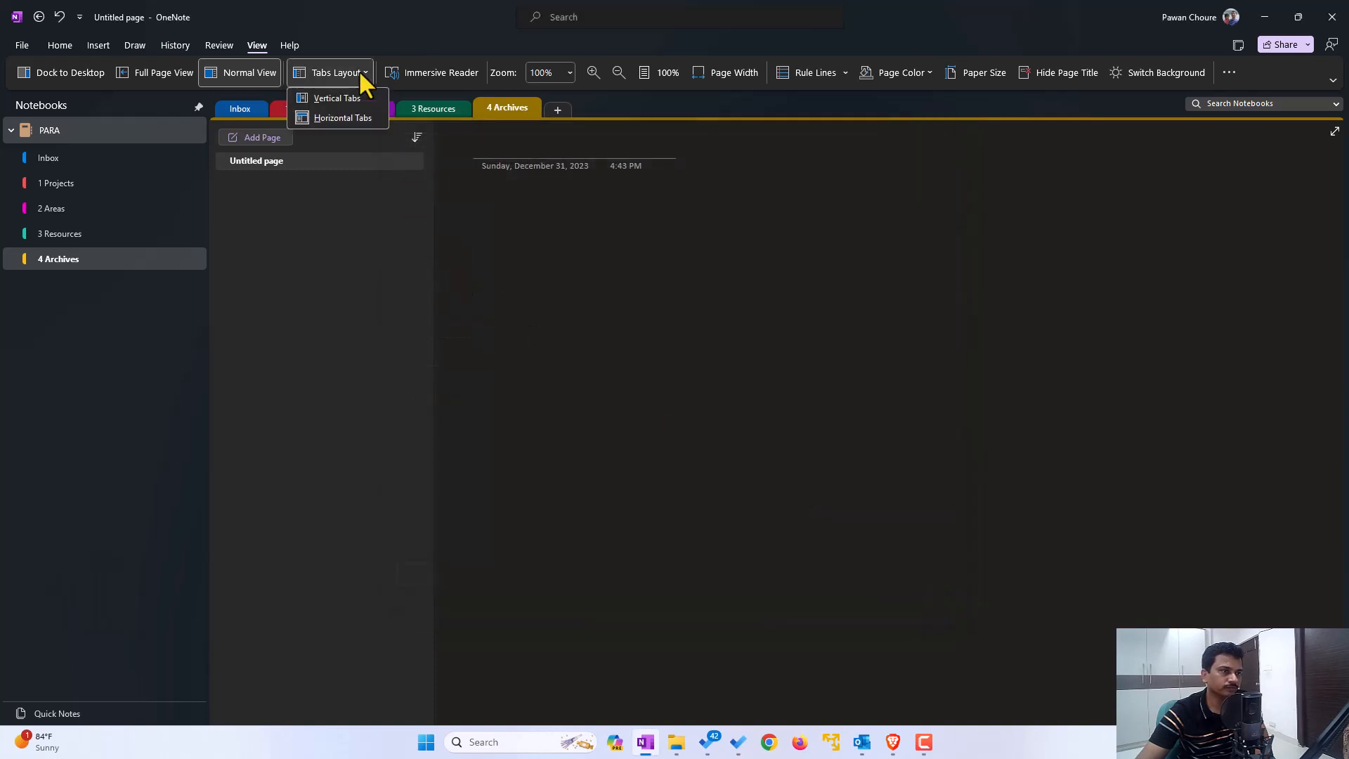
Return to Vertical Tabs layout and keep All Notebooks as the search scope
click(336, 97)
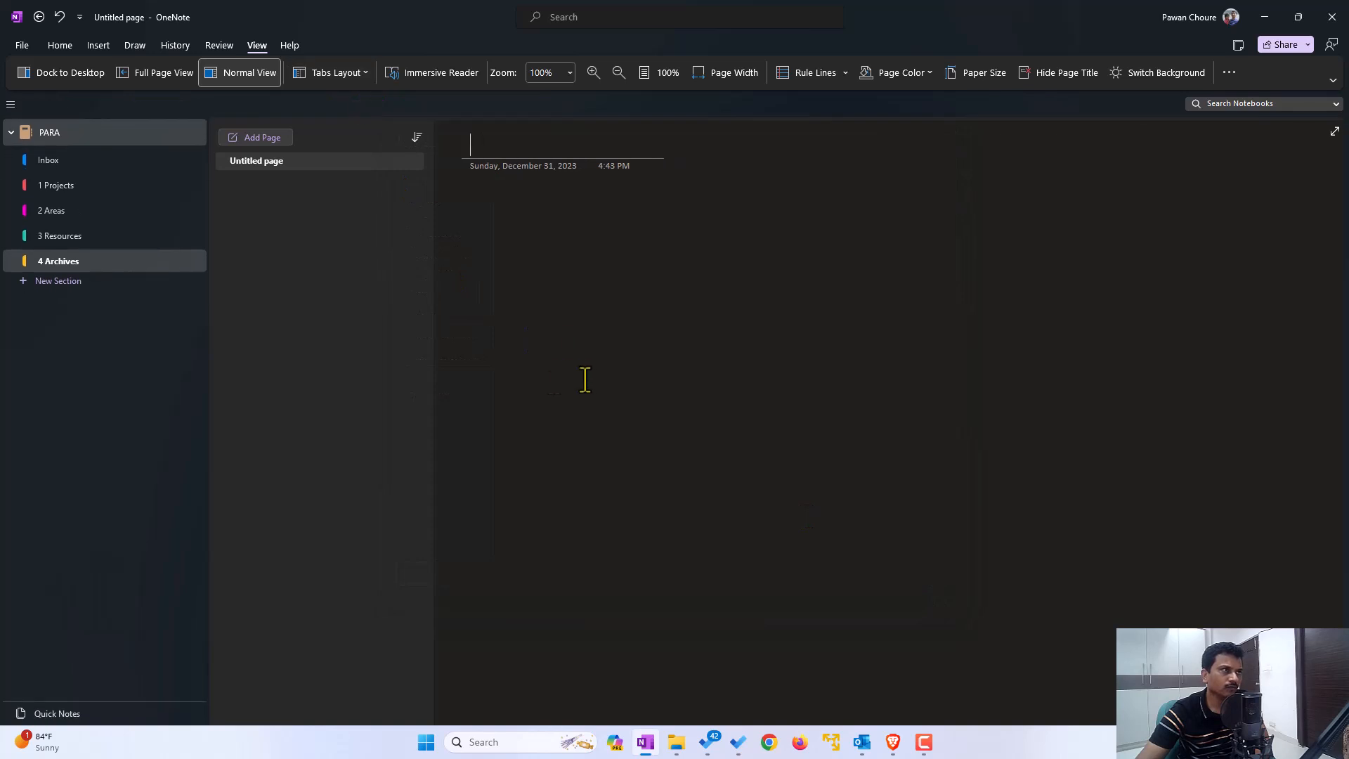
mouse_move(178, 317)
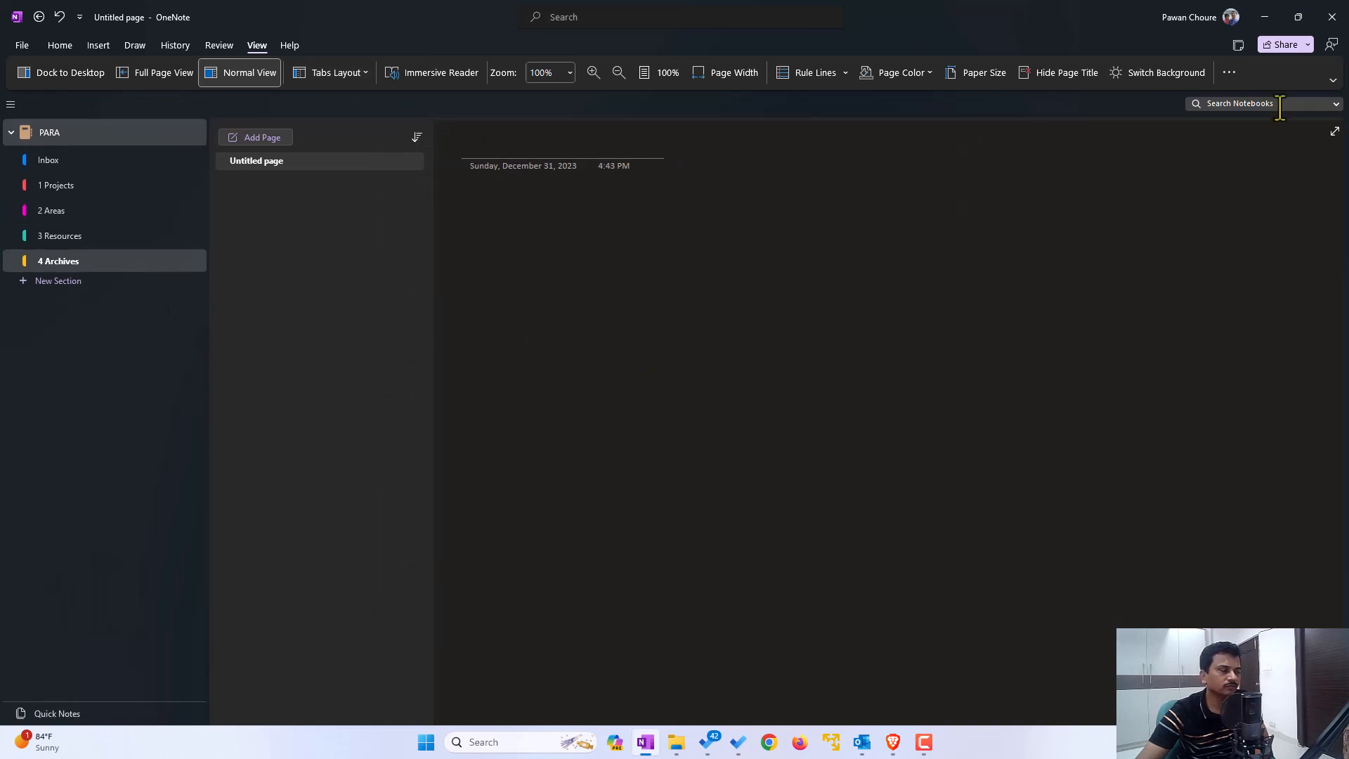
click(1335, 102)
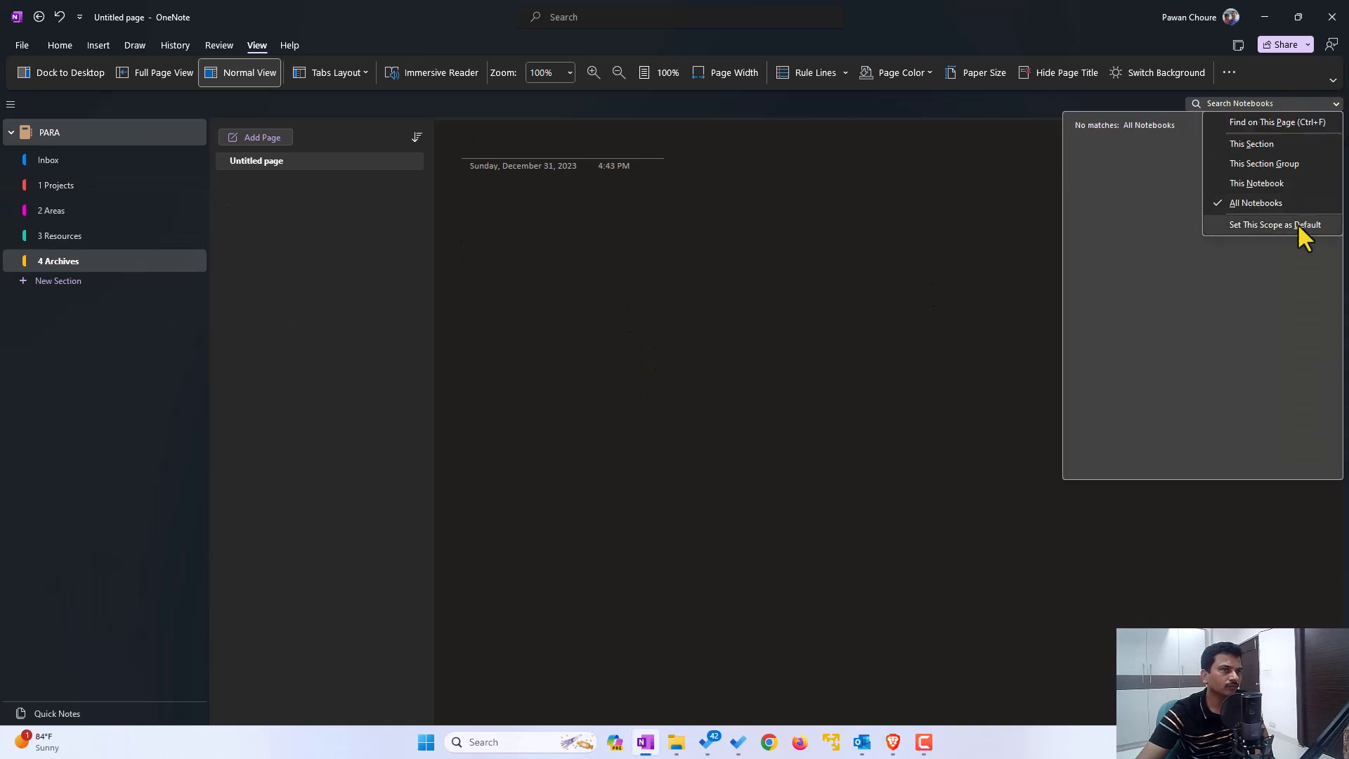
mouse_move(1277, 244)
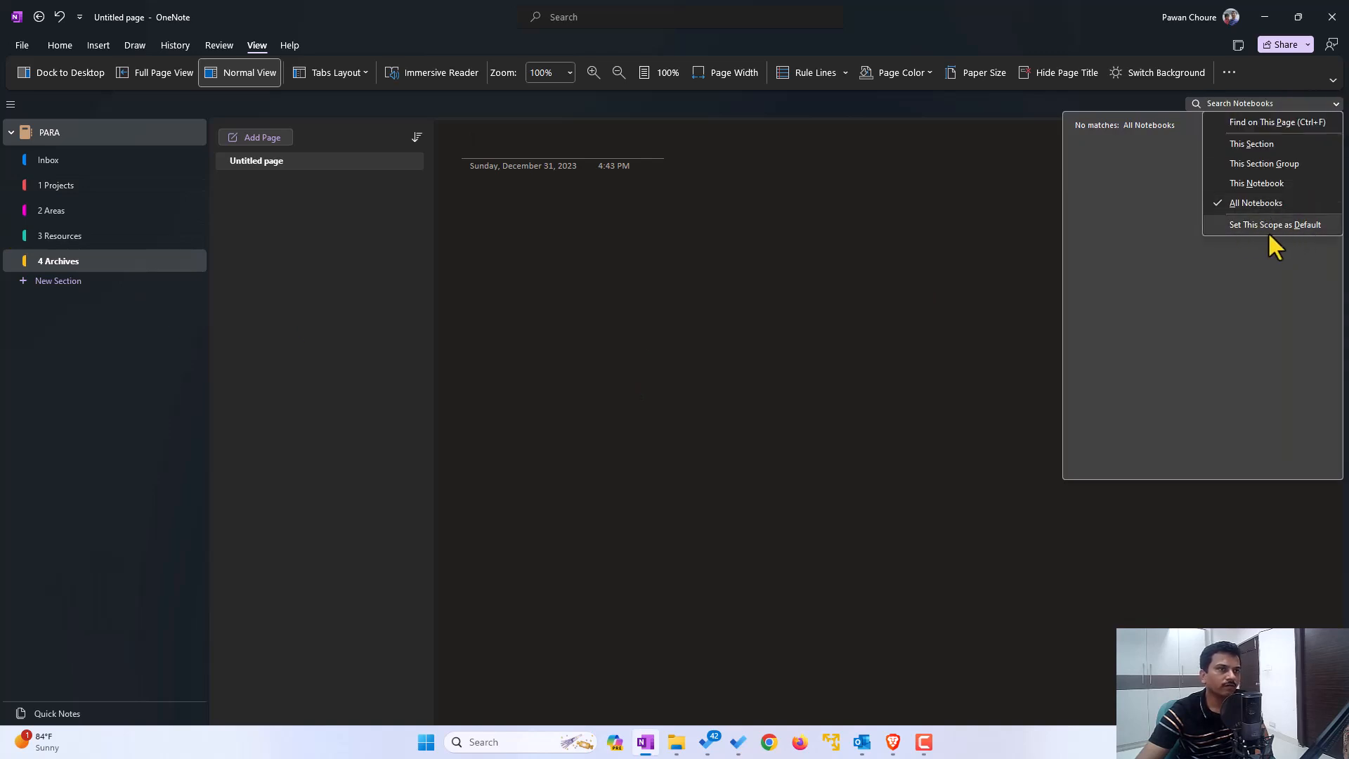
click(819, 354)
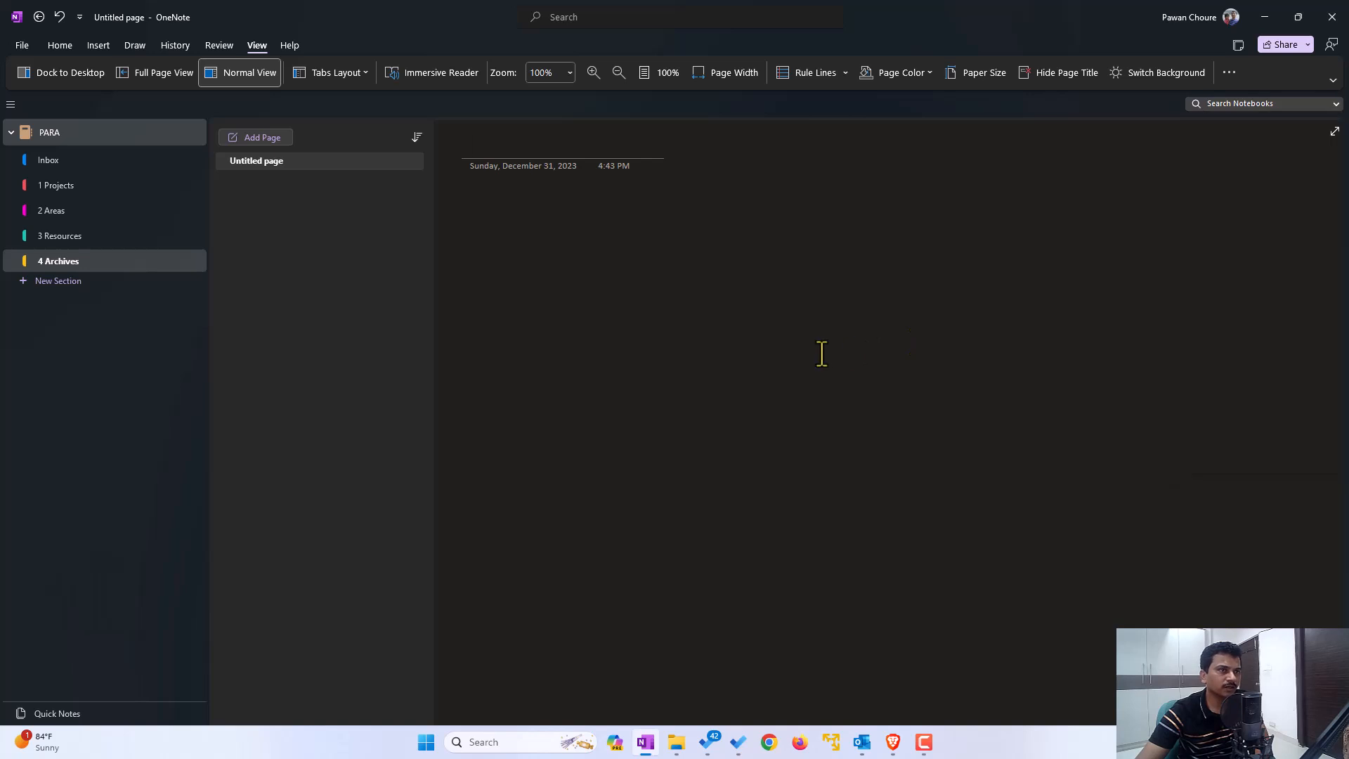
click(469, 207)
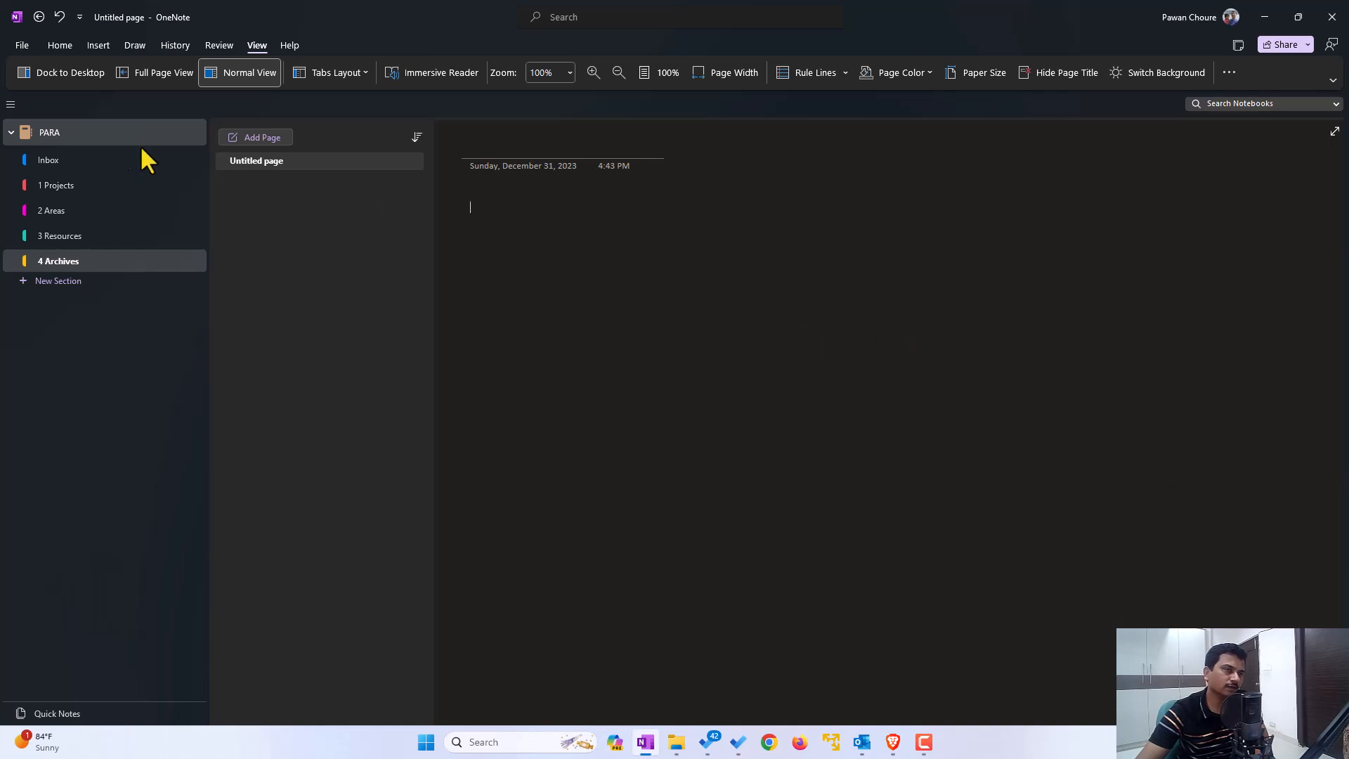
Title the first 1 Projects page 'PARA Using OneNote Outlook and Todo'
click(56, 186)
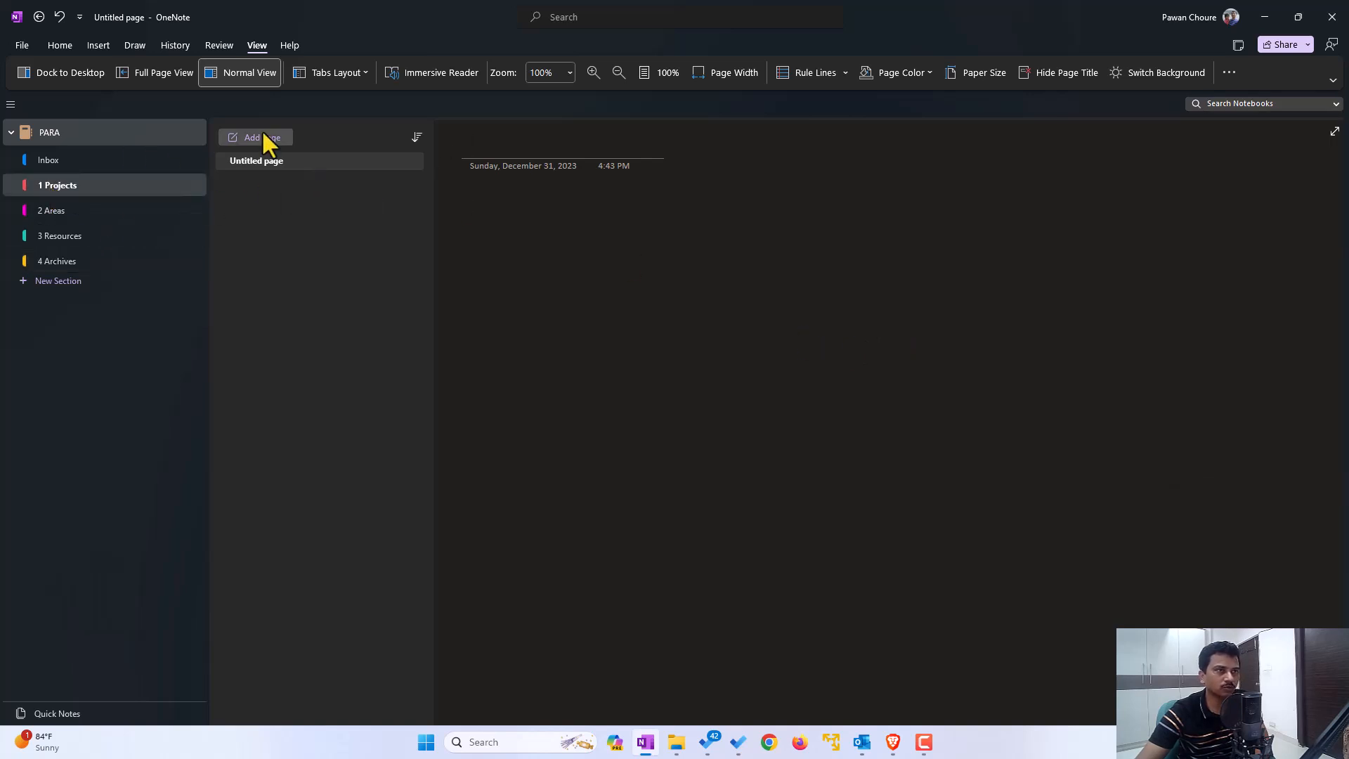
mouse_move(262, 177)
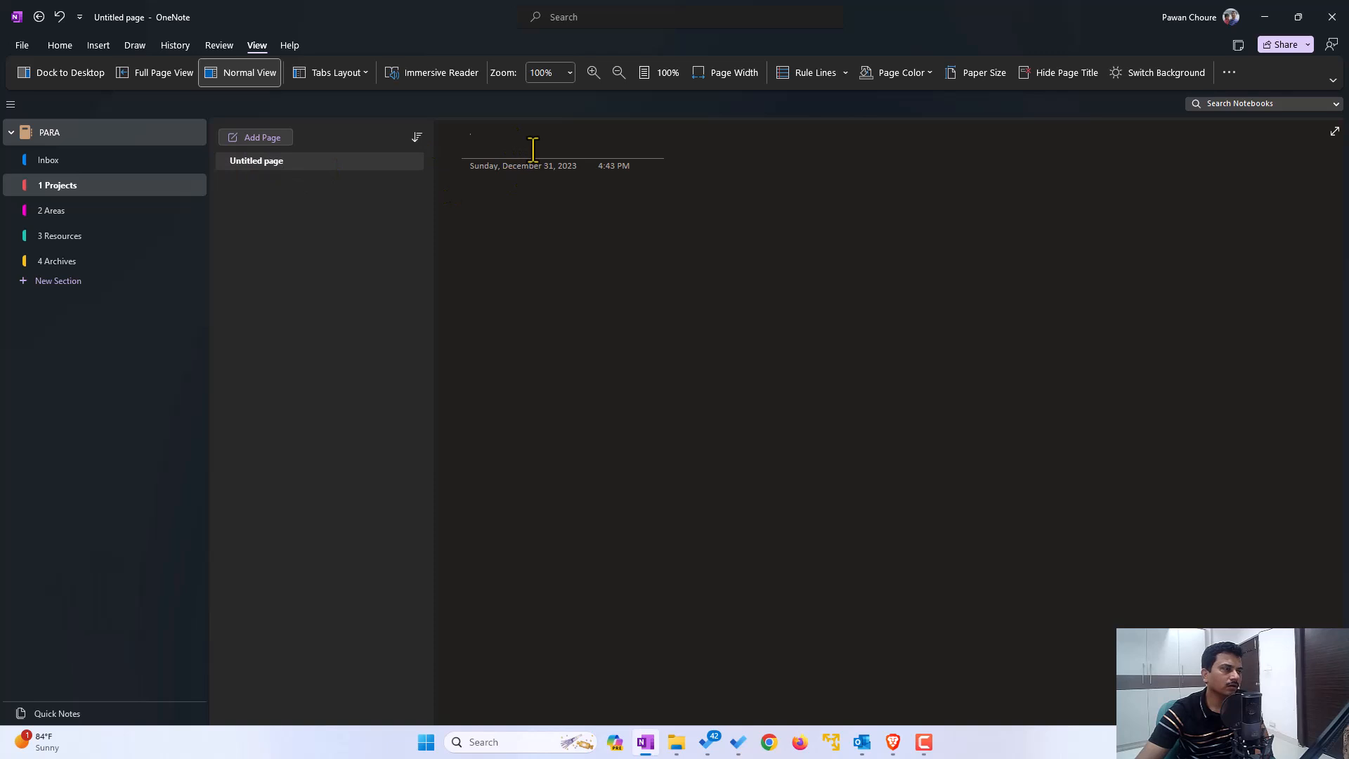
text(PAR)
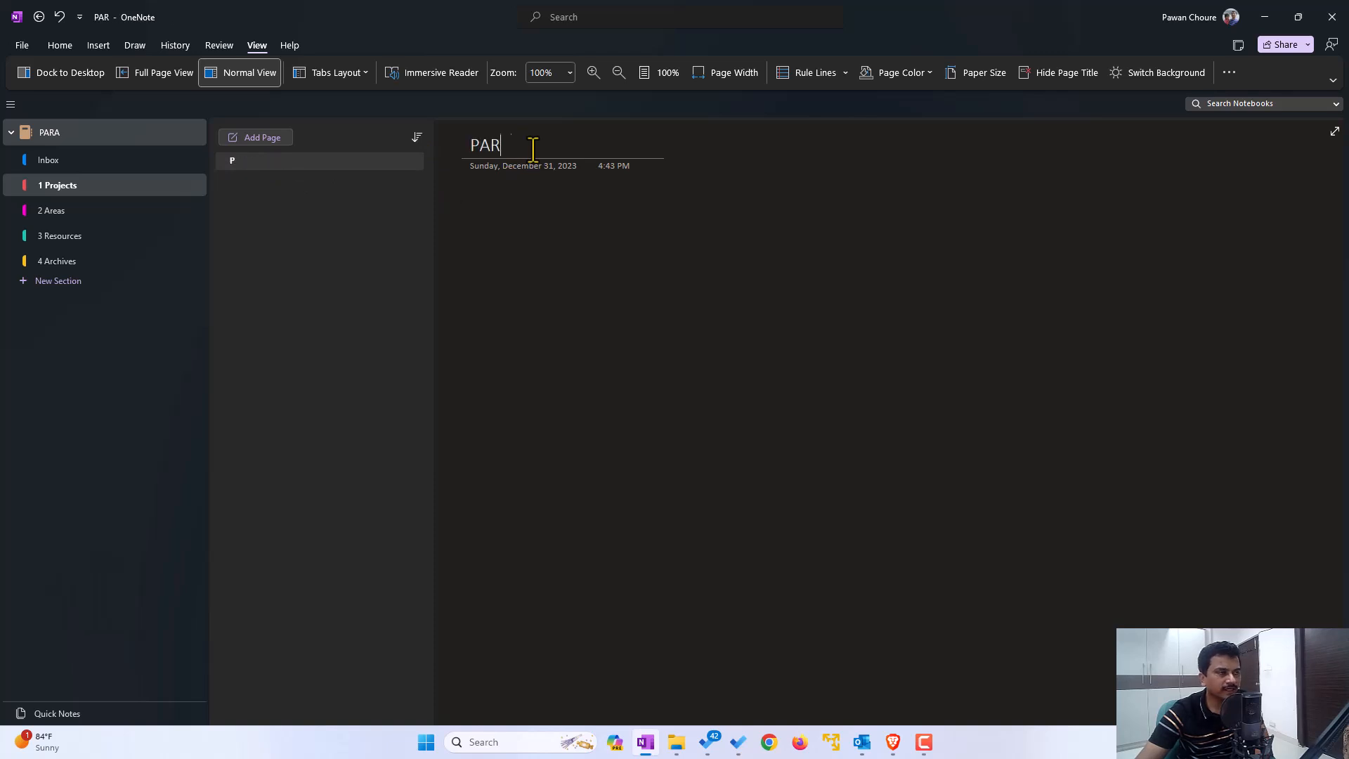
text(A)
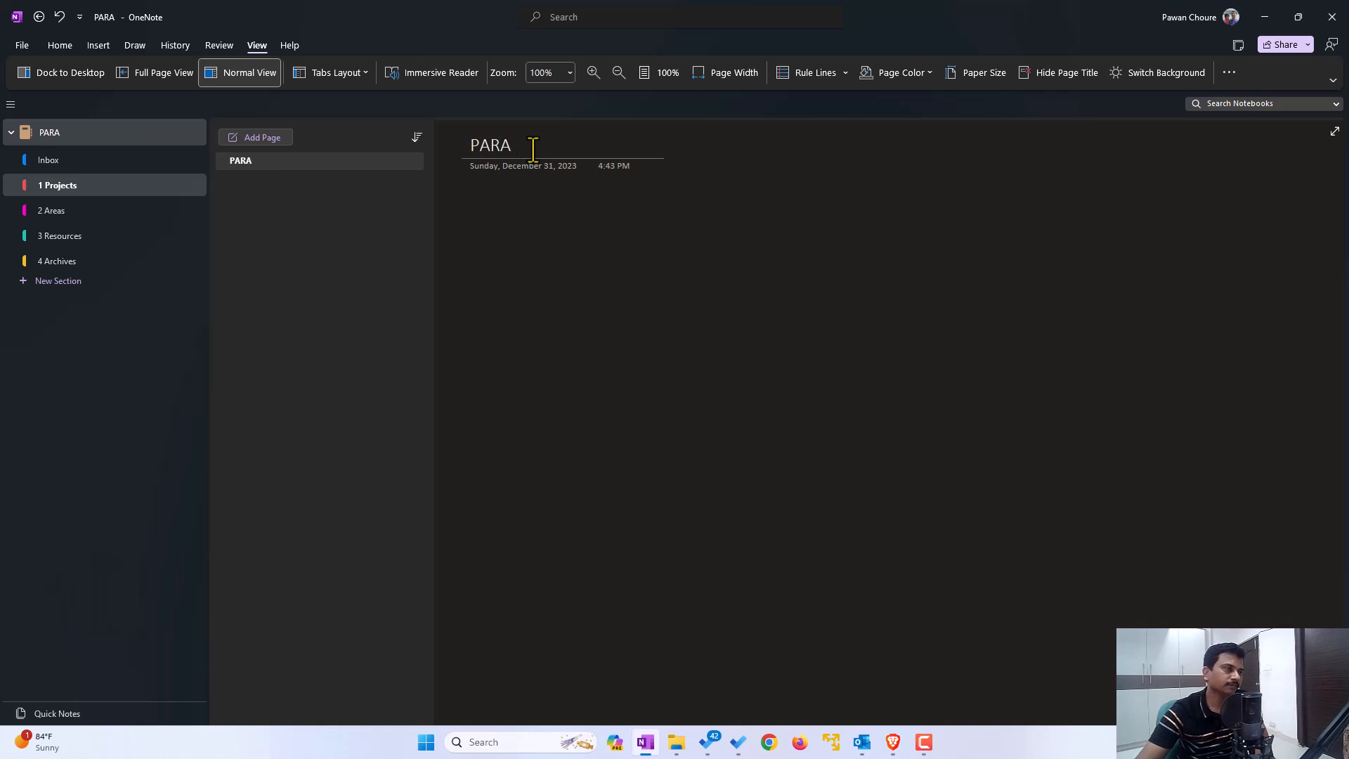
text(U)
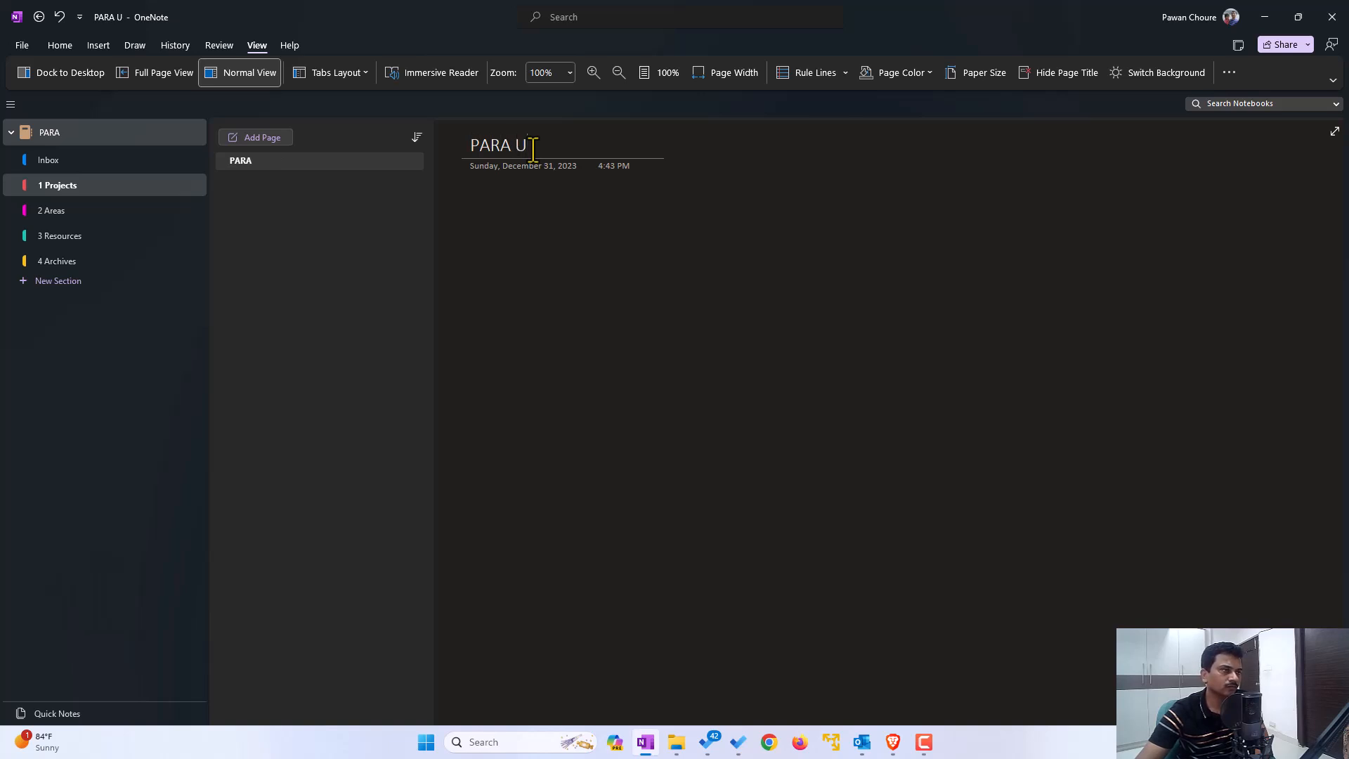
text(sing)
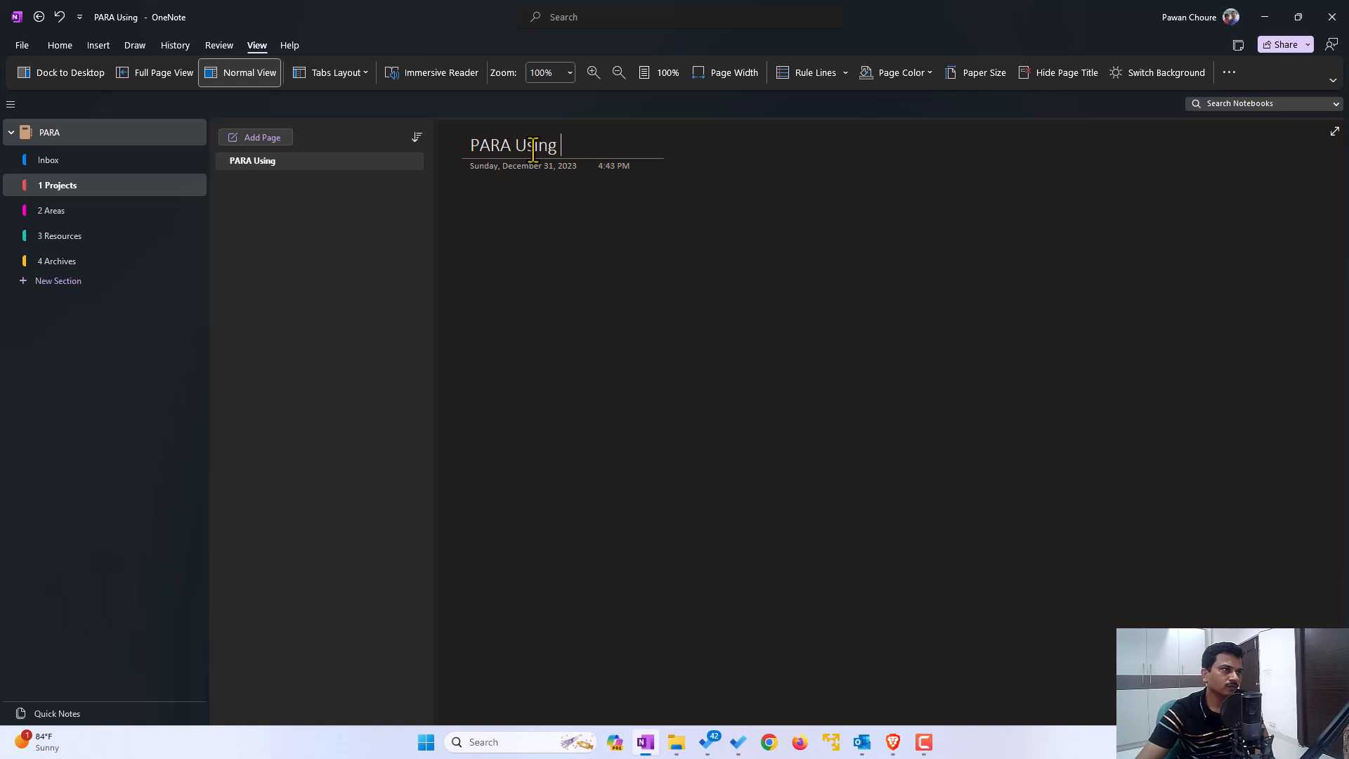
text(OneNote)
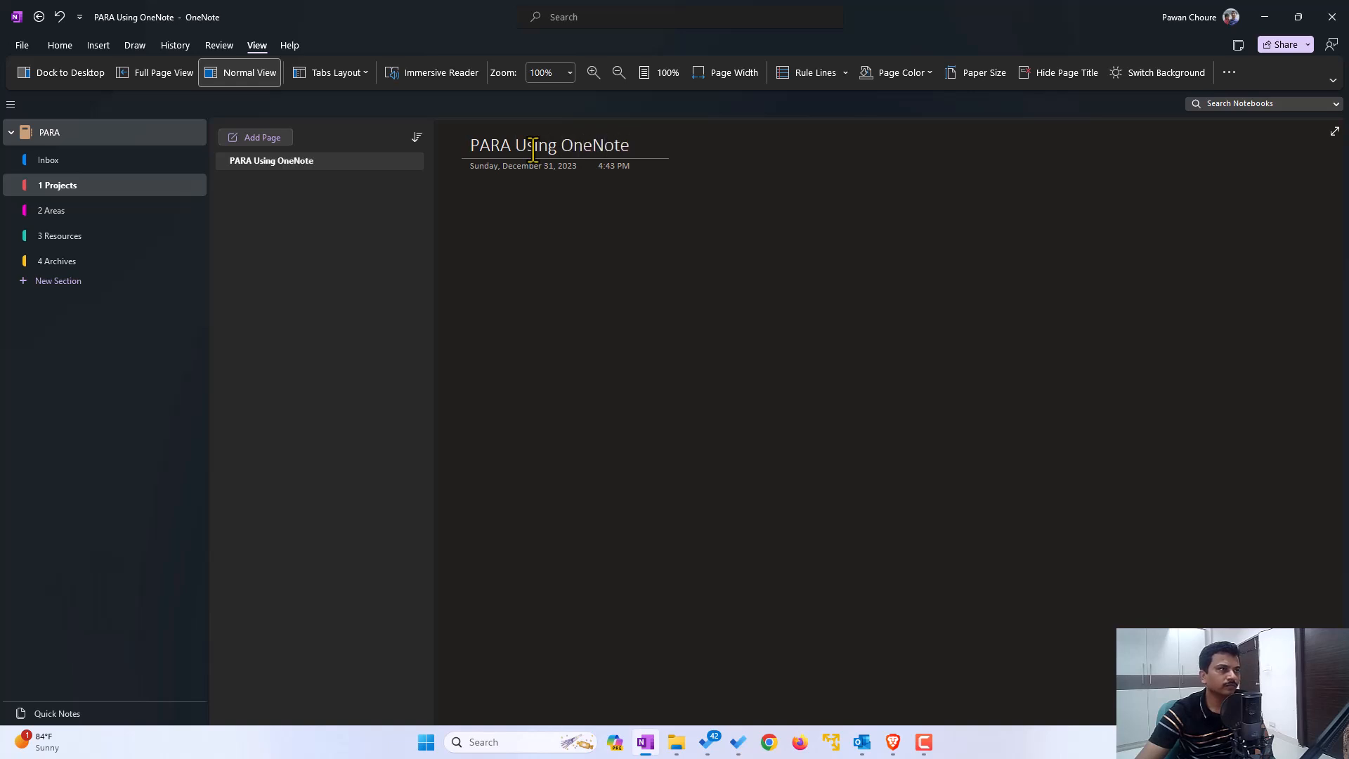
text(Outlook and To)
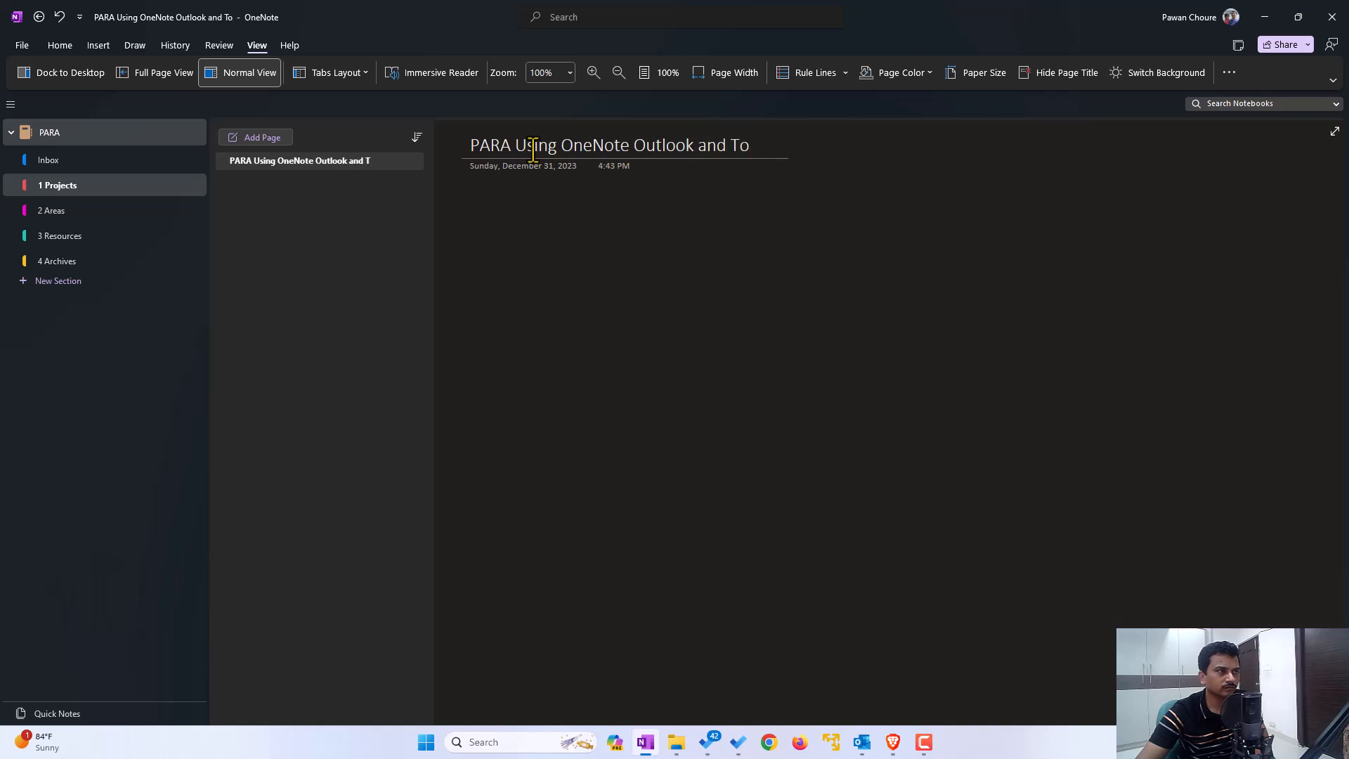
text(do)
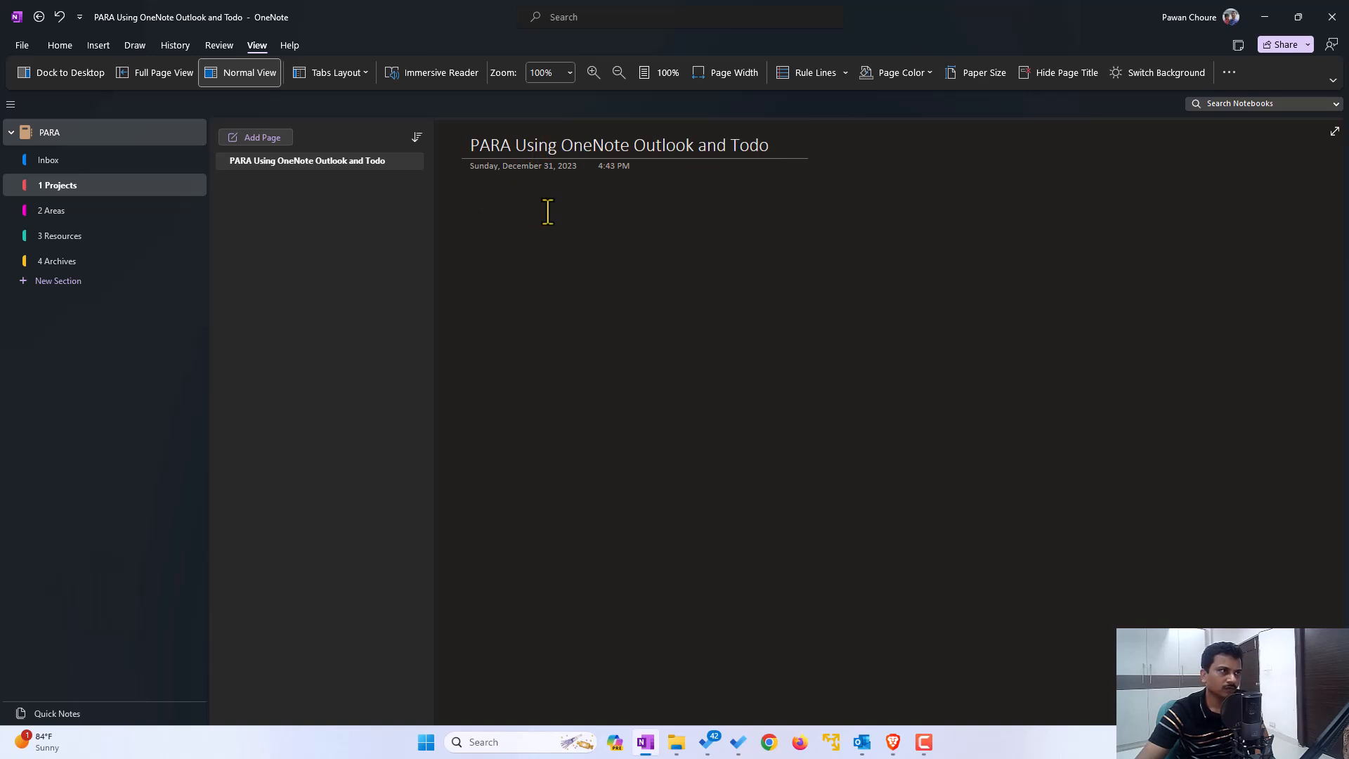
mouse_move(354, 172)
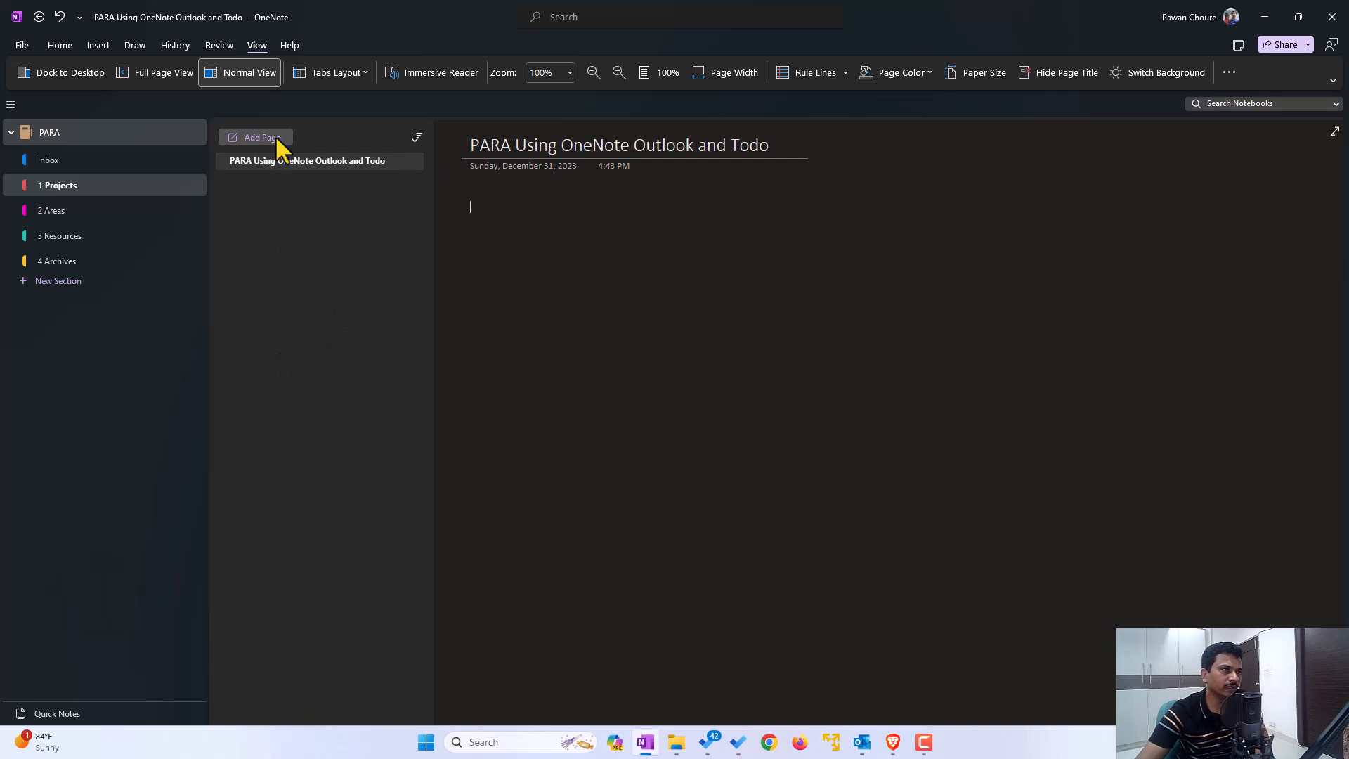
mouse_move(263, 138)
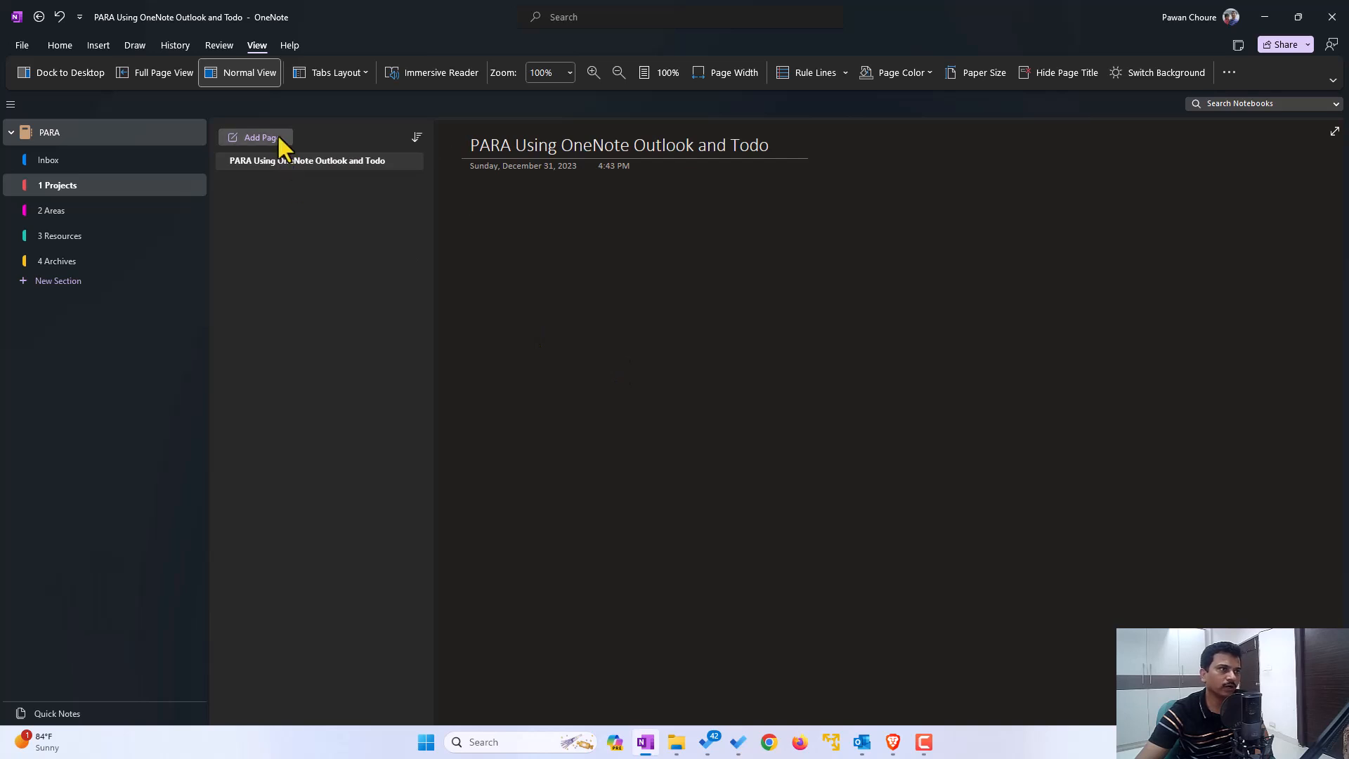
Add subpages titled OneNote Steps and Outlook Steps under the PARA page
click(262, 136)
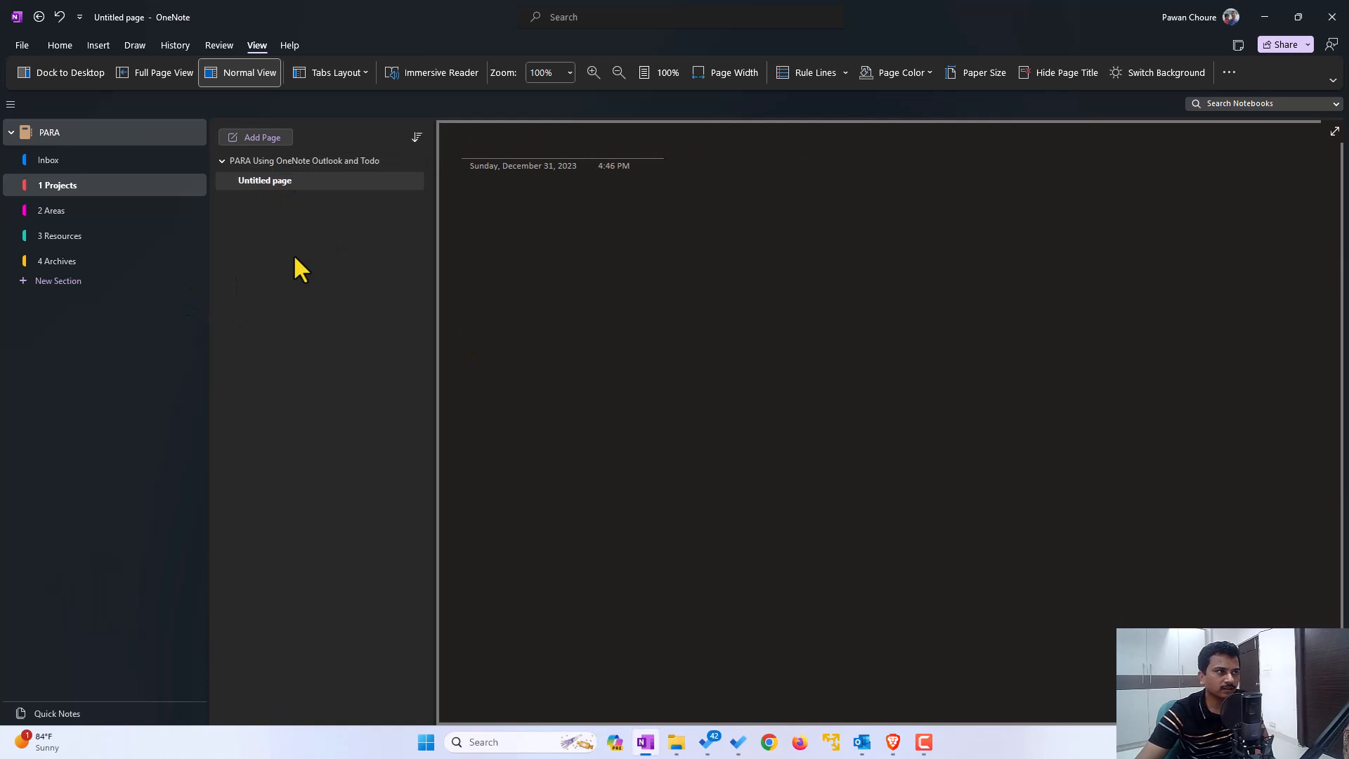
click(487, 147)
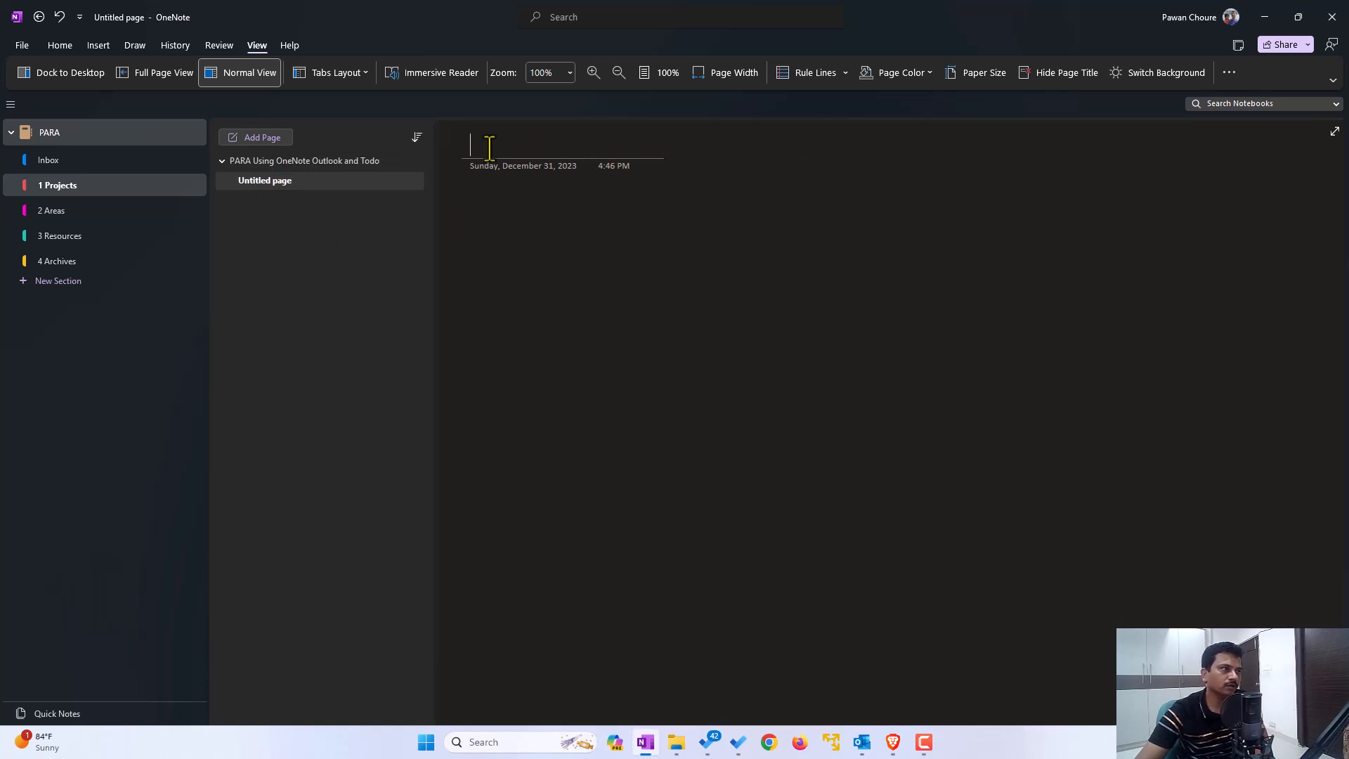
text(OneNote)
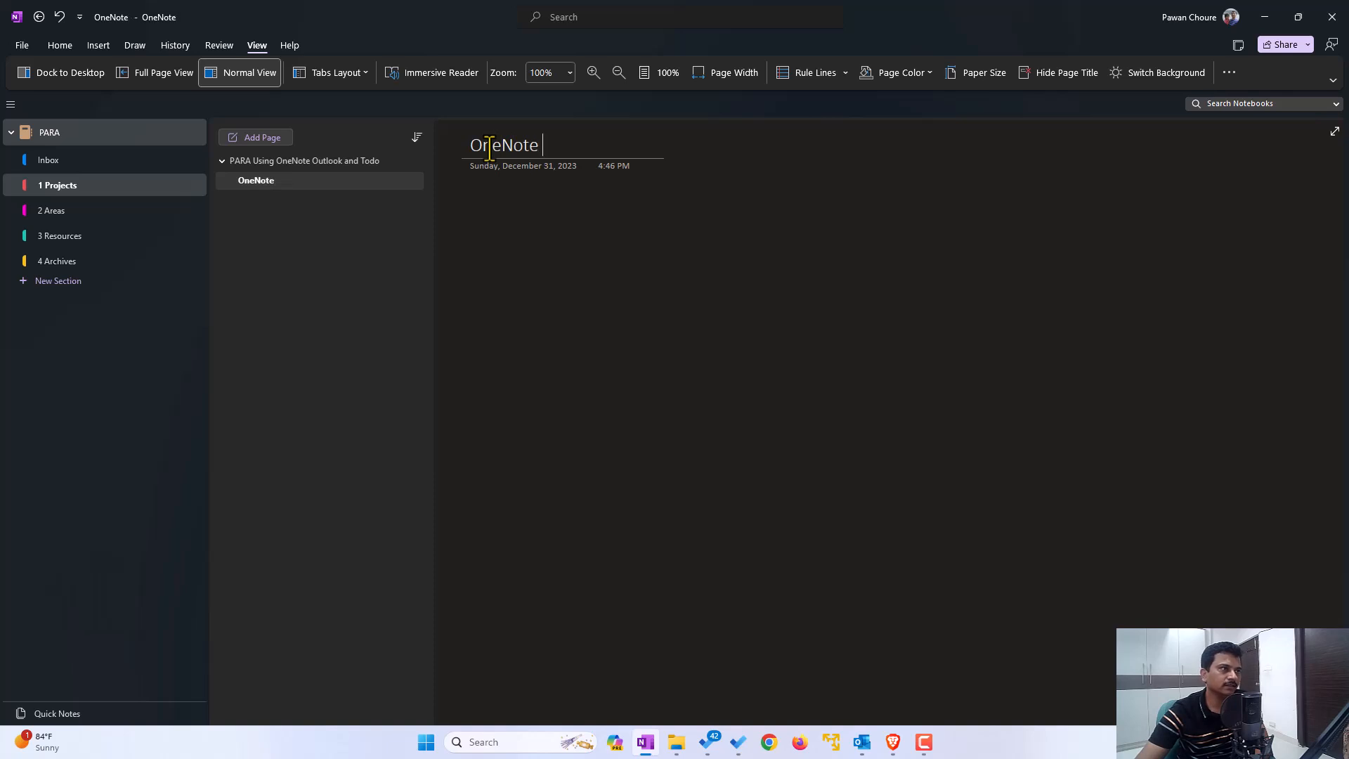
text(Steps)
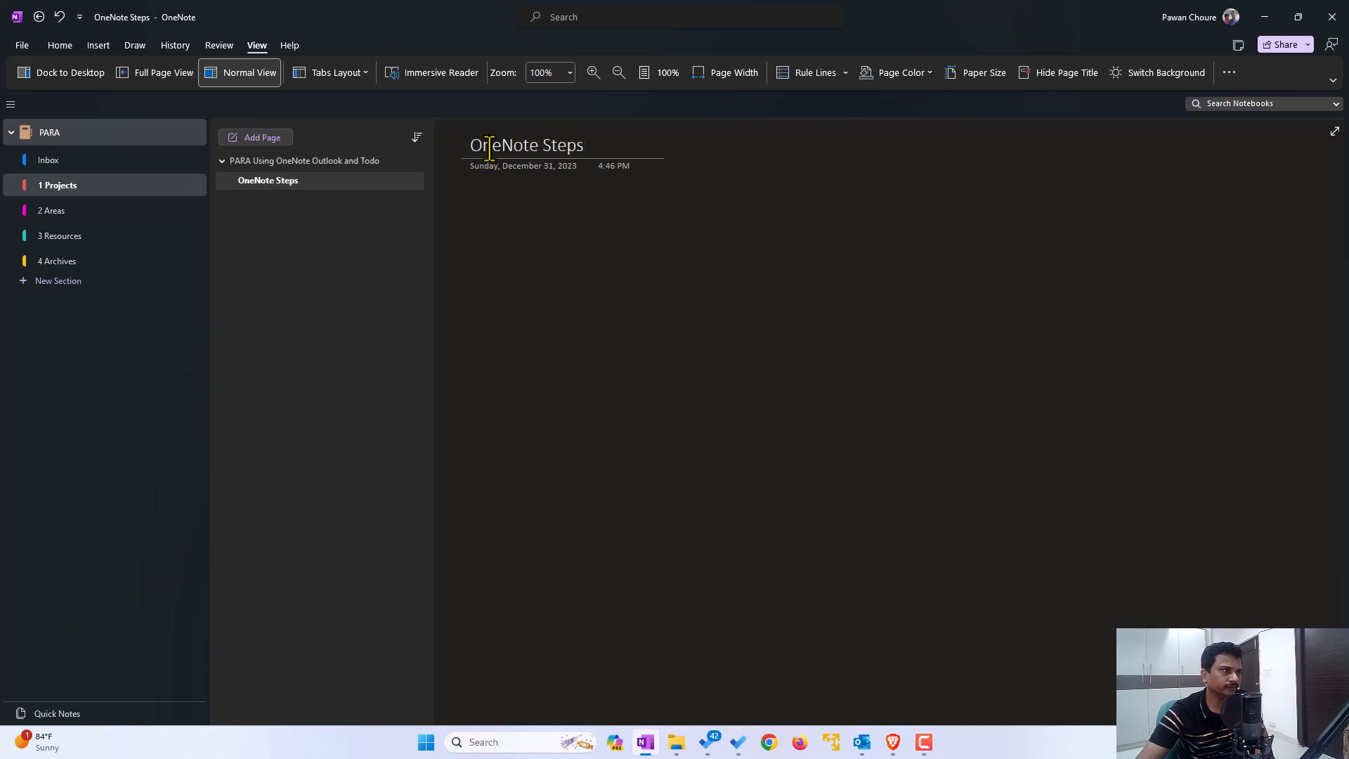
click(263, 136)
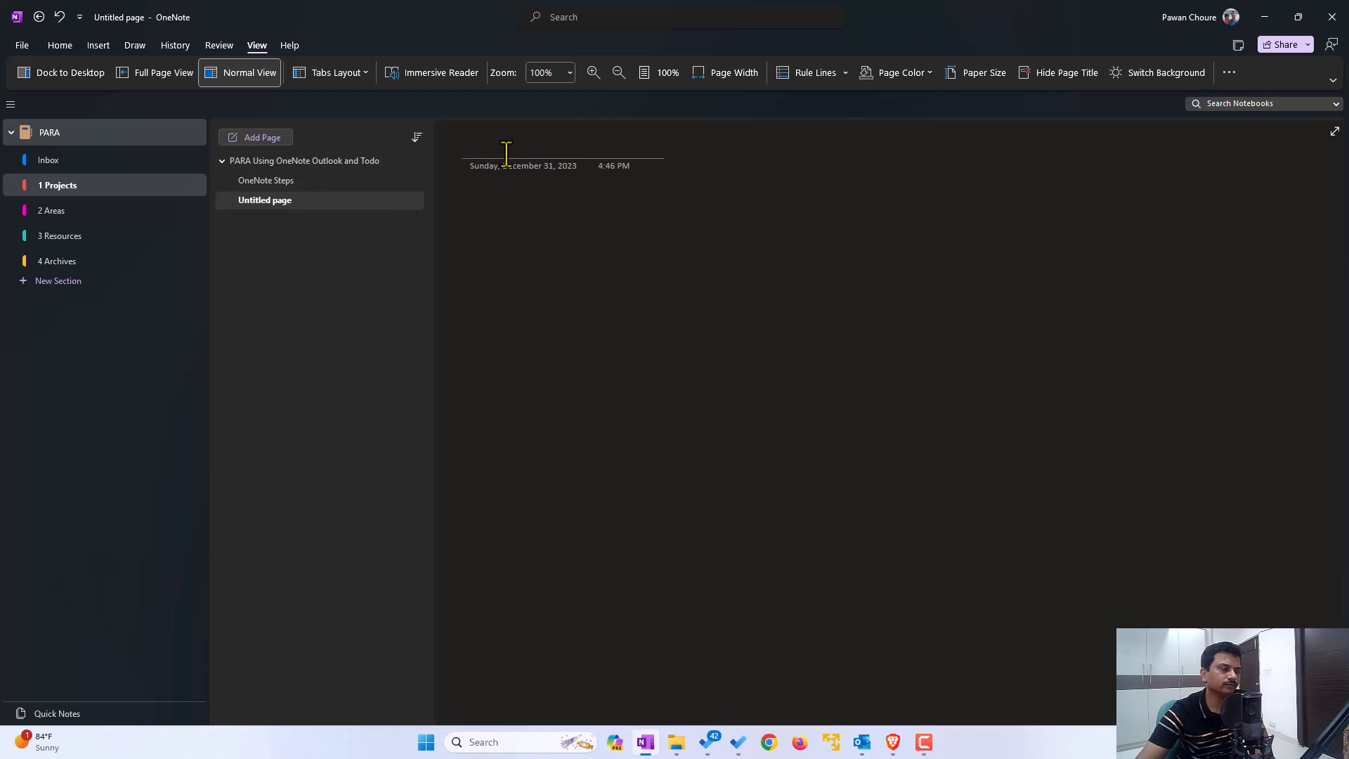
text(Outl)
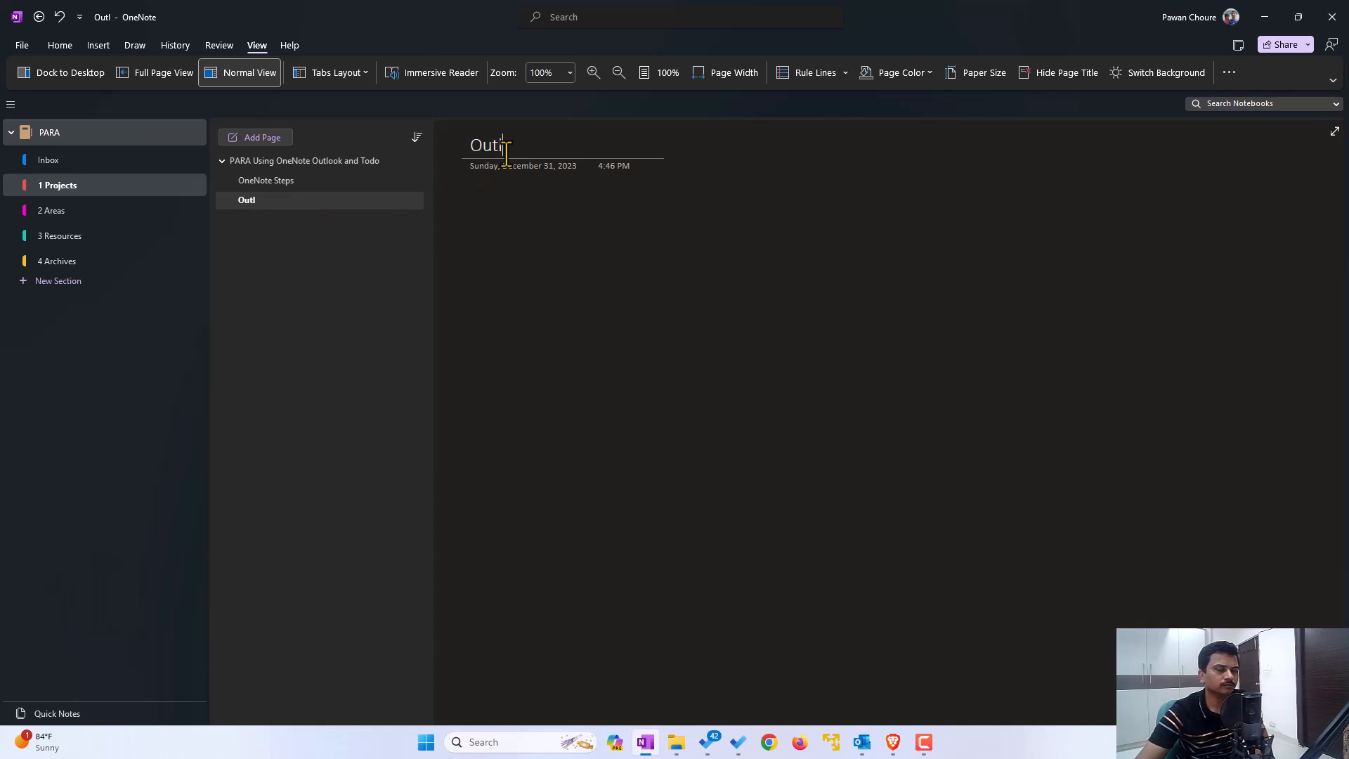
text(ook Step)
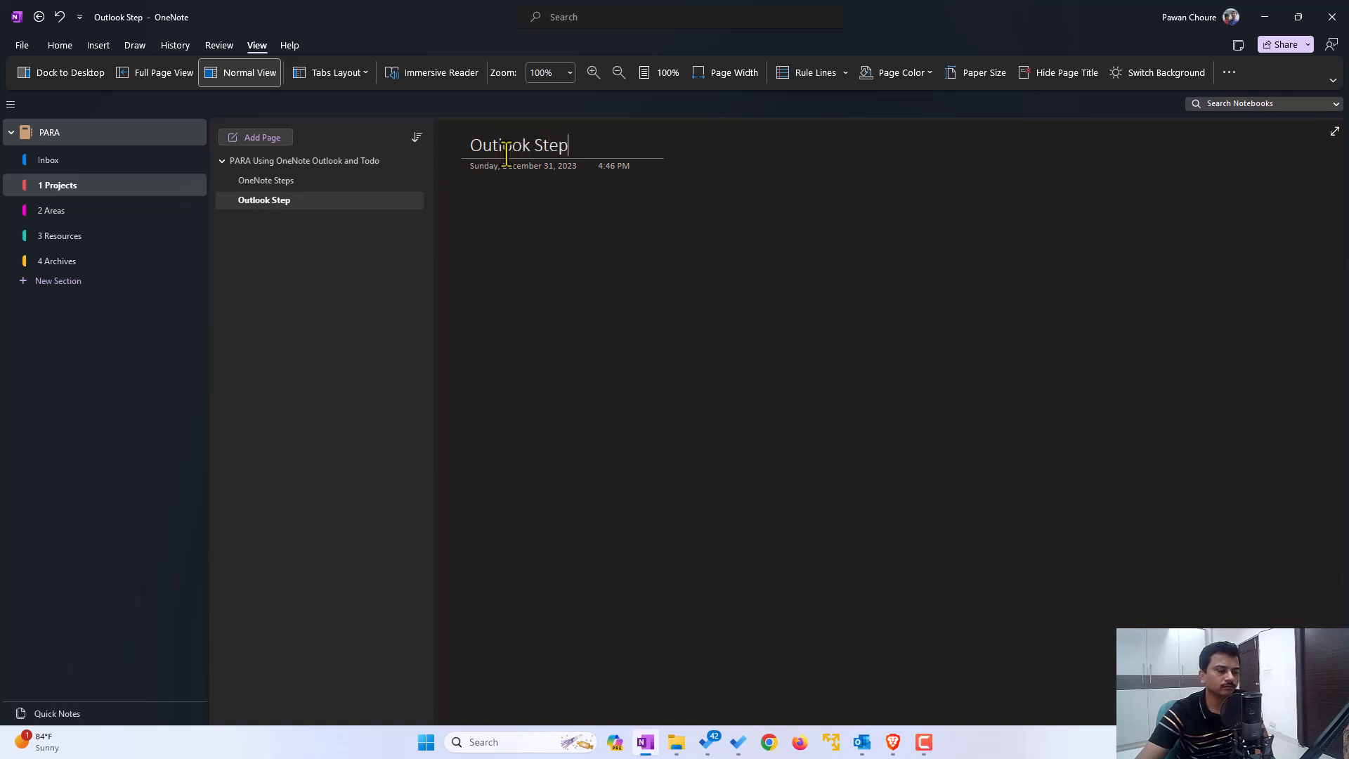
text(s)
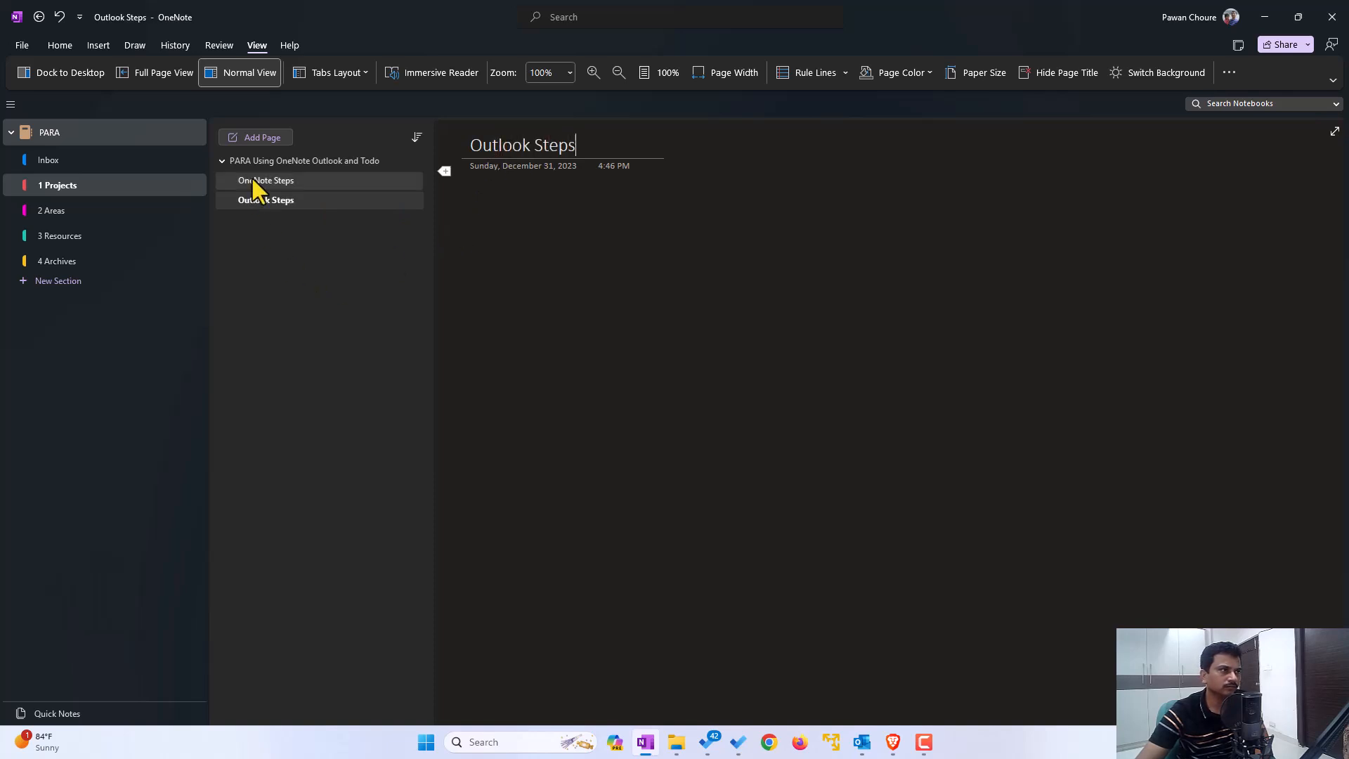
Add two more subpages titled Todo Steps and Demo
click(263, 137)
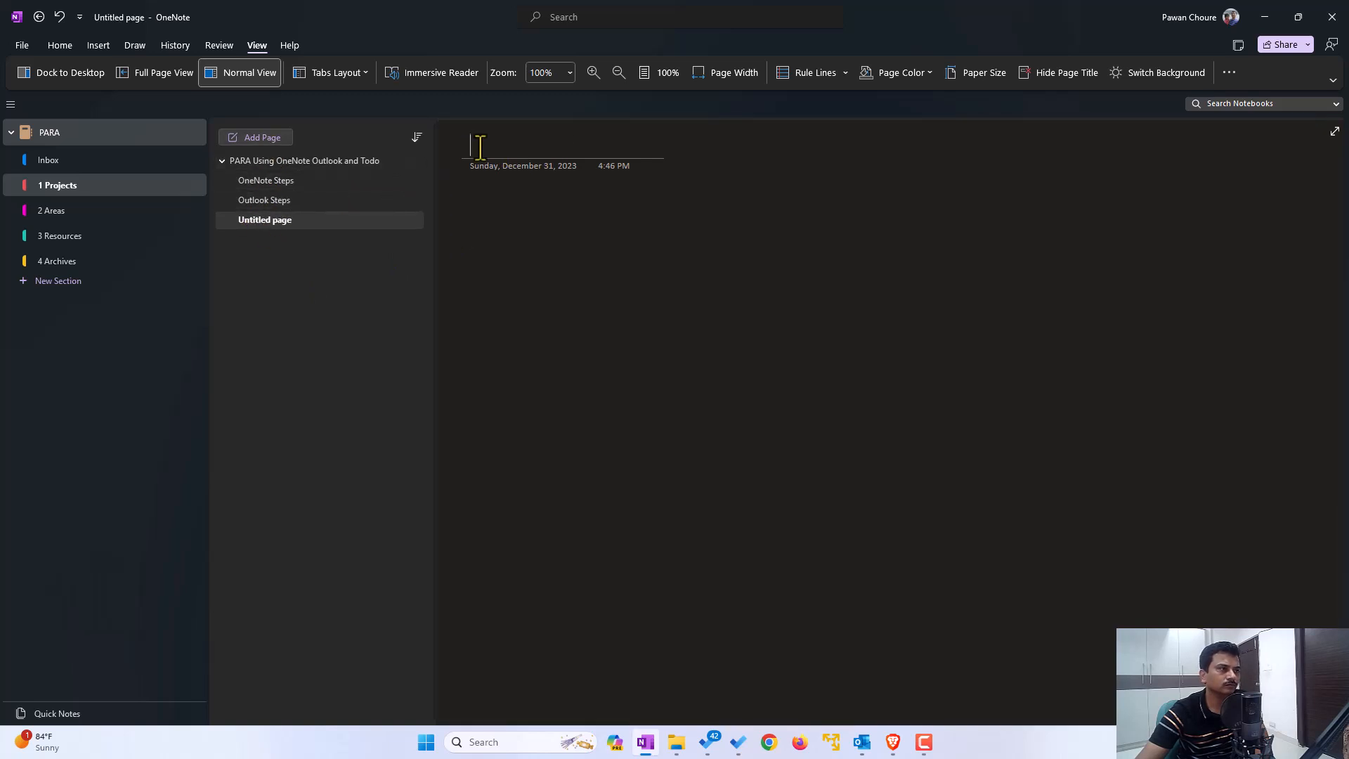
text(Todo Ste)
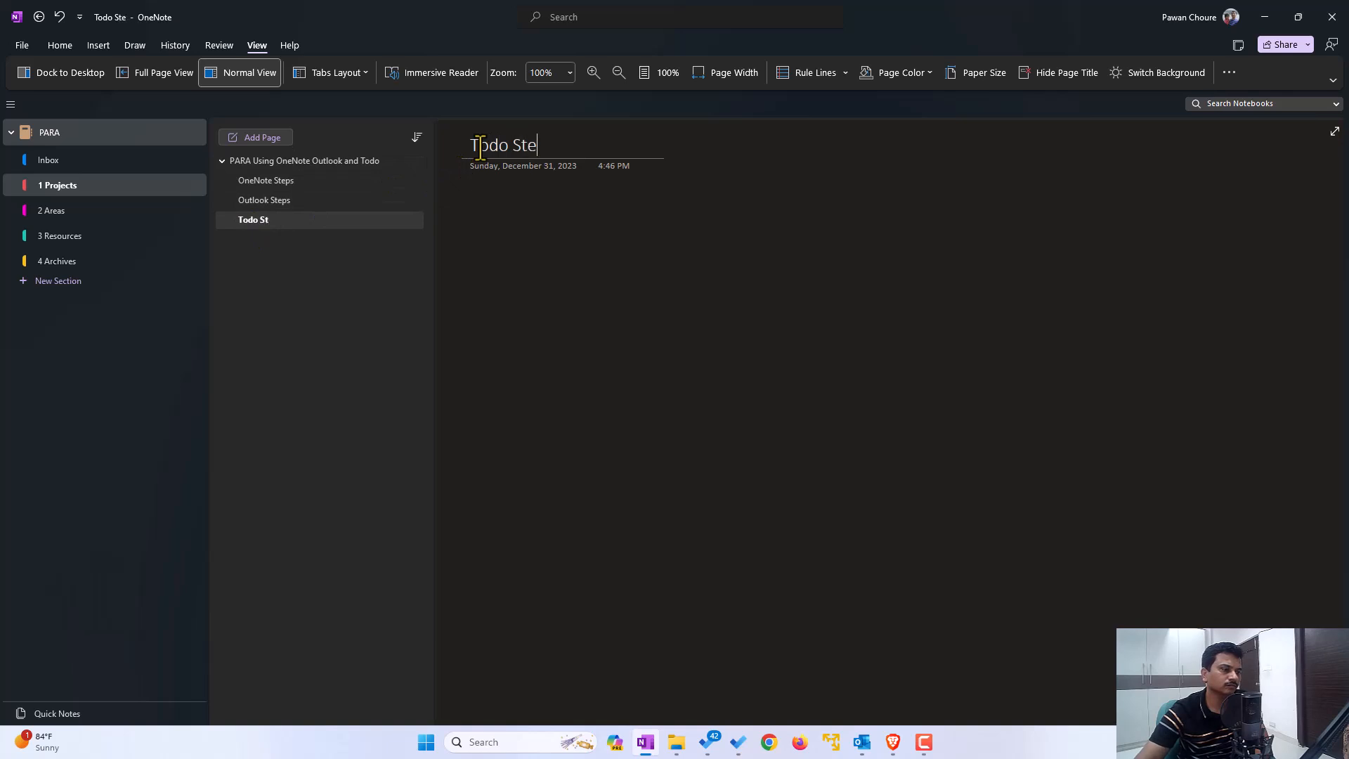
text(ps)
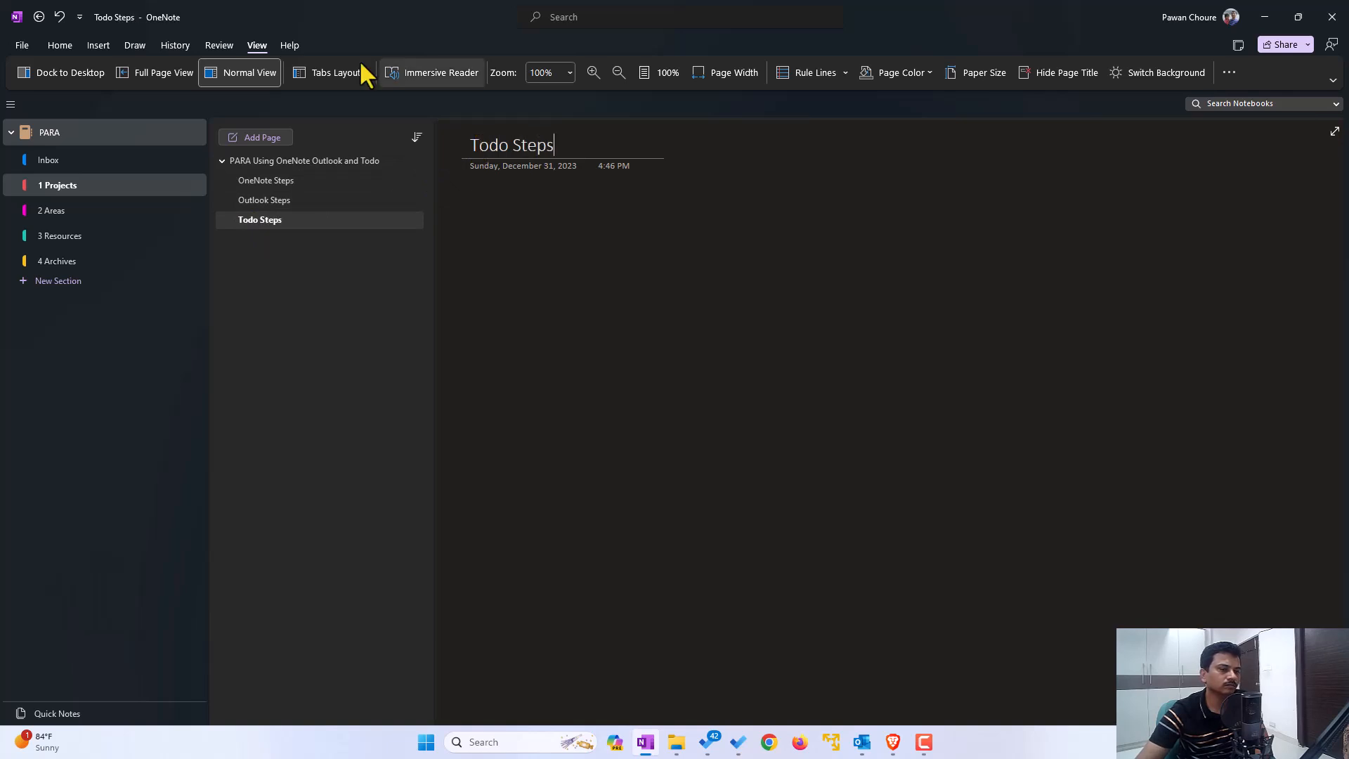
mouse_move(278, 146)
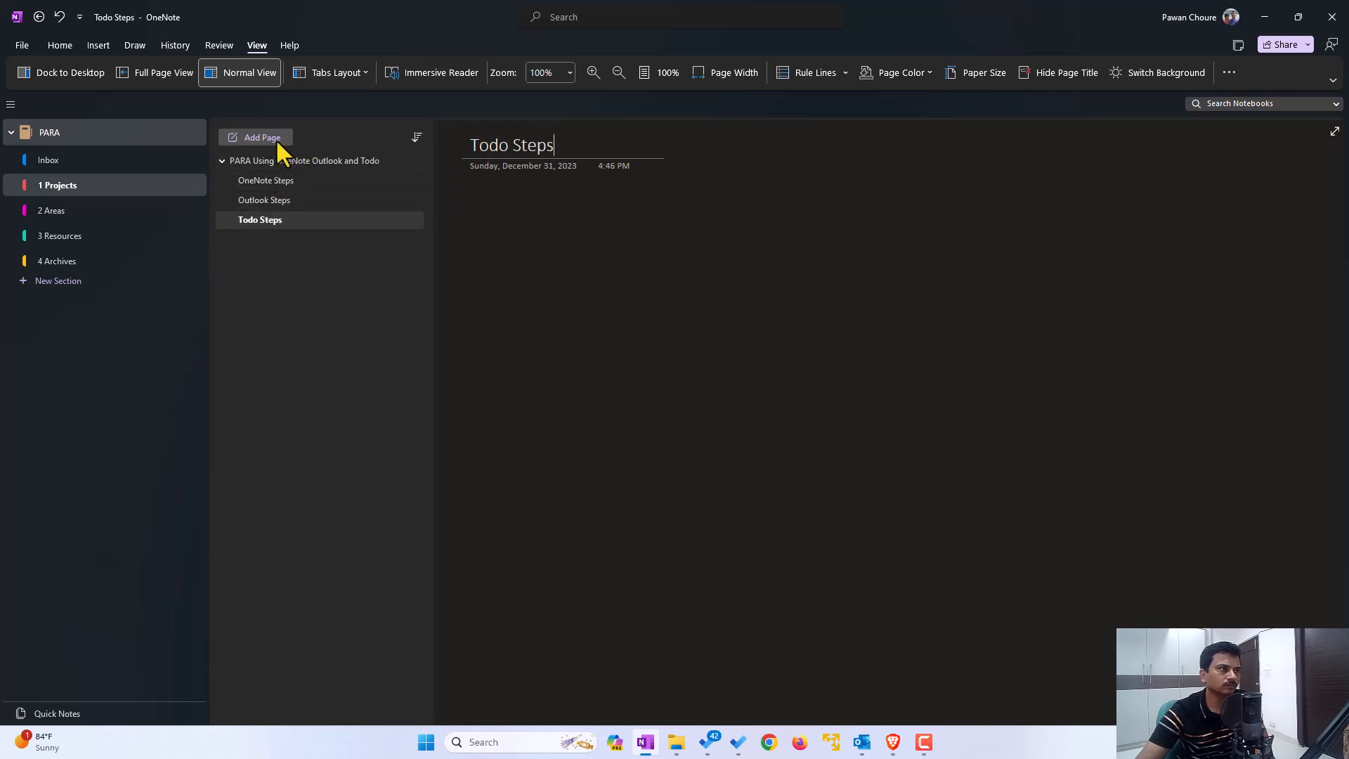
click(263, 137)
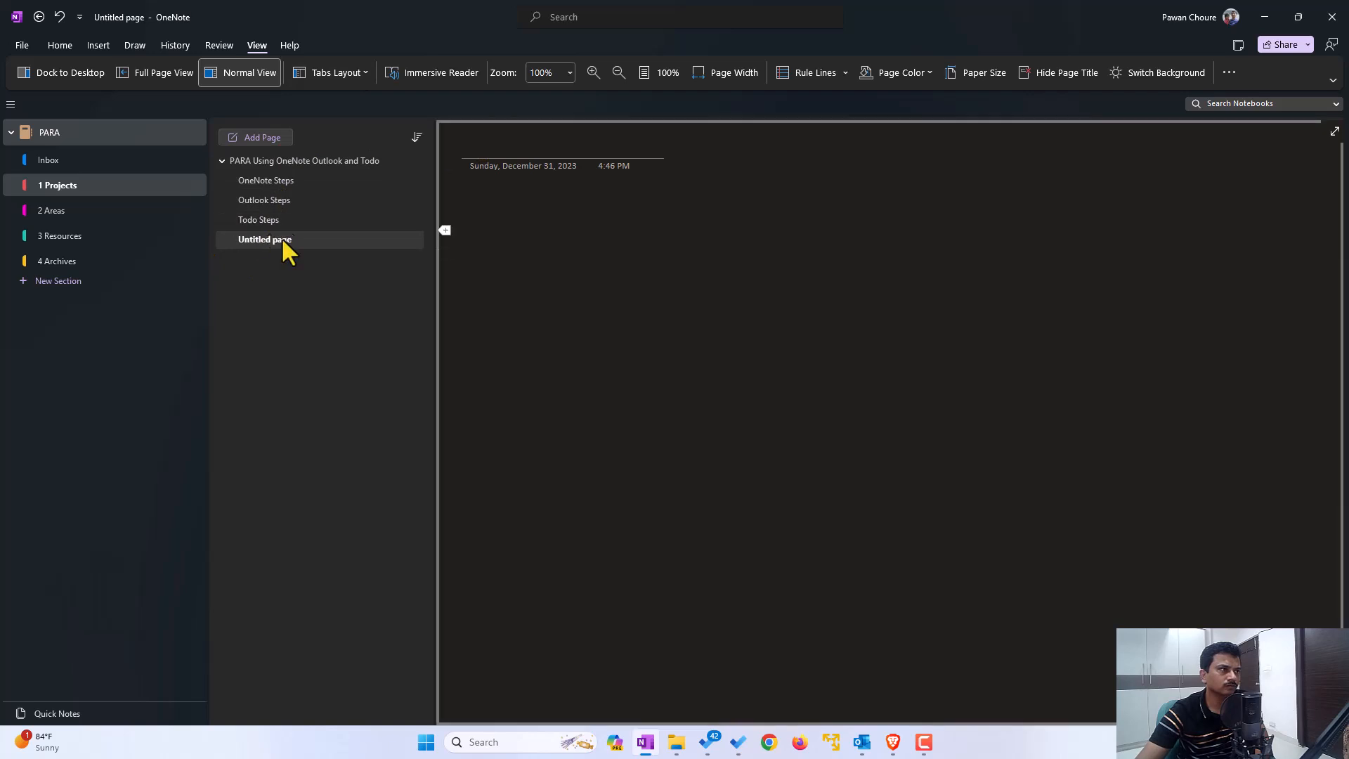
text(D)
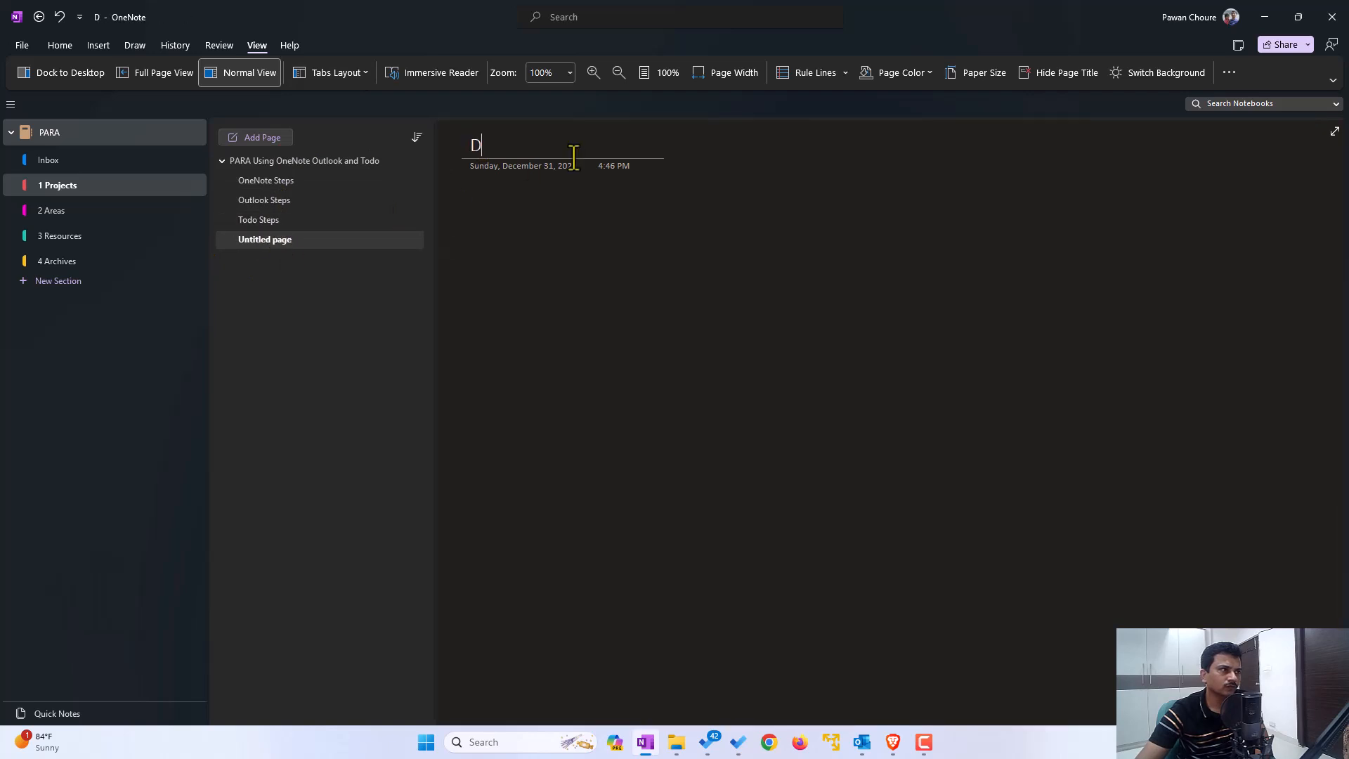
text(emo)
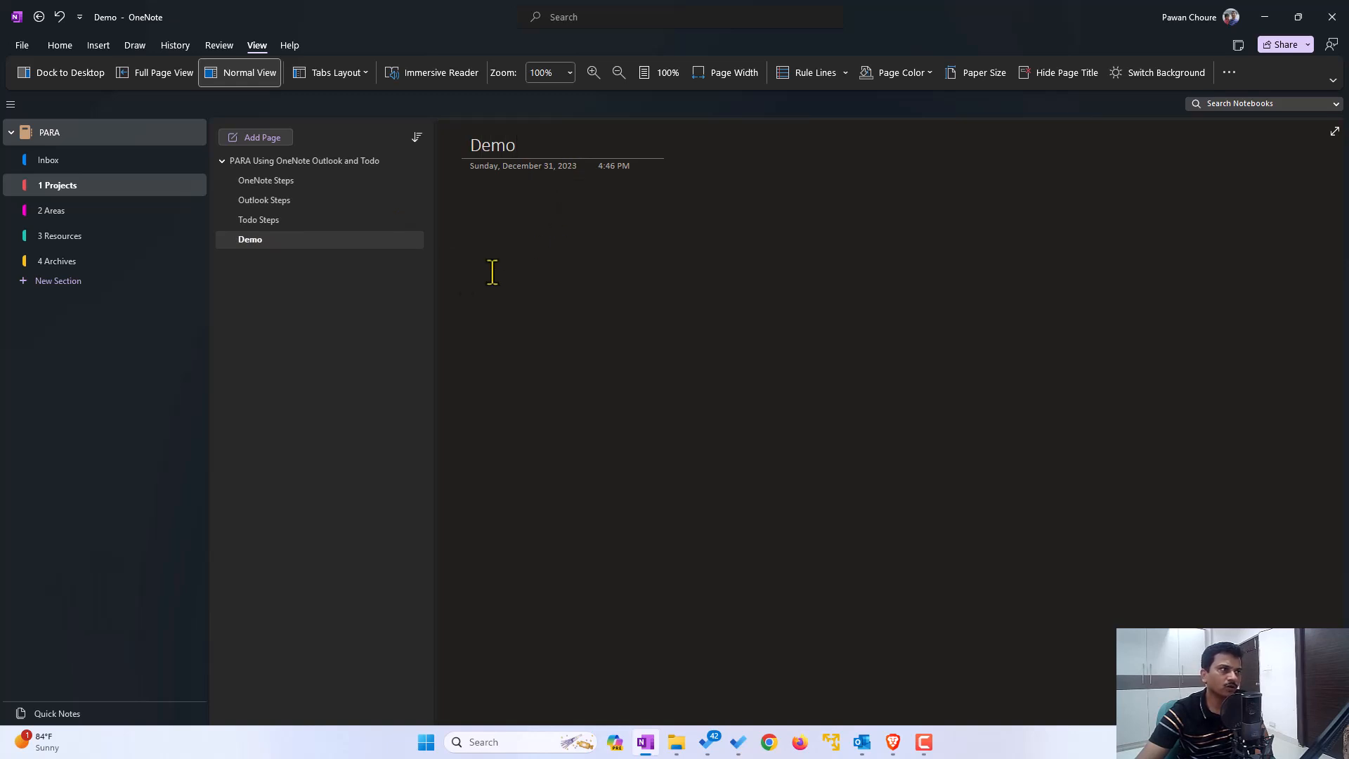
List to-dos Folder Structure Creation, Sorting Folder by Number and Symbol Step on OneNote Steps, then show Outlook Steps
click(265, 180)
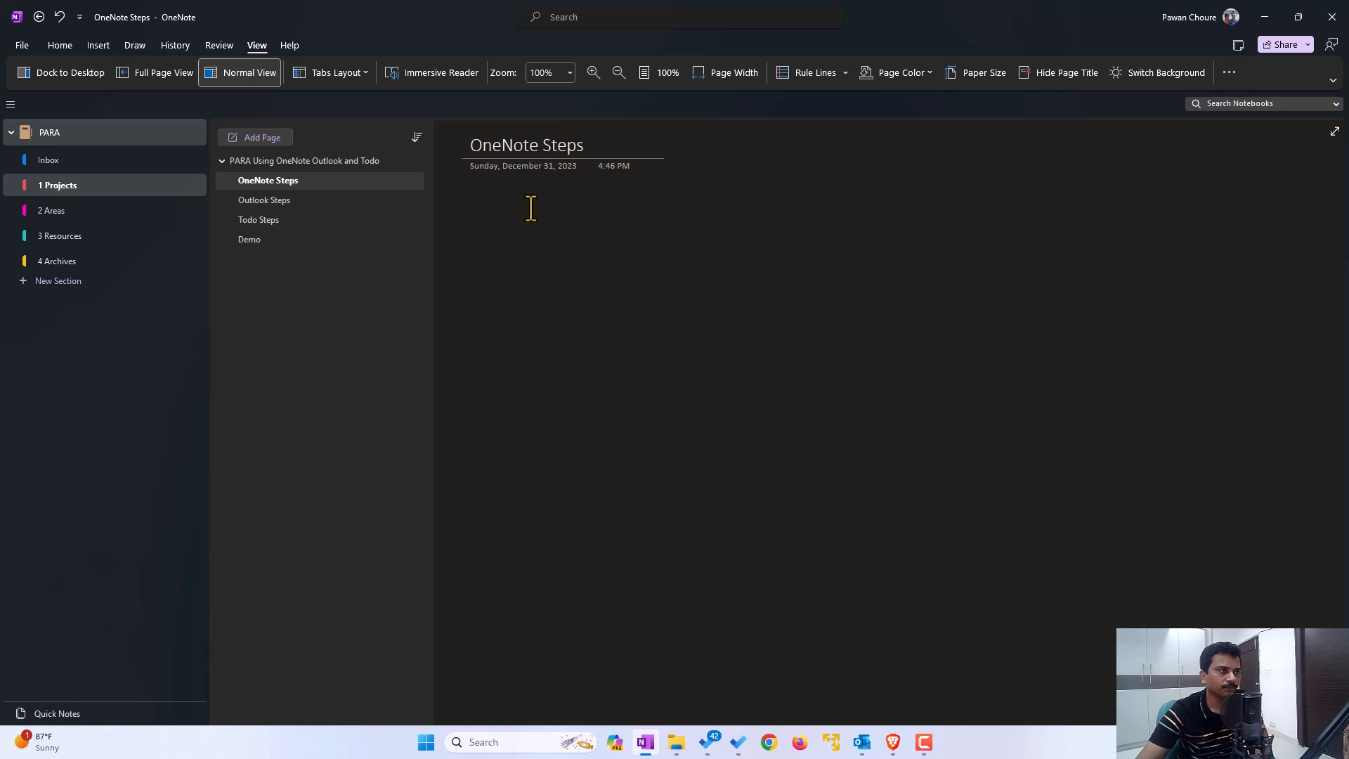
click(529, 208)
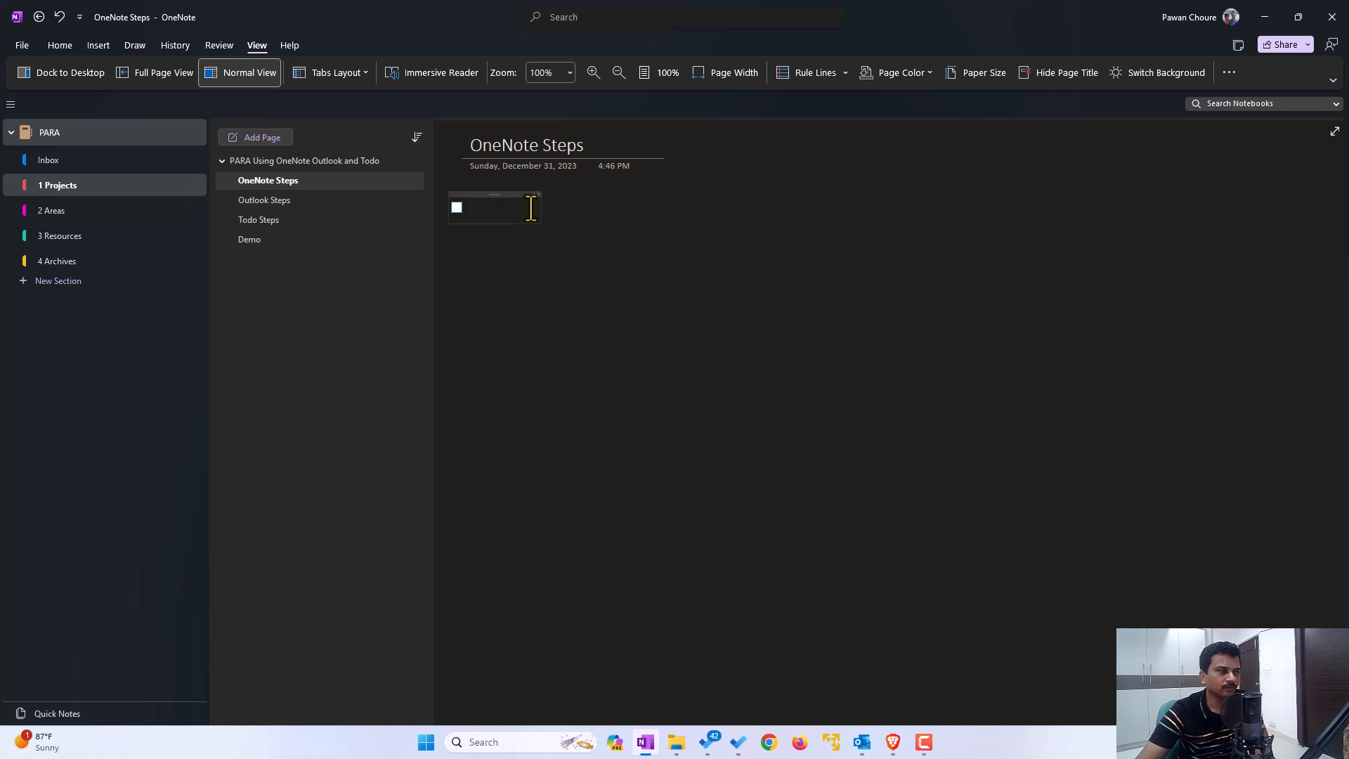
text(Fold)
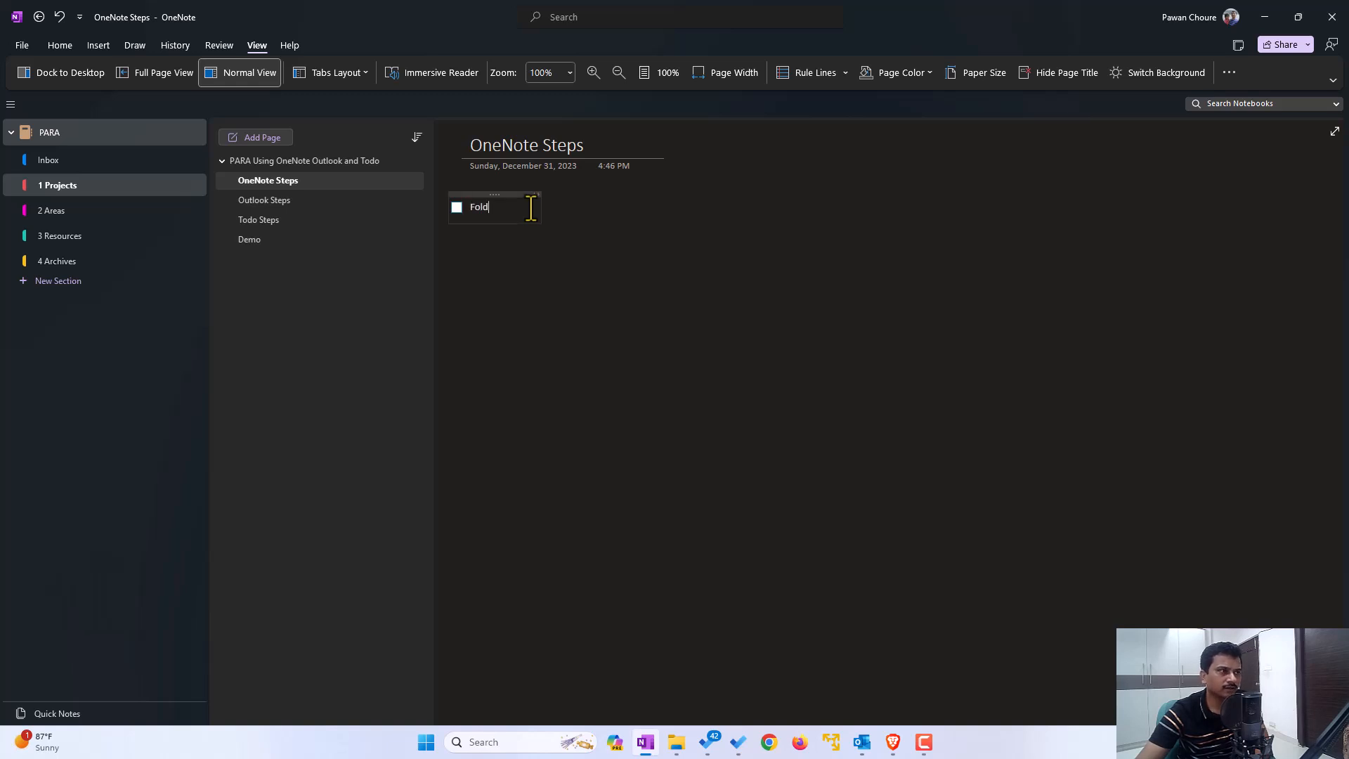
text(er Structure)
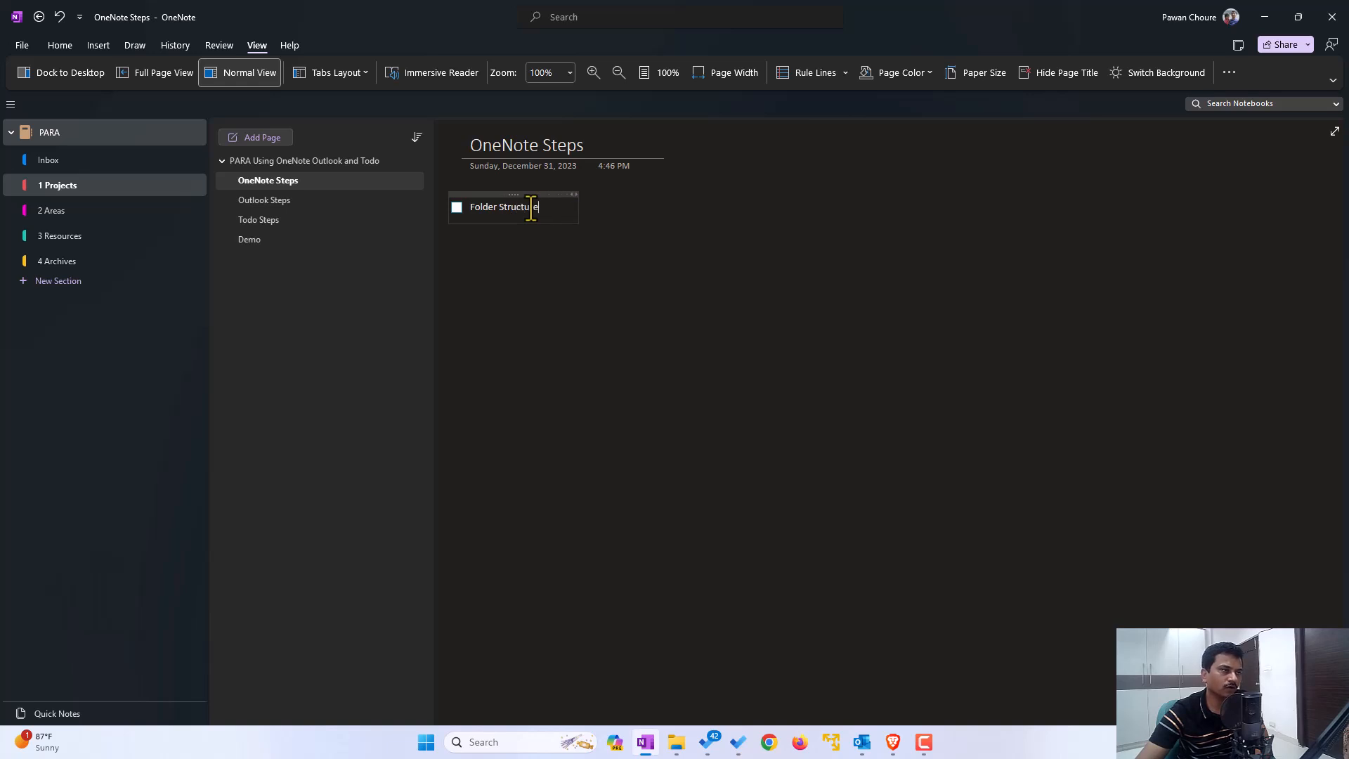
text(Creation)
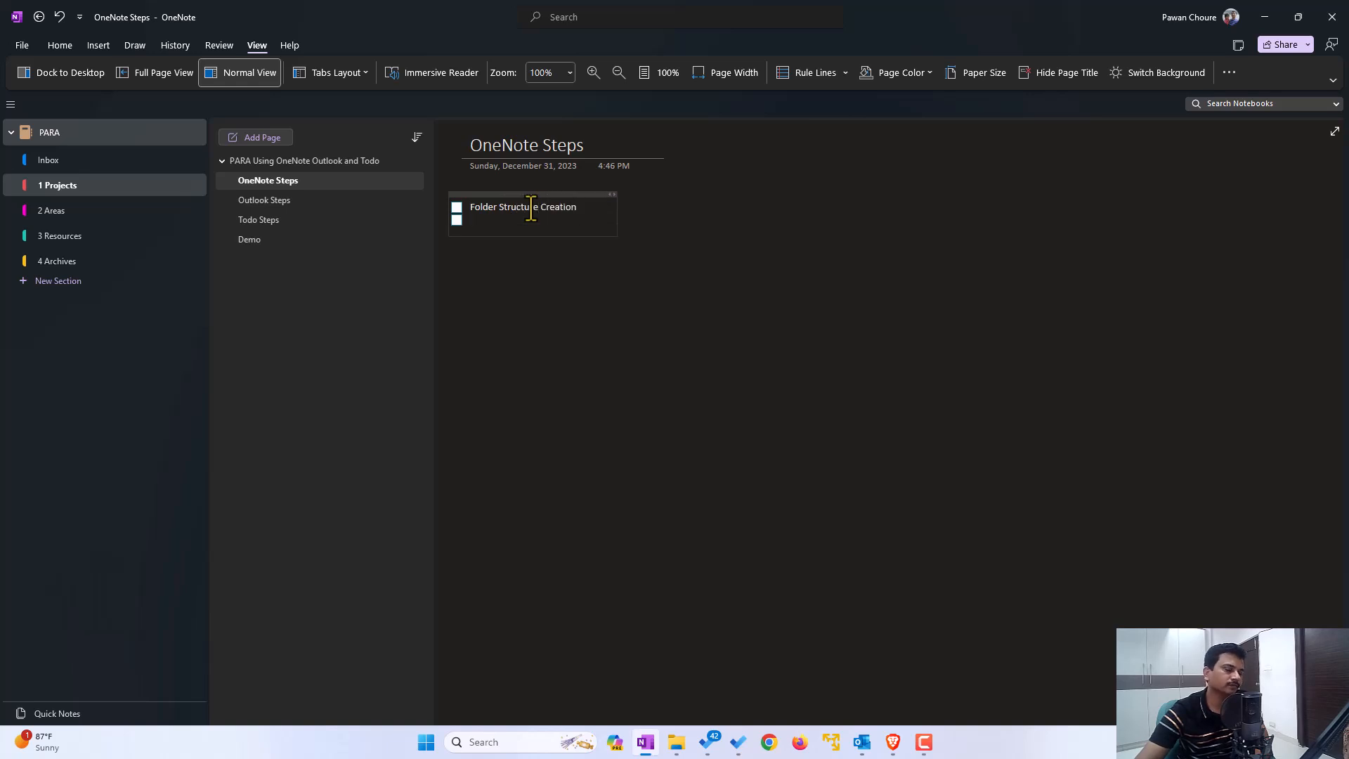
text(Sorting Folder st)
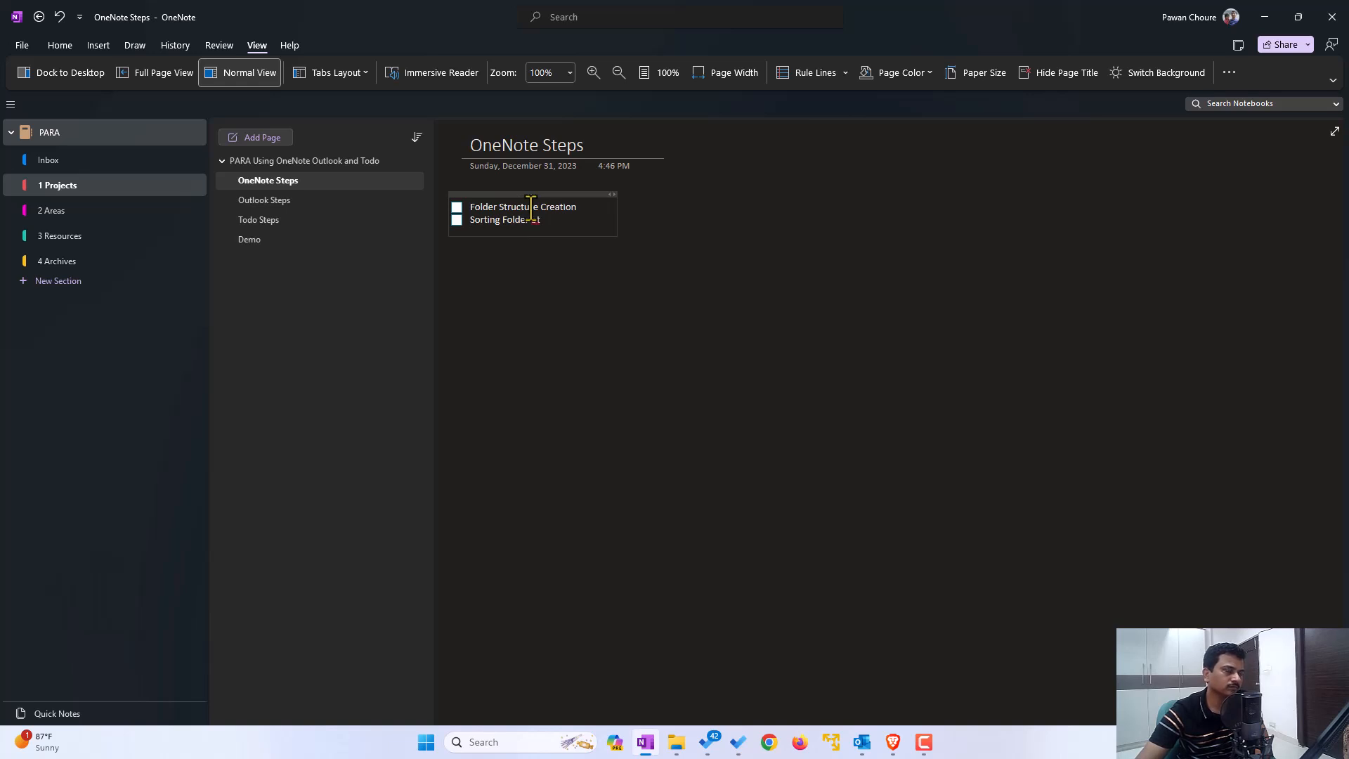
text(by Number)
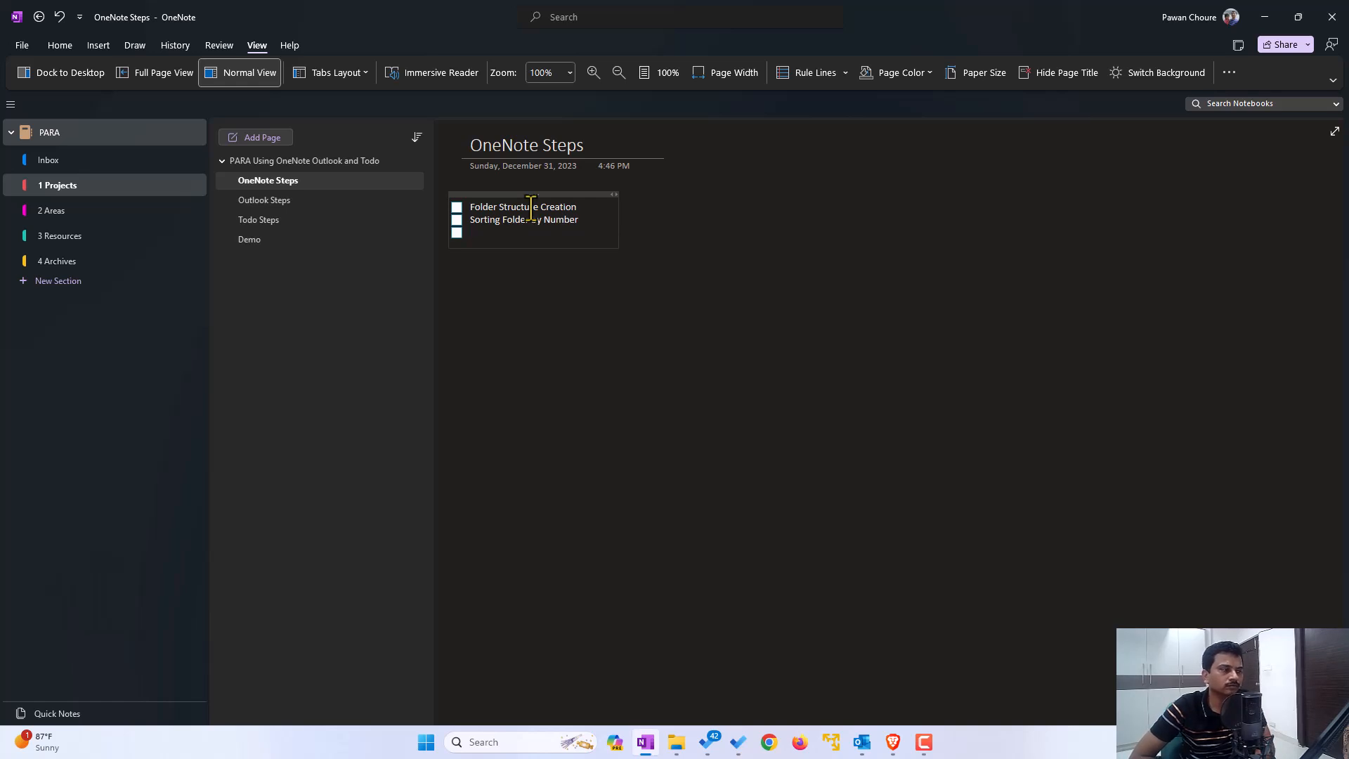
text(Symbol)
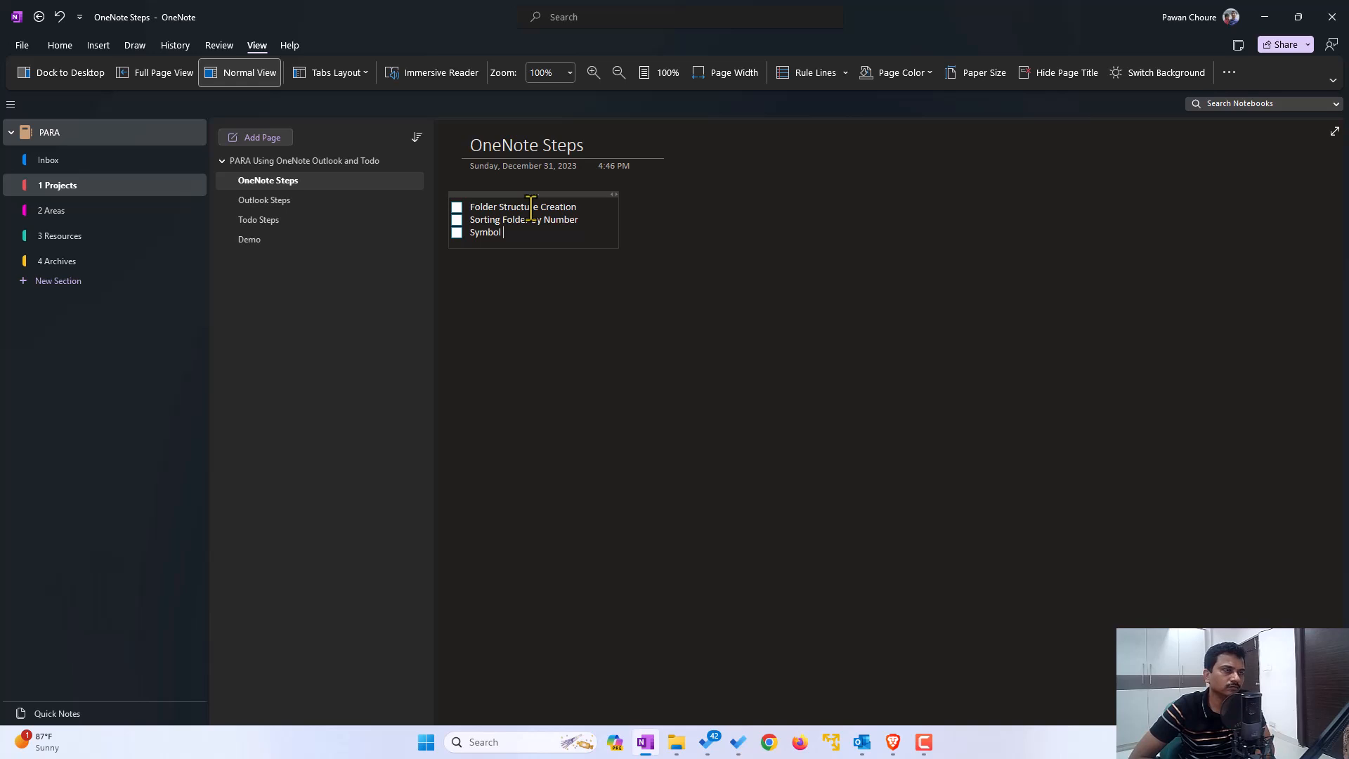
mouse_move(717, 252)
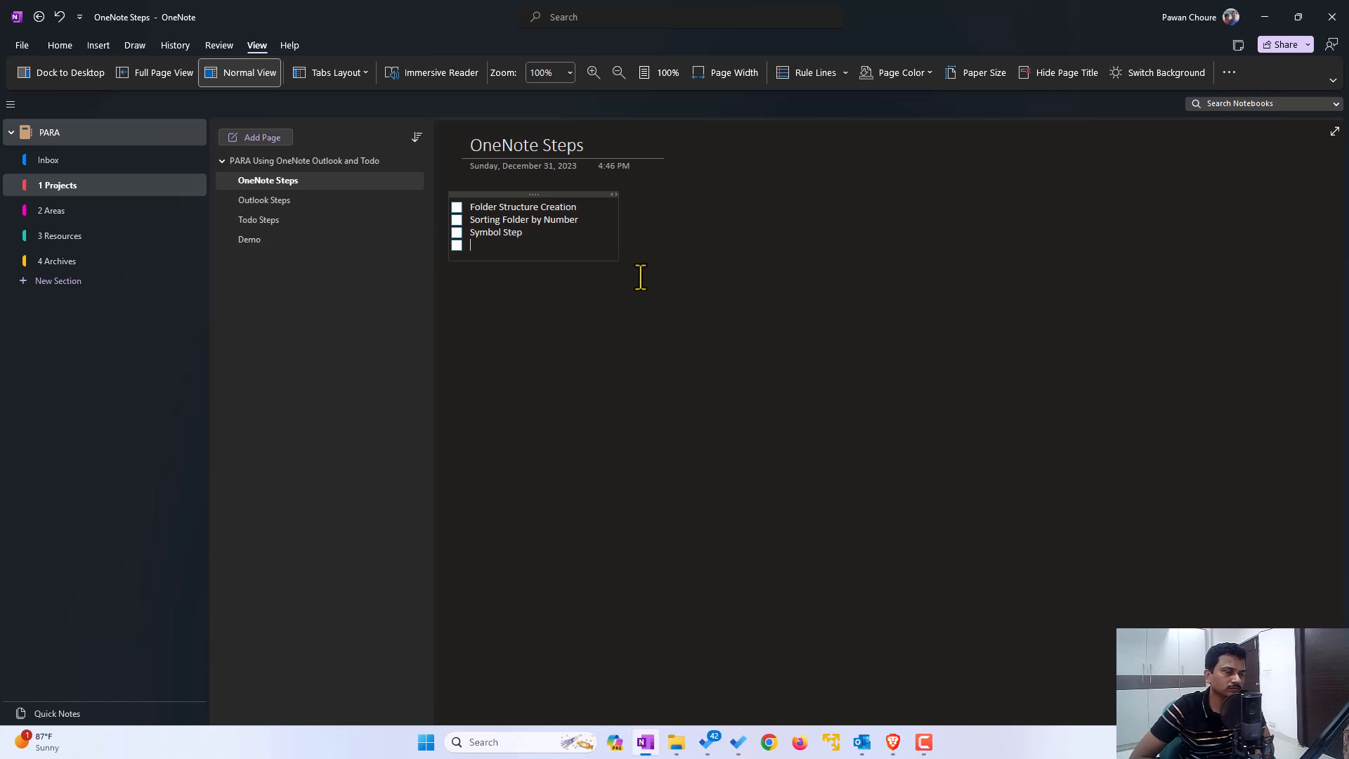
click(266, 200)
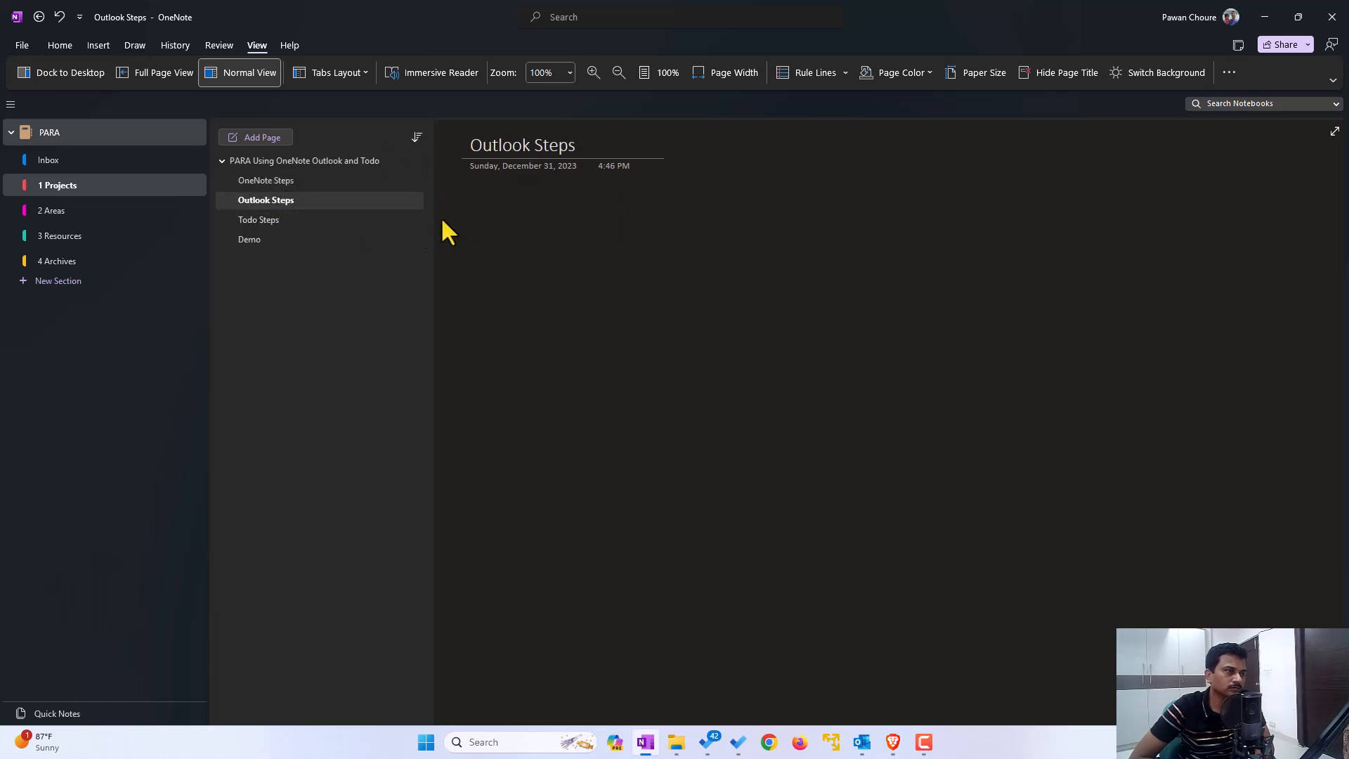
Add a 'Priority Change' to-do item on the Outlook Steps page
click(470, 207)
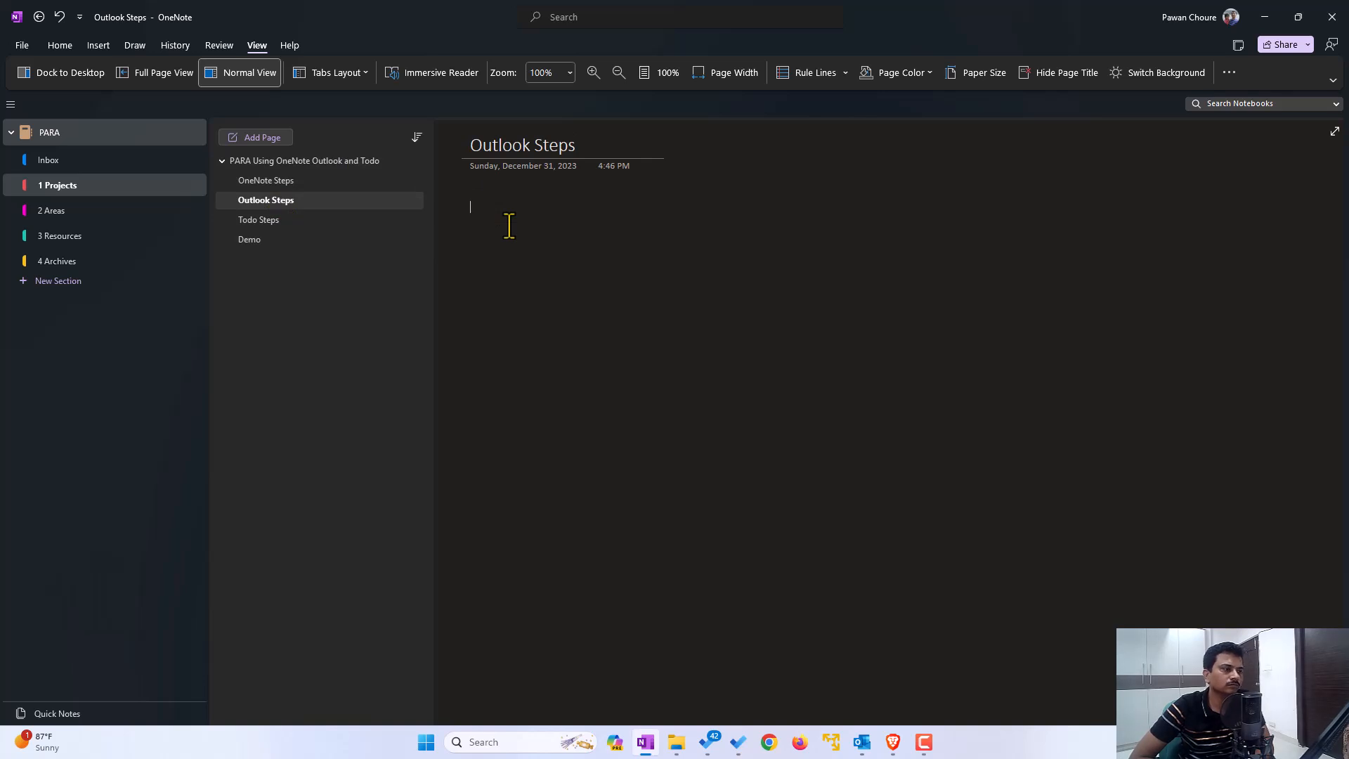
text(Priotiy)
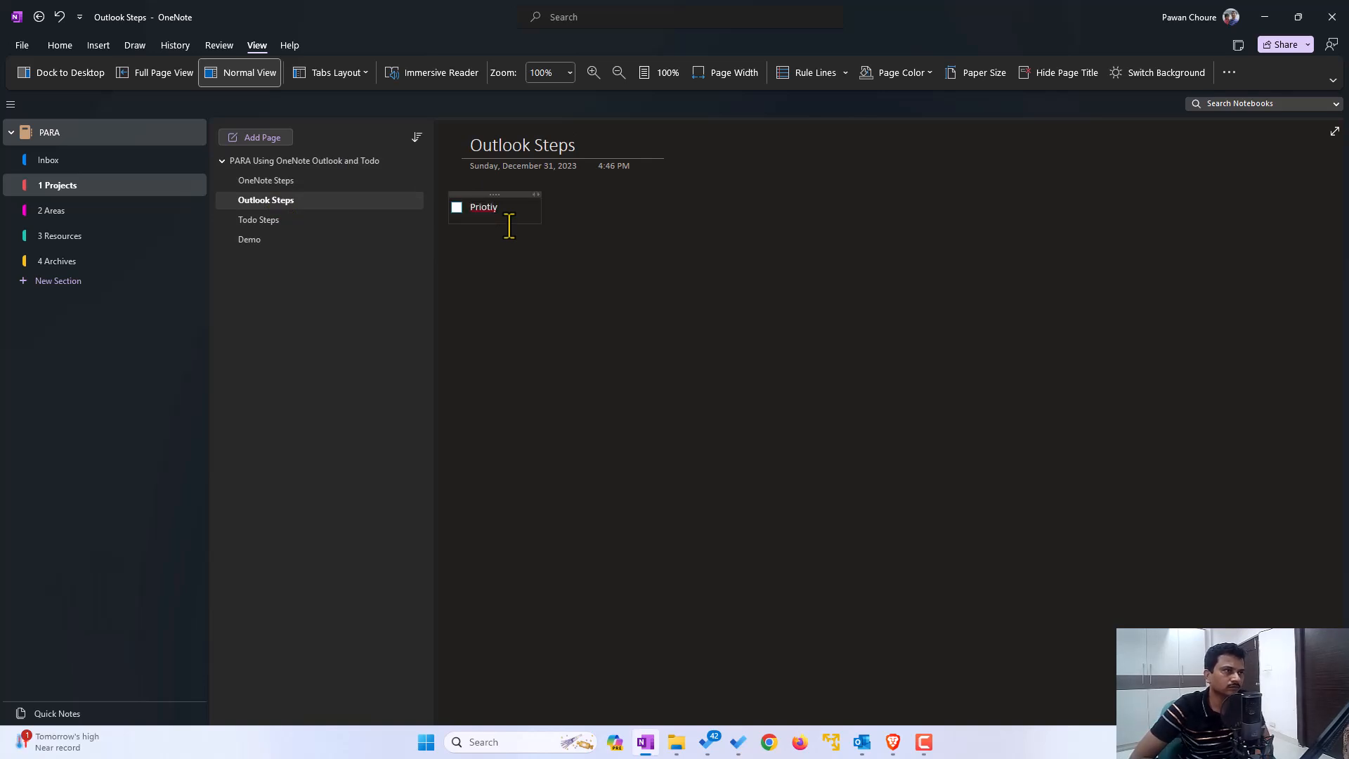
text(Priority O)
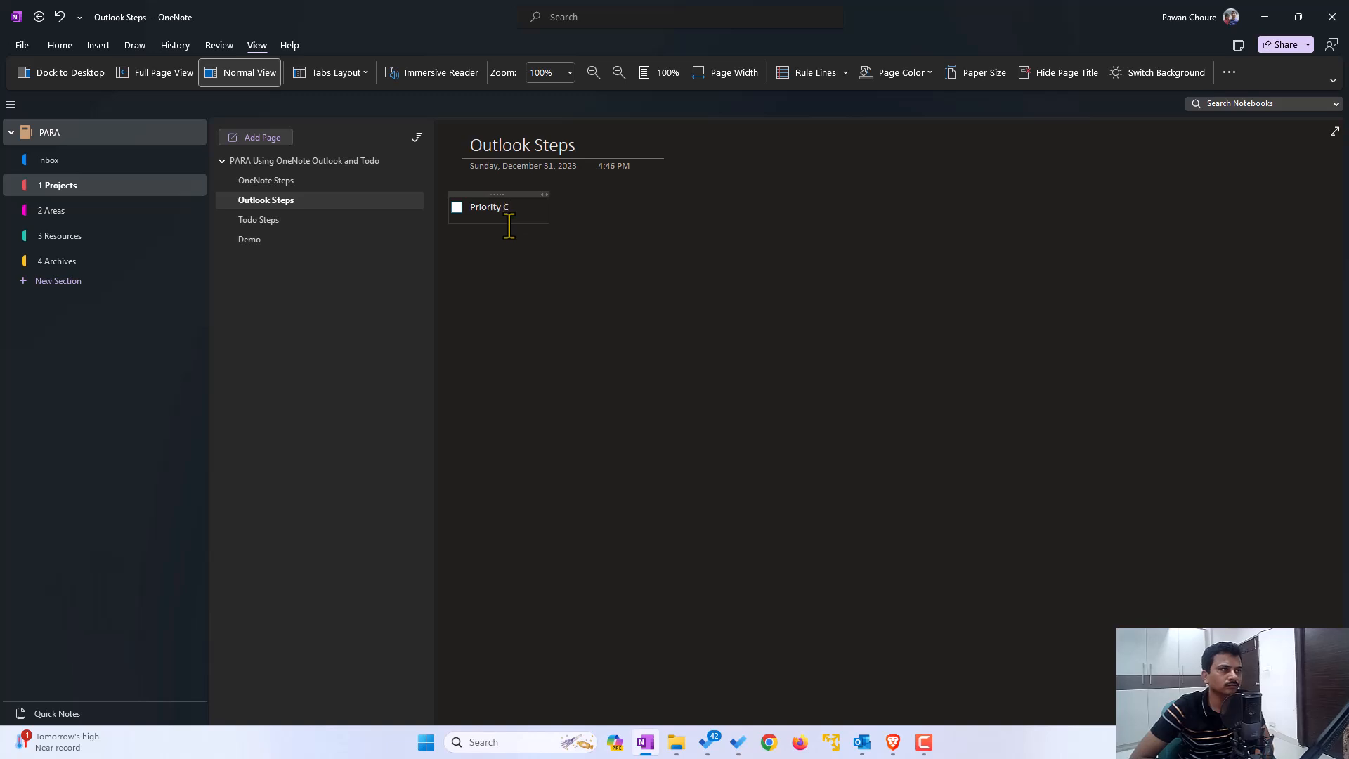
key(Enter)
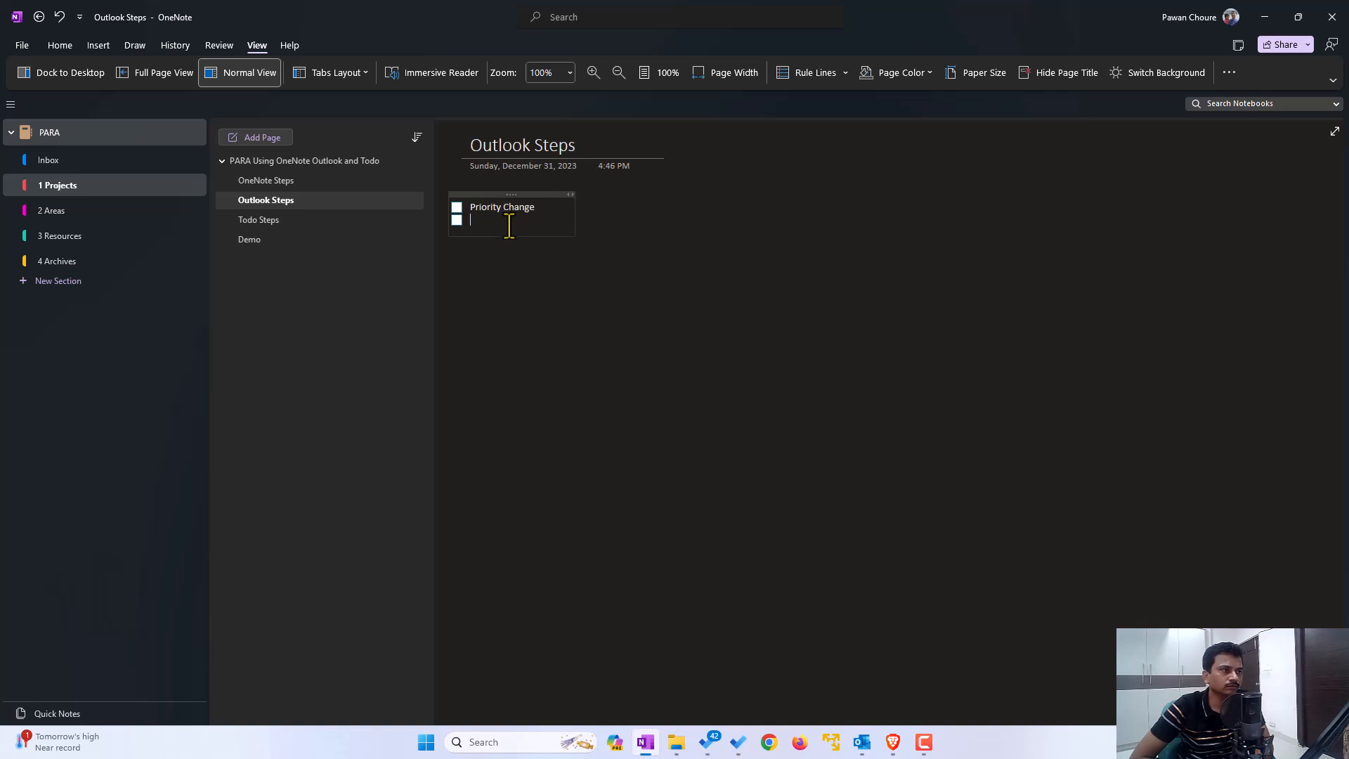
Add 'Days View' and 'Changing Status' to-do items on the Todo Steps page
click(259, 219)
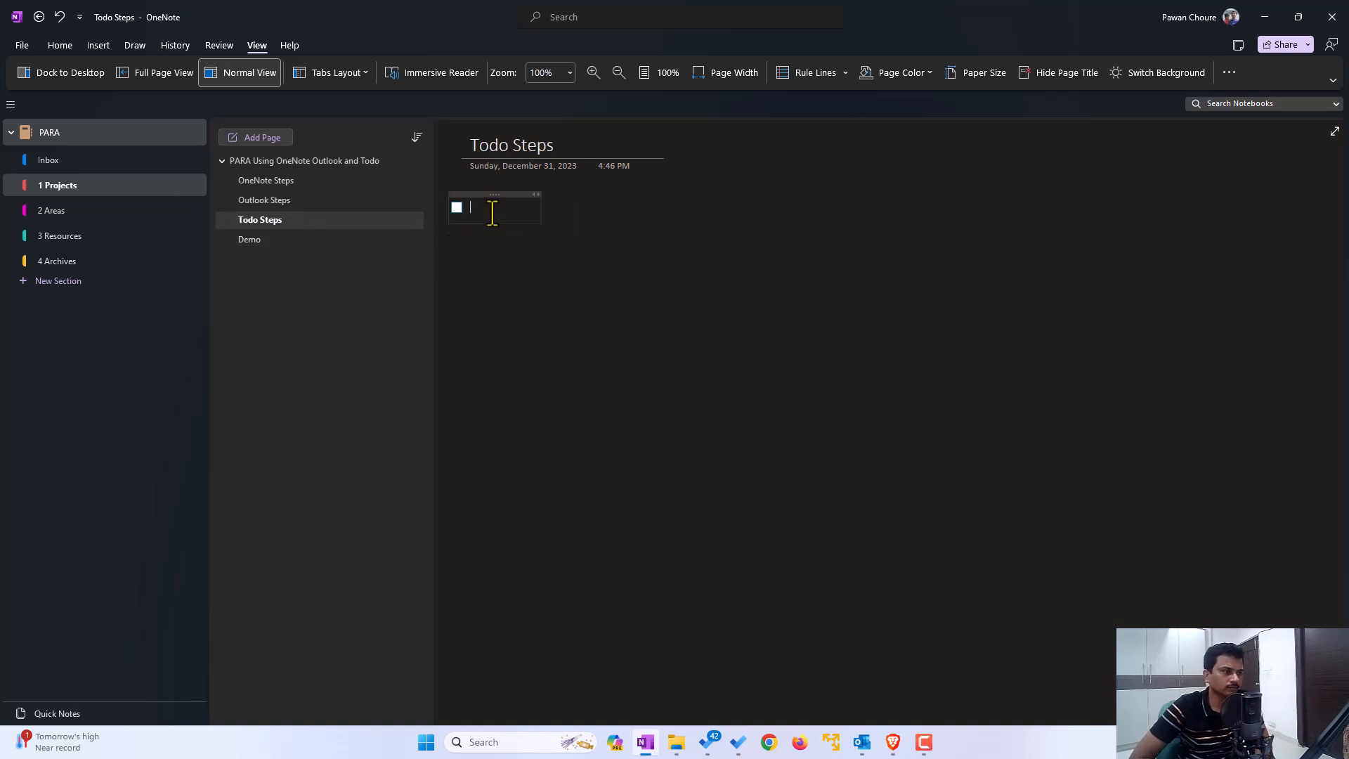
text(Days View)
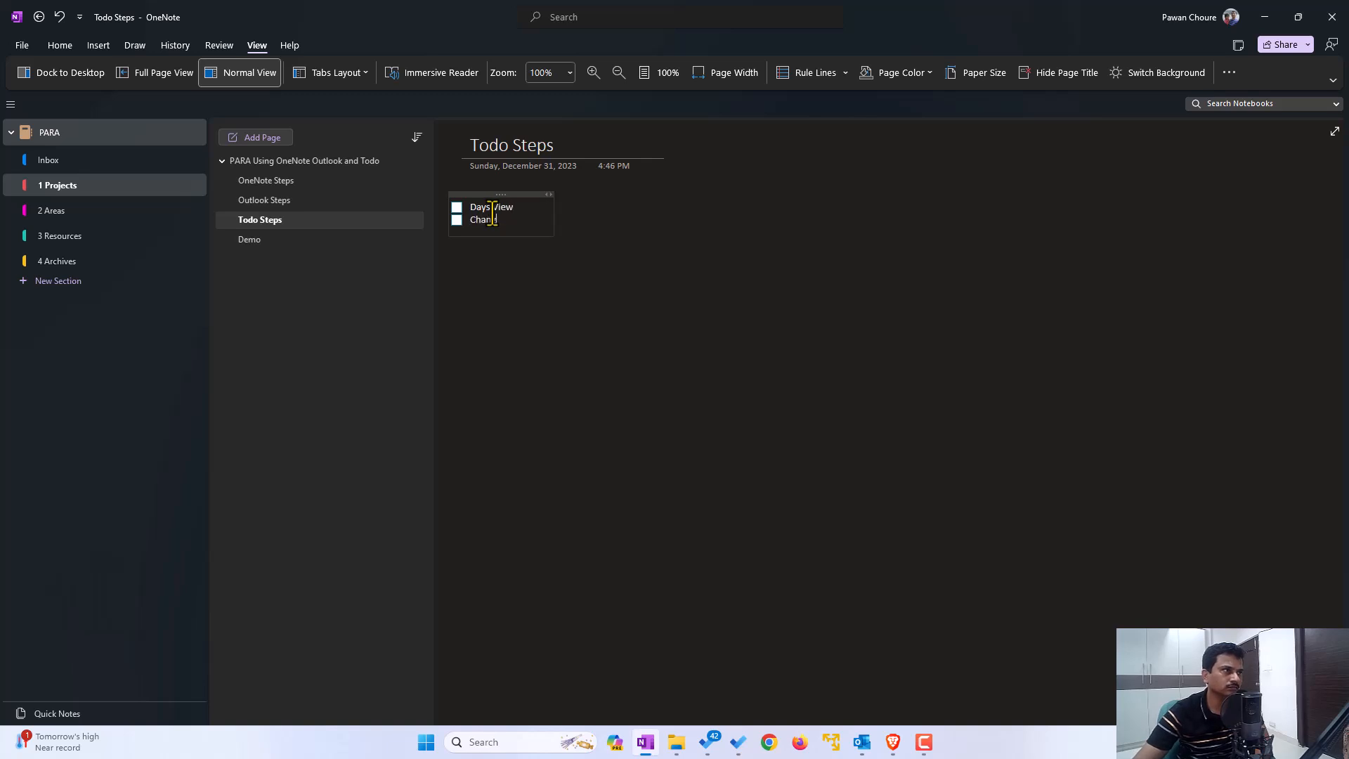
text(Changing Status)
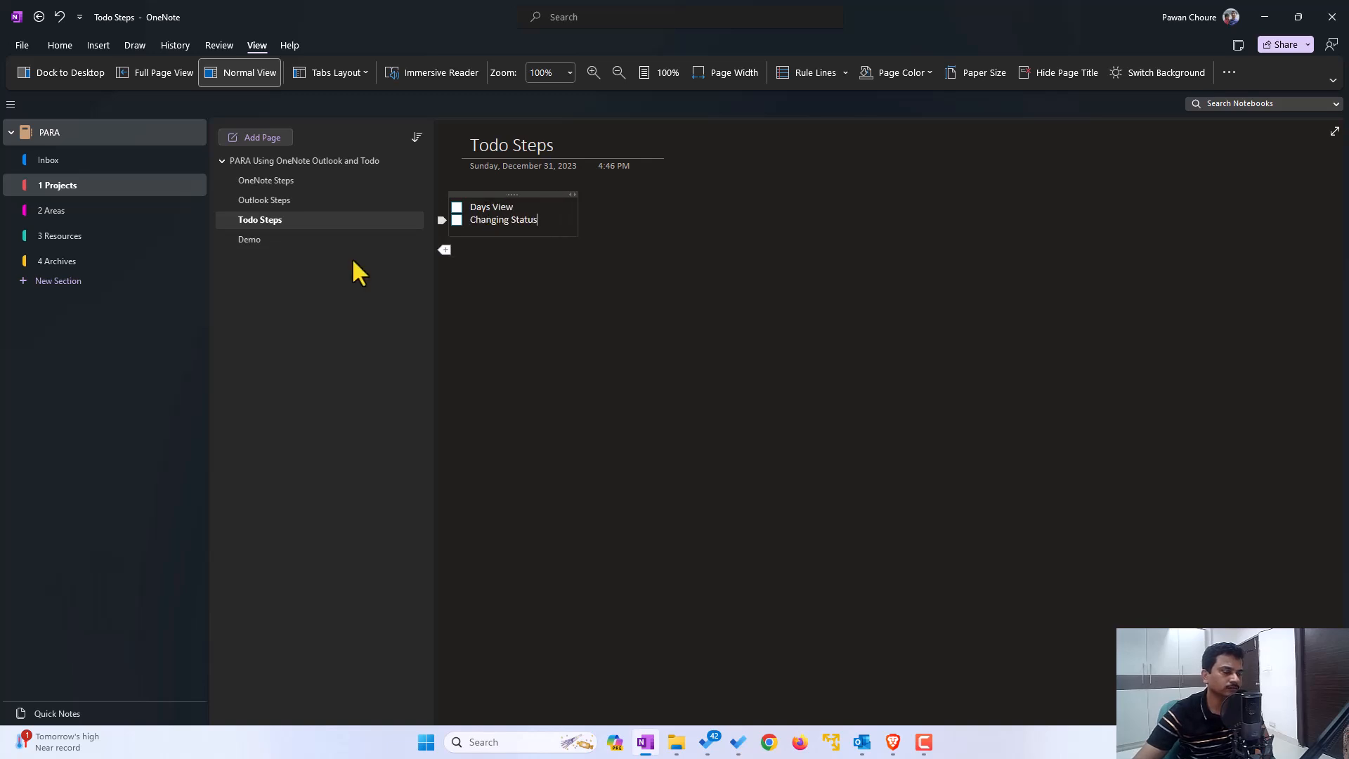
Note on the Demo page that changing details in Todo gets reflected in OneNote and vice versa
click(250, 238)
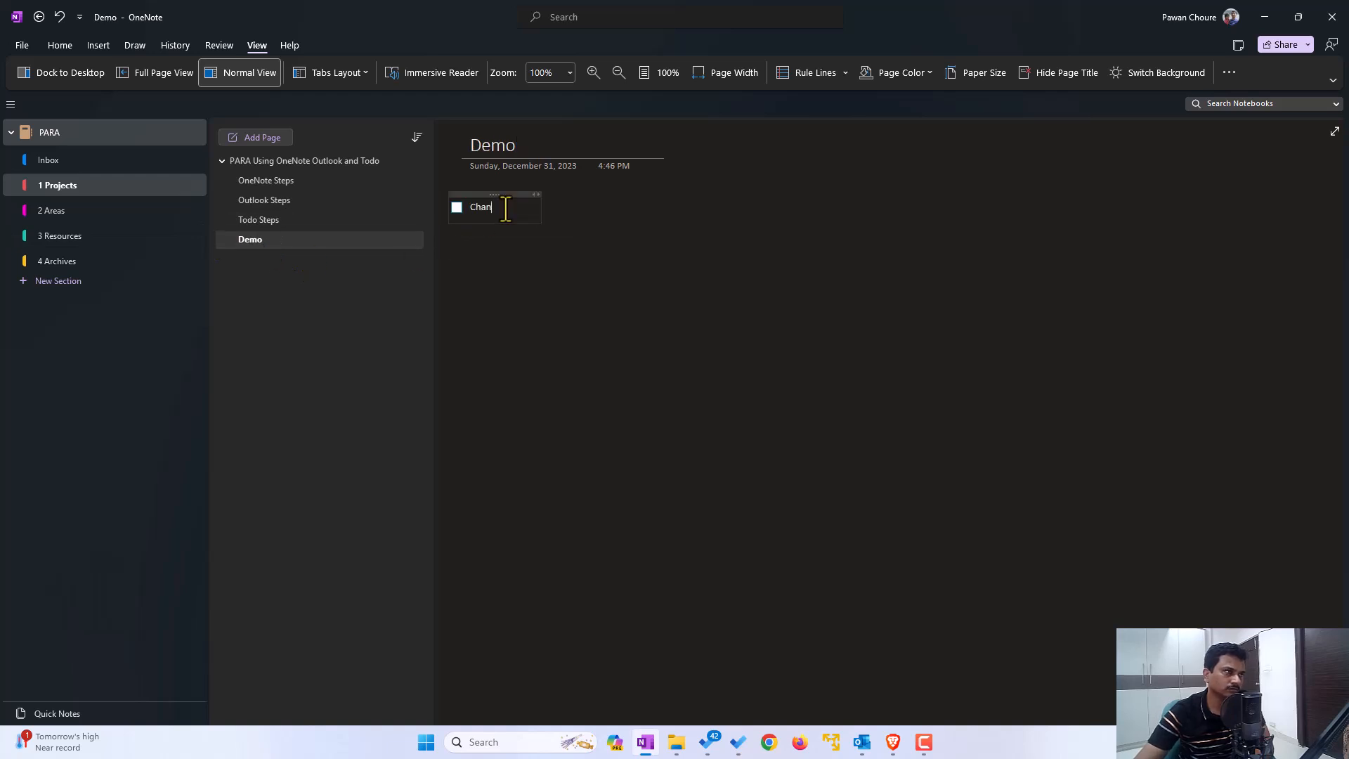
text(ging Details in)
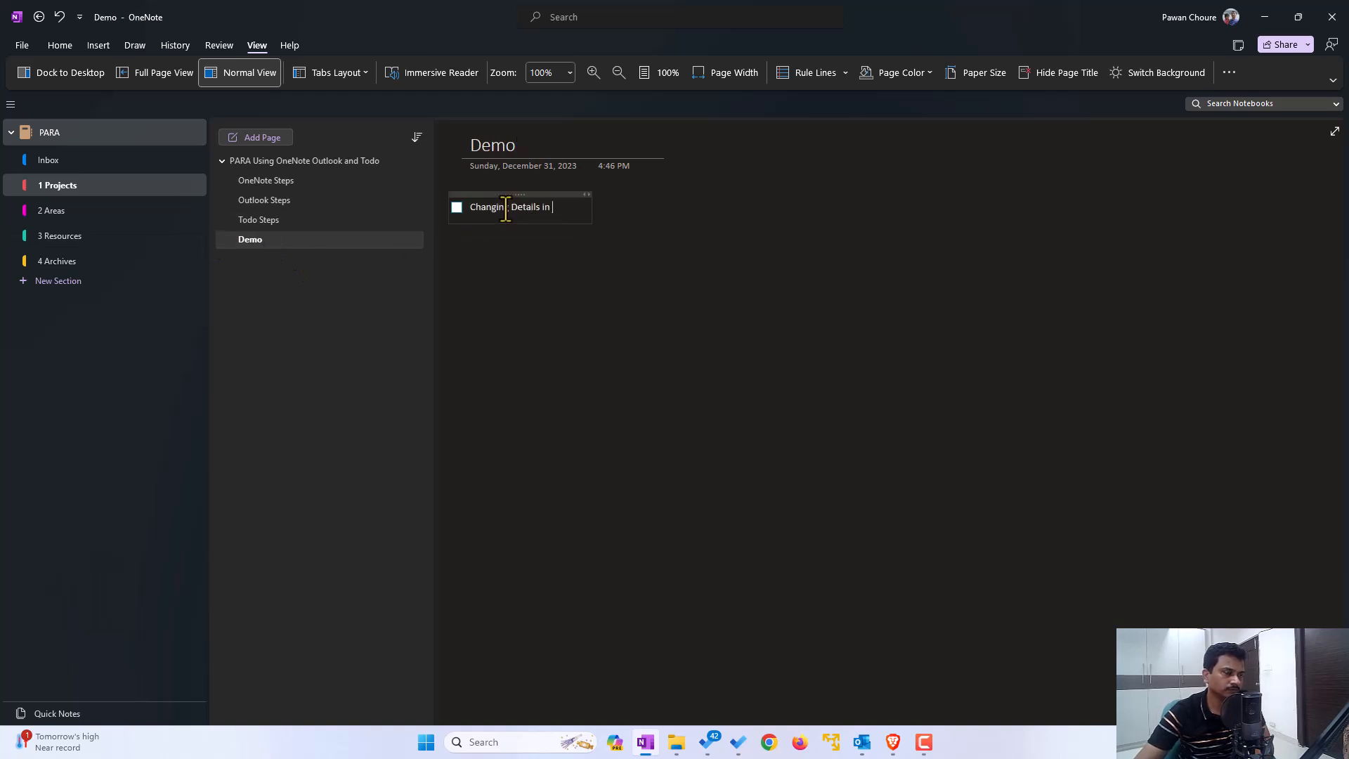
text(Todo and same will)
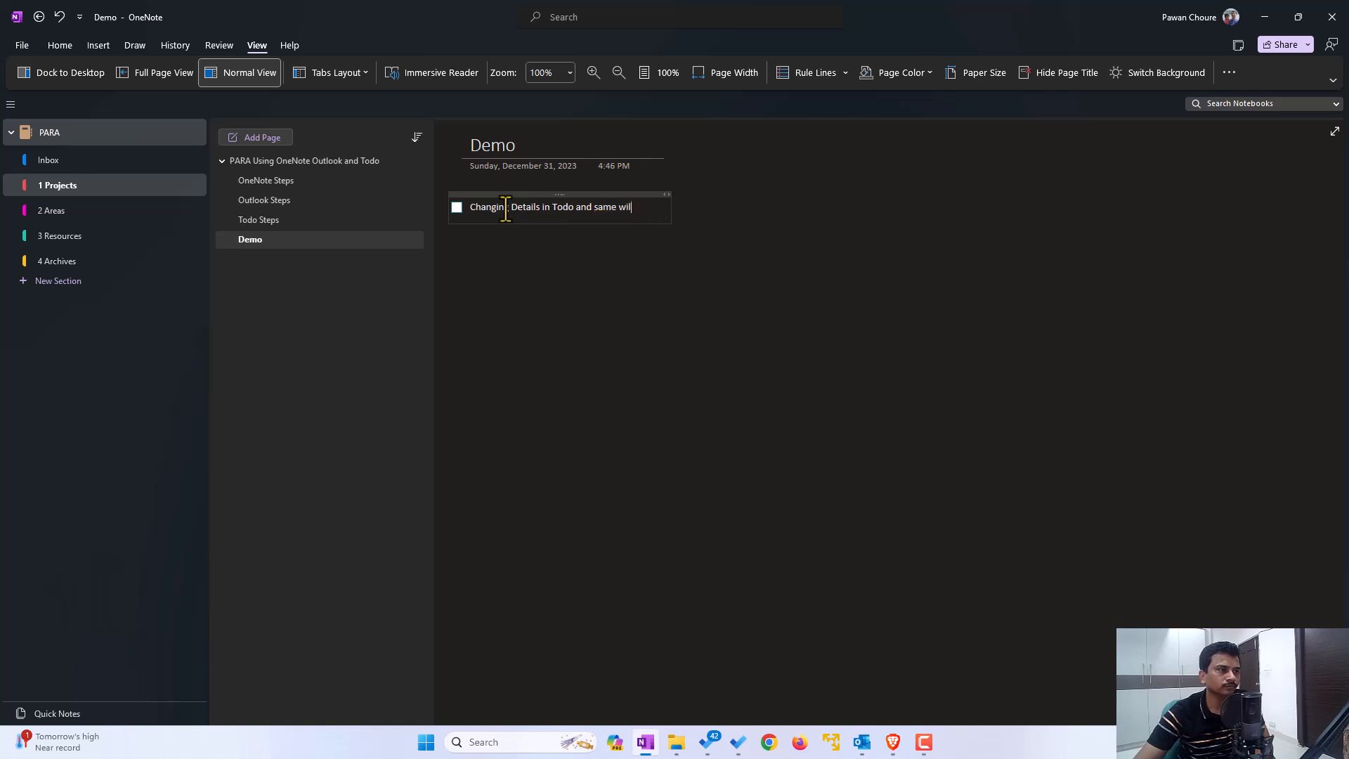
text(get reflected)
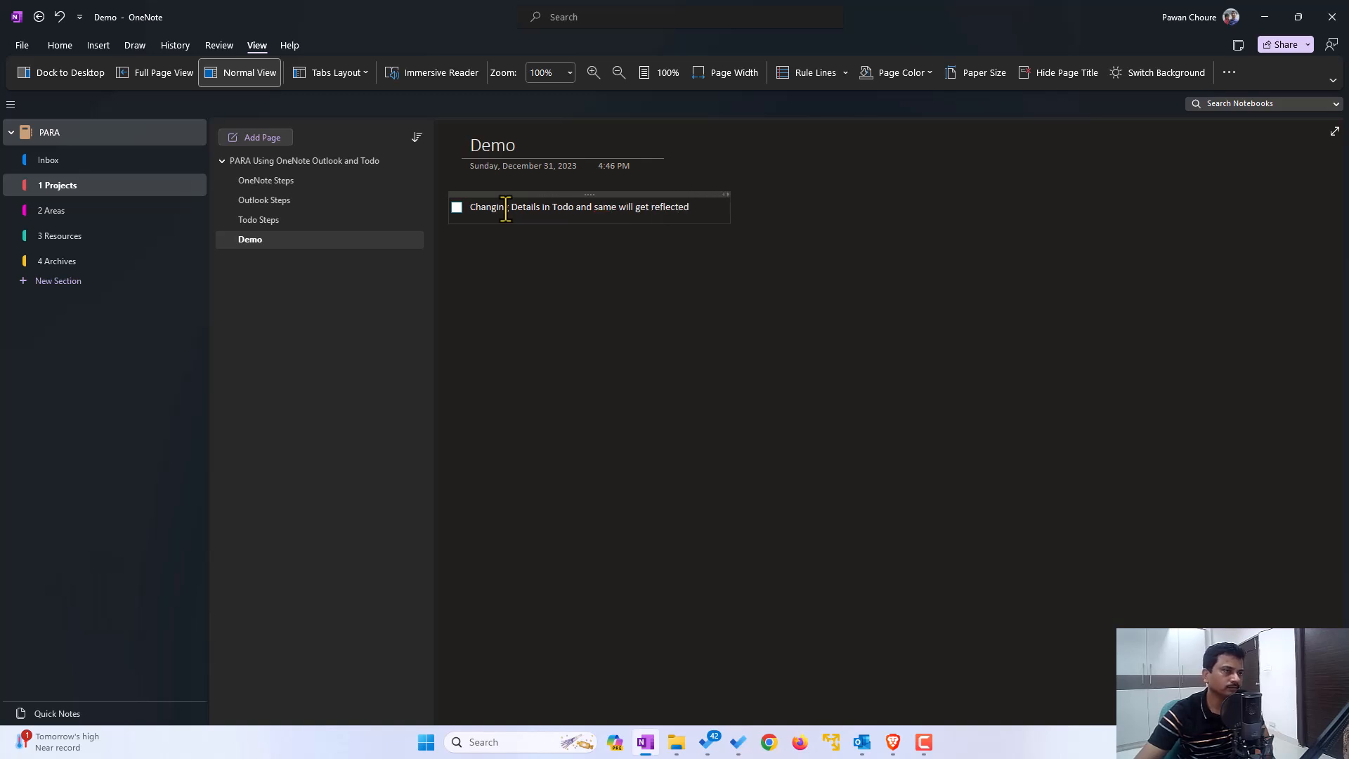
text(in OneNote and Vice Ver)
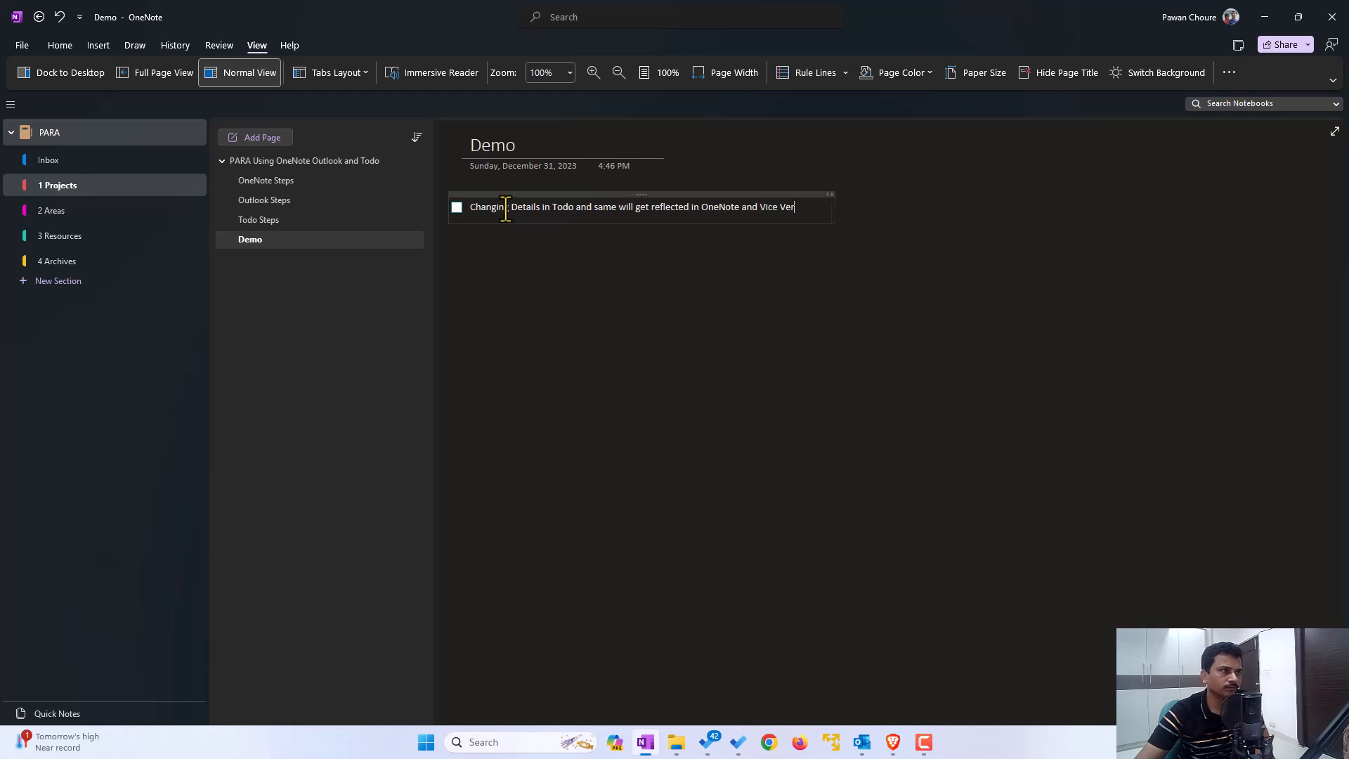
text(sa)
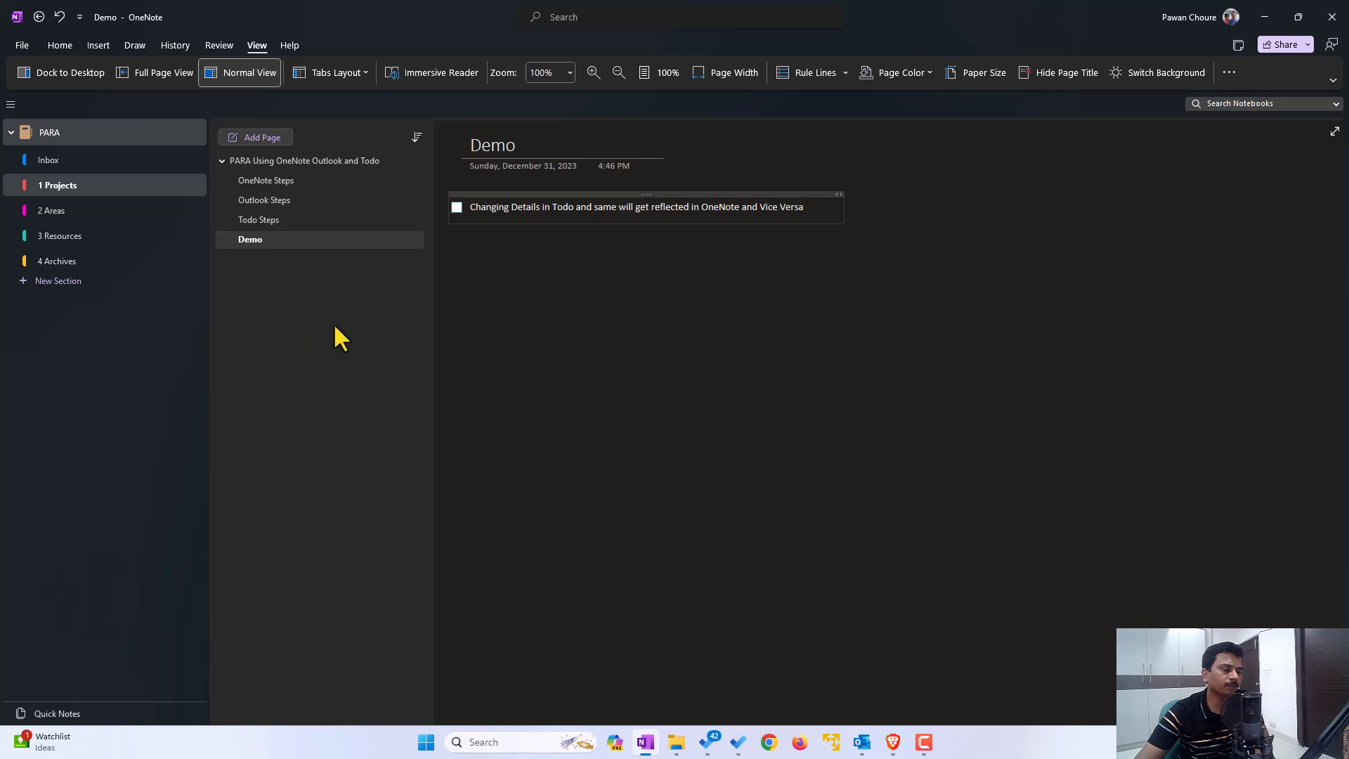
click(602, 369)
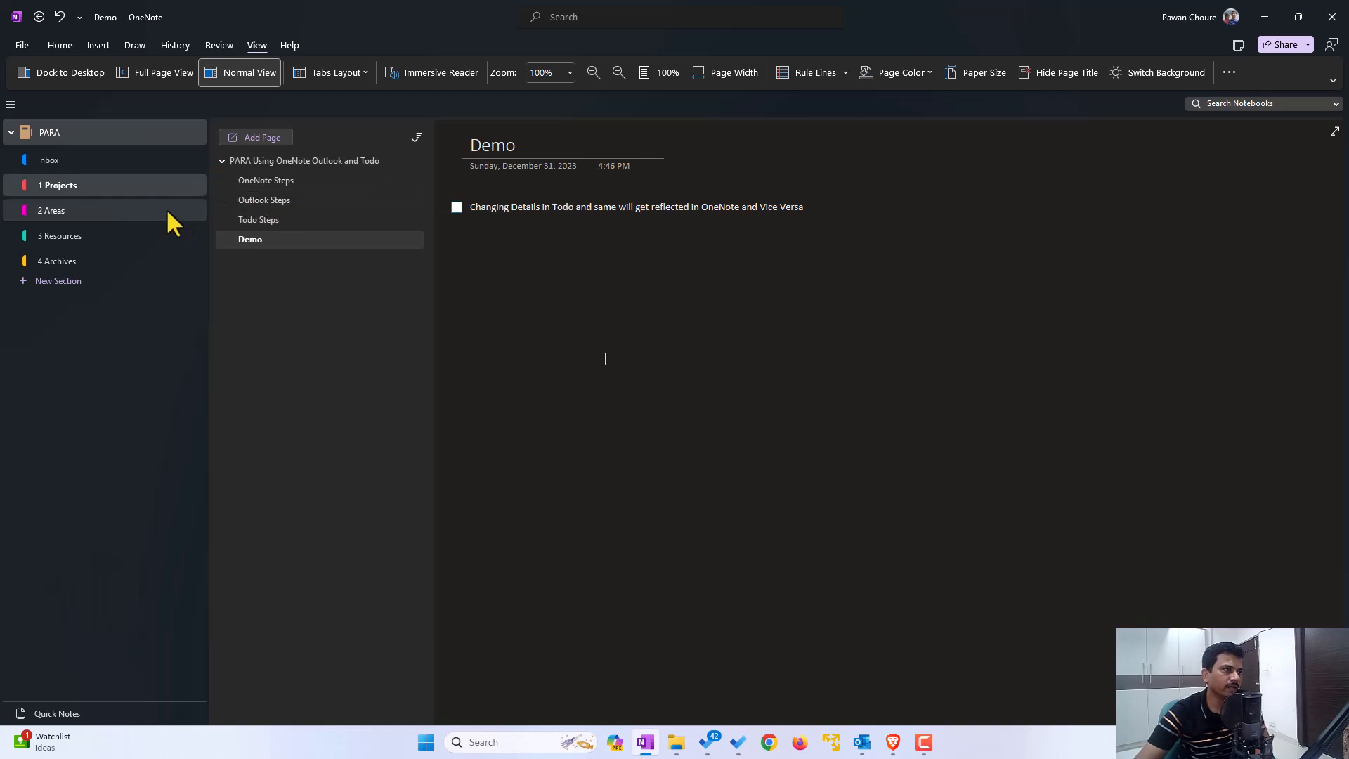
mouse_move(98, 190)
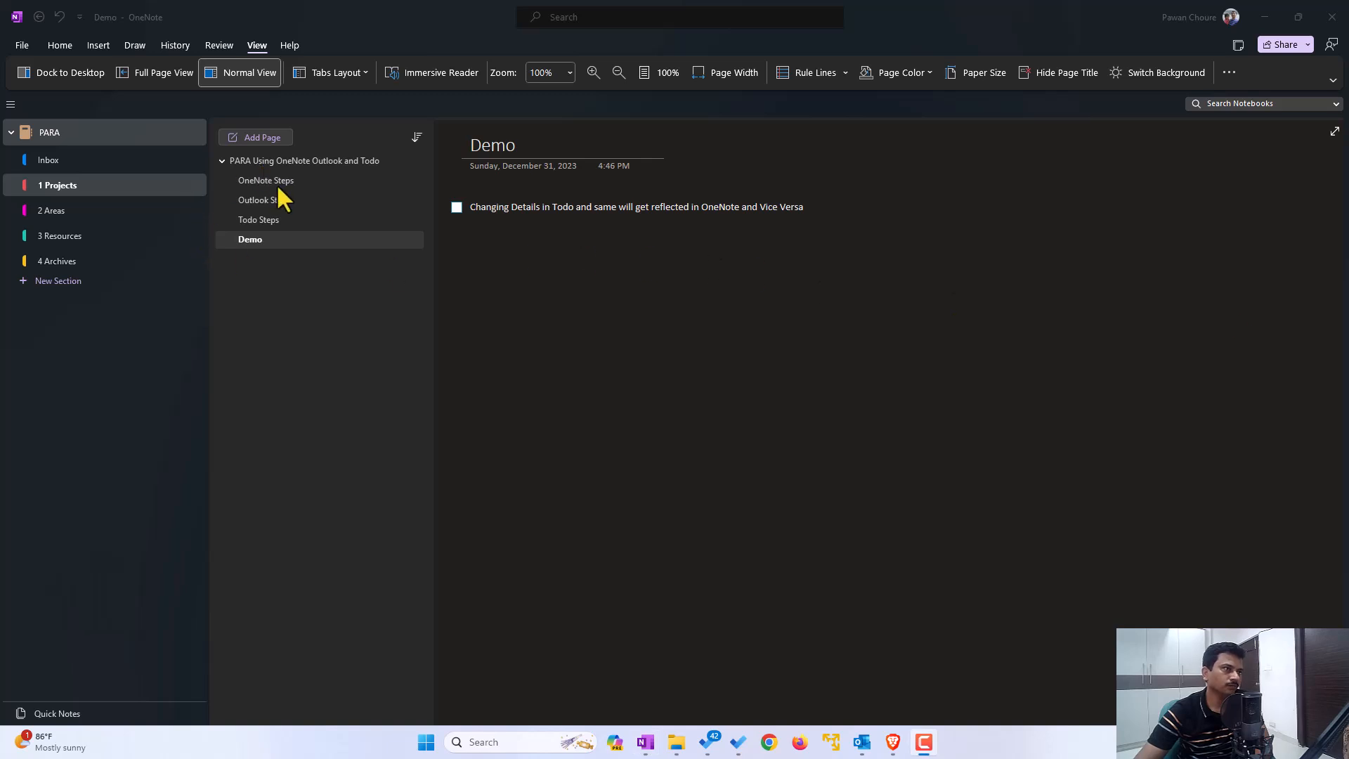
Return to the OneNote Steps page with its three to-do items
click(266, 180)
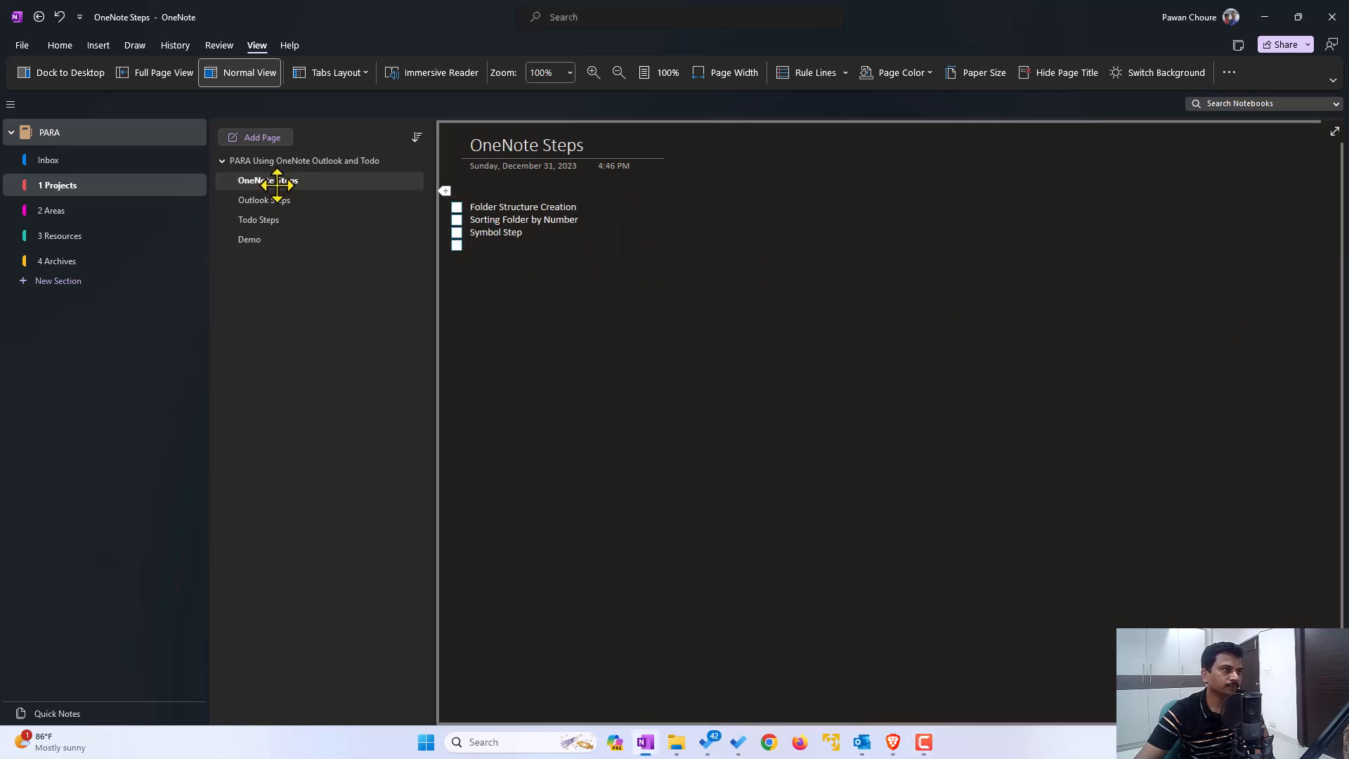
Flag the OneNote Steps page title as an Outlook task from the Home ribbon
click(59, 45)
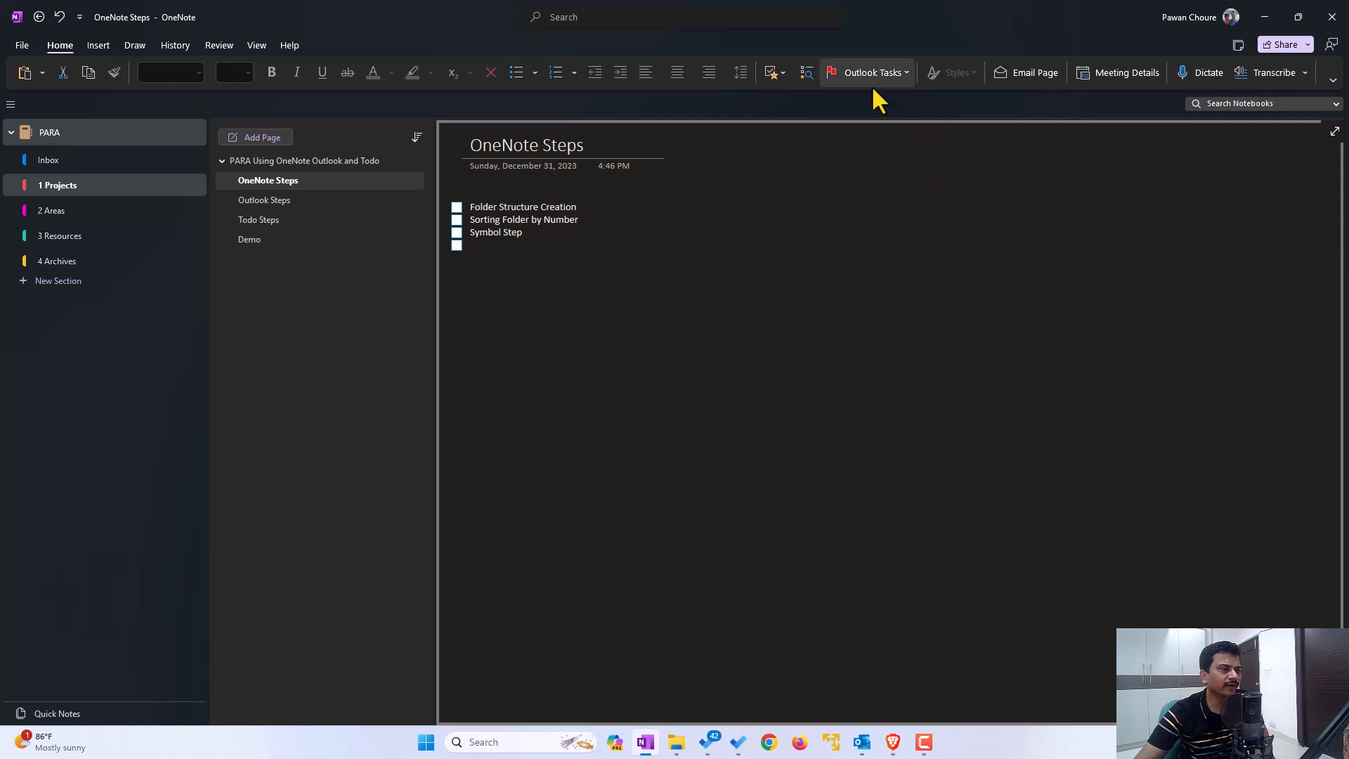
click(873, 72)
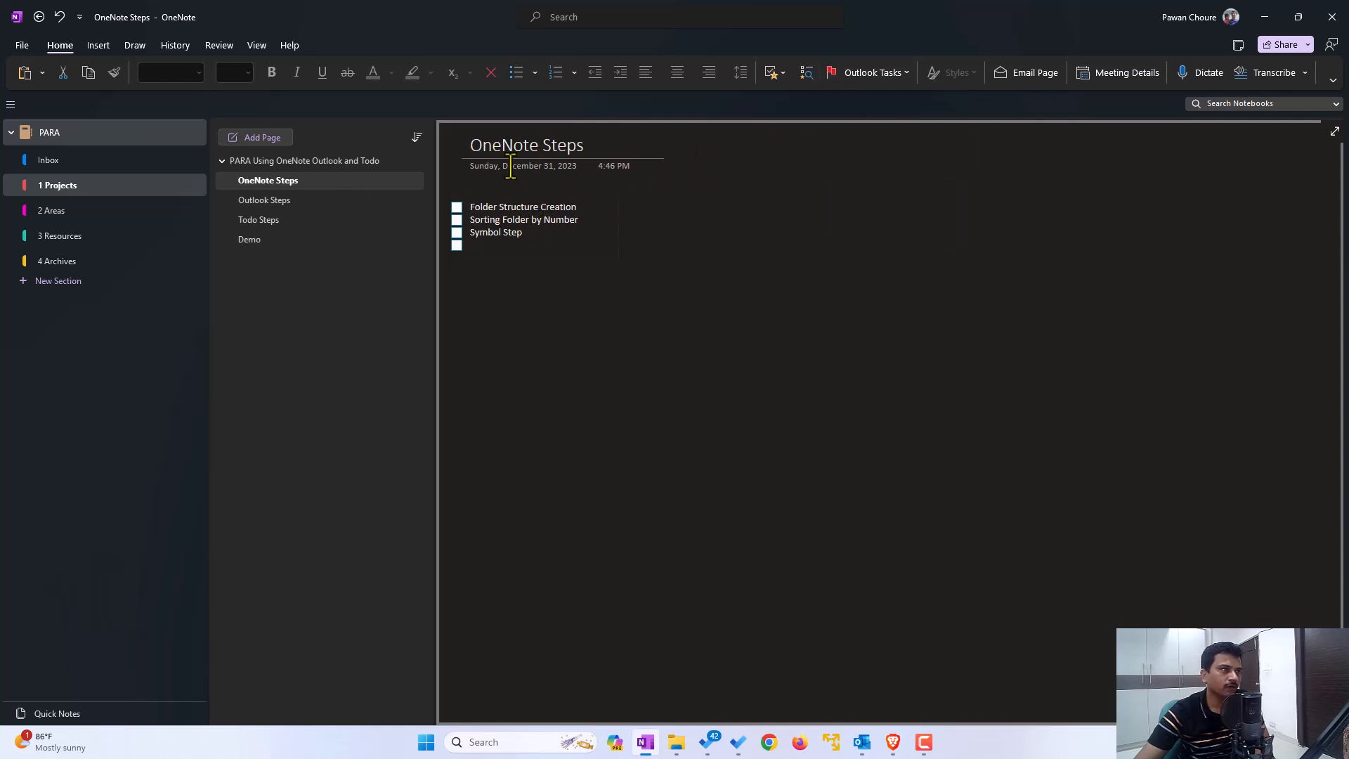
click(637, 143)
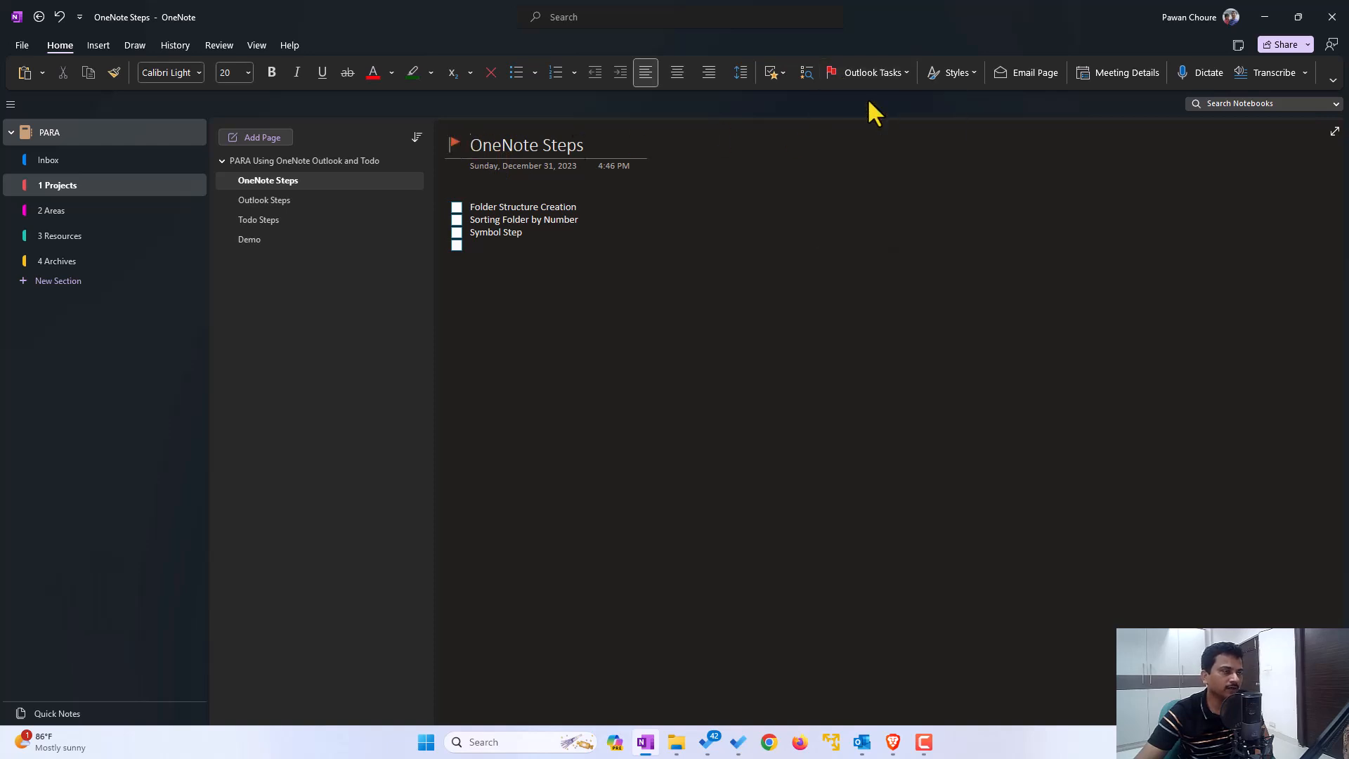
click(265, 200)
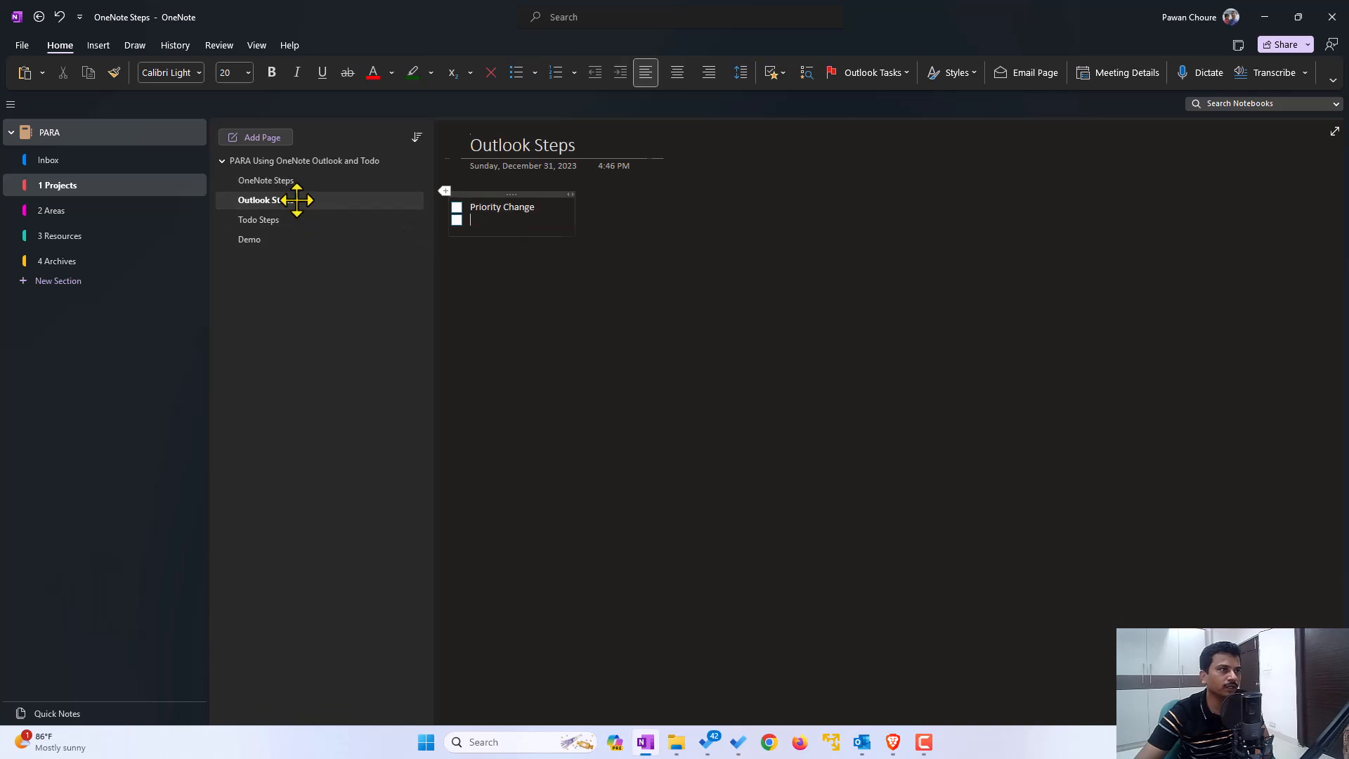
click(870, 71)
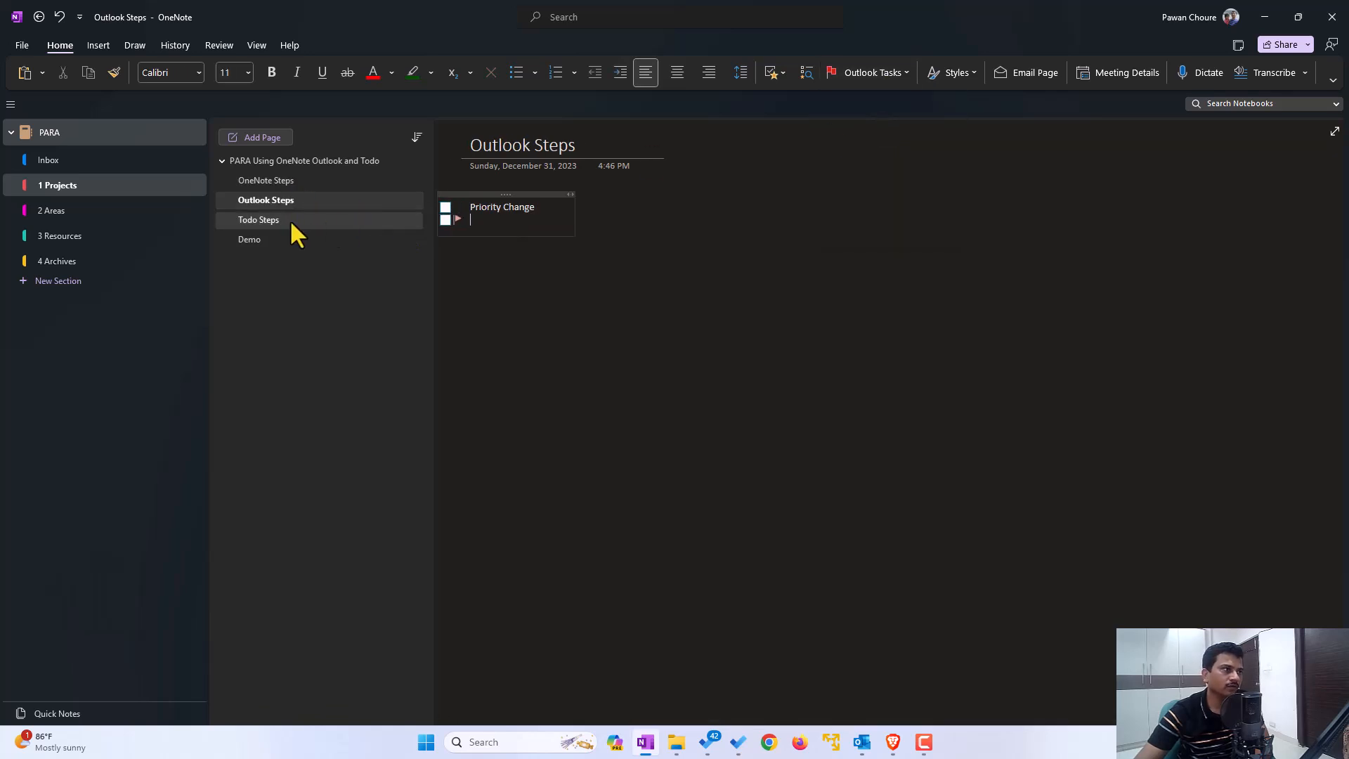
click(869, 72)
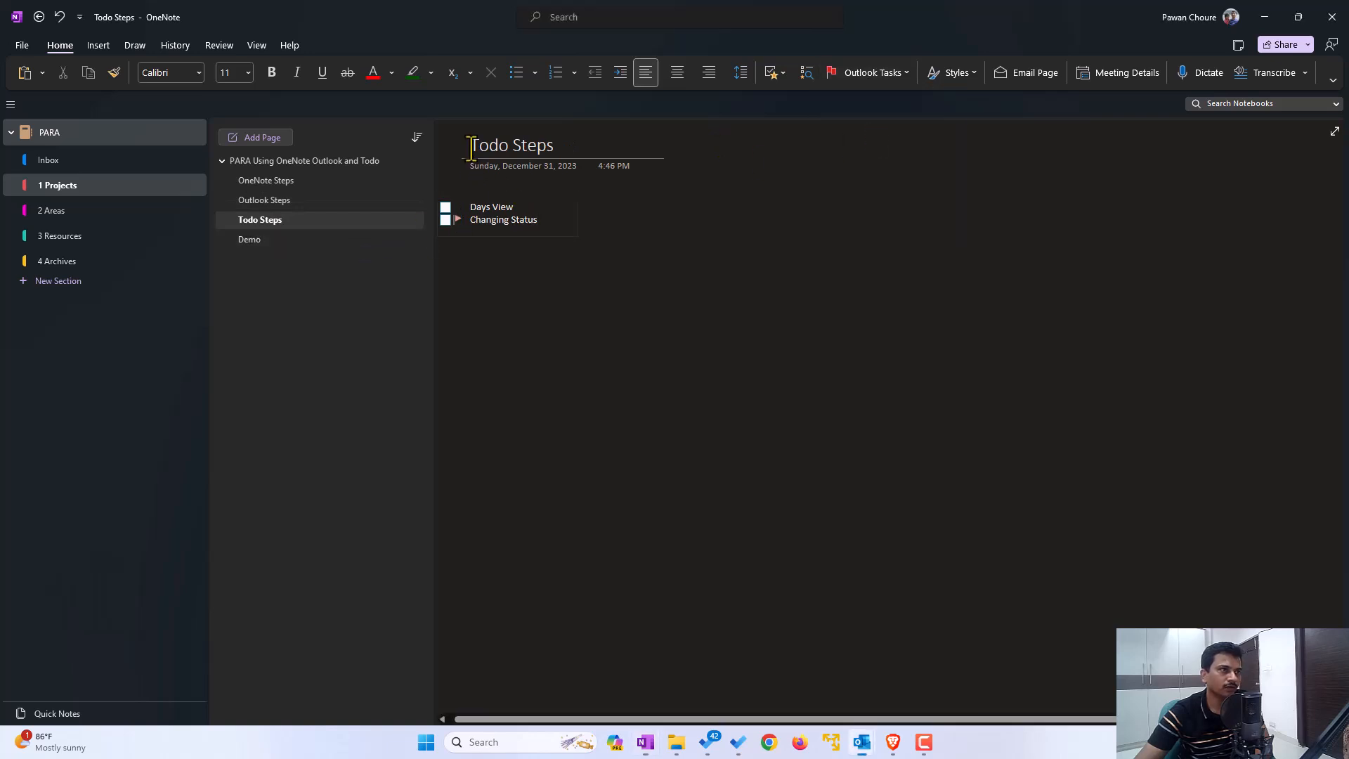
click(512, 145)
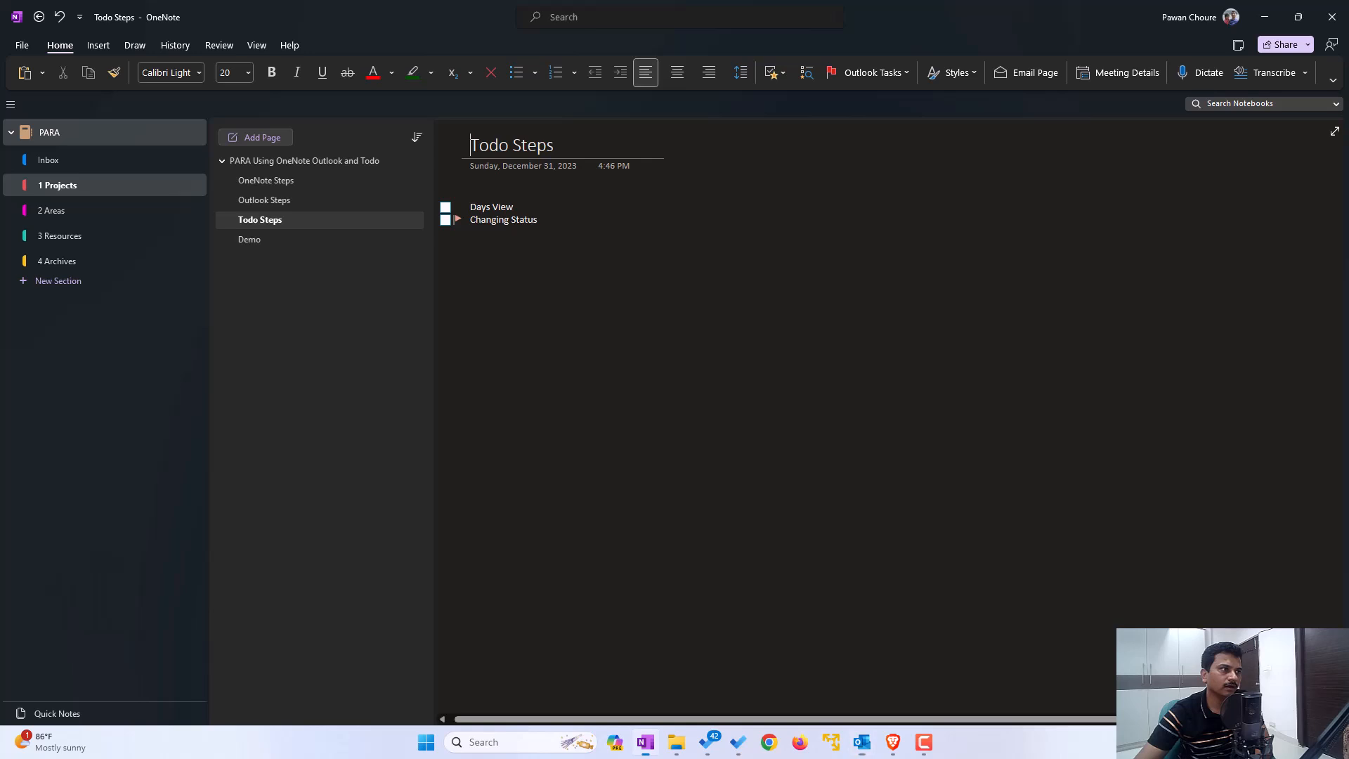
click(503, 219)
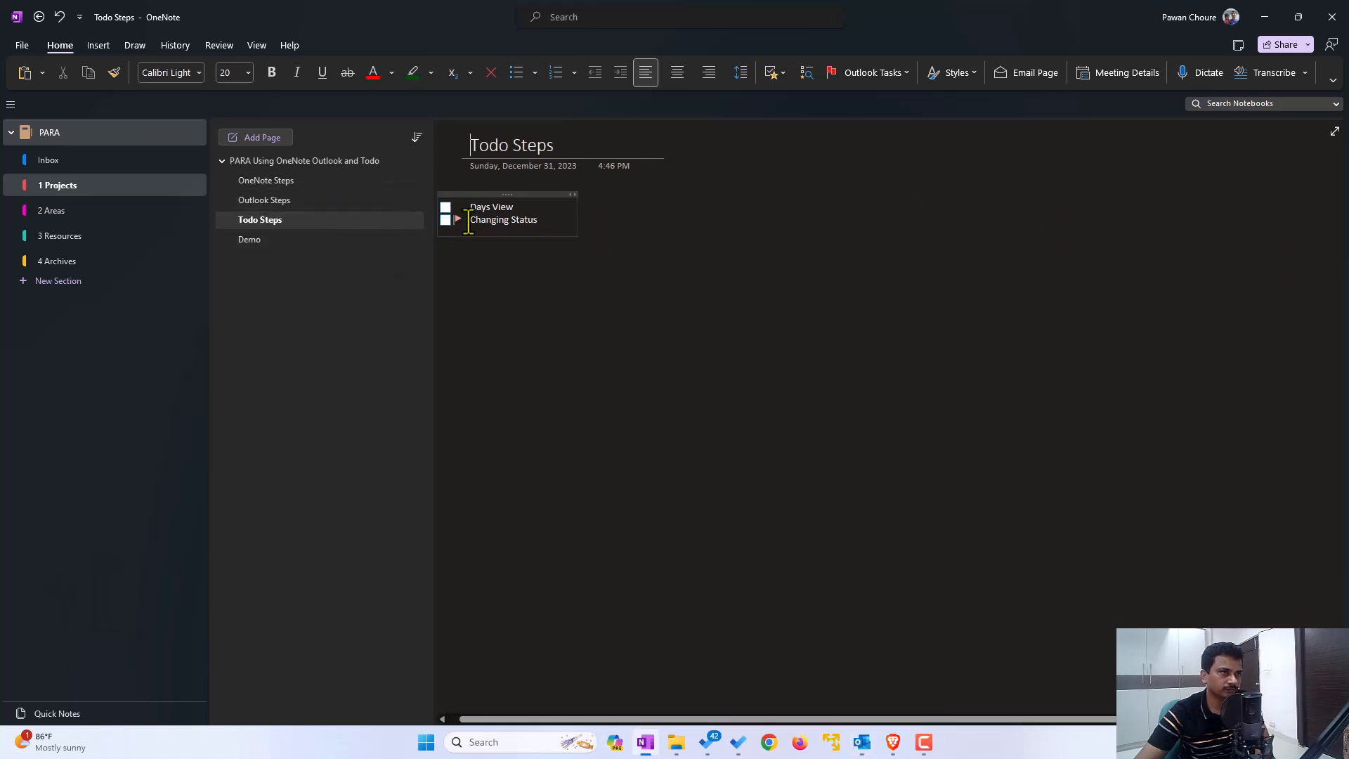
click(550, 279)
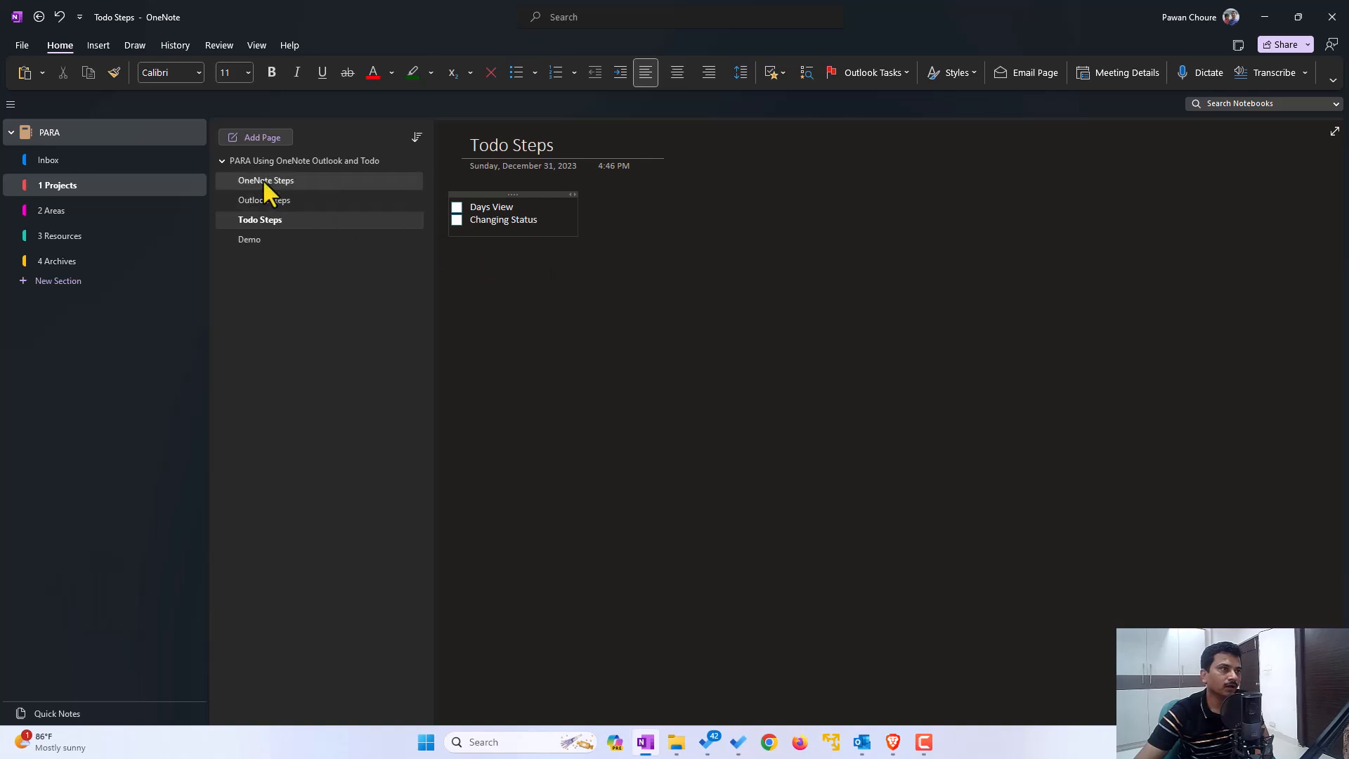
Flag the Outlook Steps, Todo Steps and Demo pages as Outlook tasks due Tomorrow
click(266, 199)
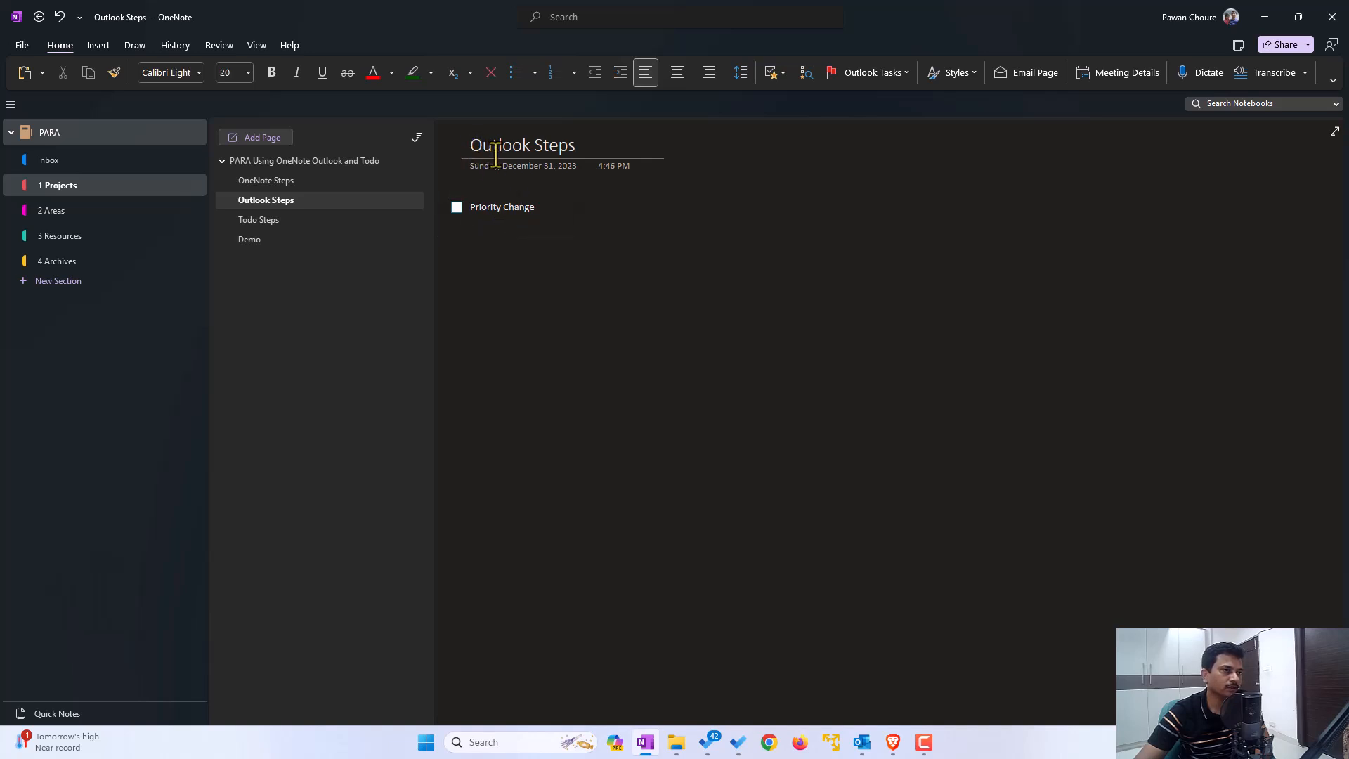
click(872, 72)
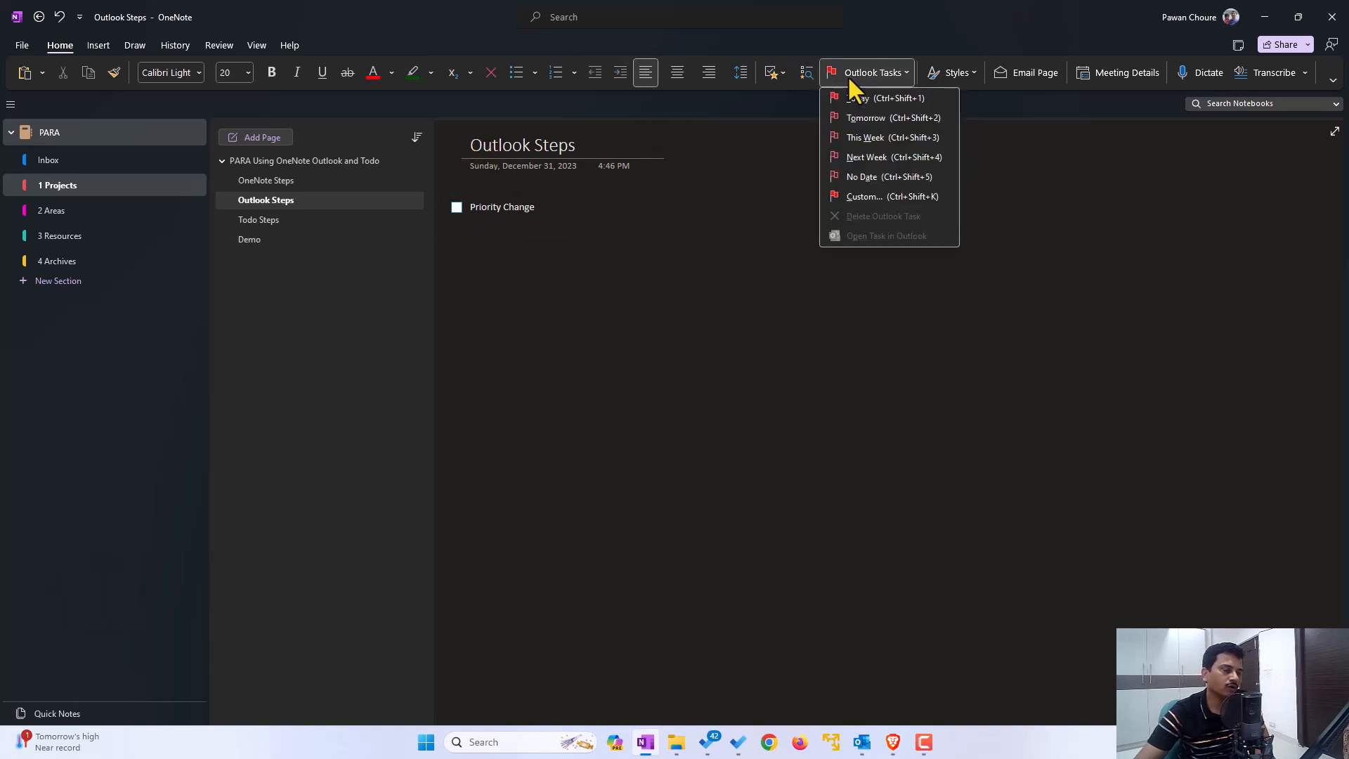
click(260, 220)
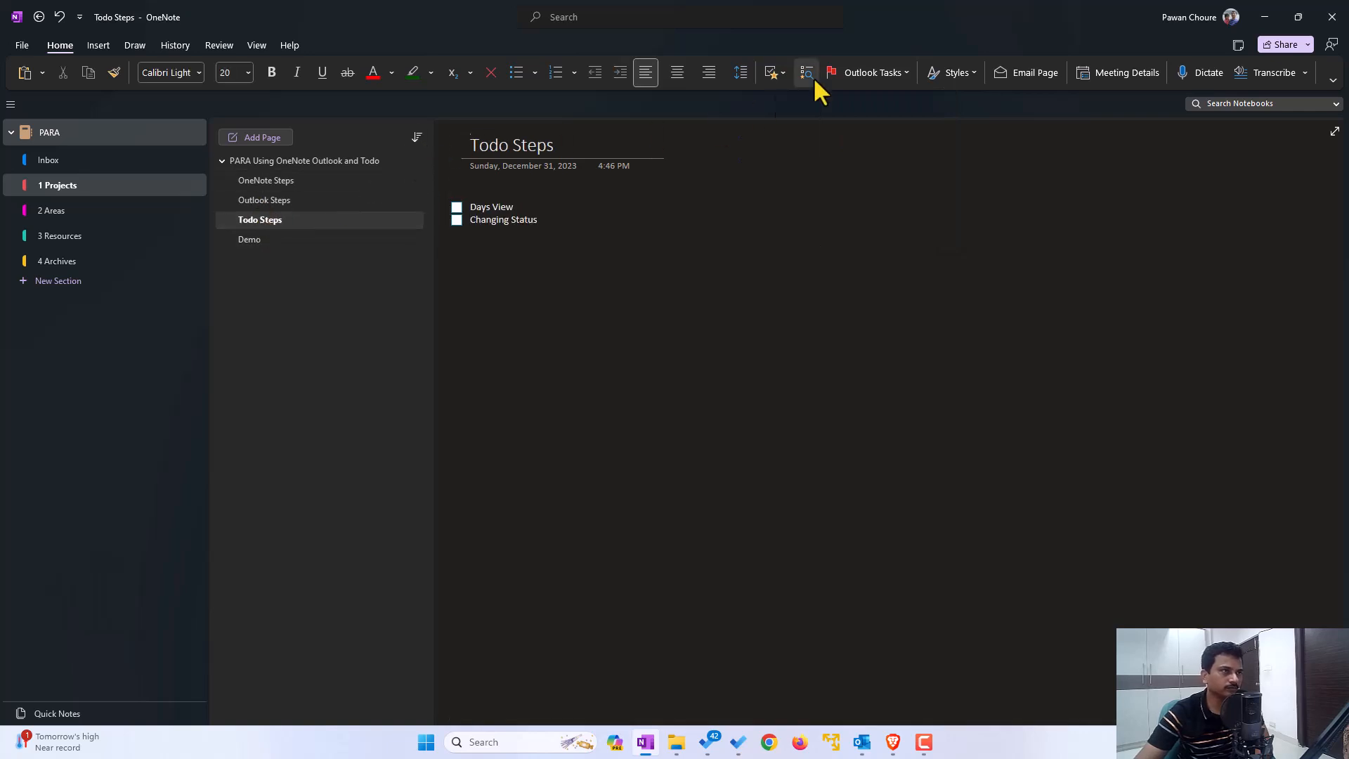
click(871, 71)
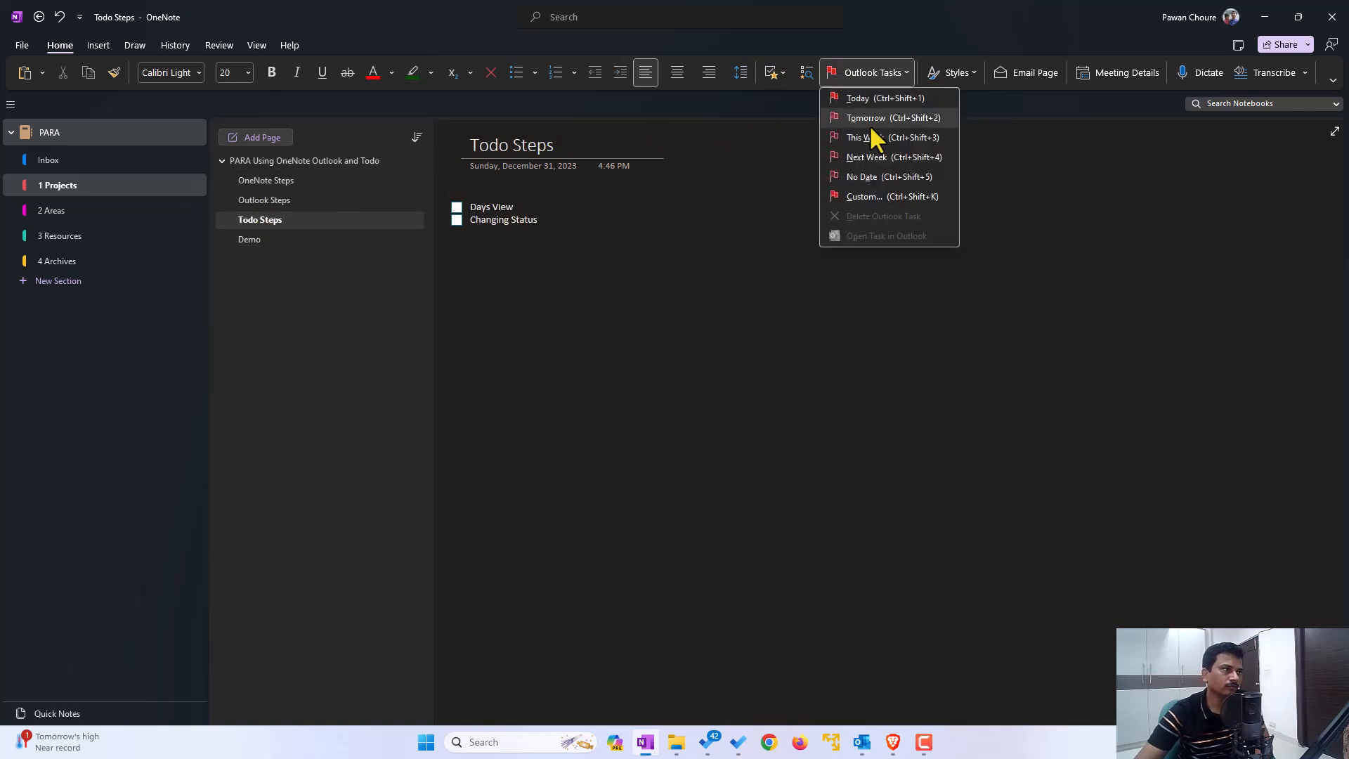
click(250, 239)
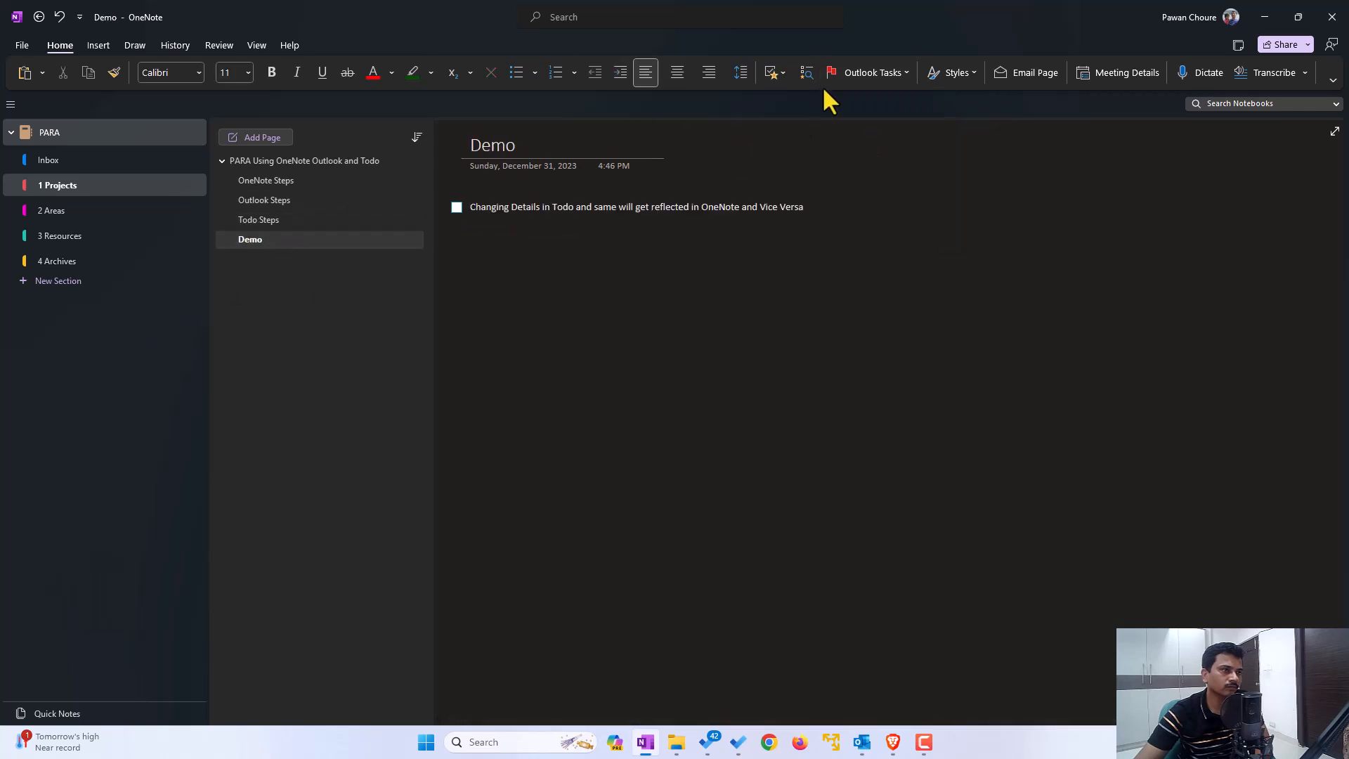
mouse_move(472, 163)
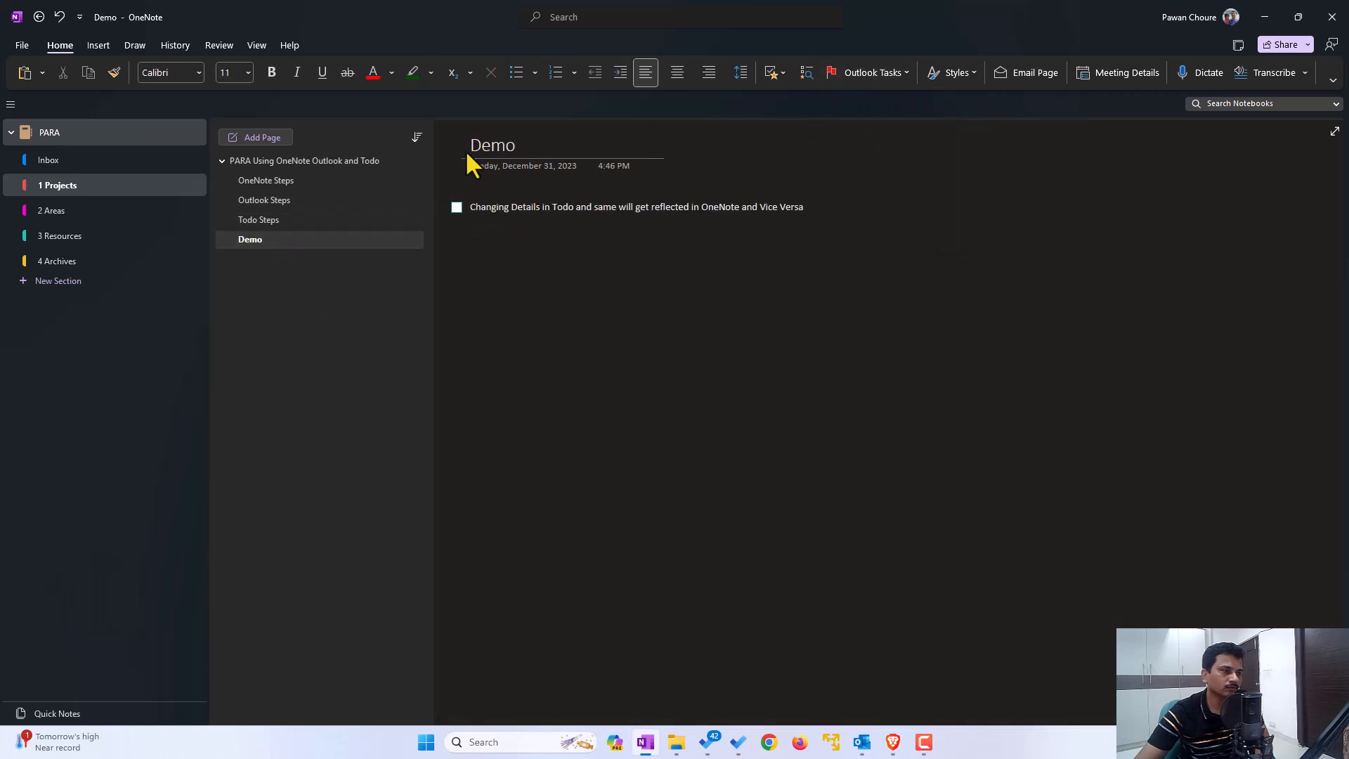
click(873, 72)
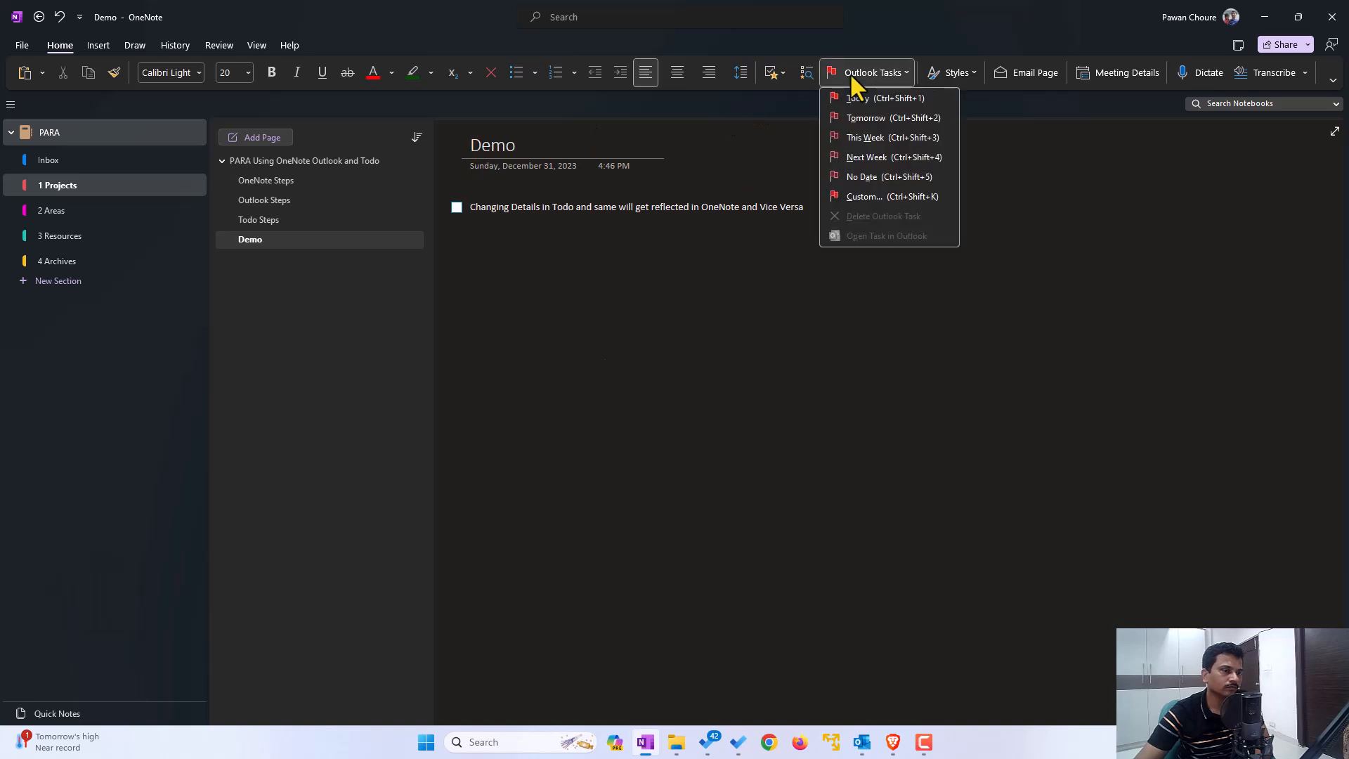
click(859, 97)
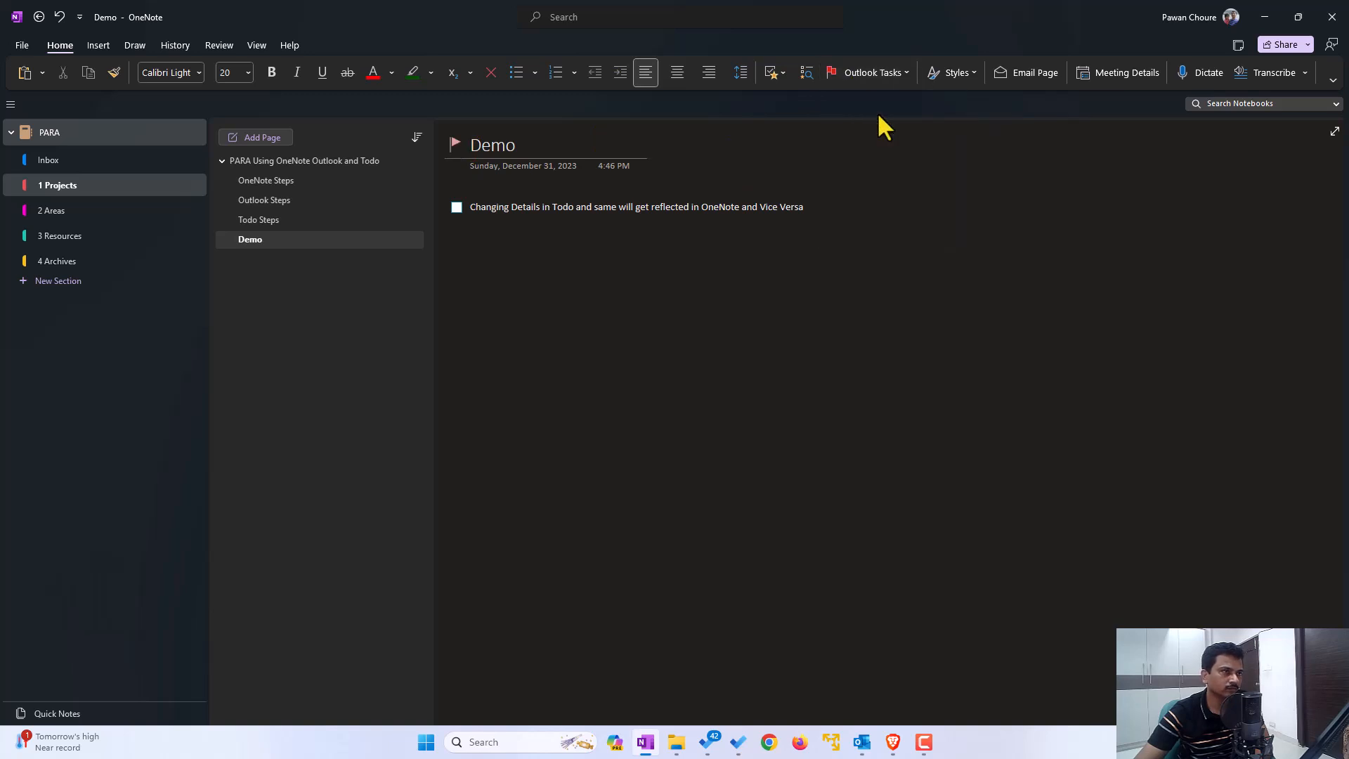
mouse_move(862, 742)
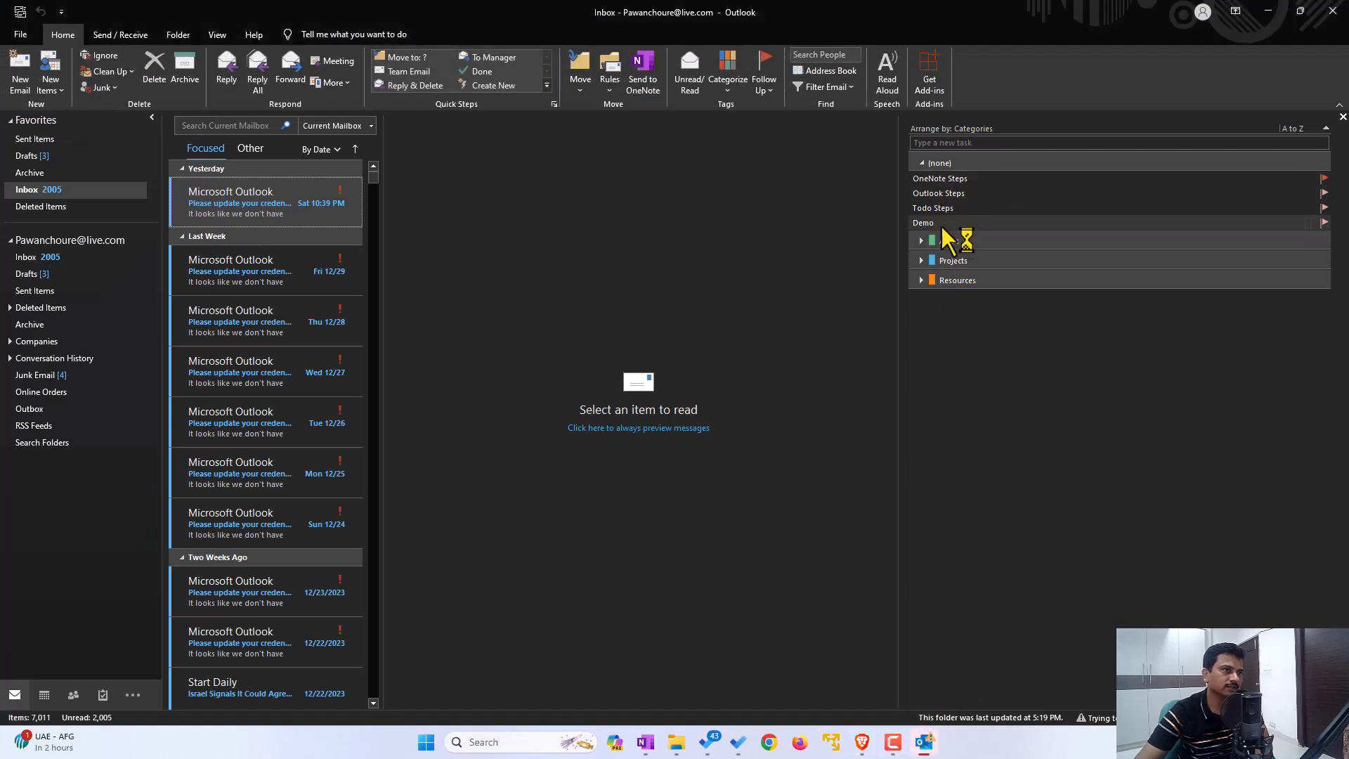
mouse_move(1021, 187)
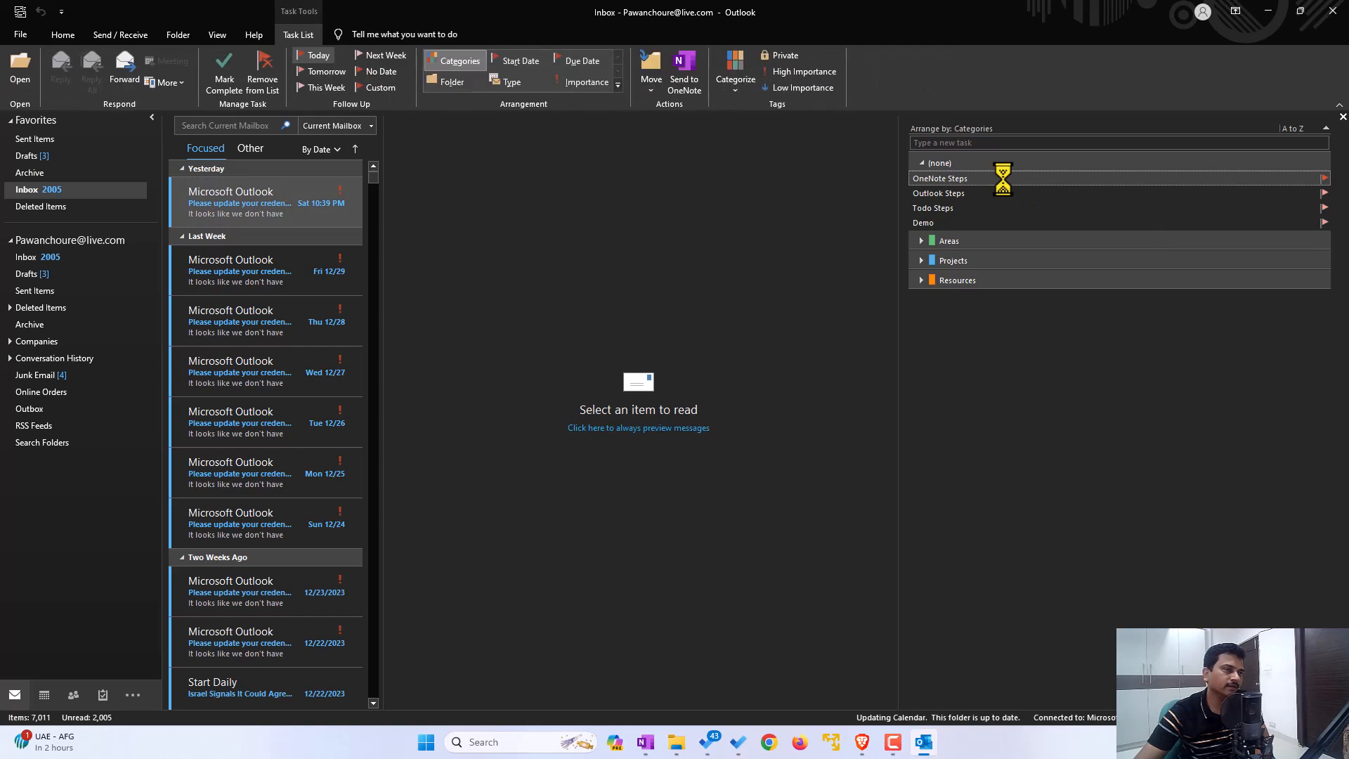
Set the OneNote Steps task to High priority and save it
double_click(941, 178)
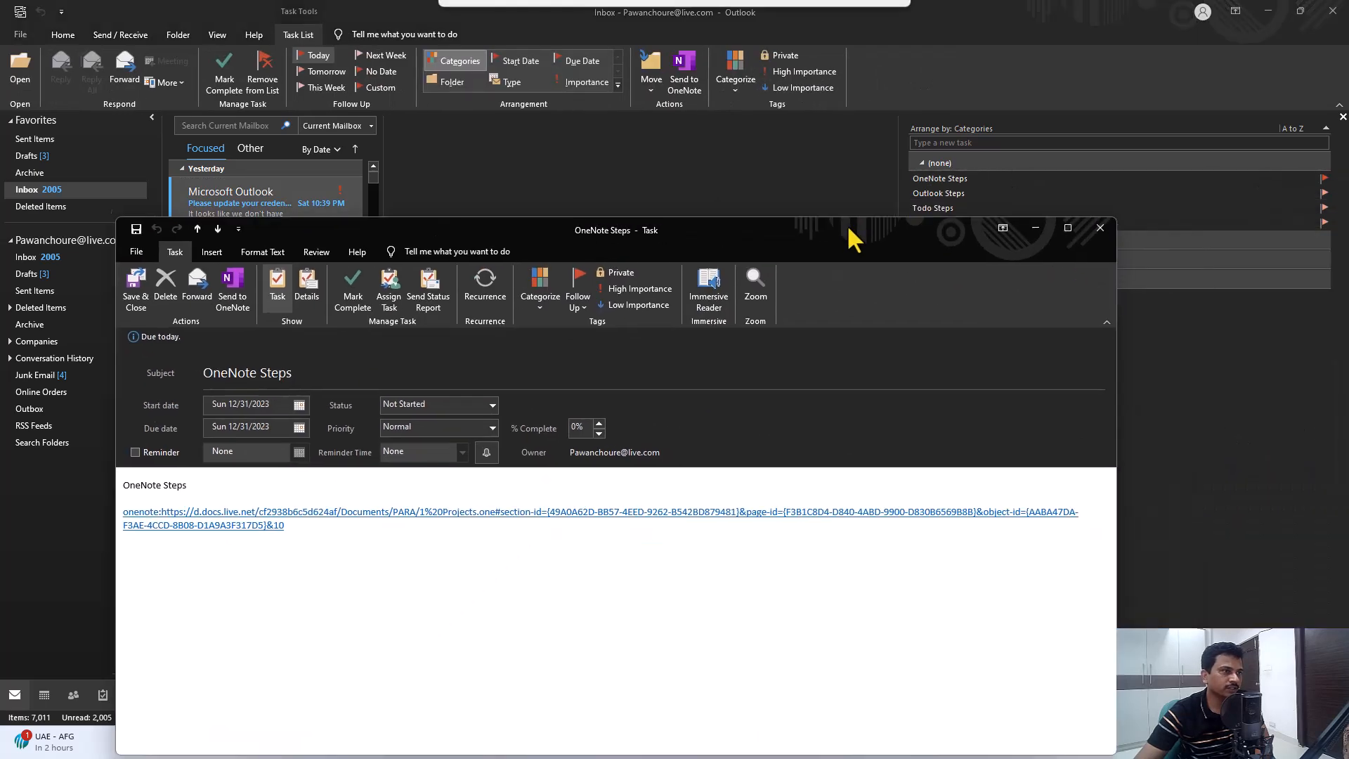
click(1067, 228)
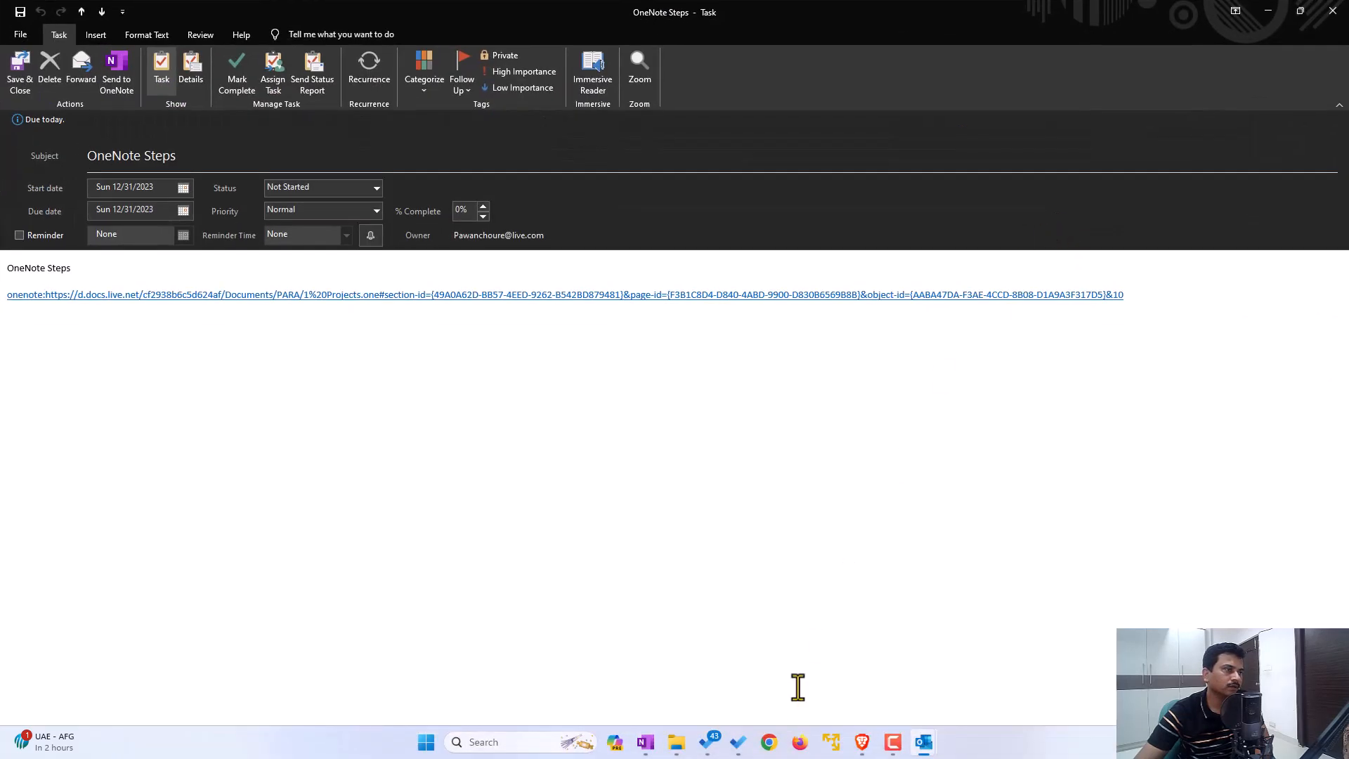
mouse_move(804, 662)
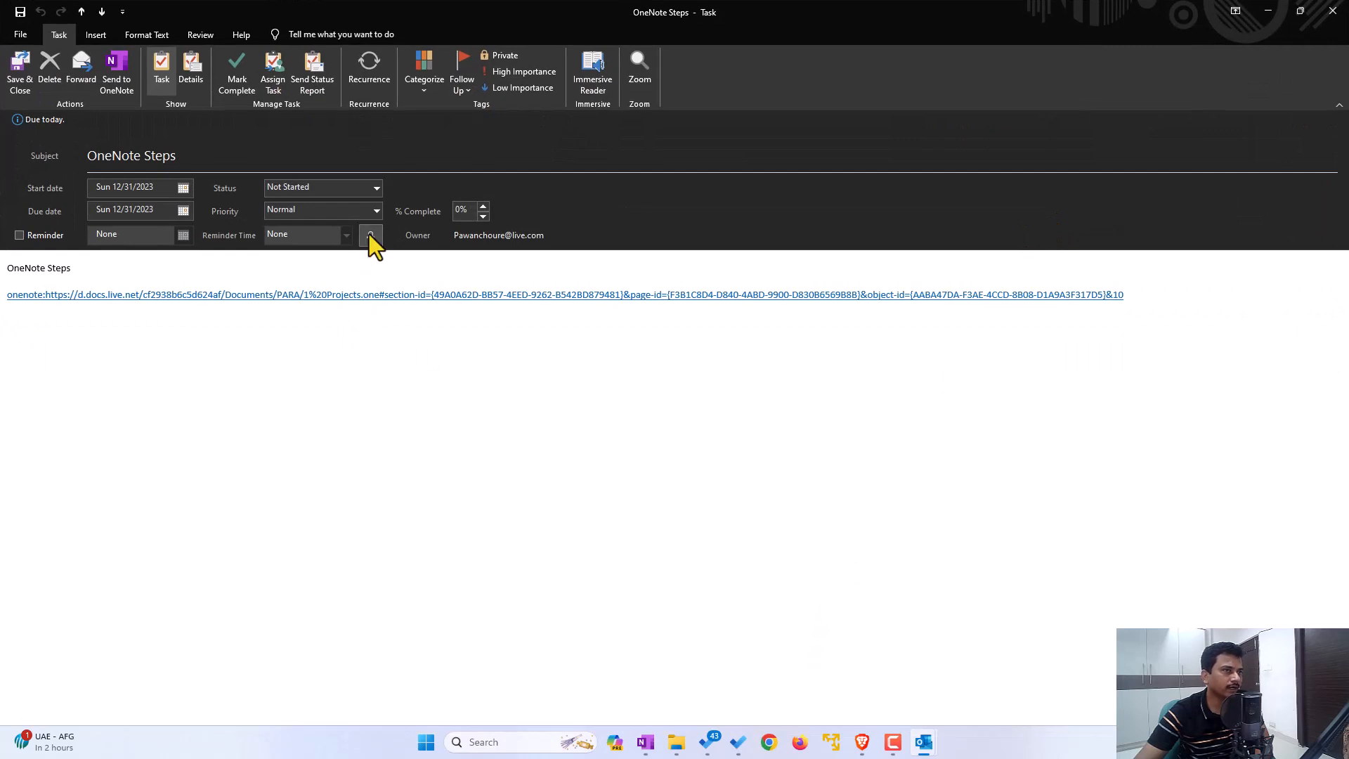
click(373, 211)
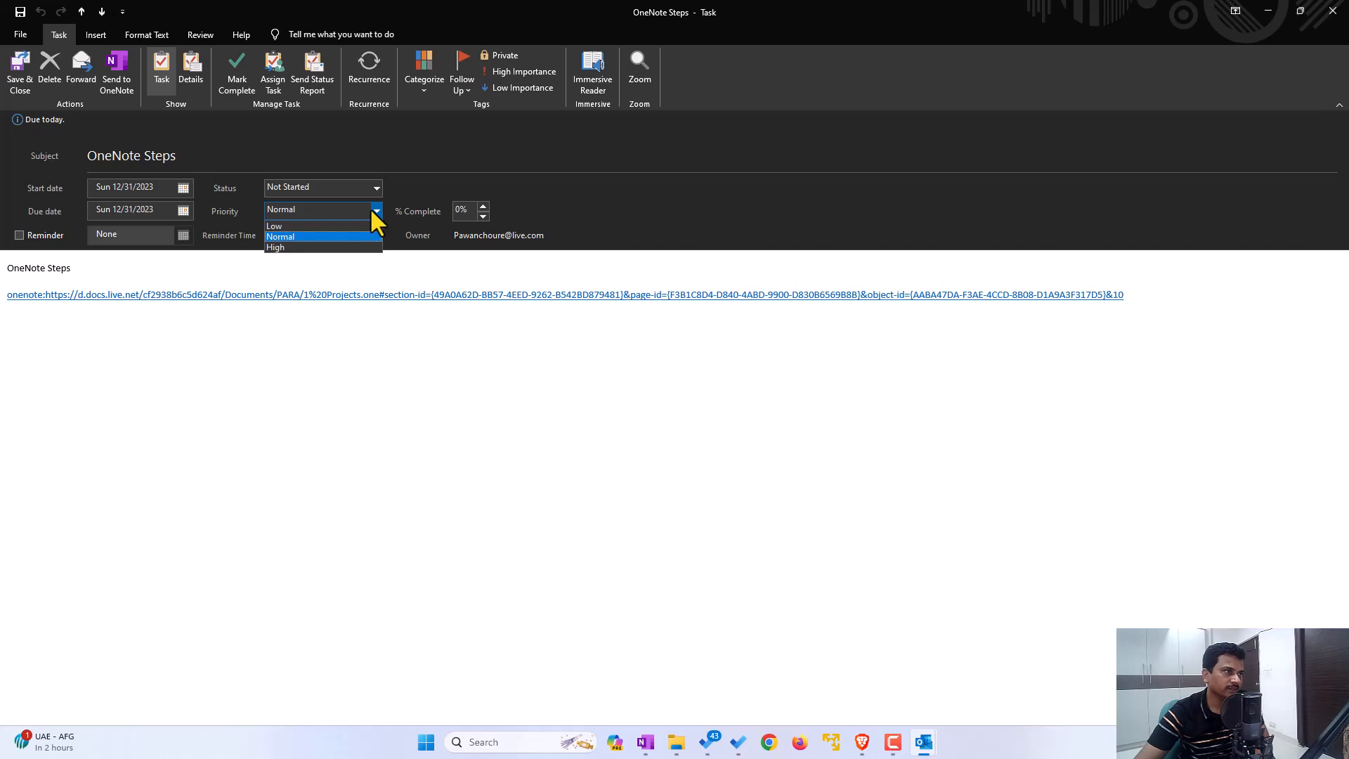
click(275, 247)
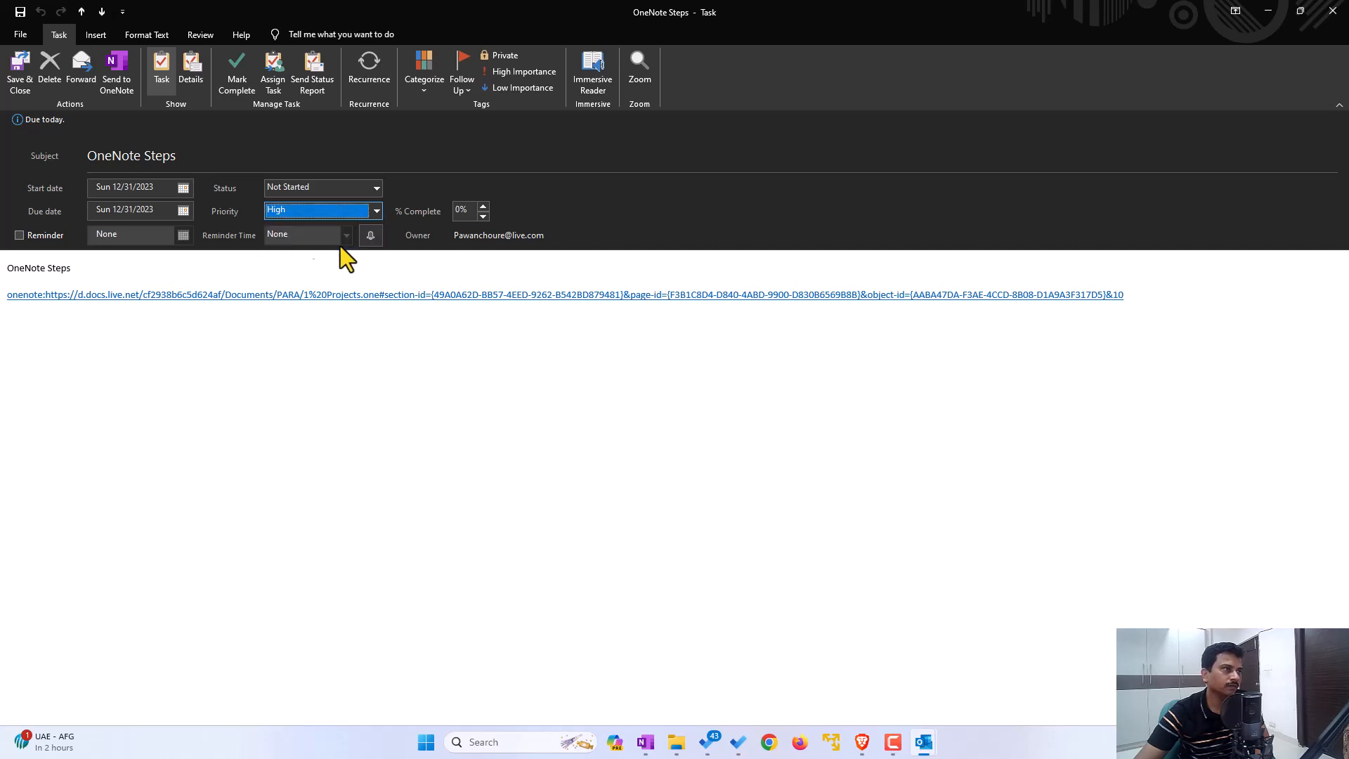
click(19, 73)
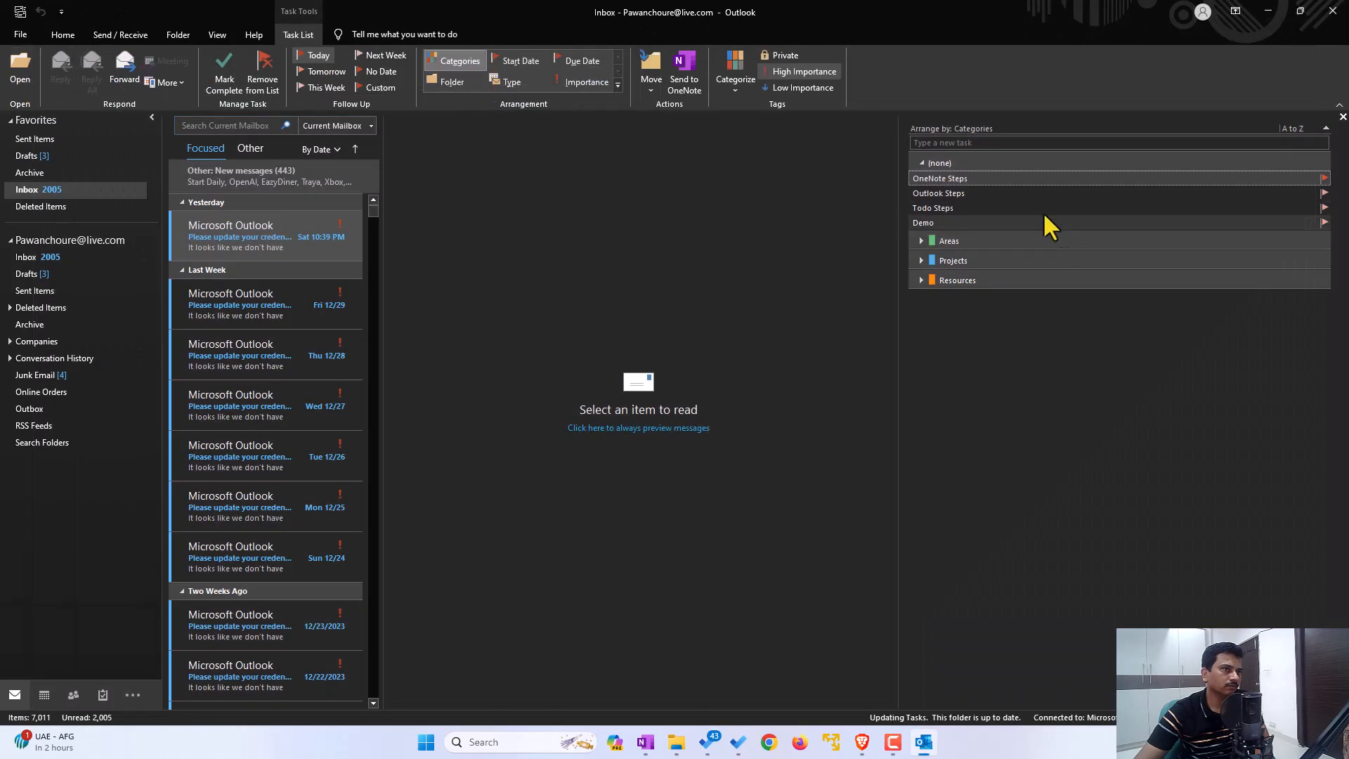
Save the Outlook Steps task at Normal and the Todo Steps task at Low priority
double_click(938, 193)
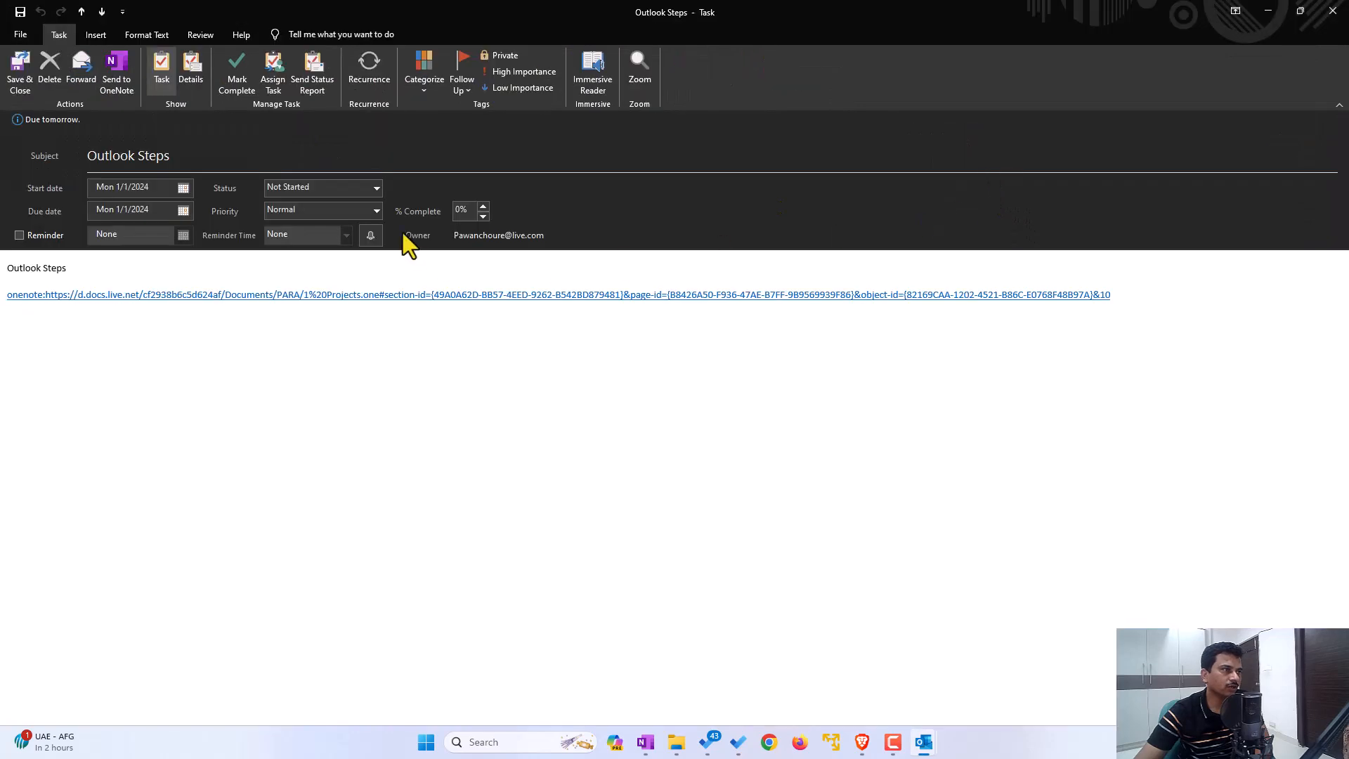
click(323, 210)
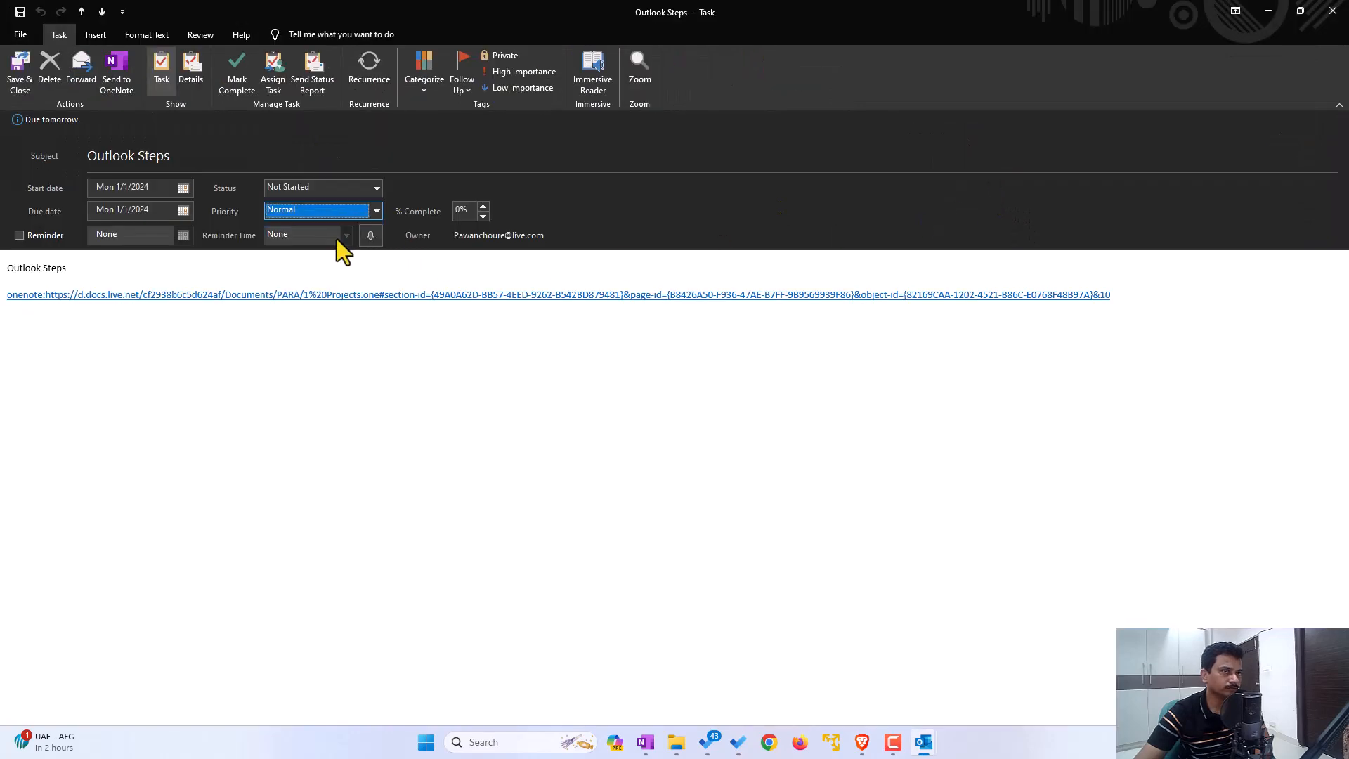
click(18, 74)
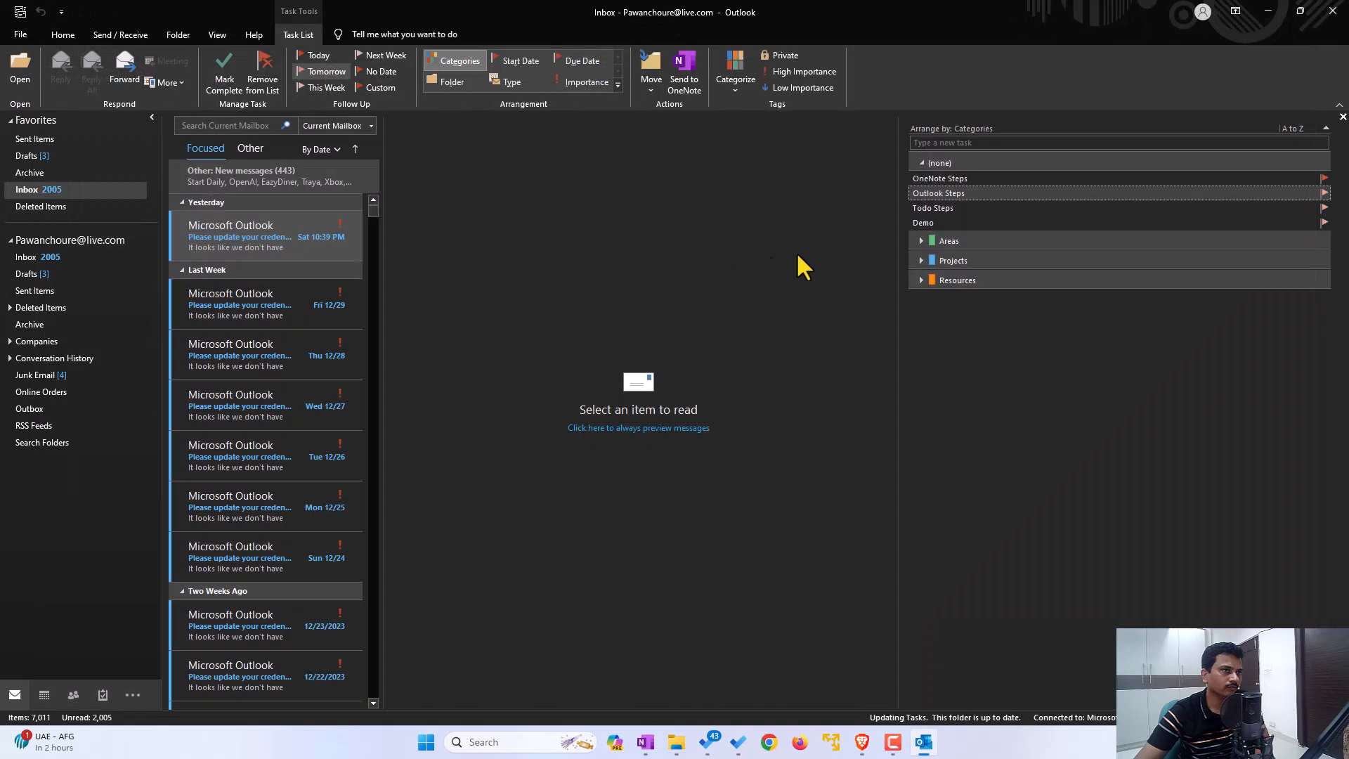
double_click(933, 208)
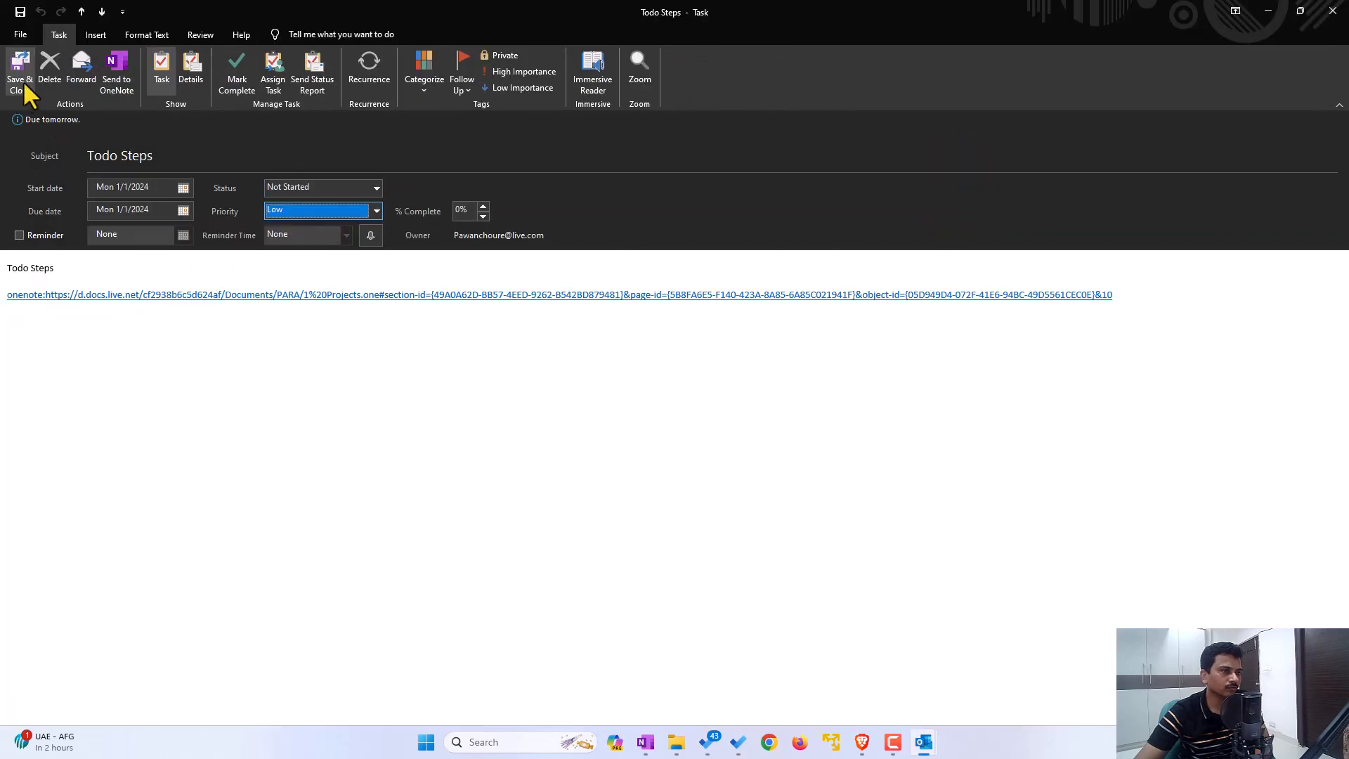
click(18, 74)
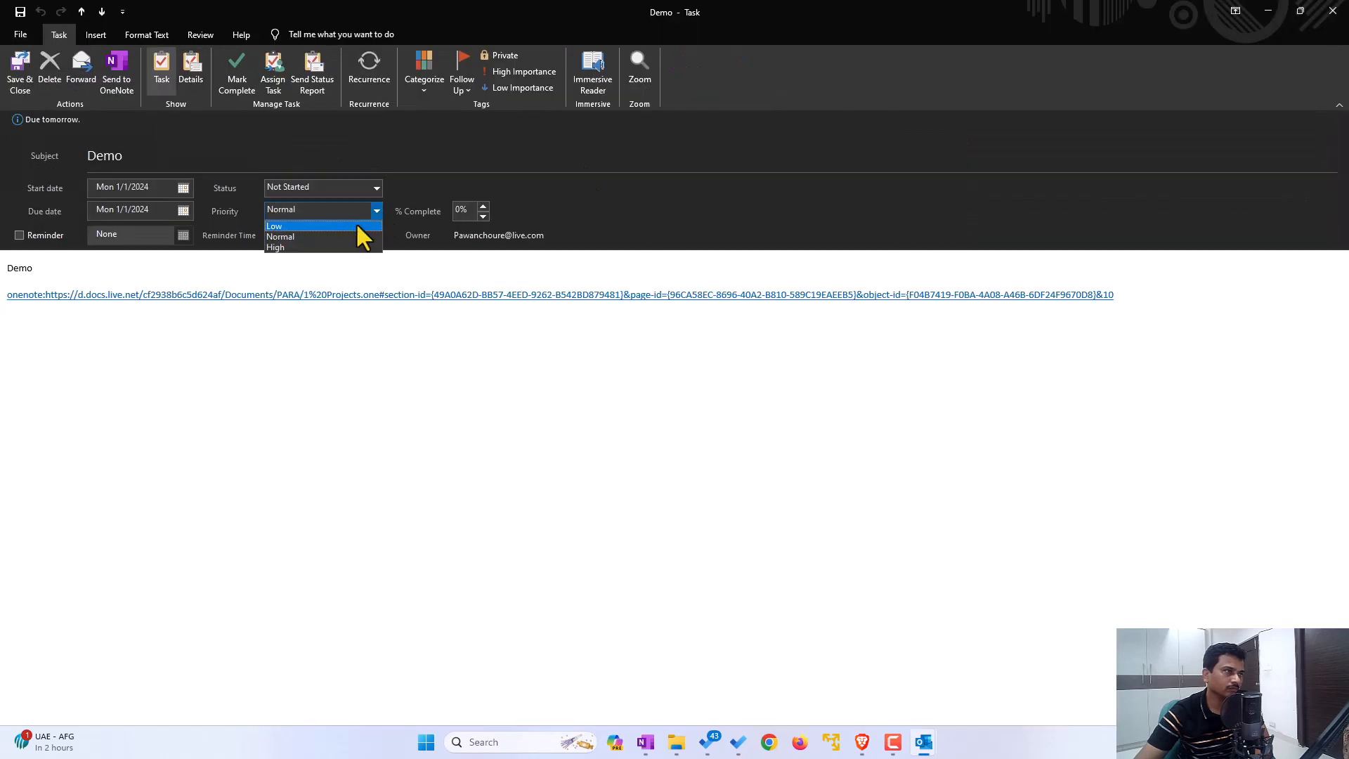
Set the Demo task to High priority, save it, and switch to Microsoft To Do
click(275, 247)
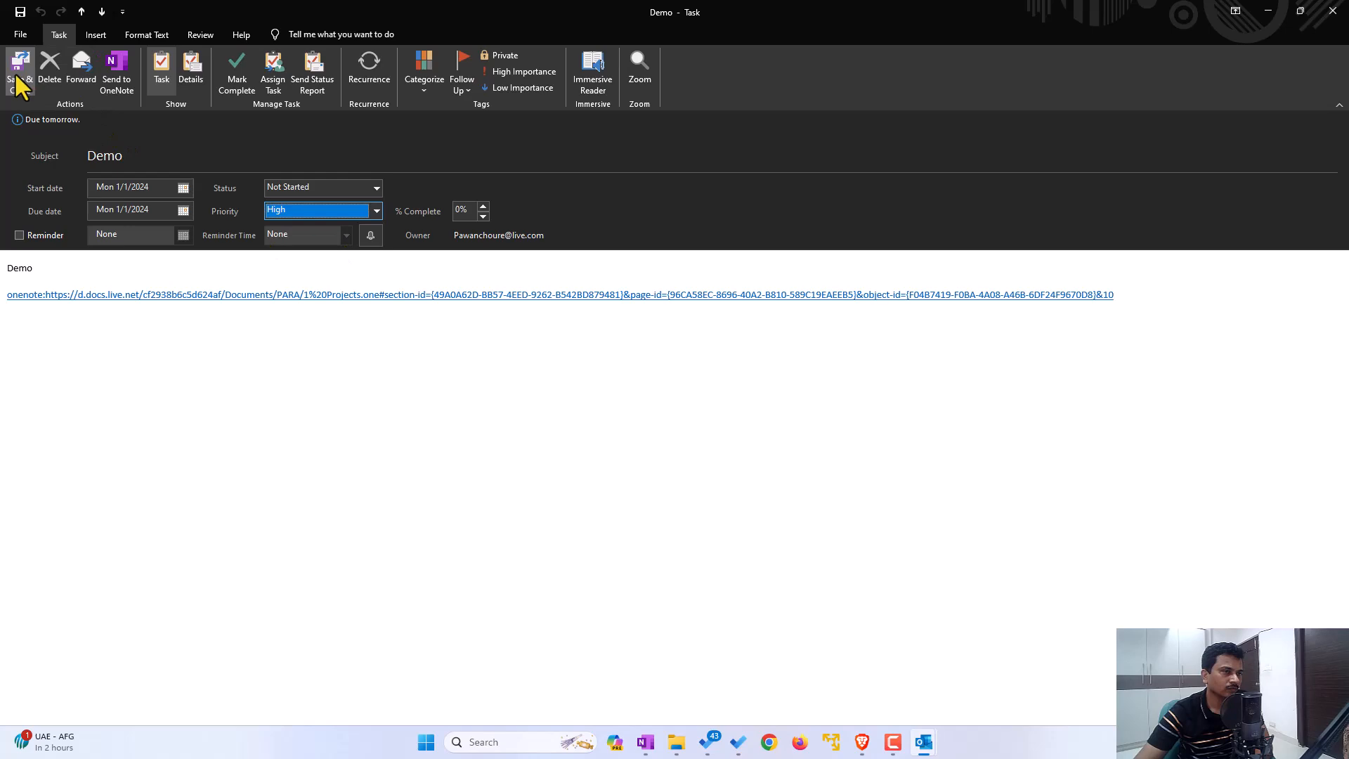
click(18, 70)
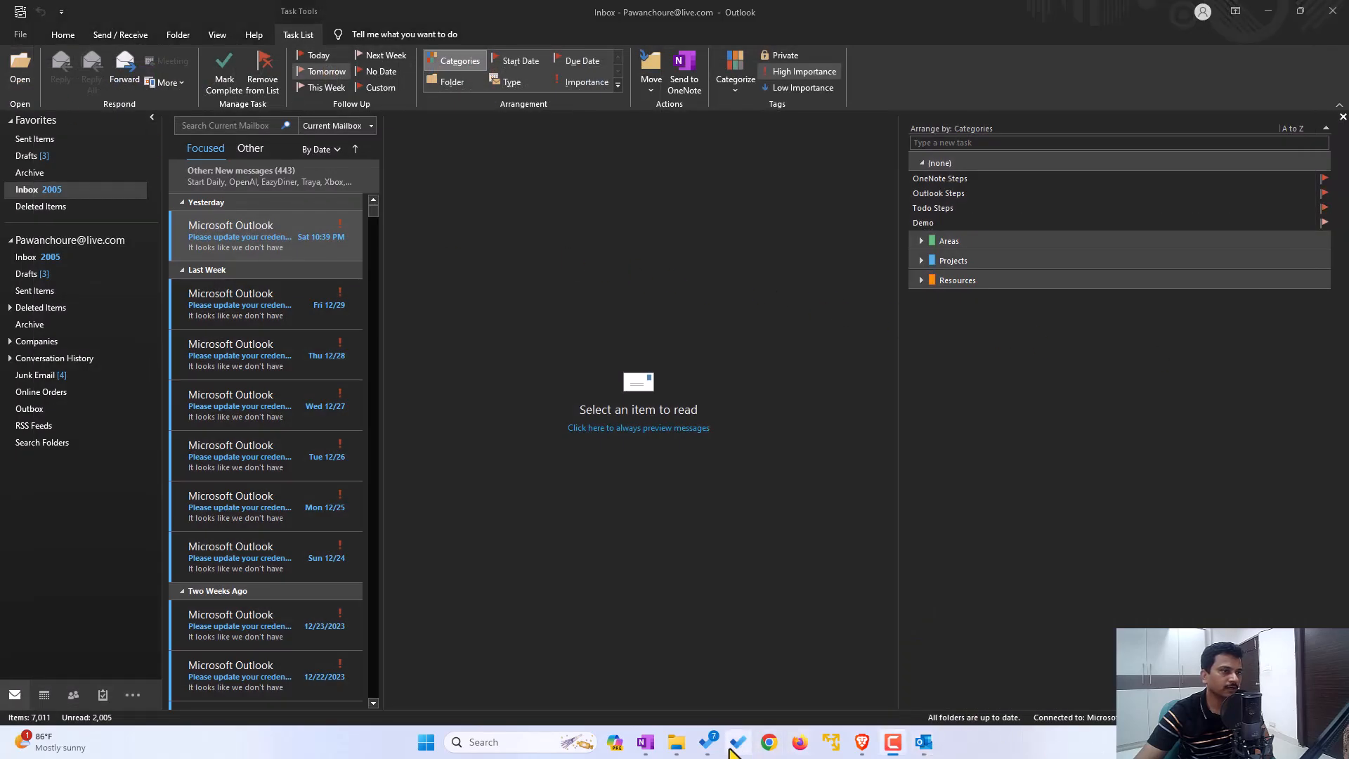
click(738, 743)
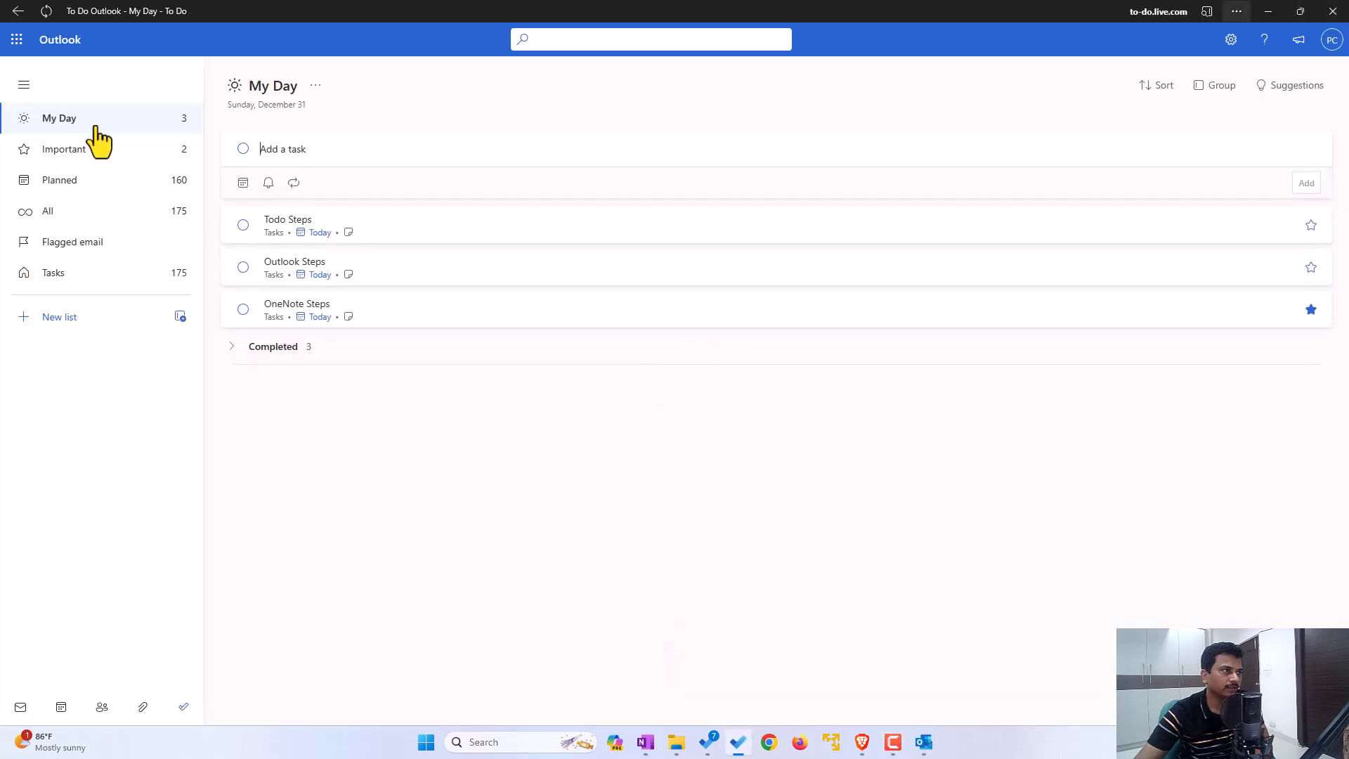
mouse_move(308, 271)
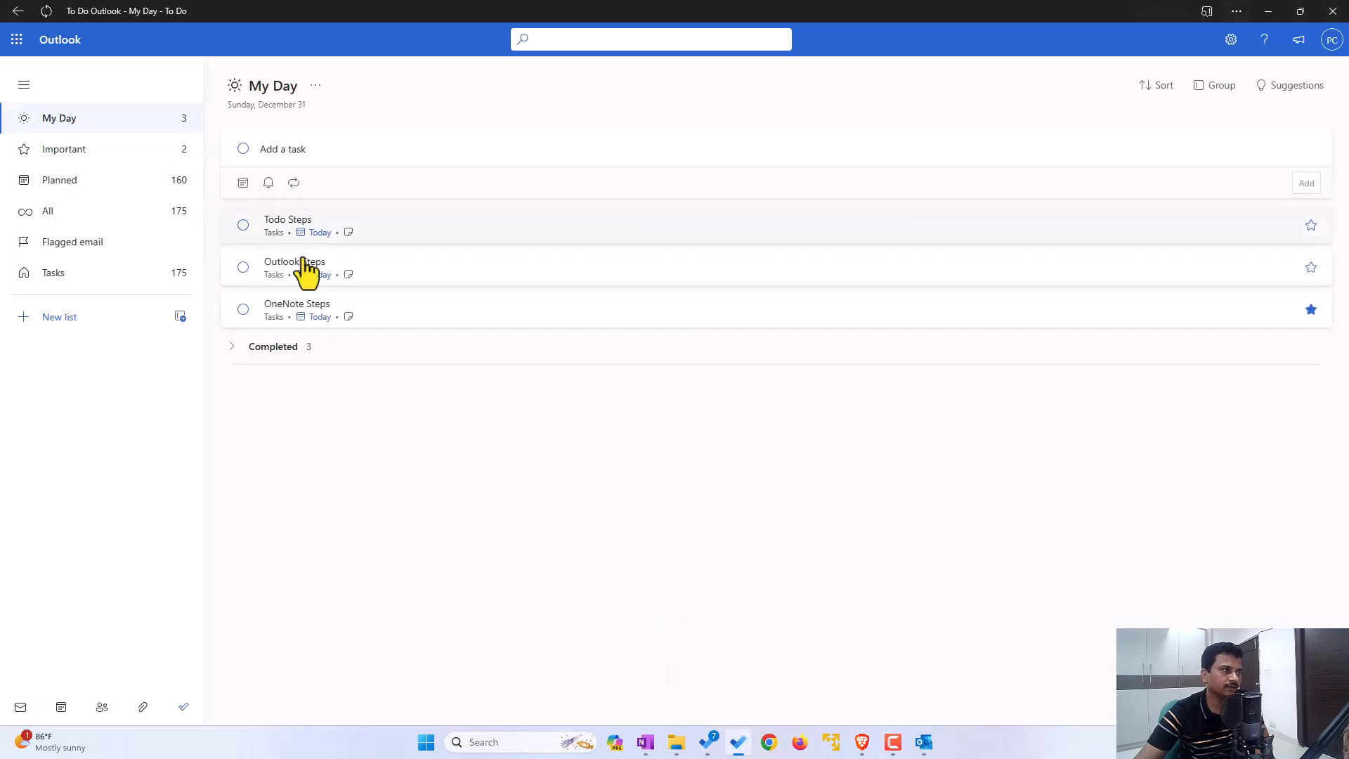
mouse_move(475, 311)
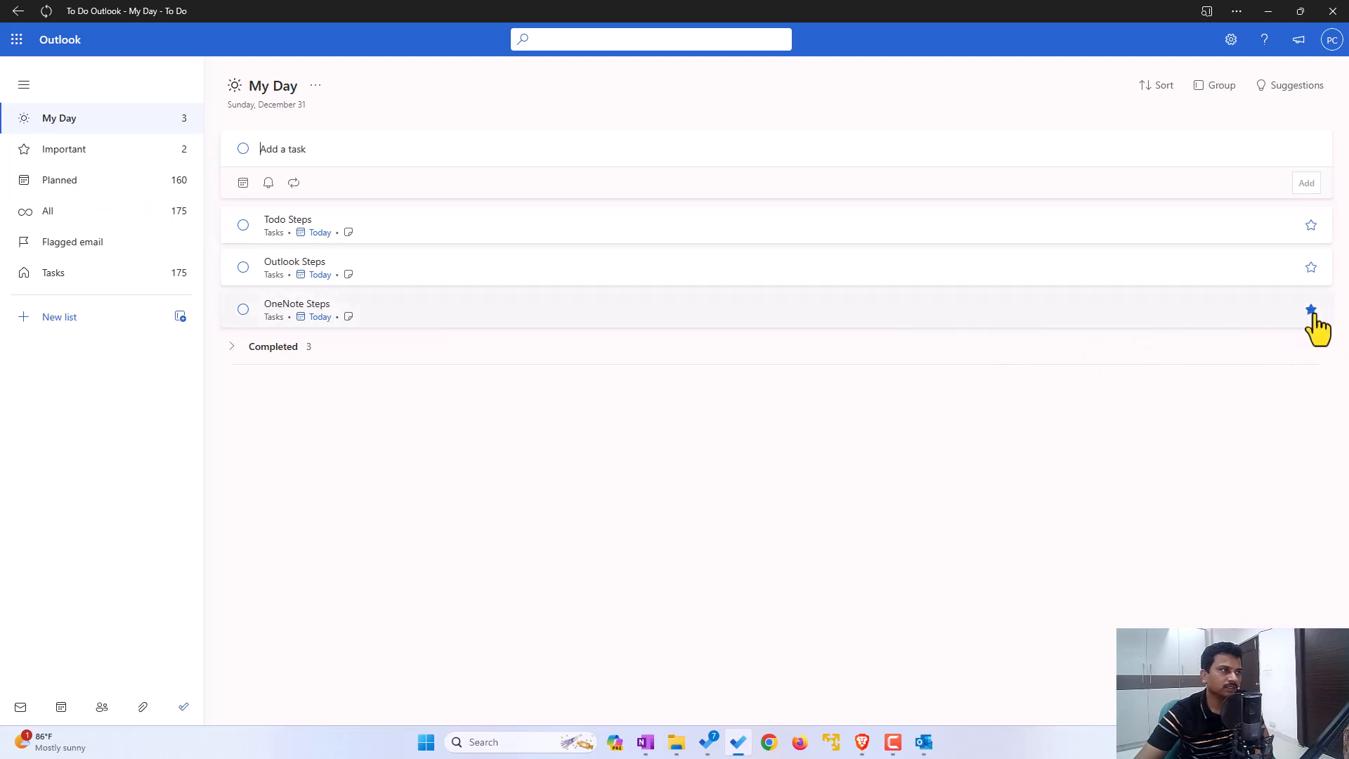
Toggle importance on OneNote Steps and review the Important and My Day lists
click(1310, 309)
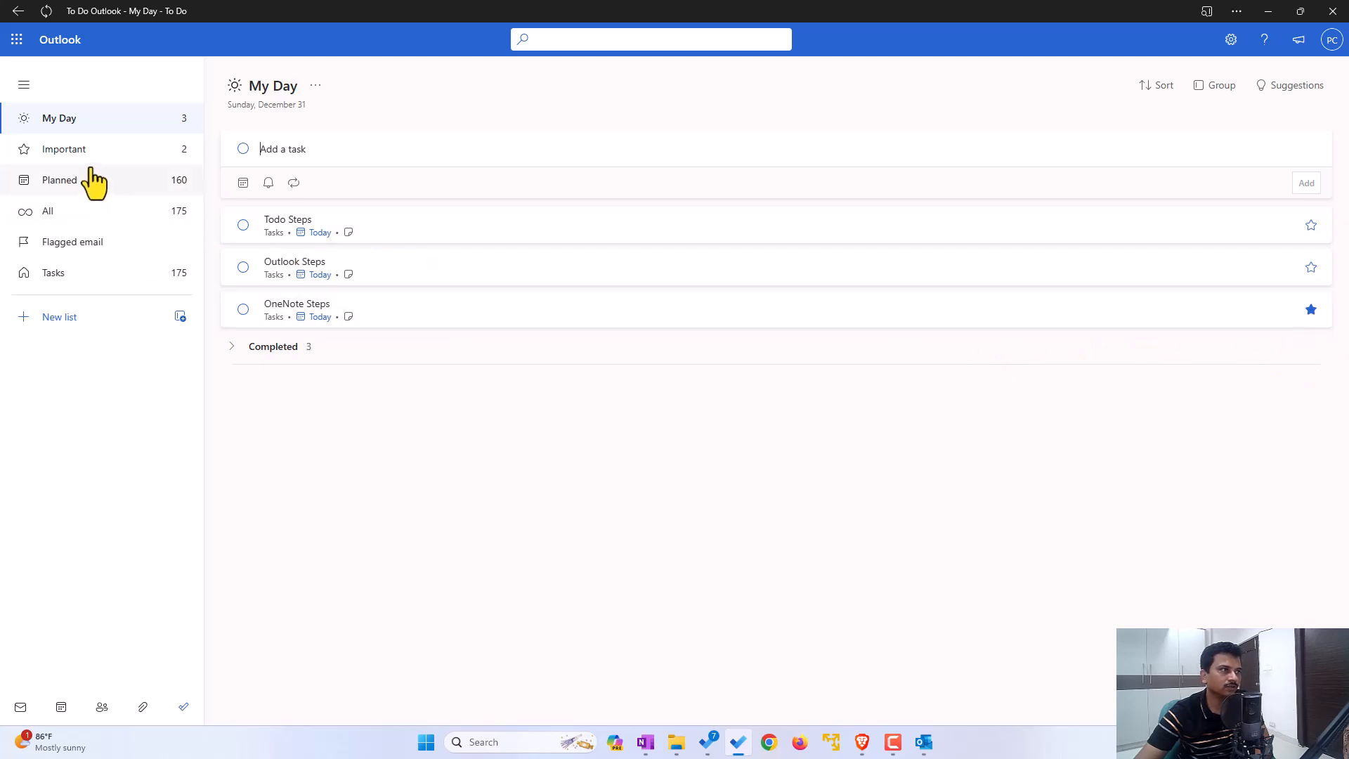
click(64, 148)
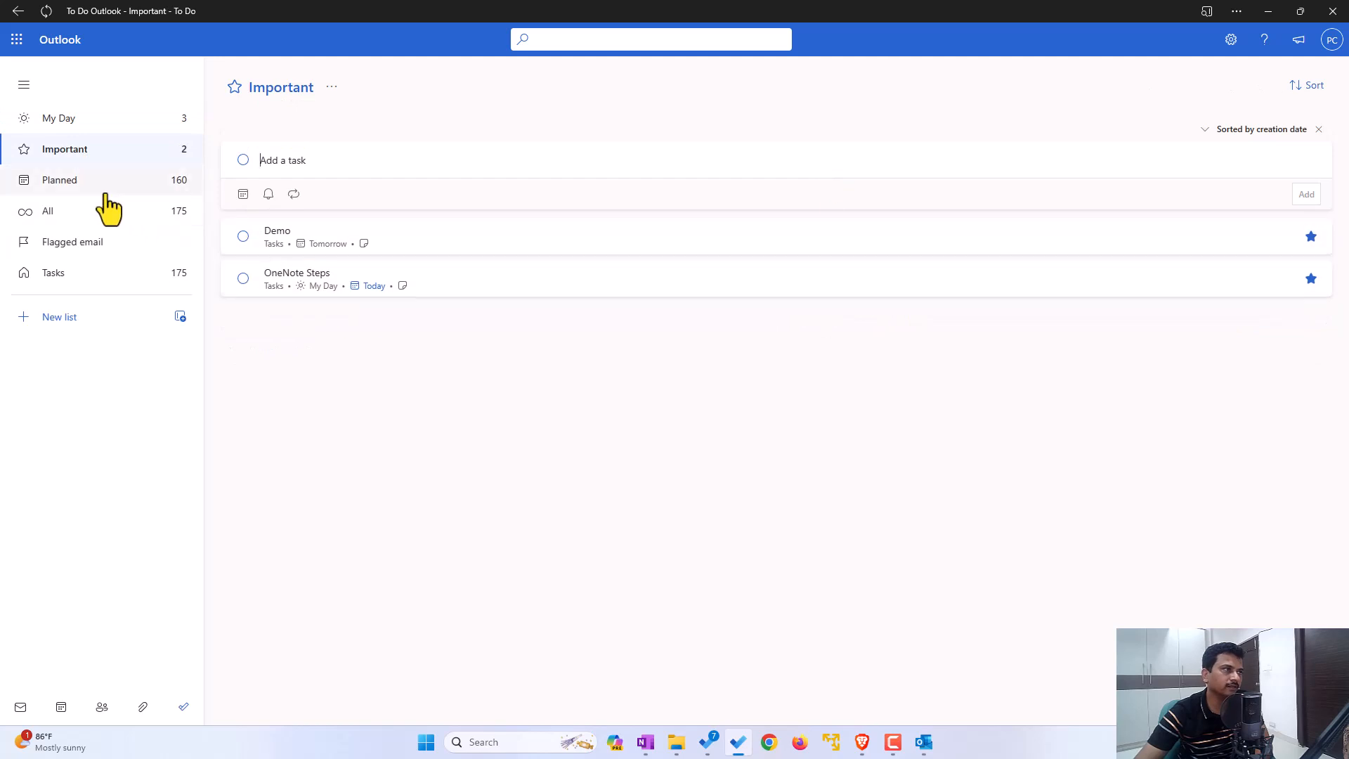
click(59, 118)
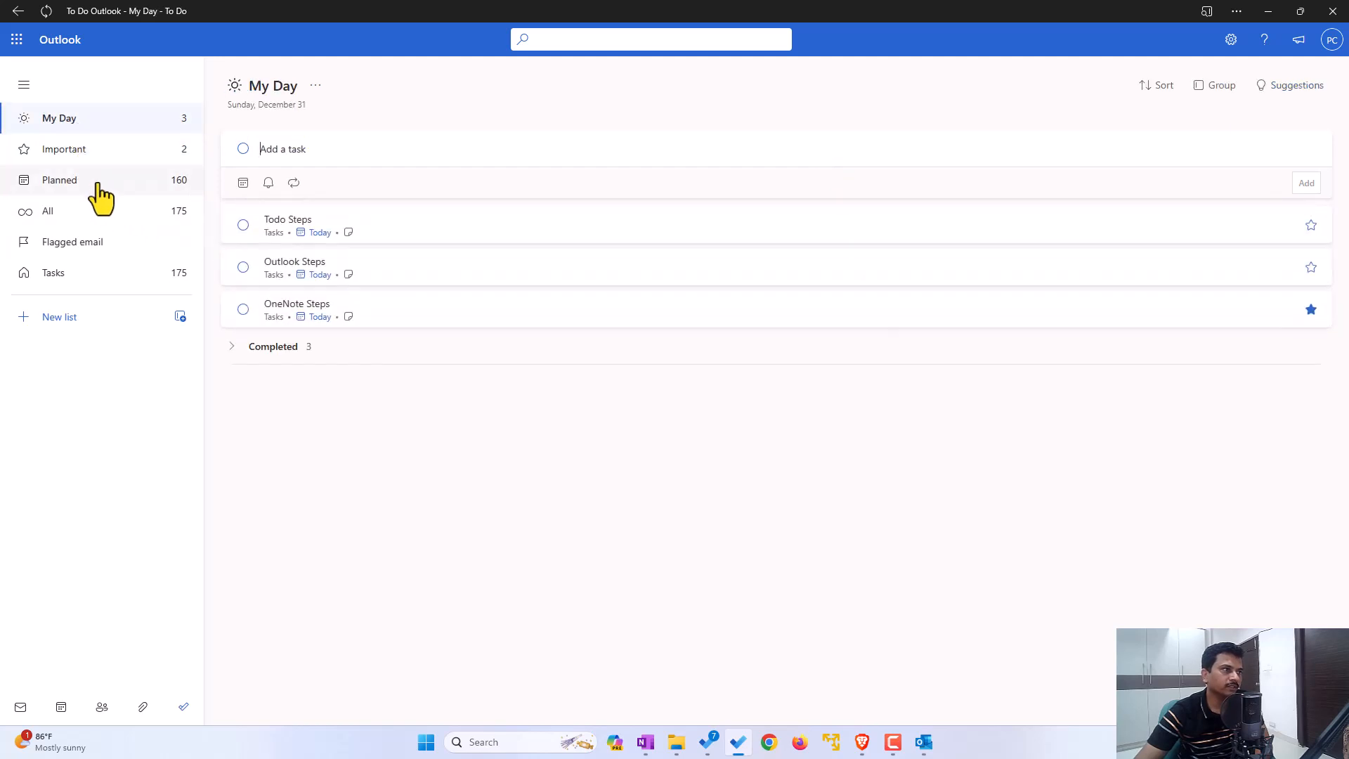
click(64, 149)
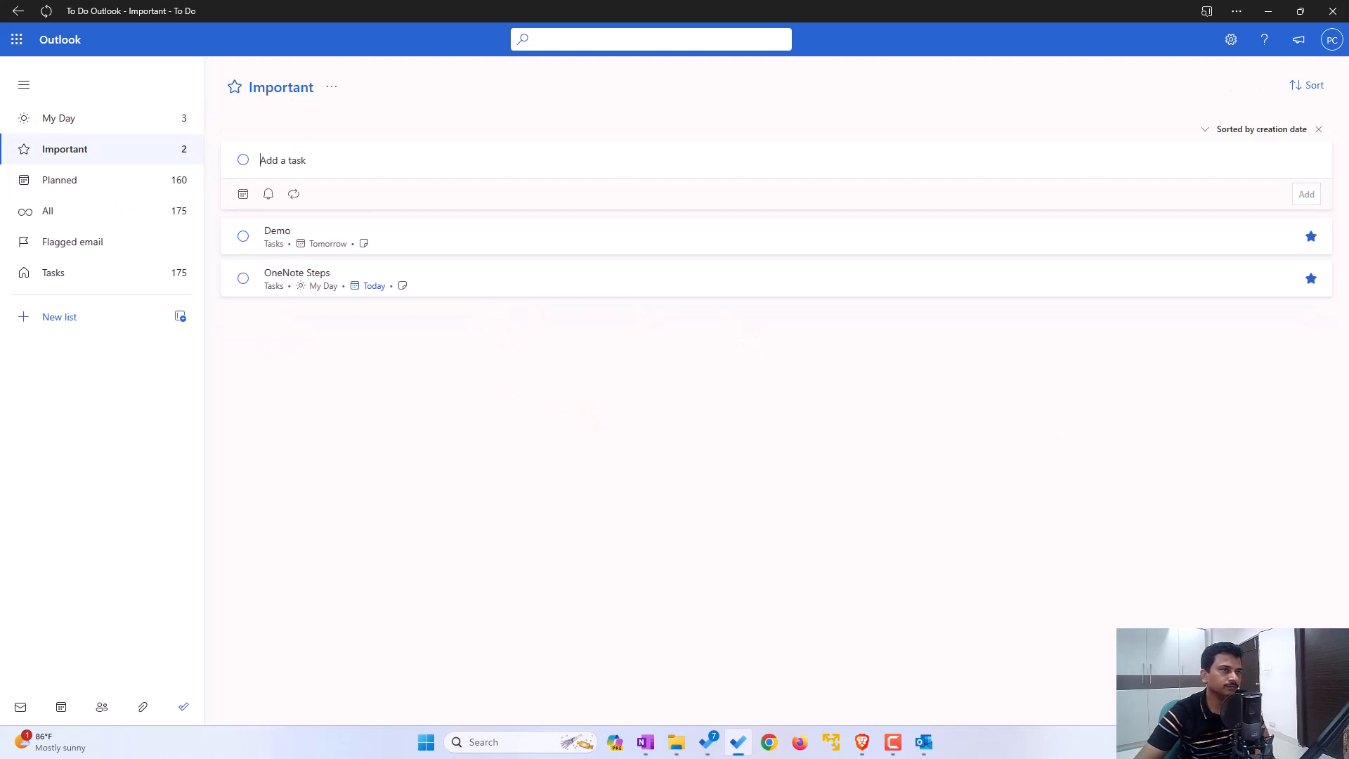
click(59, 118)
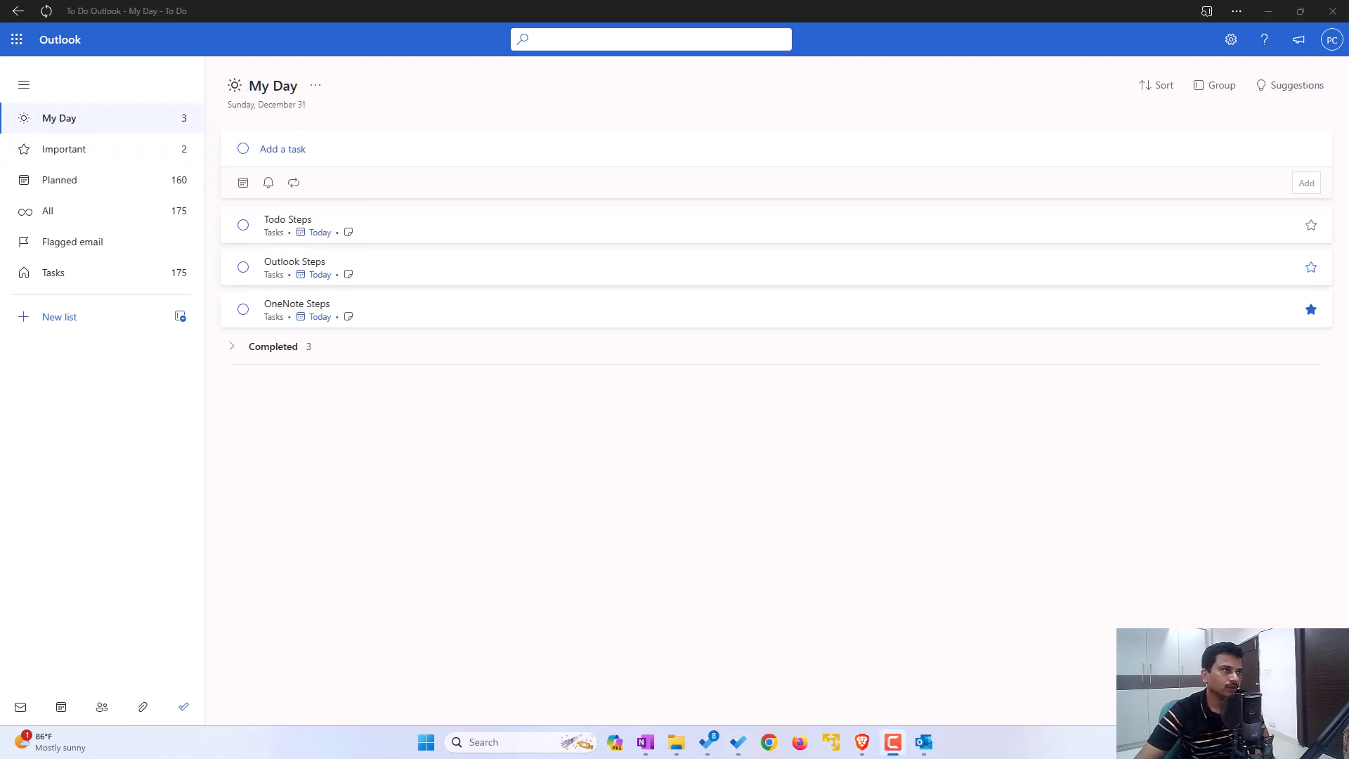
mouse_move(244, 225)
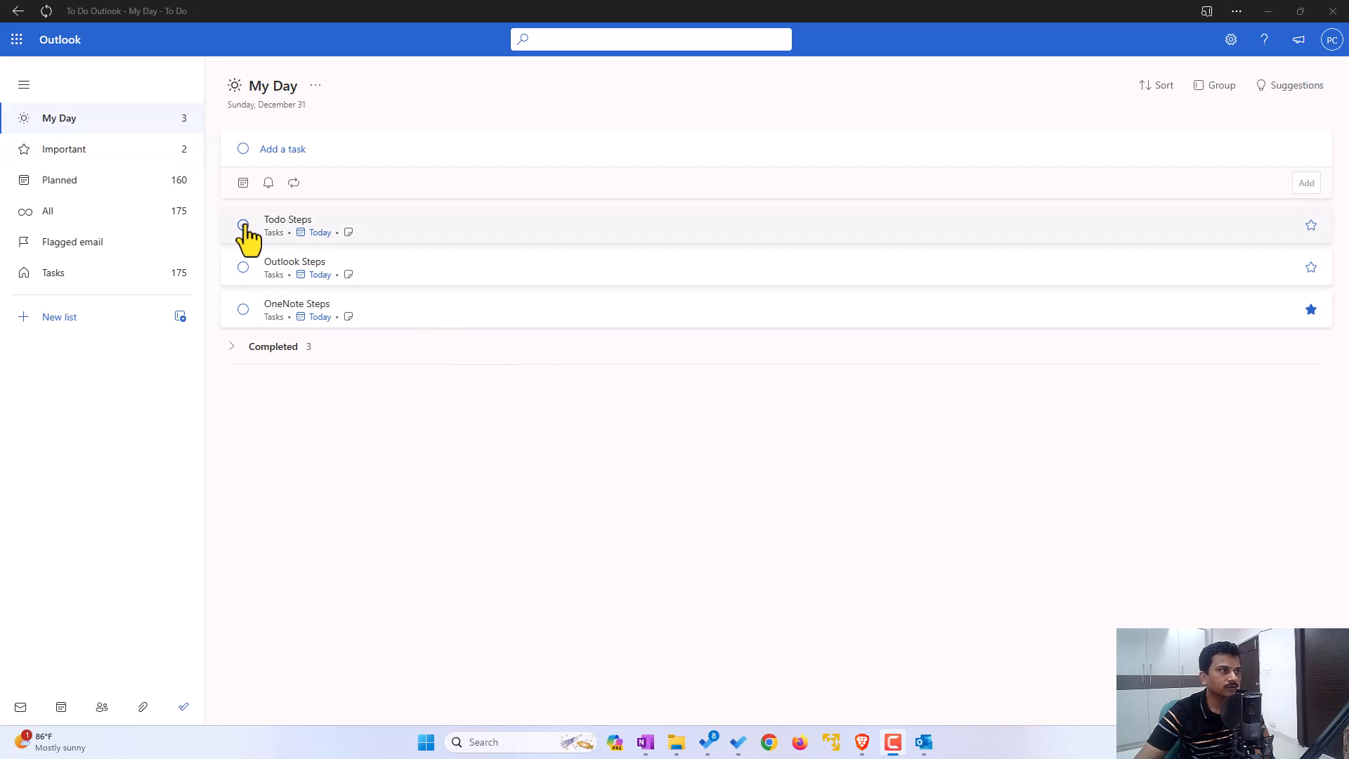
Mark Todo Steps, OneNote Steps and the important Demo task complete
click(243, 224)
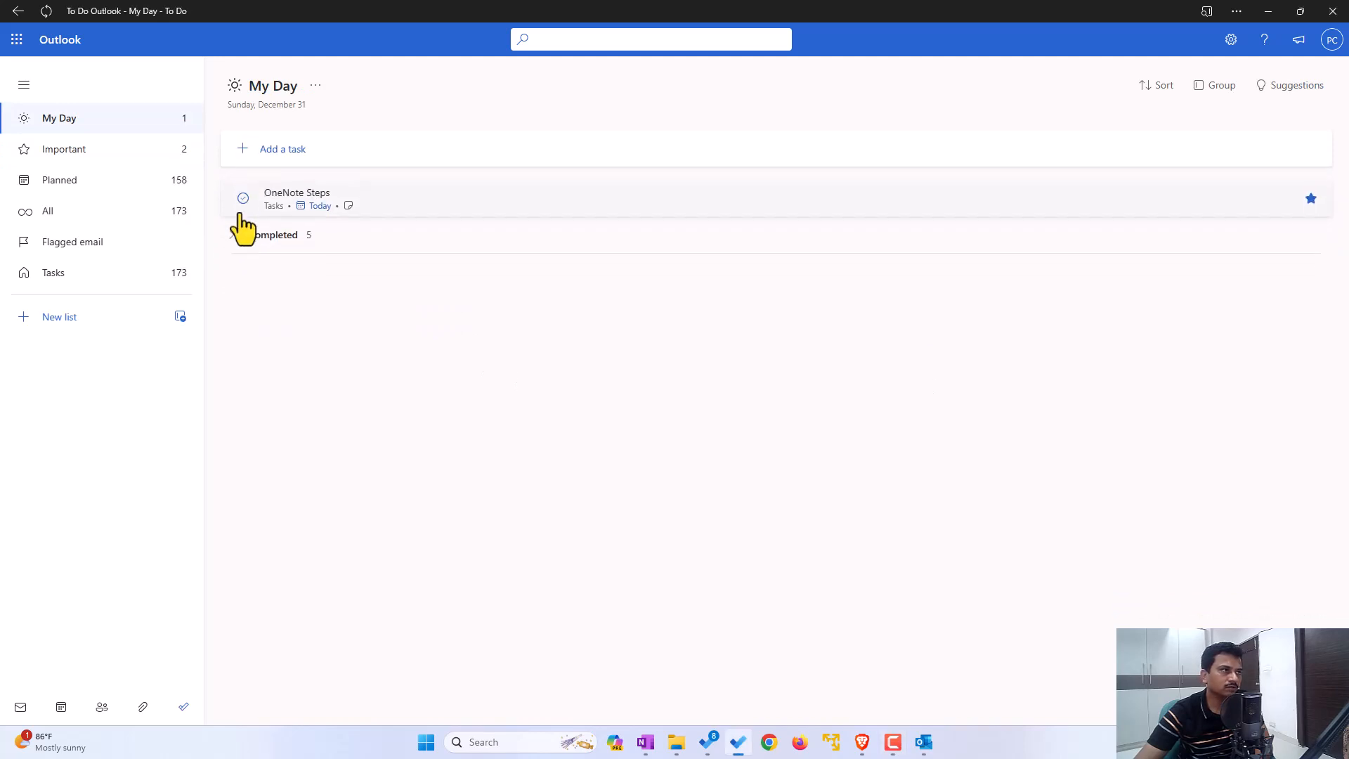
click(243, 198)
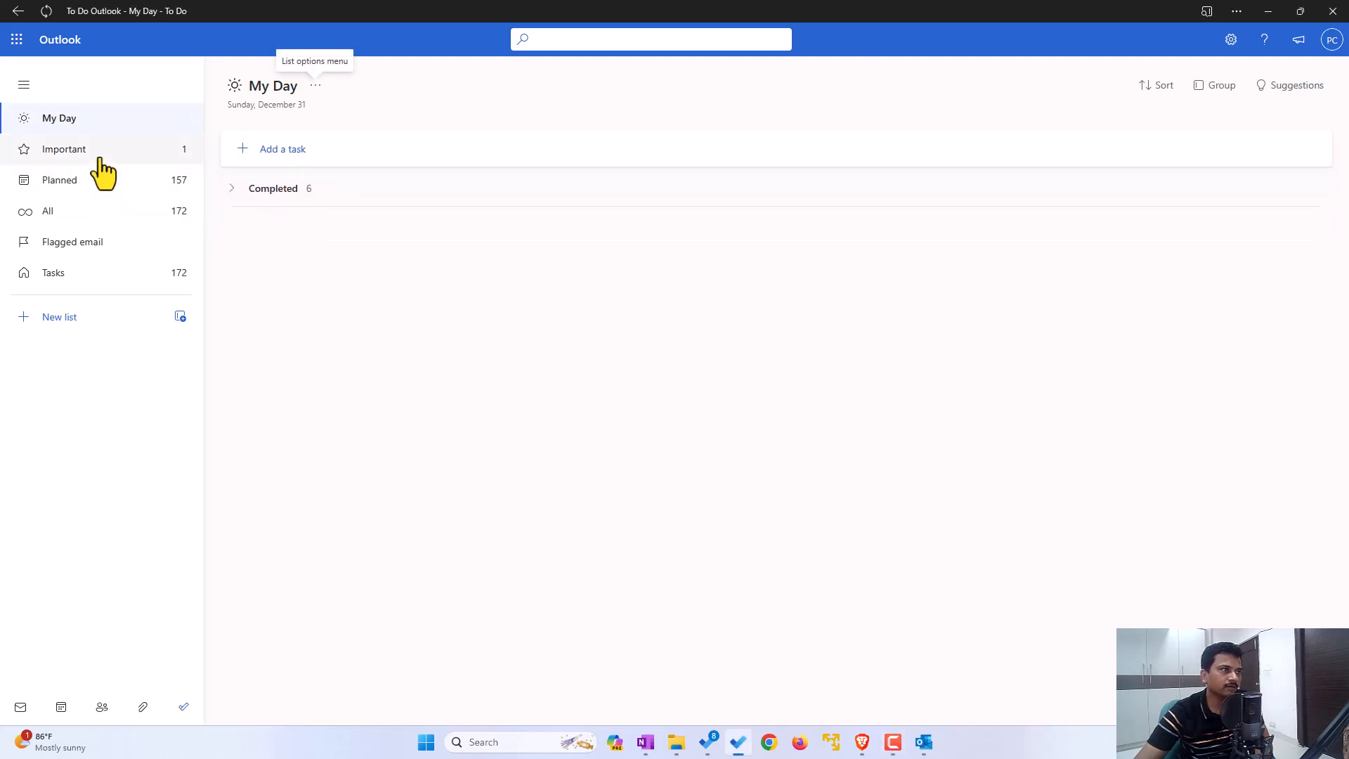
click(63, 148)
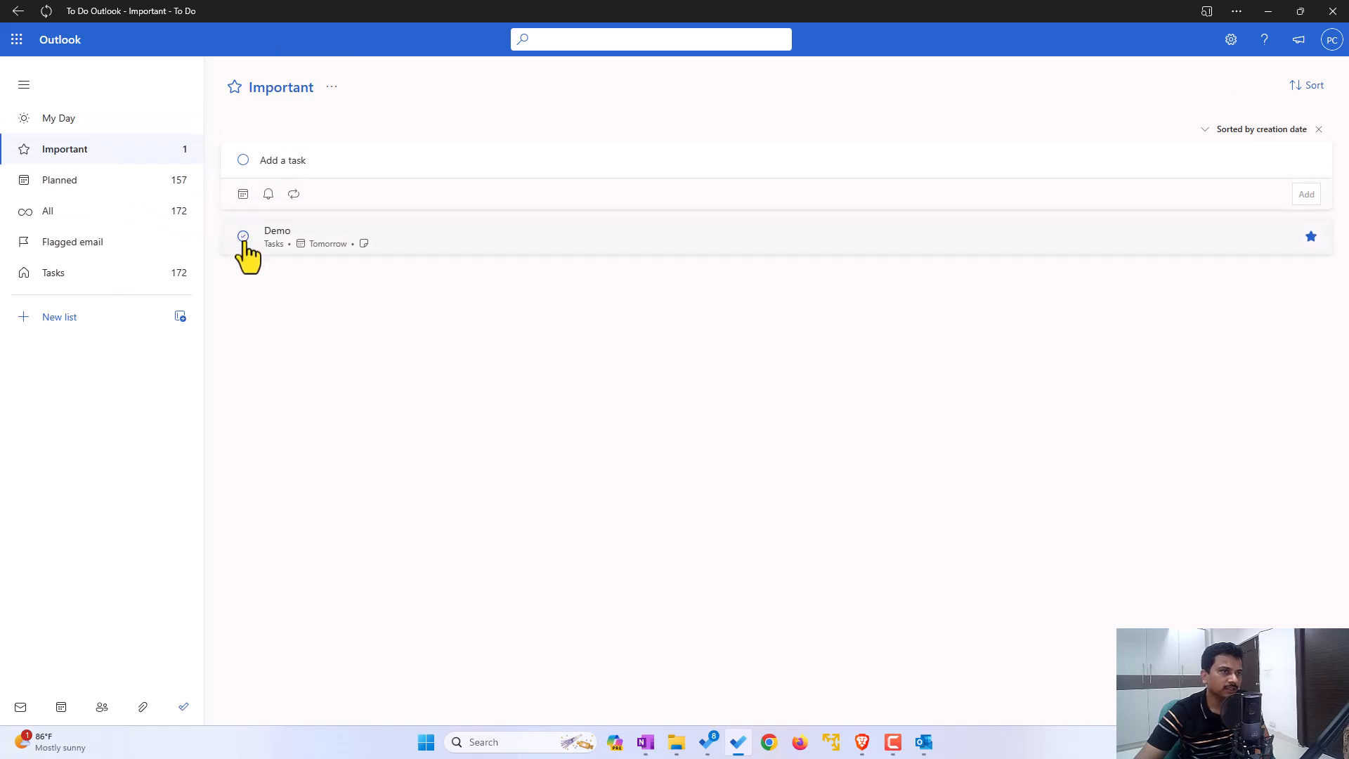
click(243, 237)
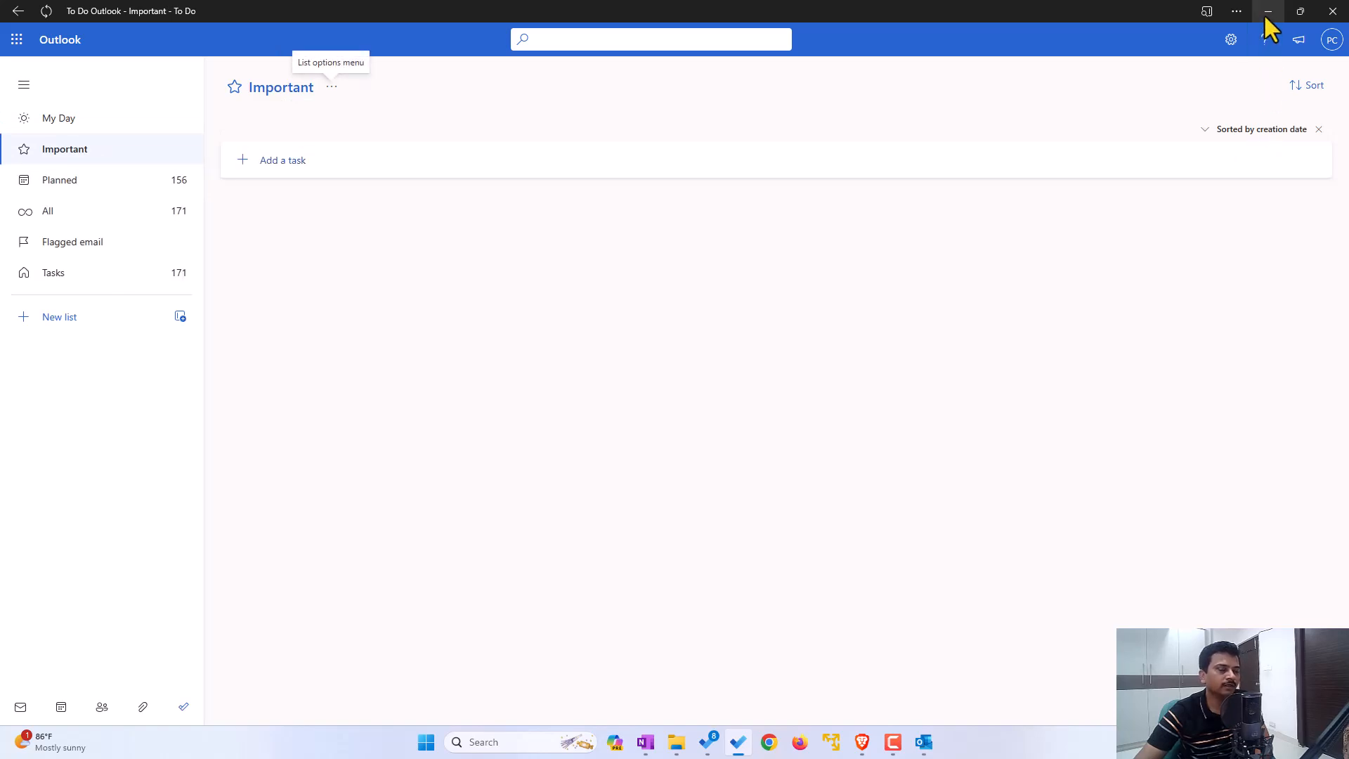
Back in OneNote, cycle through the PARA pages waiting for the task flags to refresh
click(922, 742)
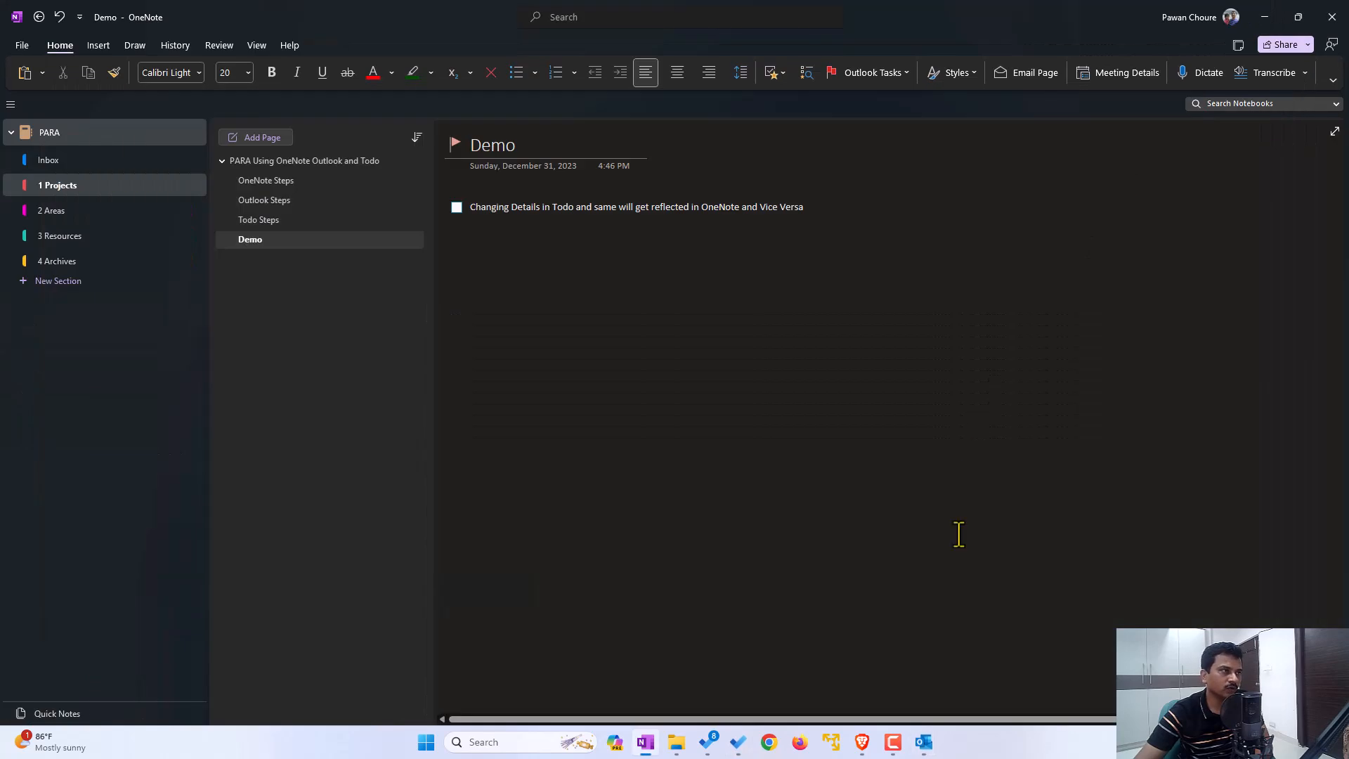
click(267, 180)
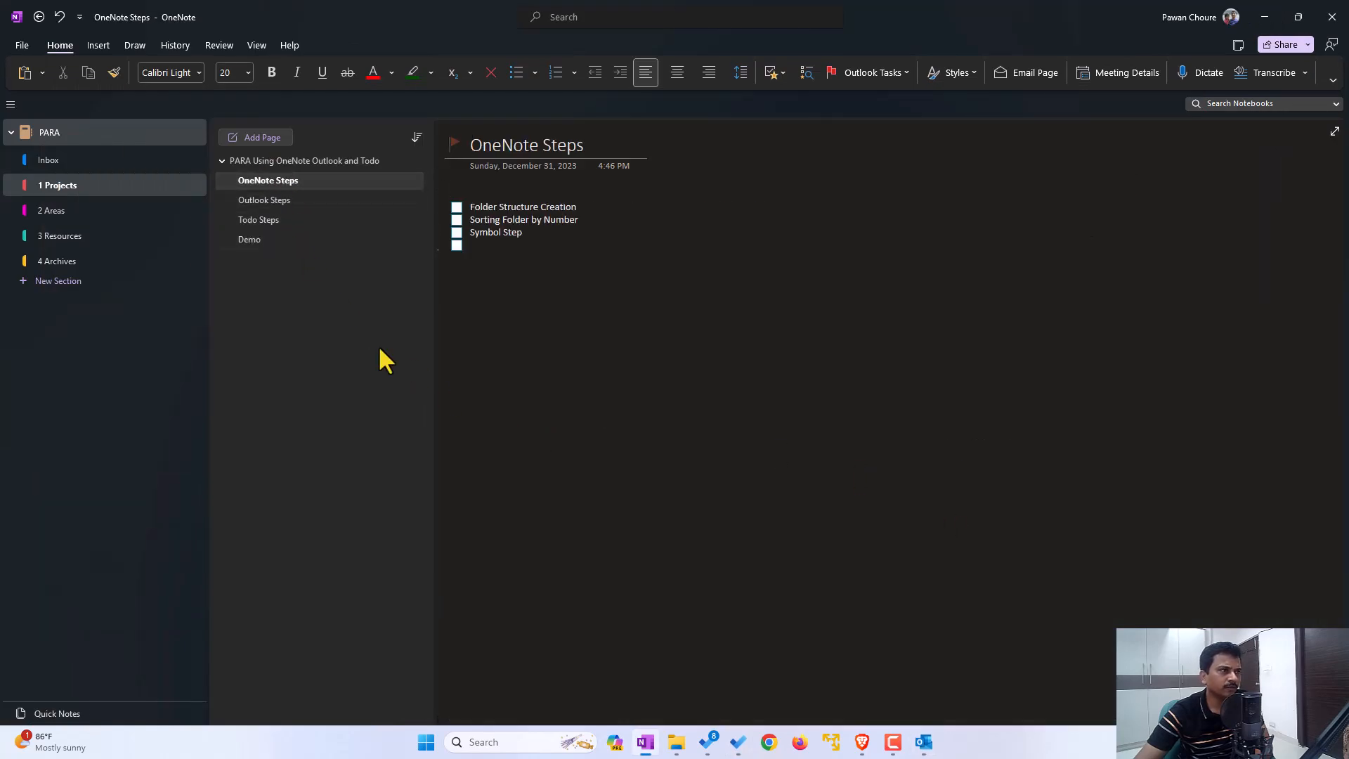
click(258, 219)
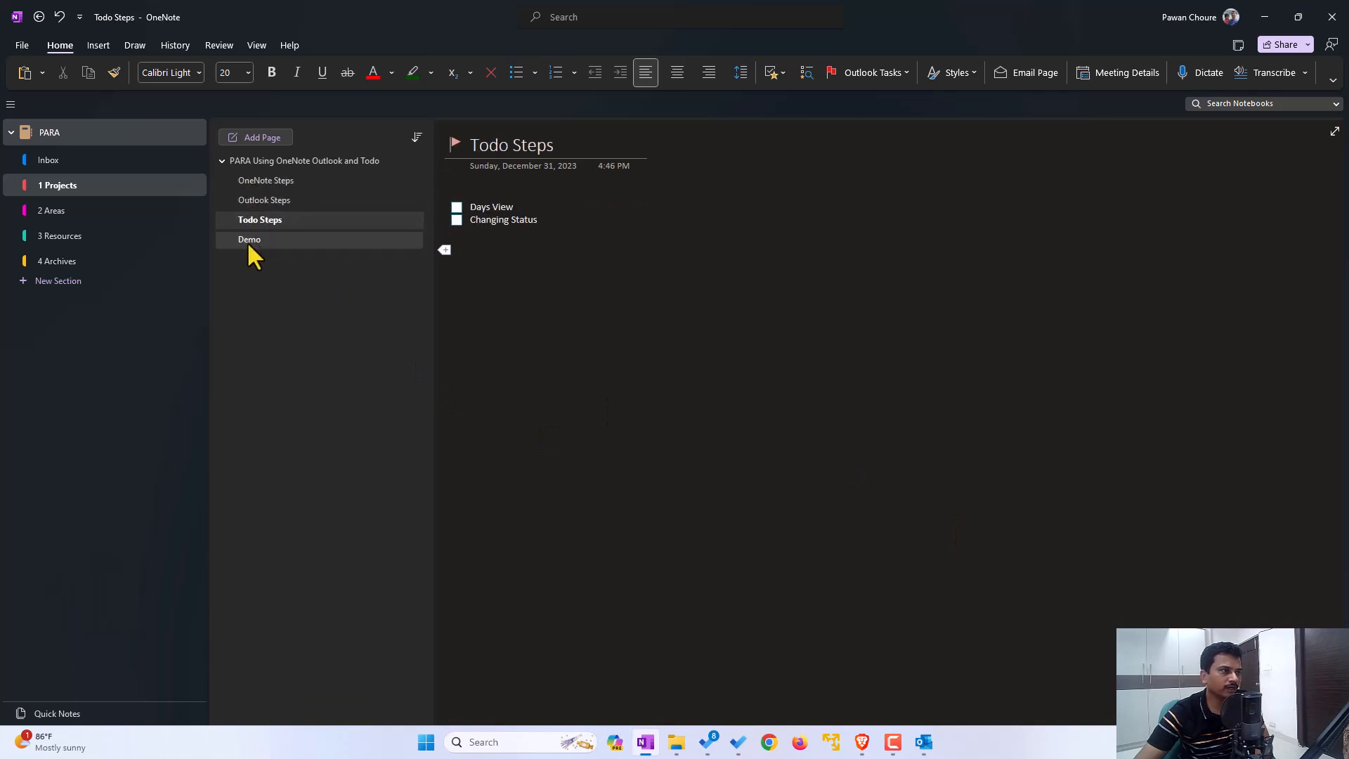
click(250, 239)
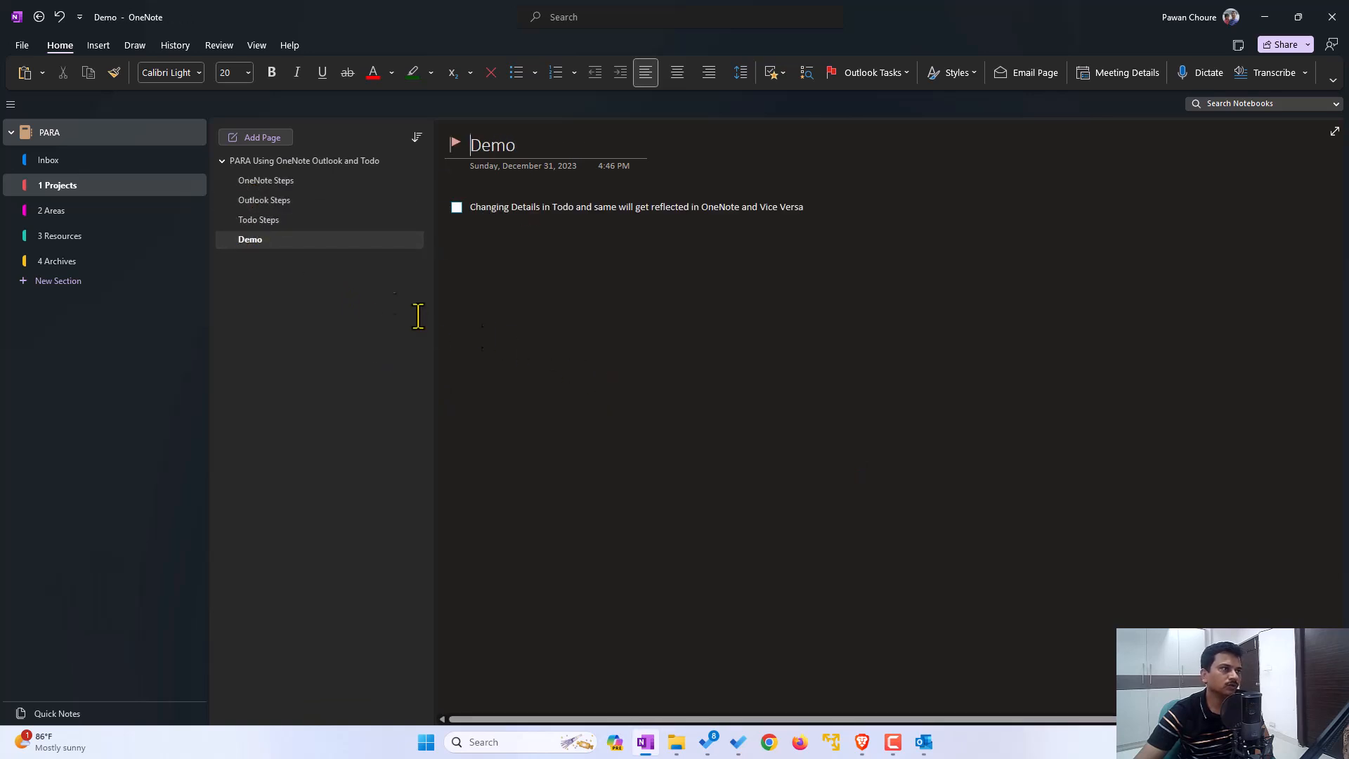
click(304, 160)
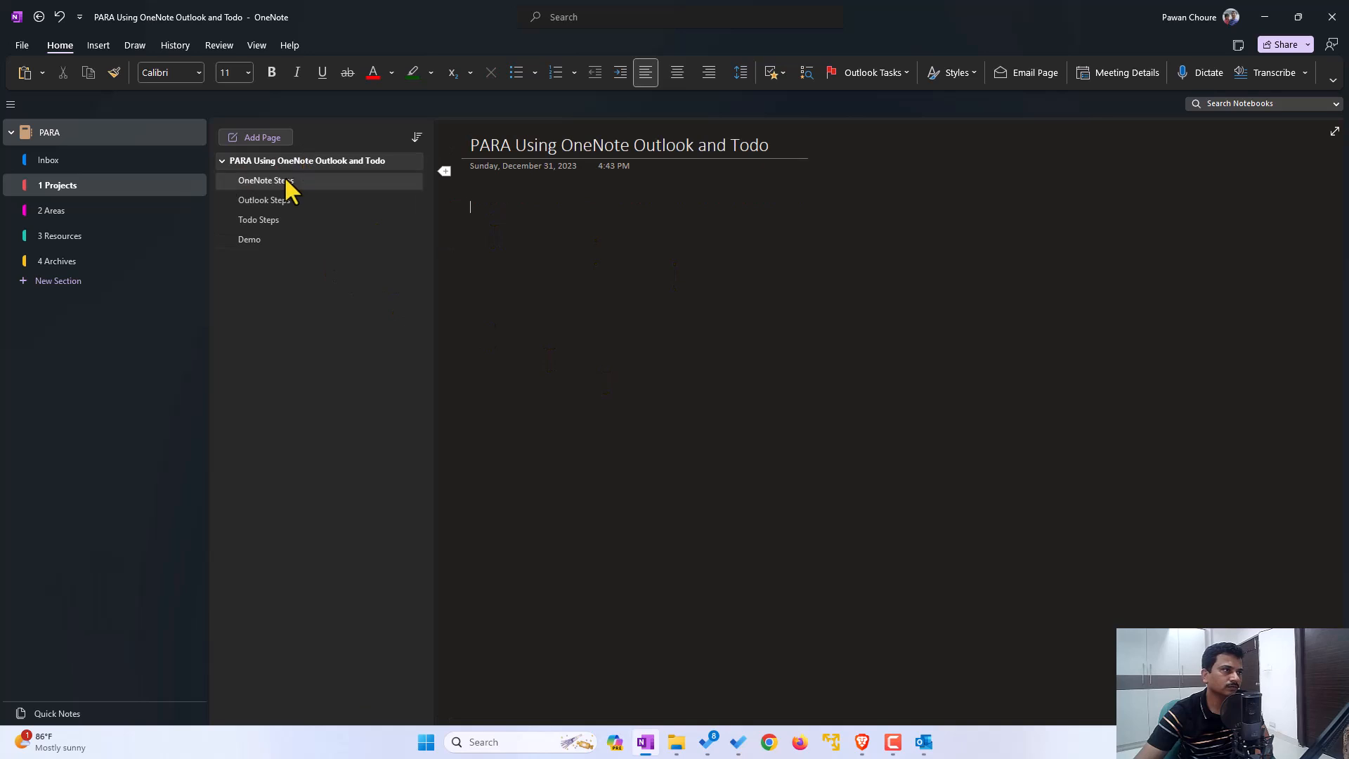
click(263, 180)
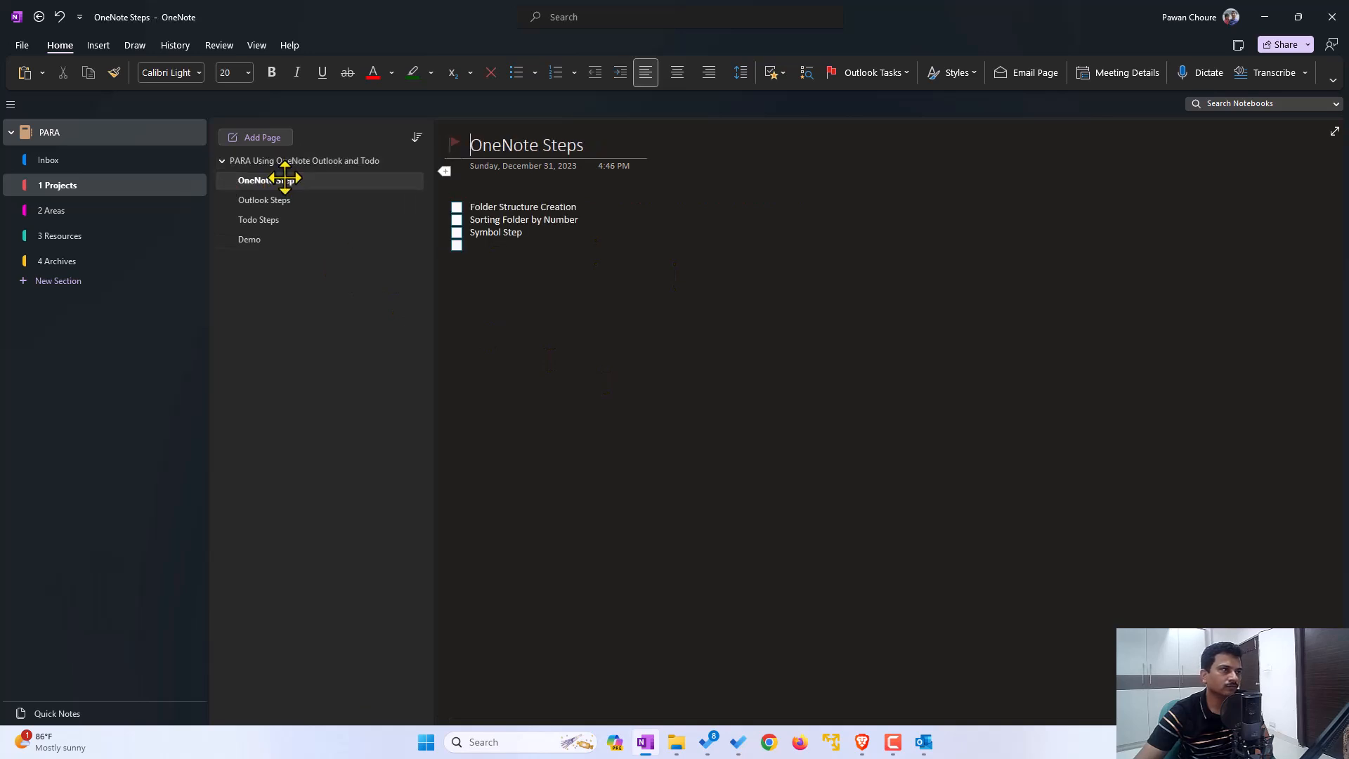
mouse_move(284, 180)
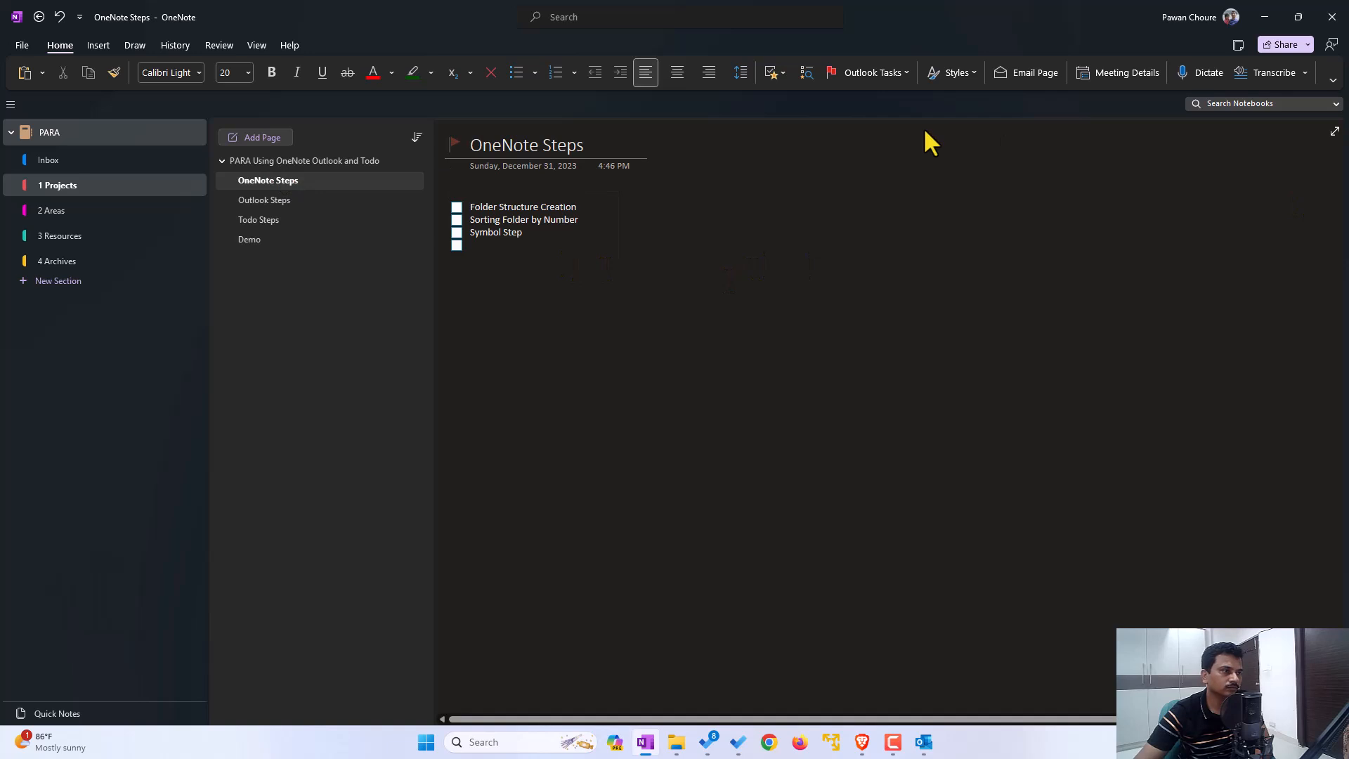
click(472, 144)
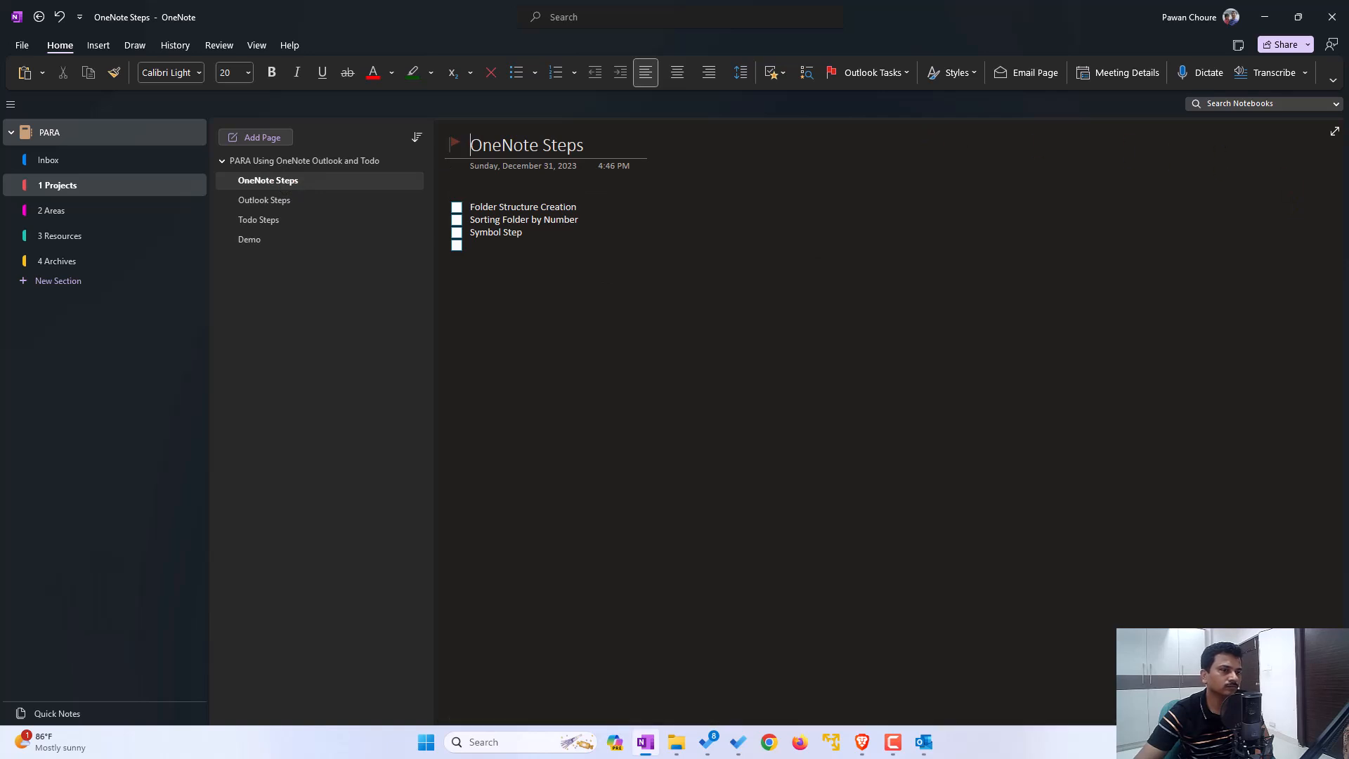
Revisit OneNote Steps, Todo Steps and Demo to confirm their flags show green checkmarks
click(304, 160)
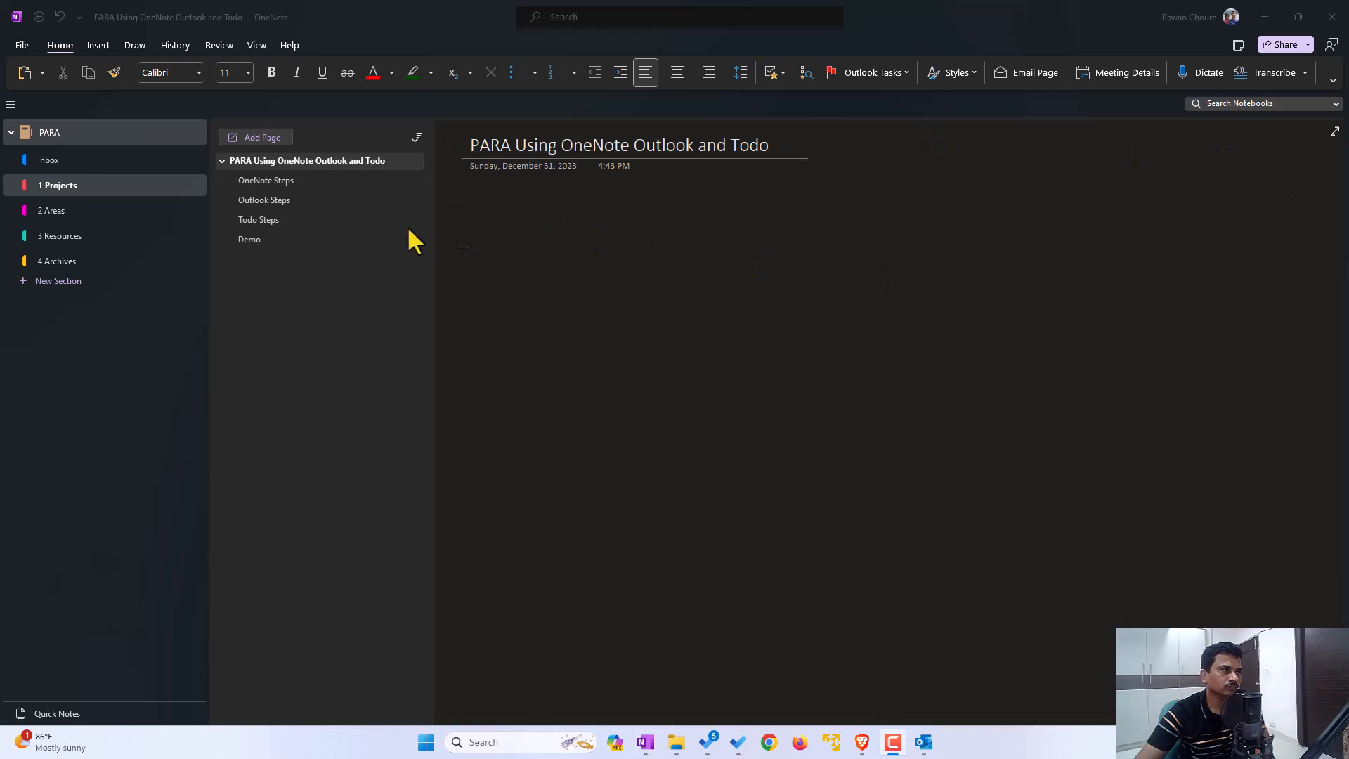
click(266, 180)
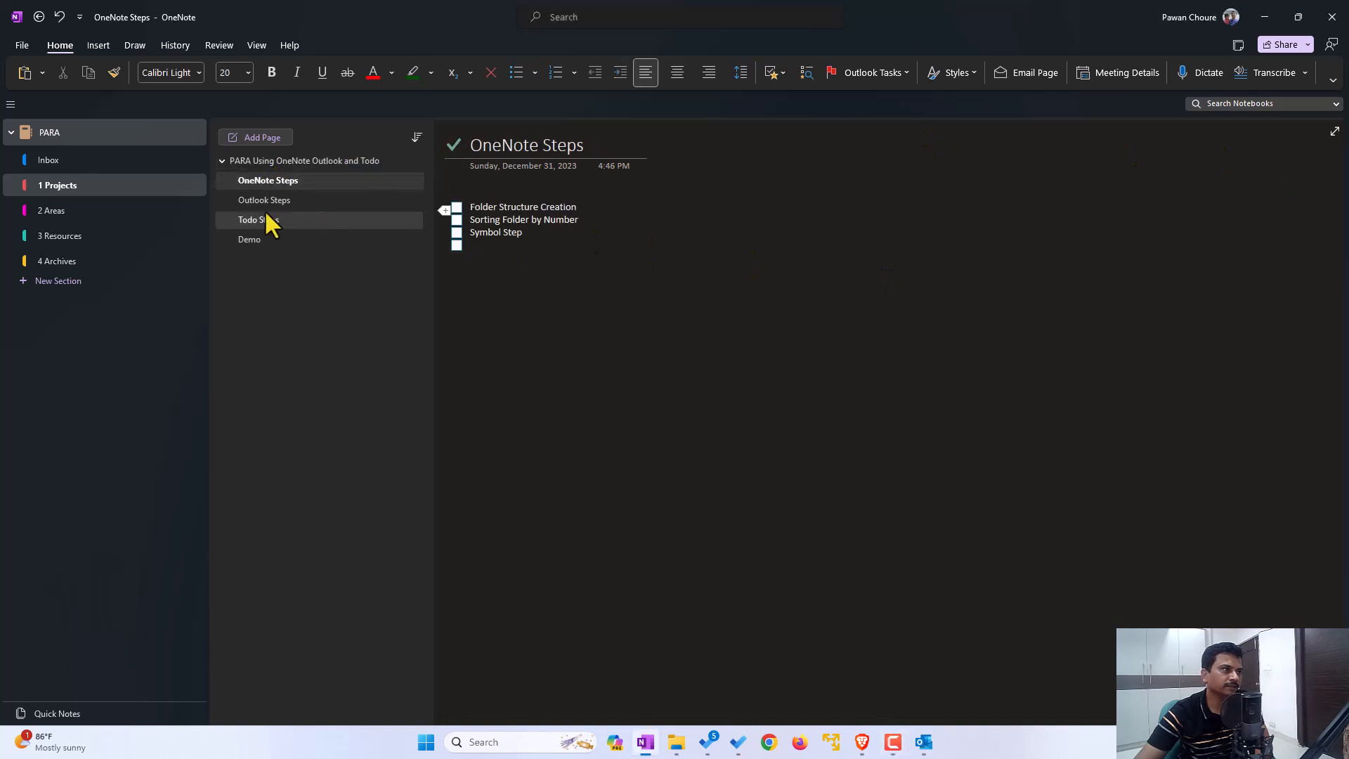
click(256, 219)
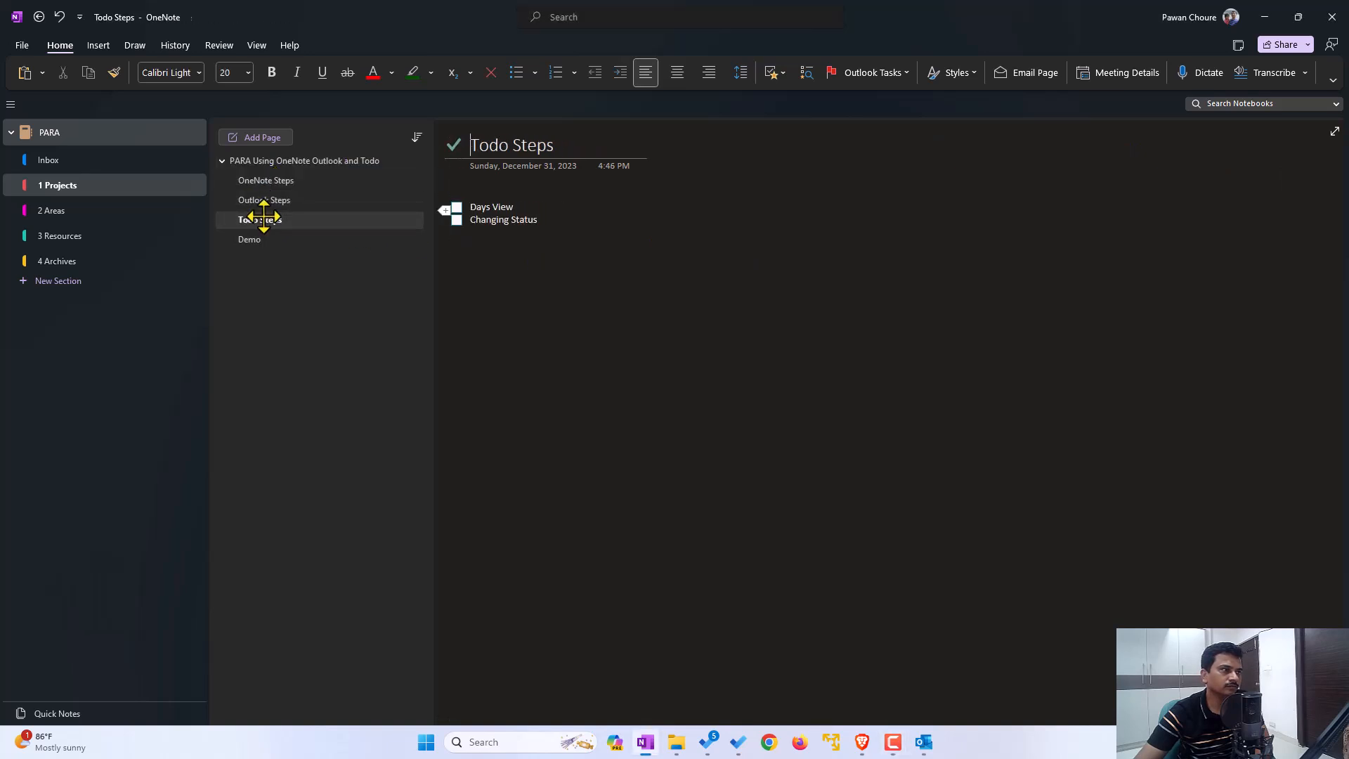
click(250, 239)
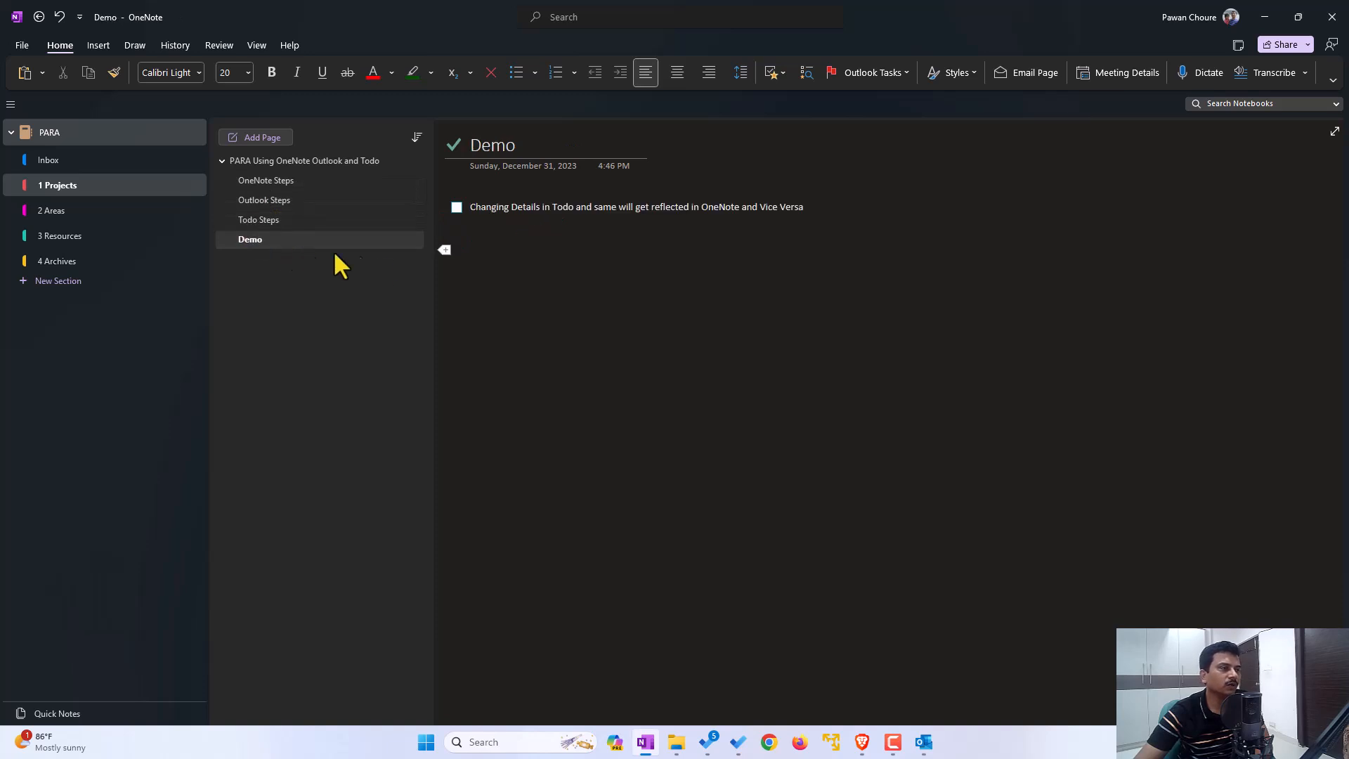
mouse_move(420, 261)
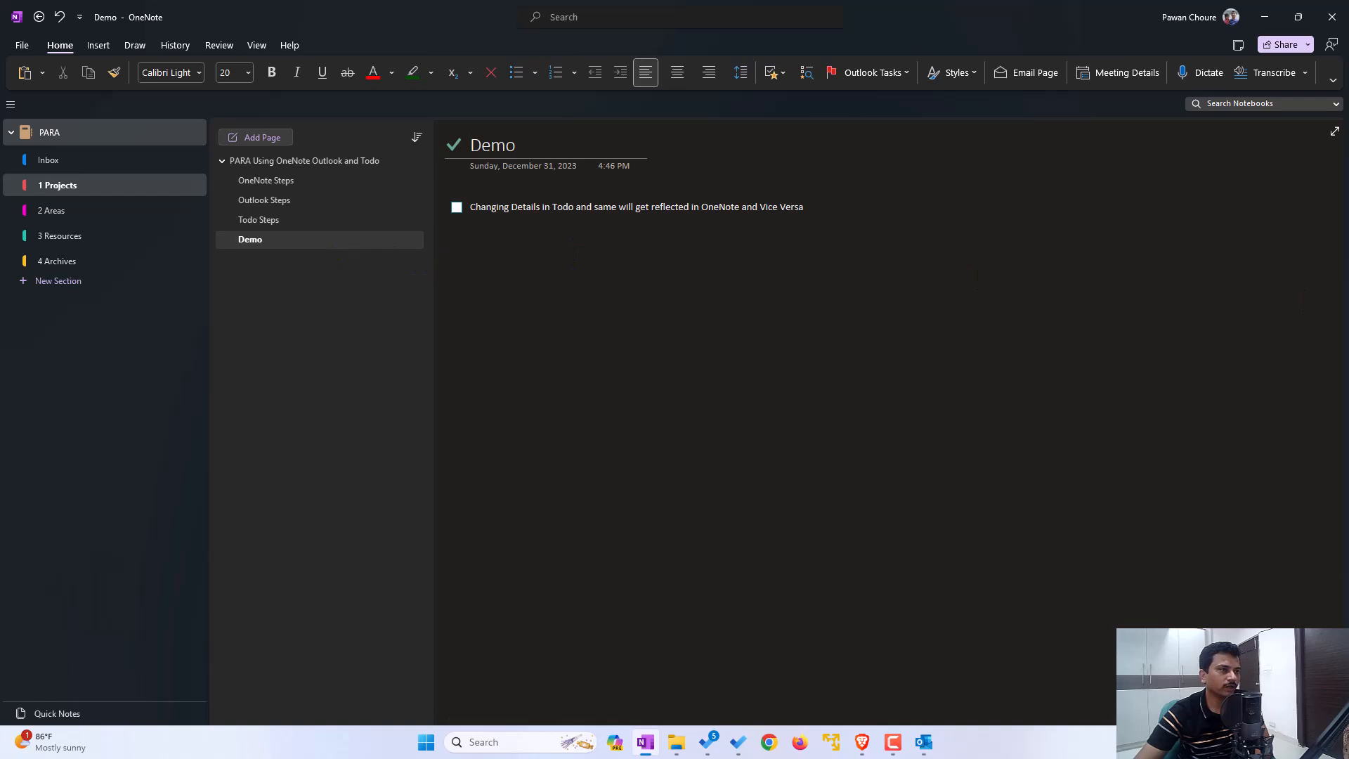
click(471, 145)
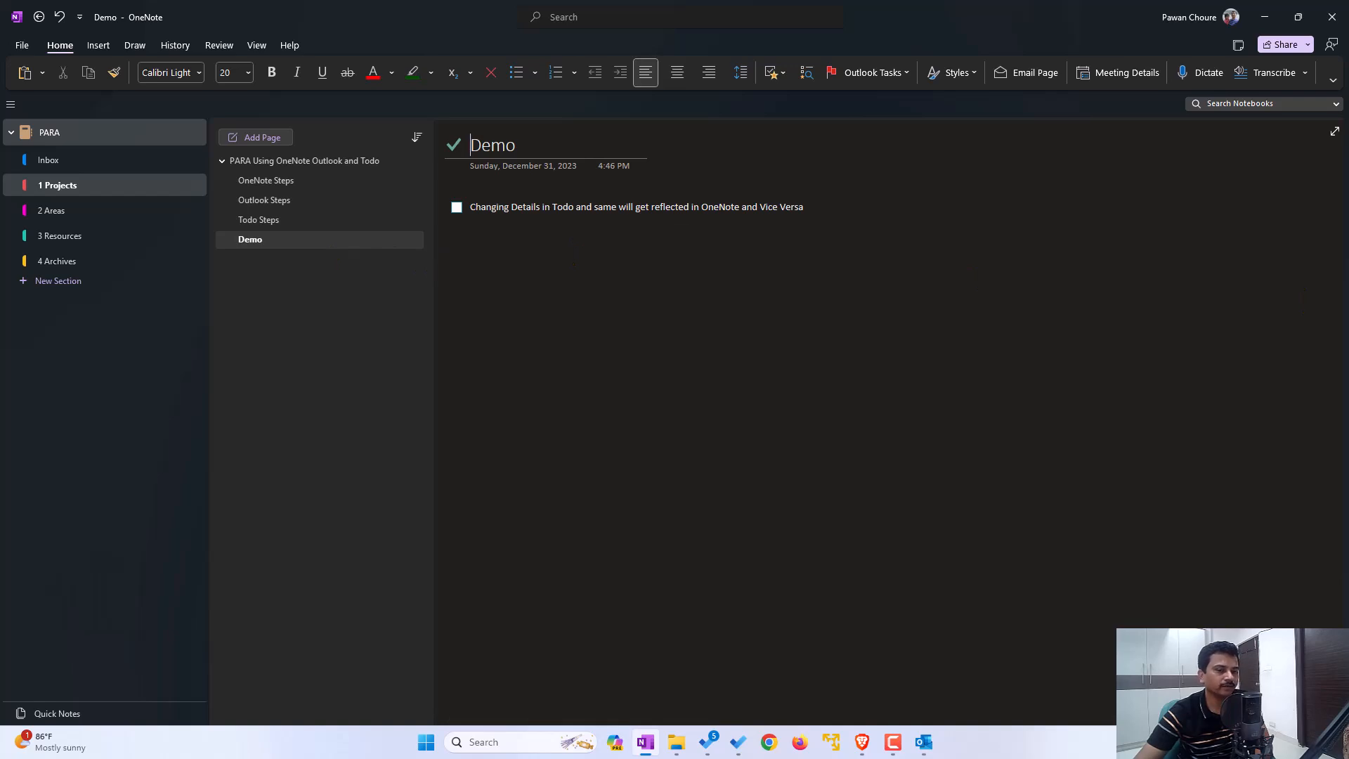